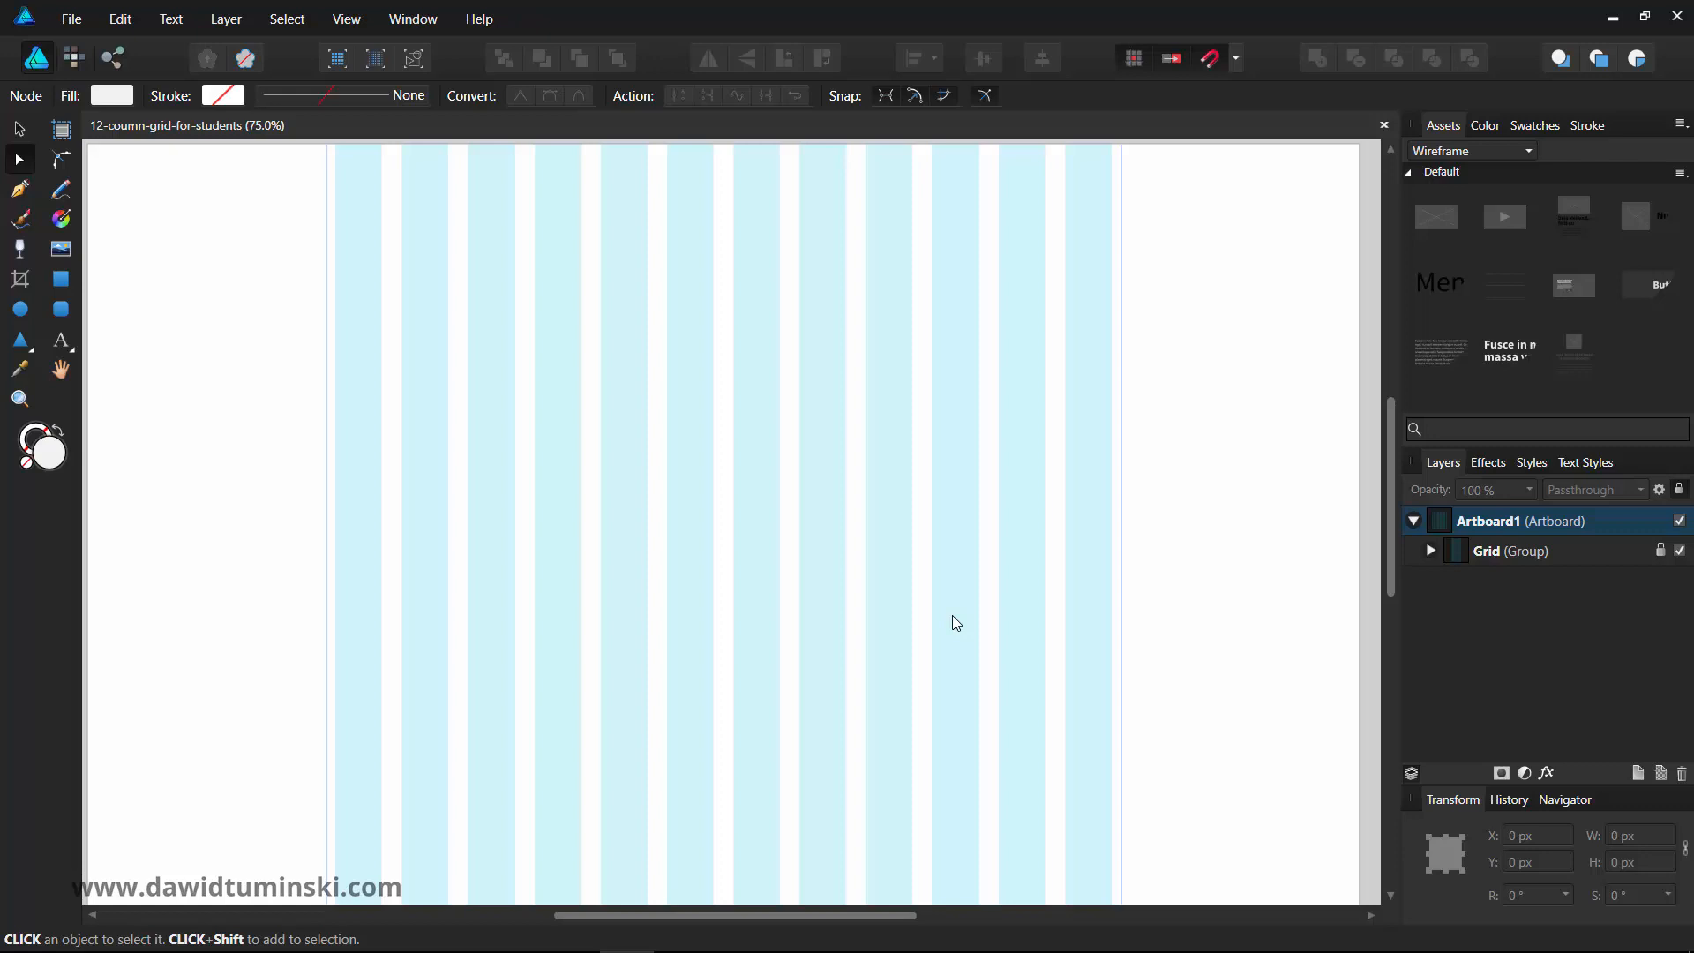
mouse_move(1484, 335)
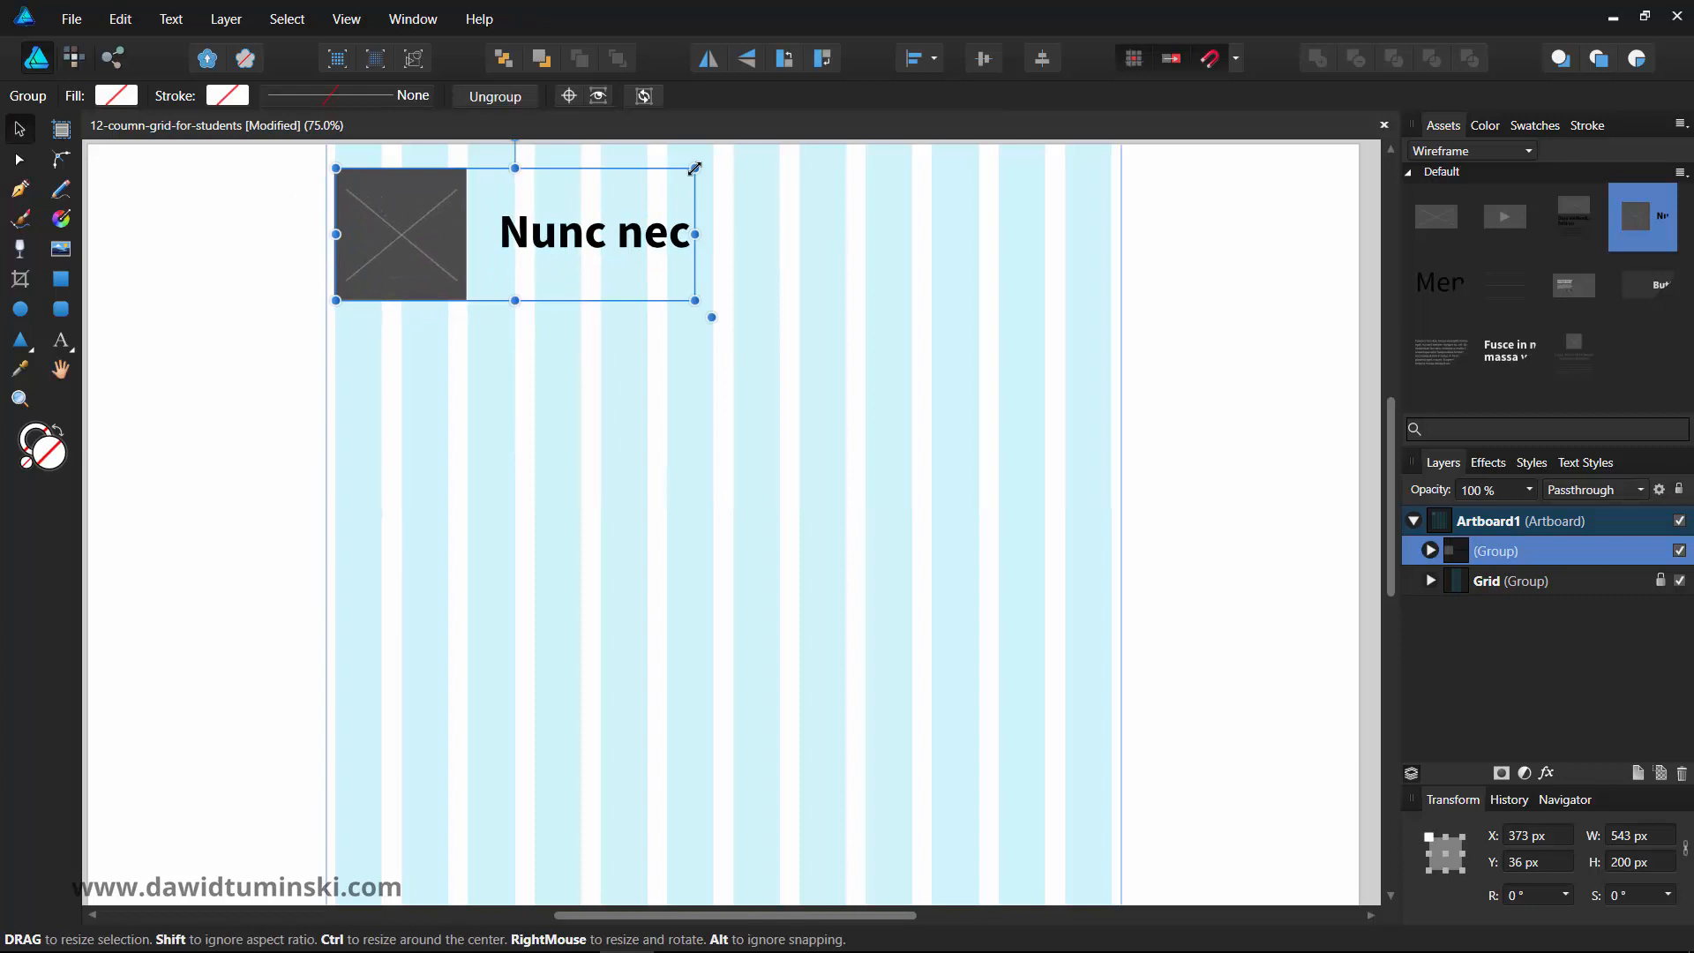
- Scale the logo group down to a compact block by its corner handle, then deselect
left_click_drag(695, 300, 565, 316)
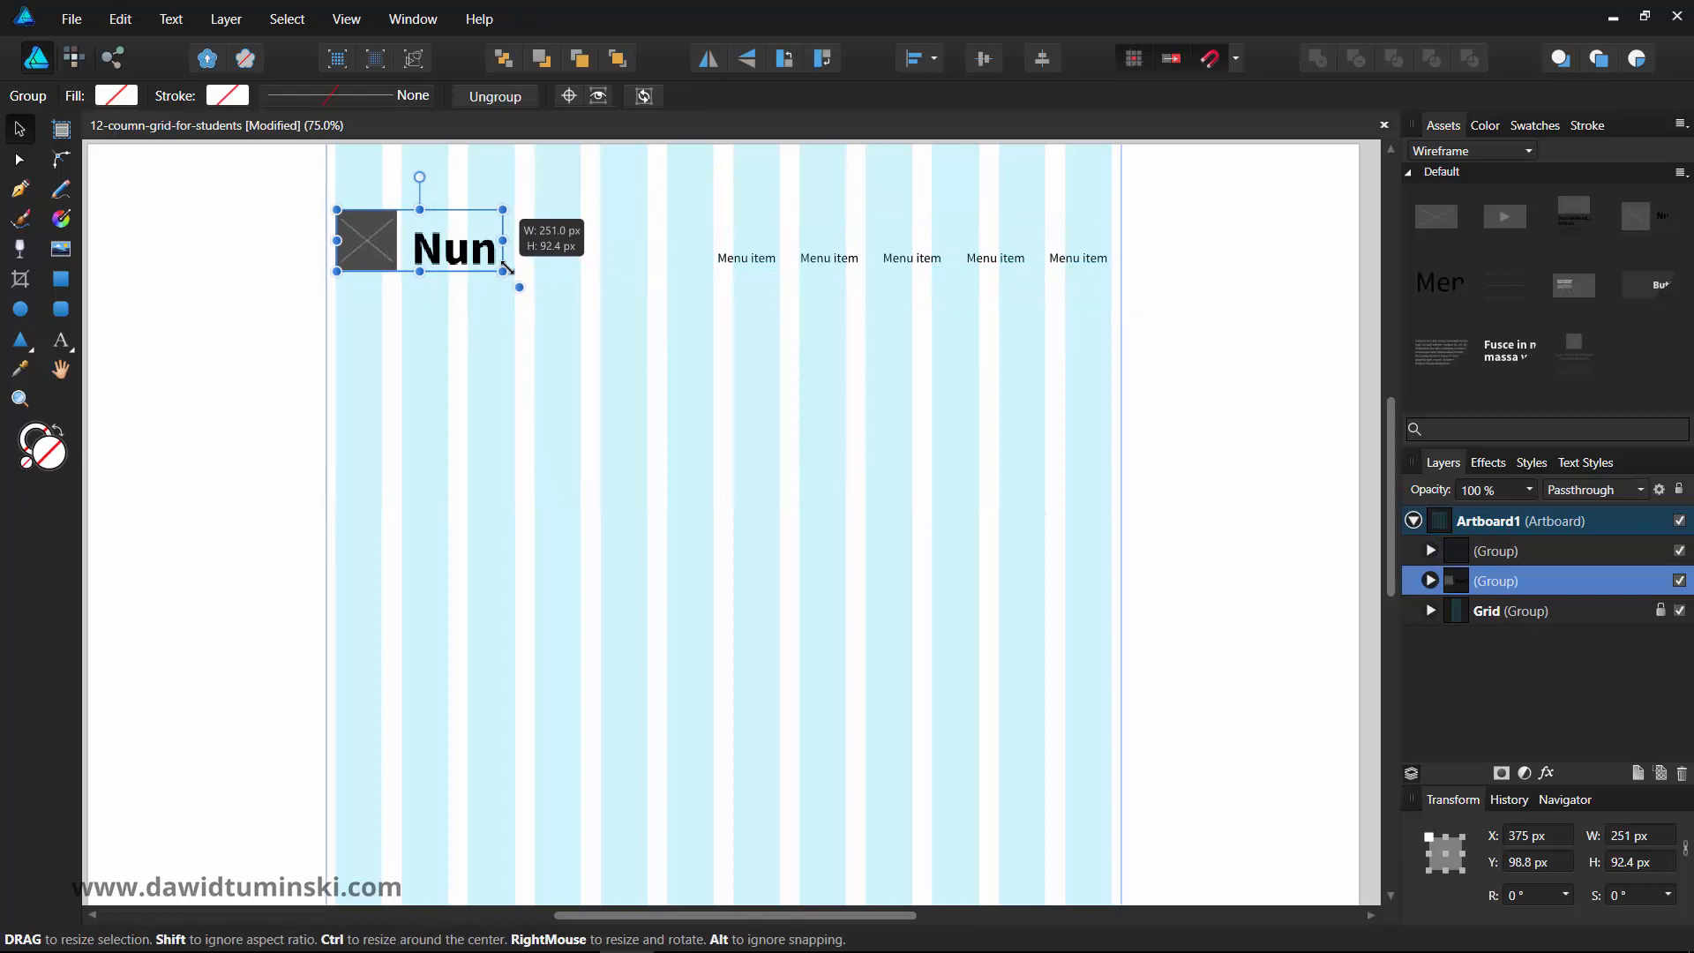
left_click(594, 381)
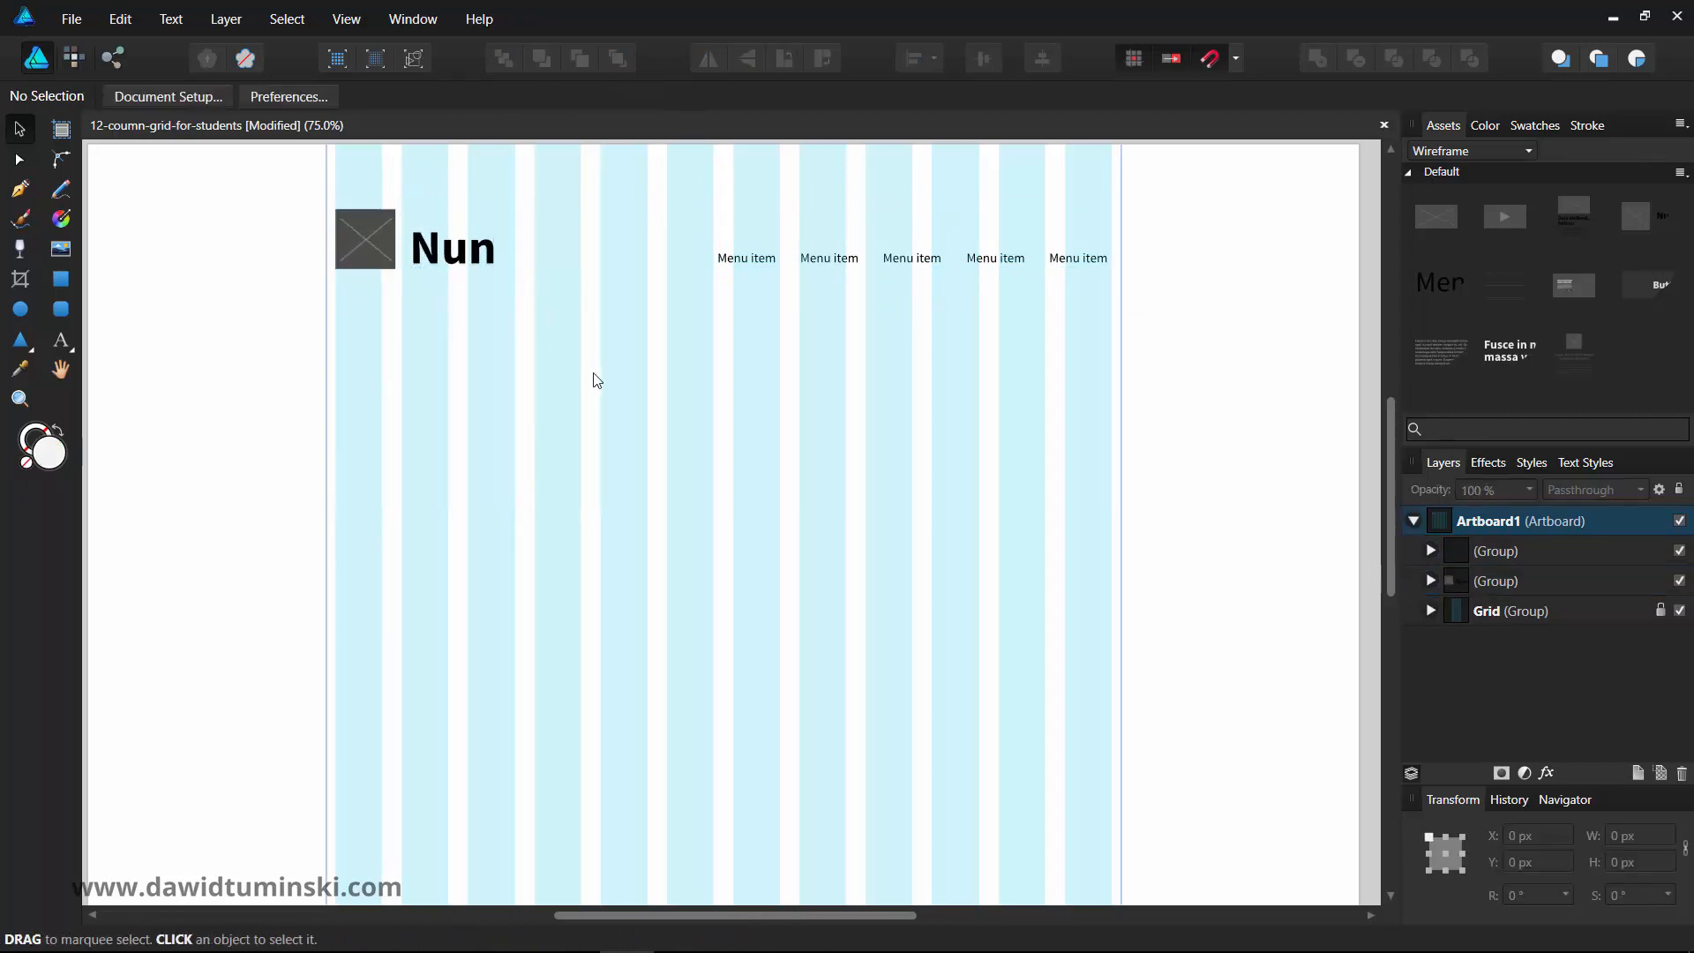
mouse_move(889, 419)
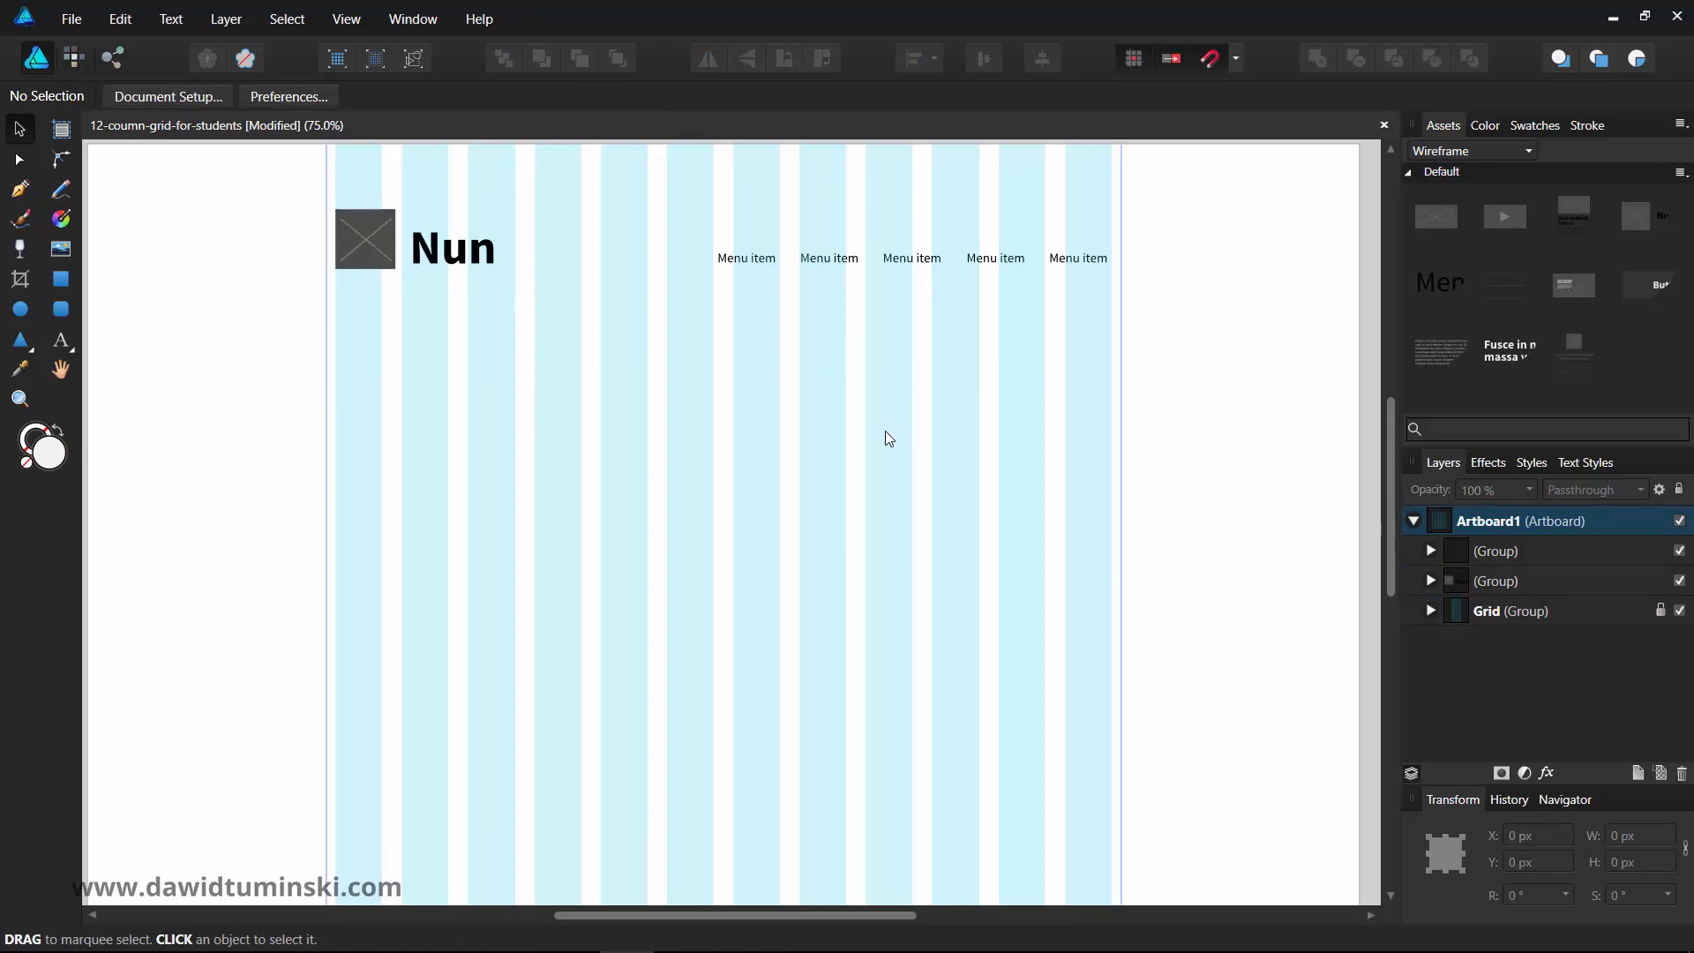
mouse_move(891, 439)
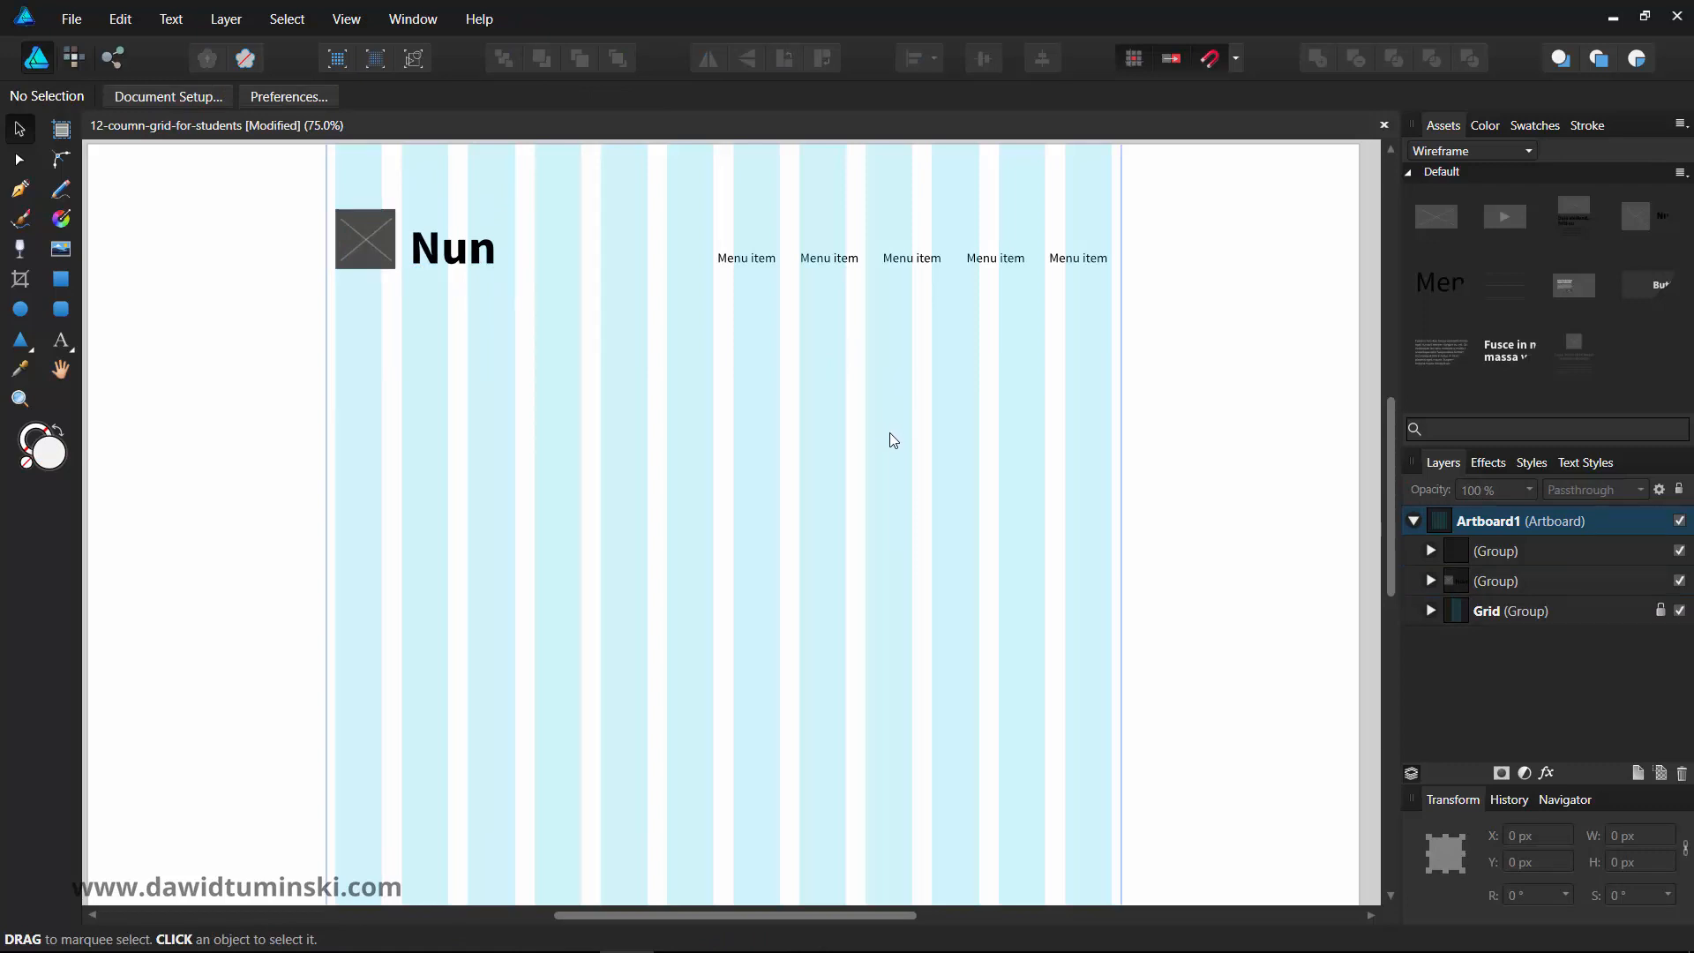
- Group the logo with the menu items and draw a full-width light grey bar behind them
left_click(378, 244)
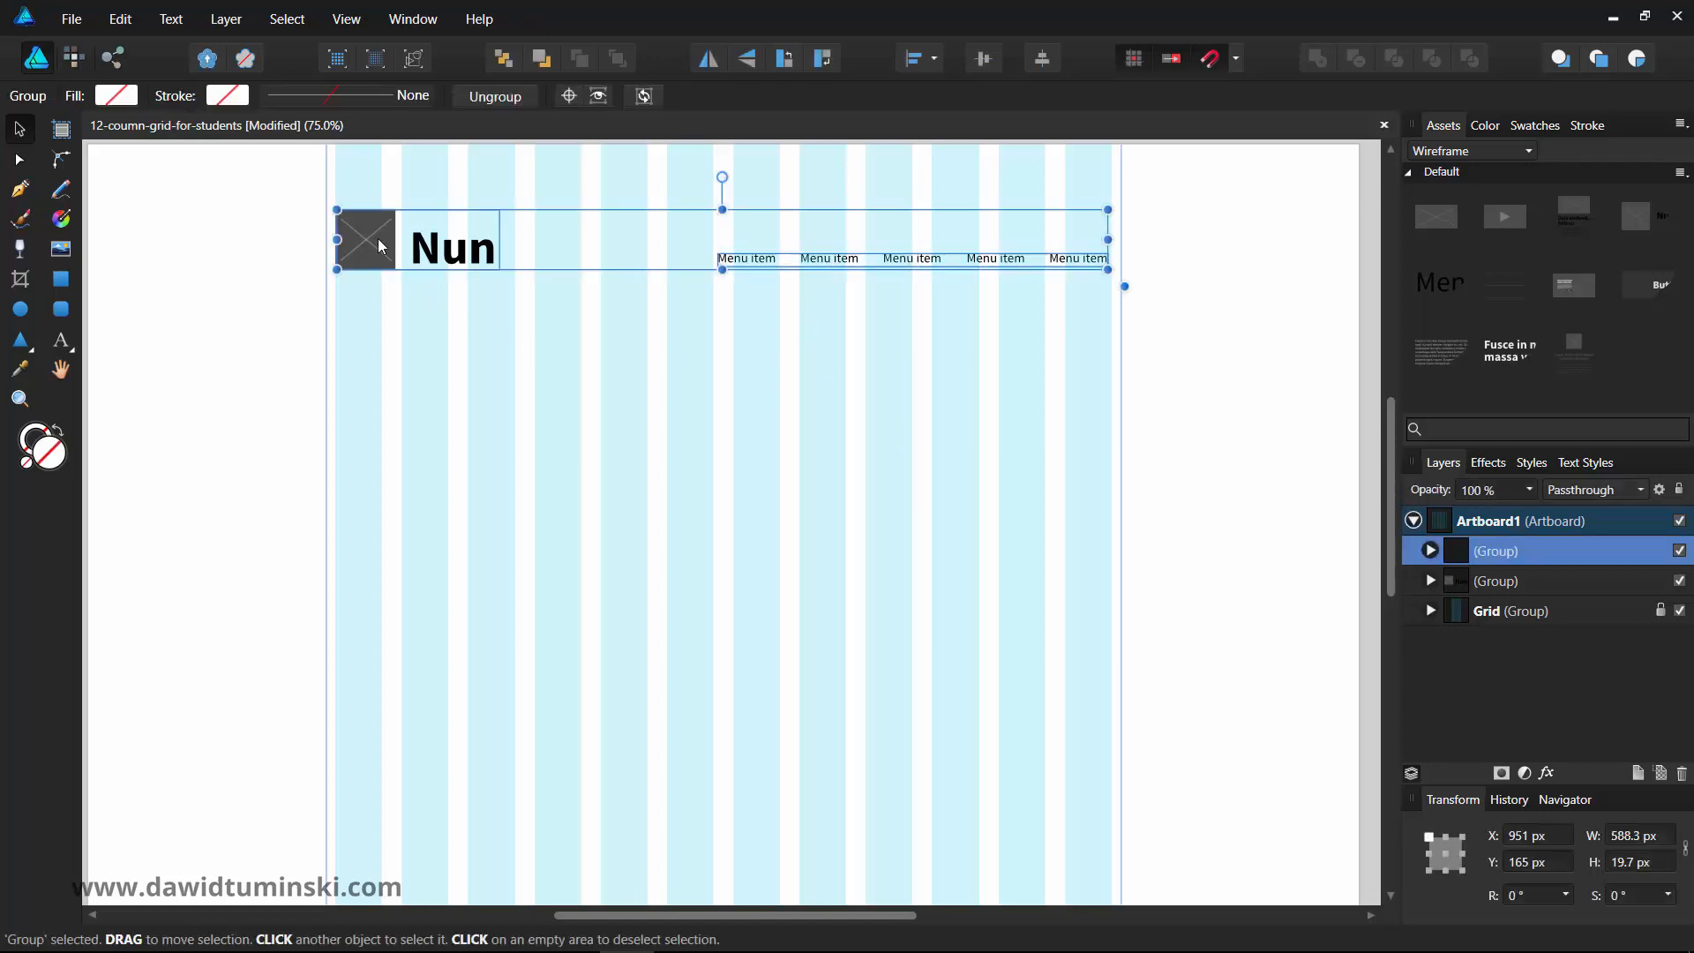
key("ctrl+g")
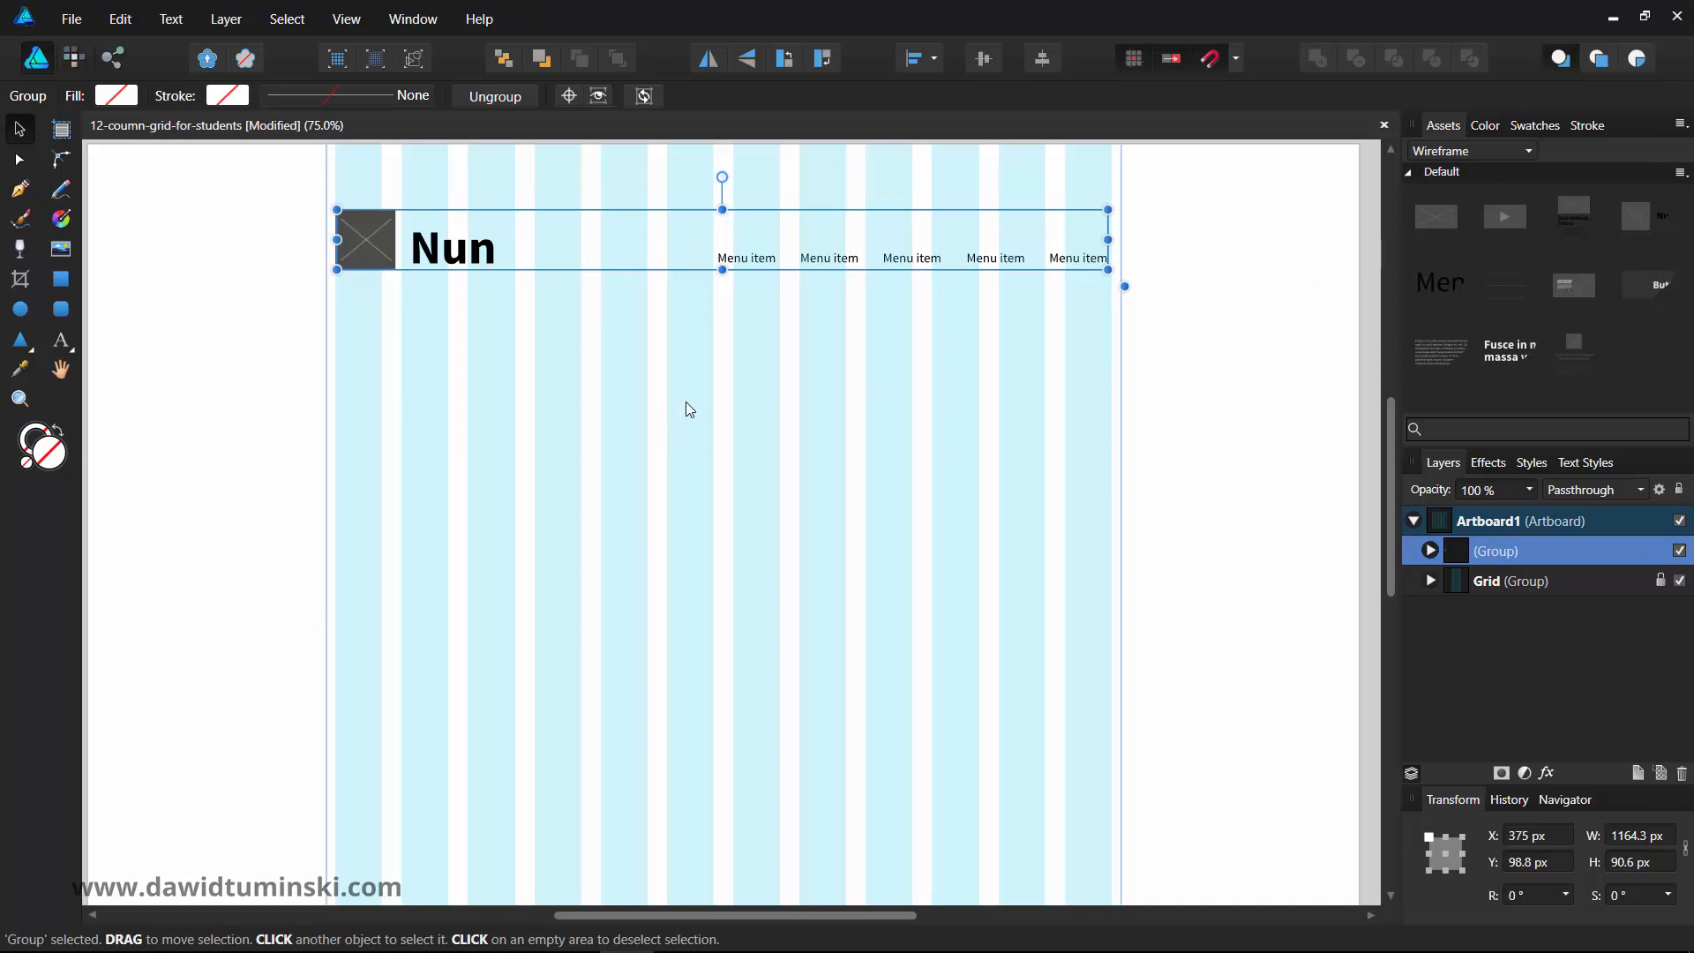
mouse_move(180, 328)
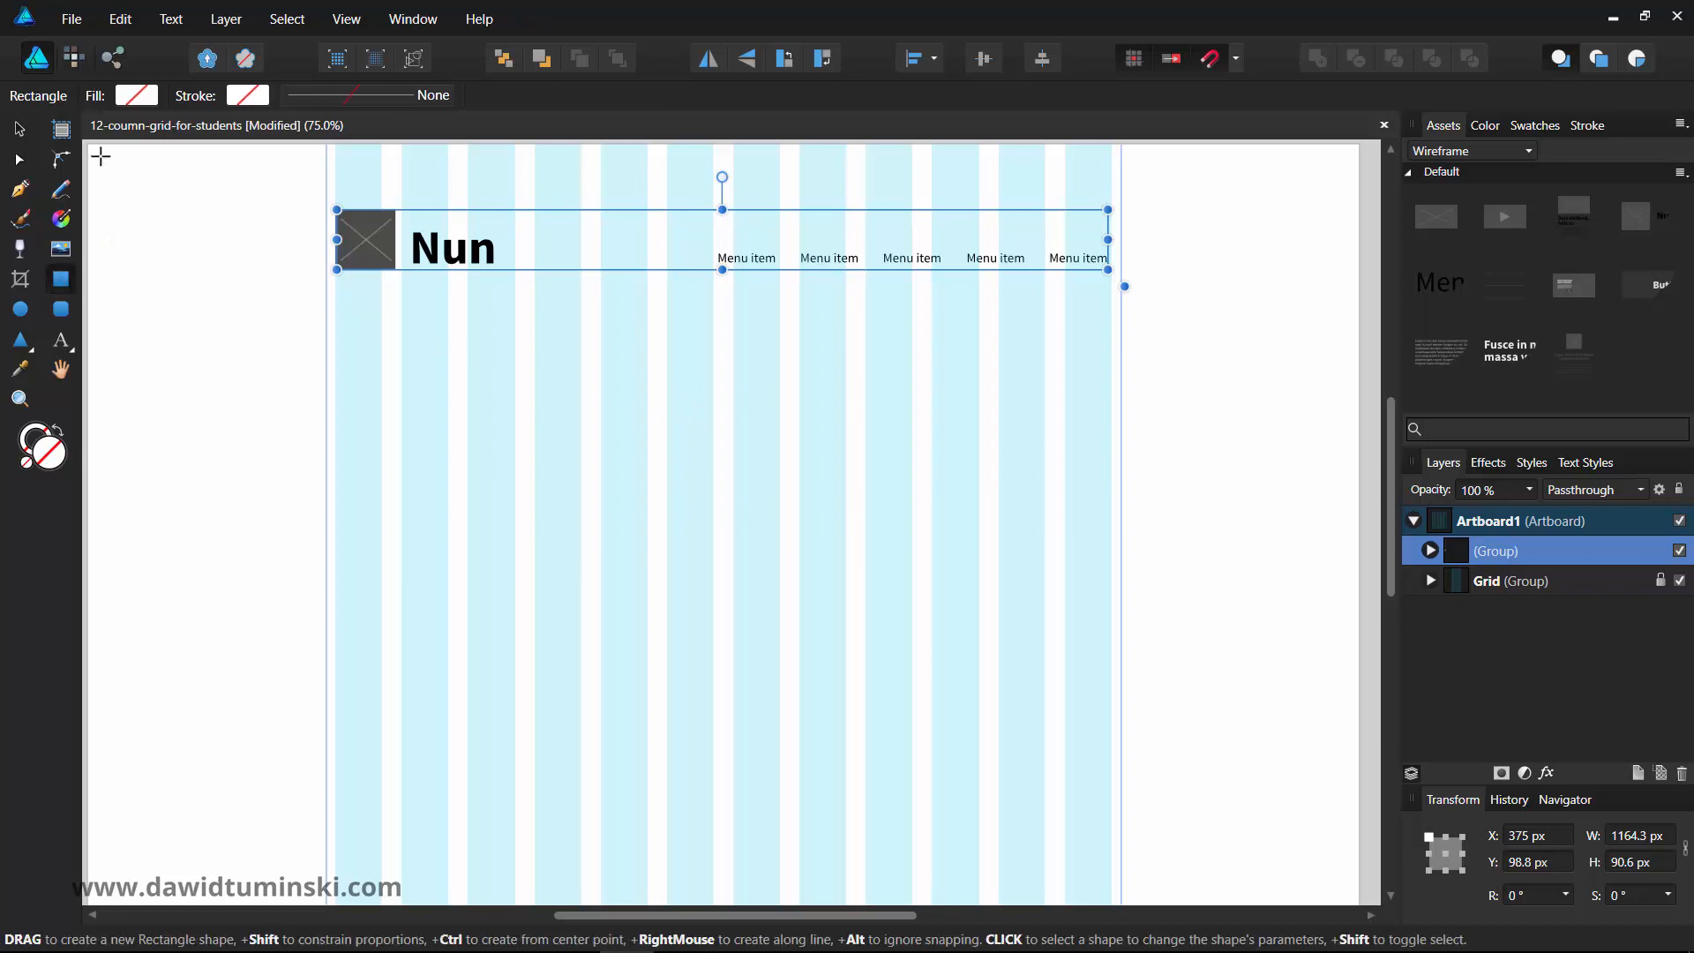
left_click_drag(87, 147, 205, 277)
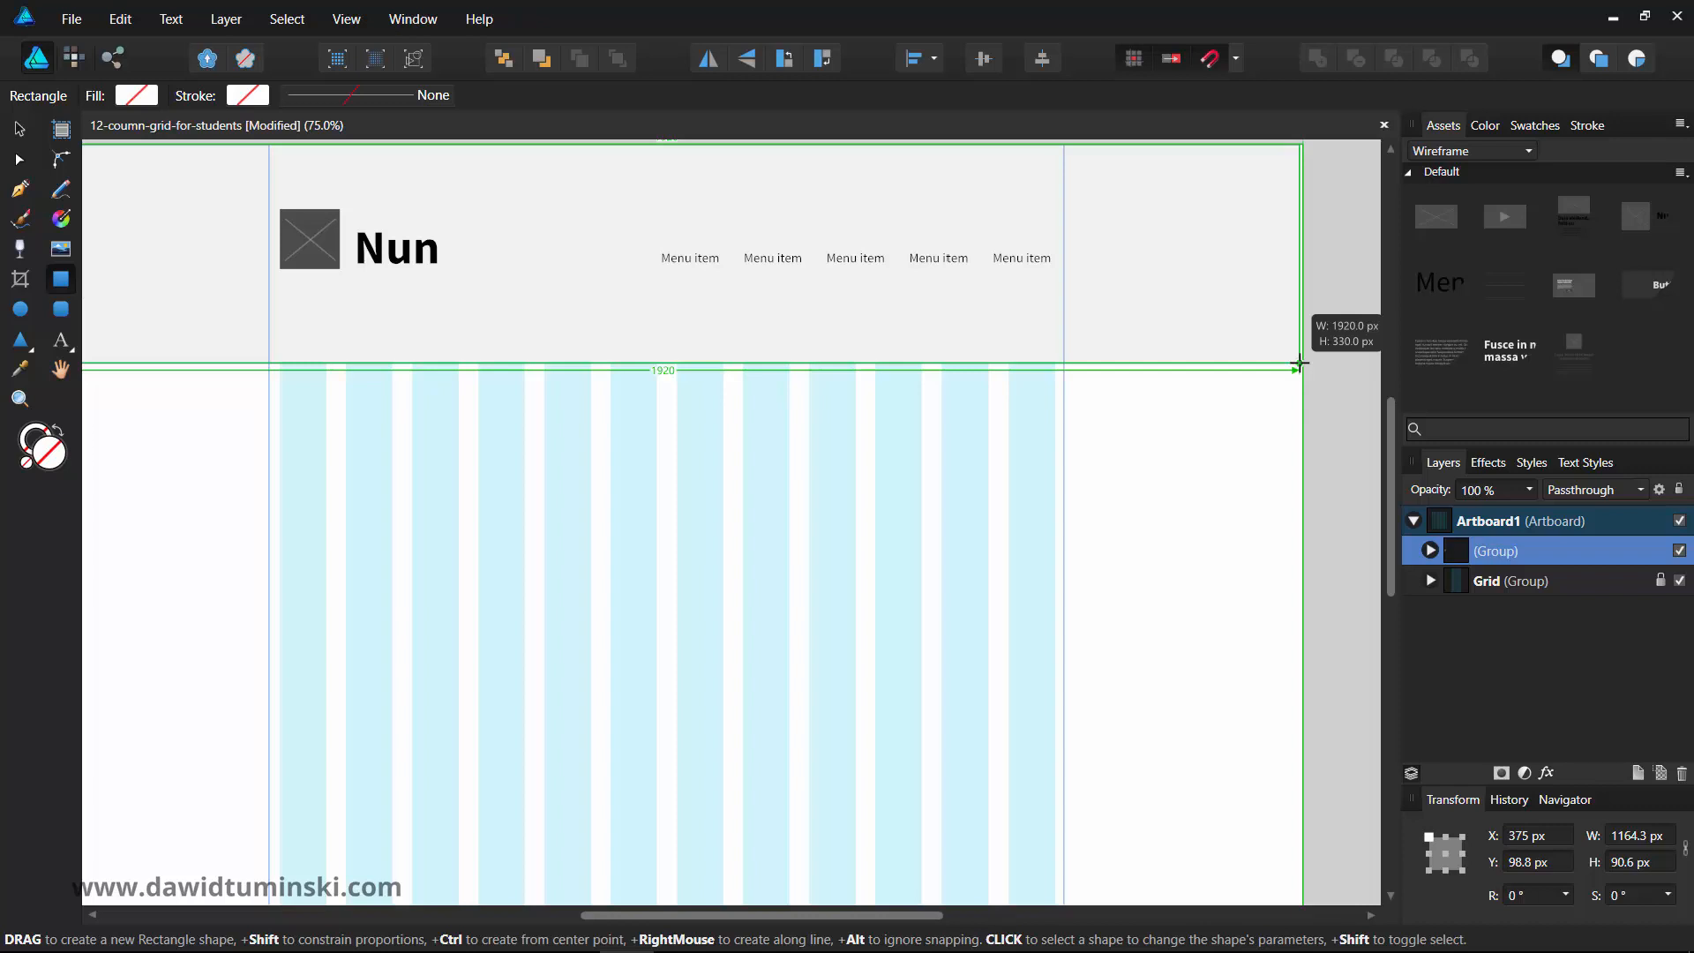
- Group the background bar with the logo and menu and name the group 'Header'
left_click_drag(1298, 365, 1299, 335)
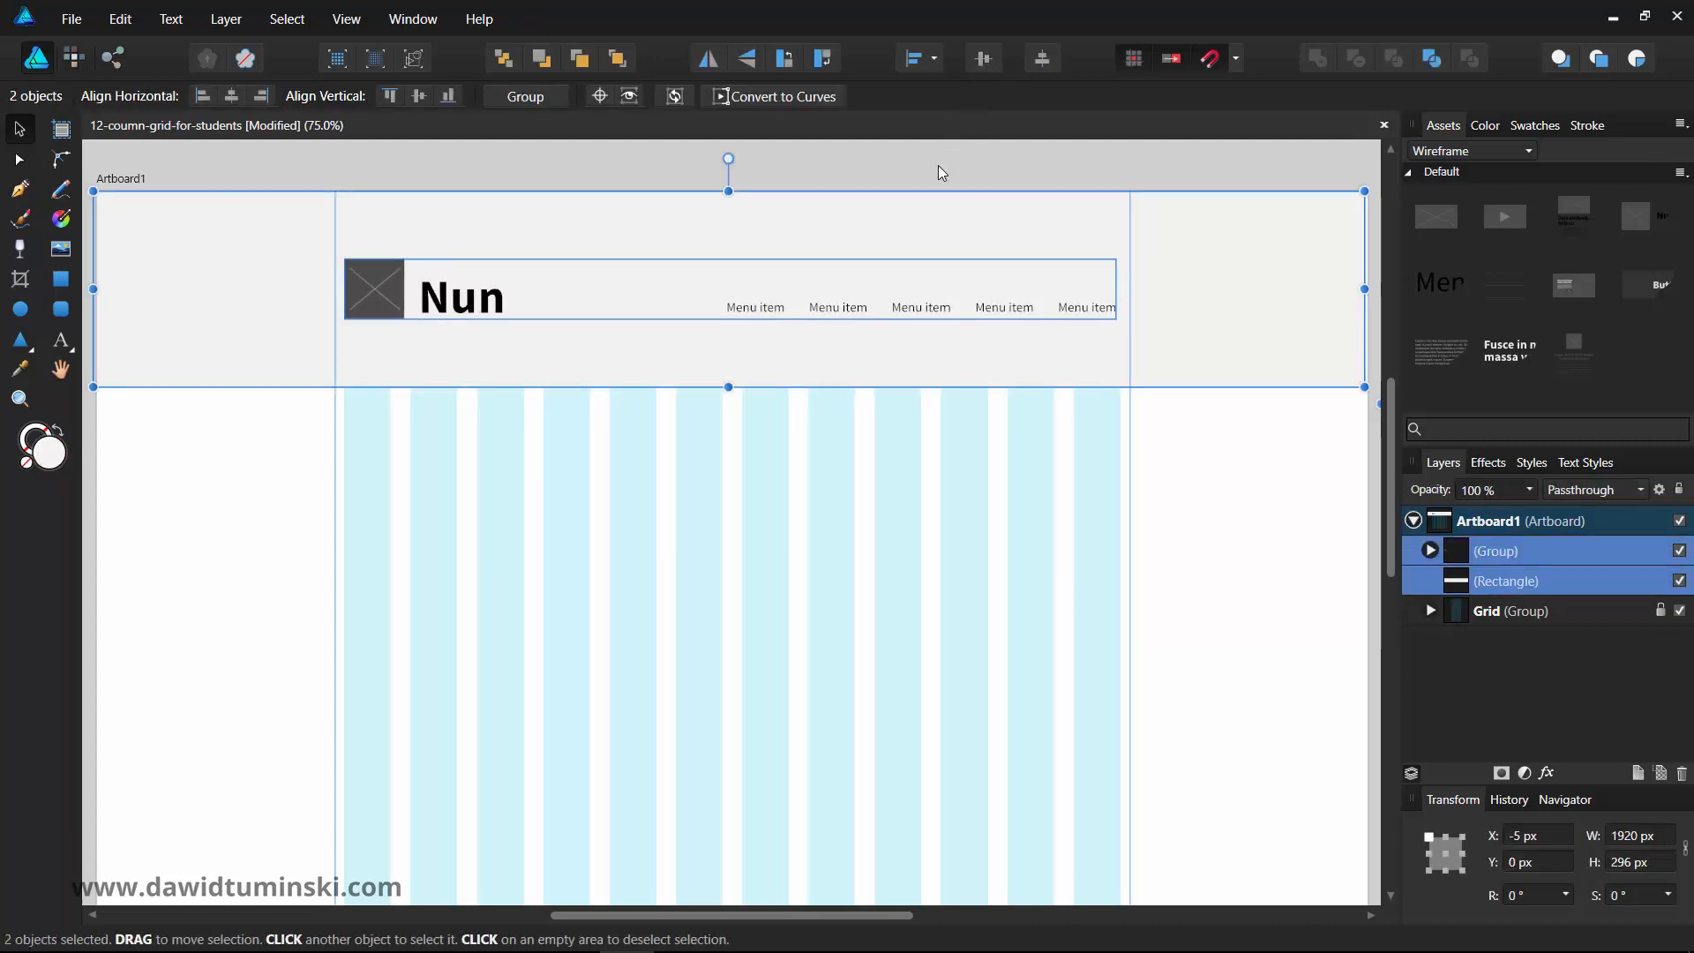
left_click(916, 530)
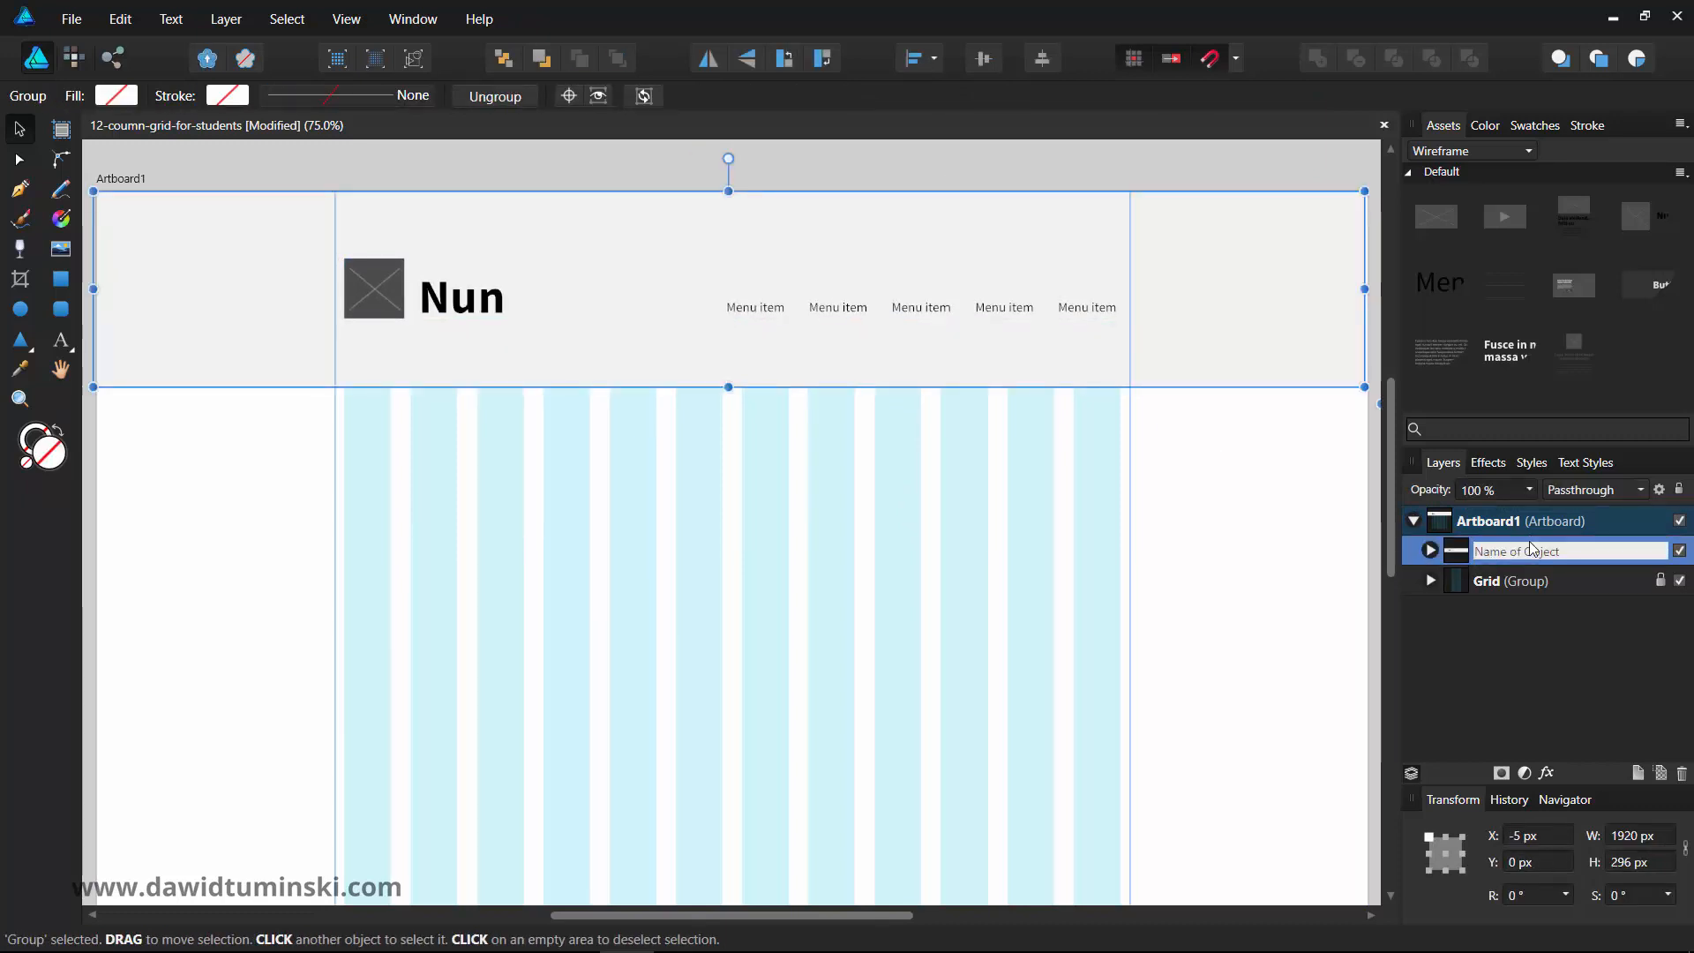
type("Header")
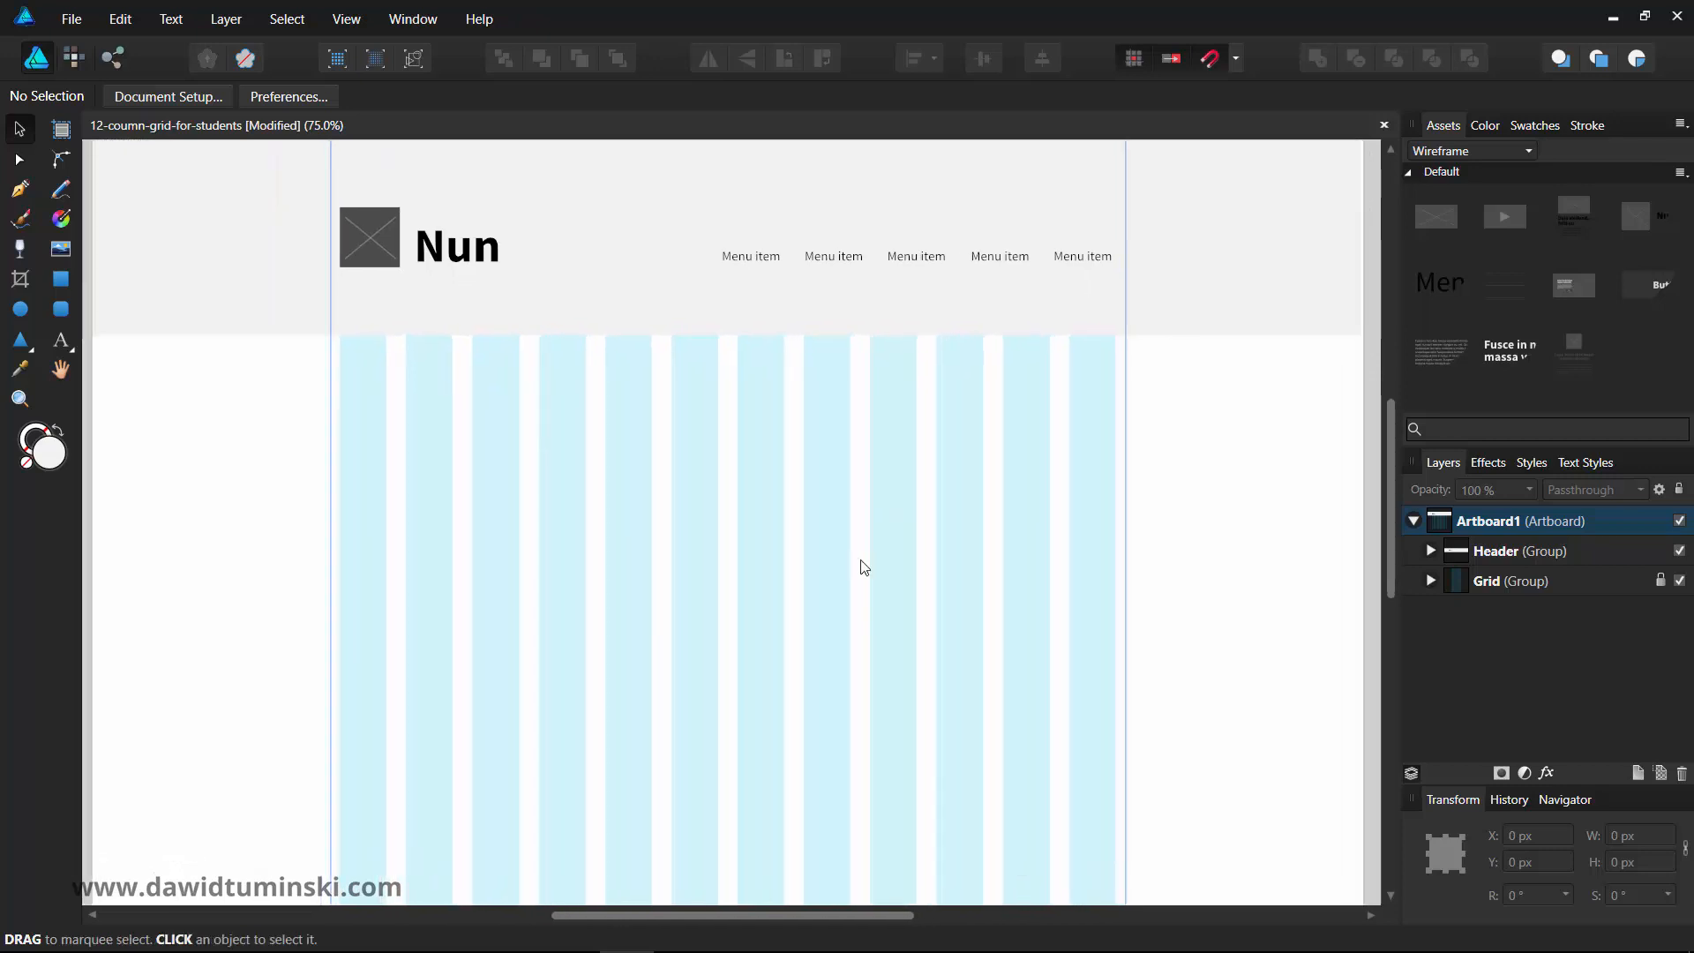
- Place the dark hero asset below the header and stretch it to the full 1920 × 1080 artboard width
scroll("down", 3)
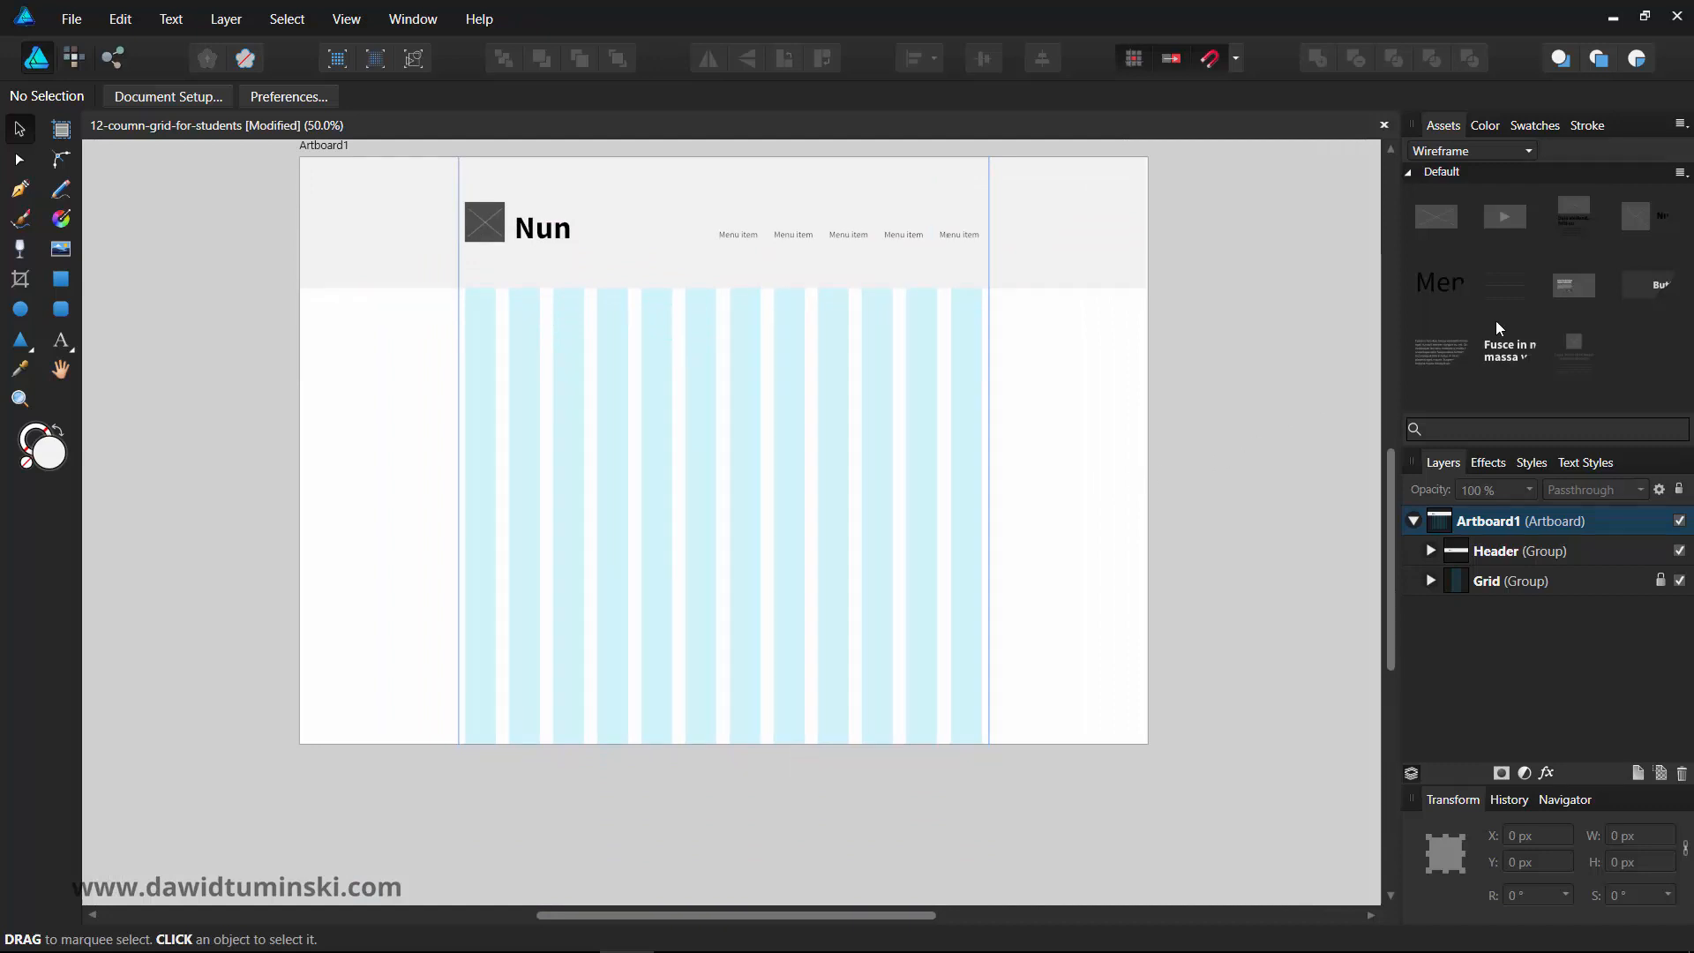
left_click(1572, 284)
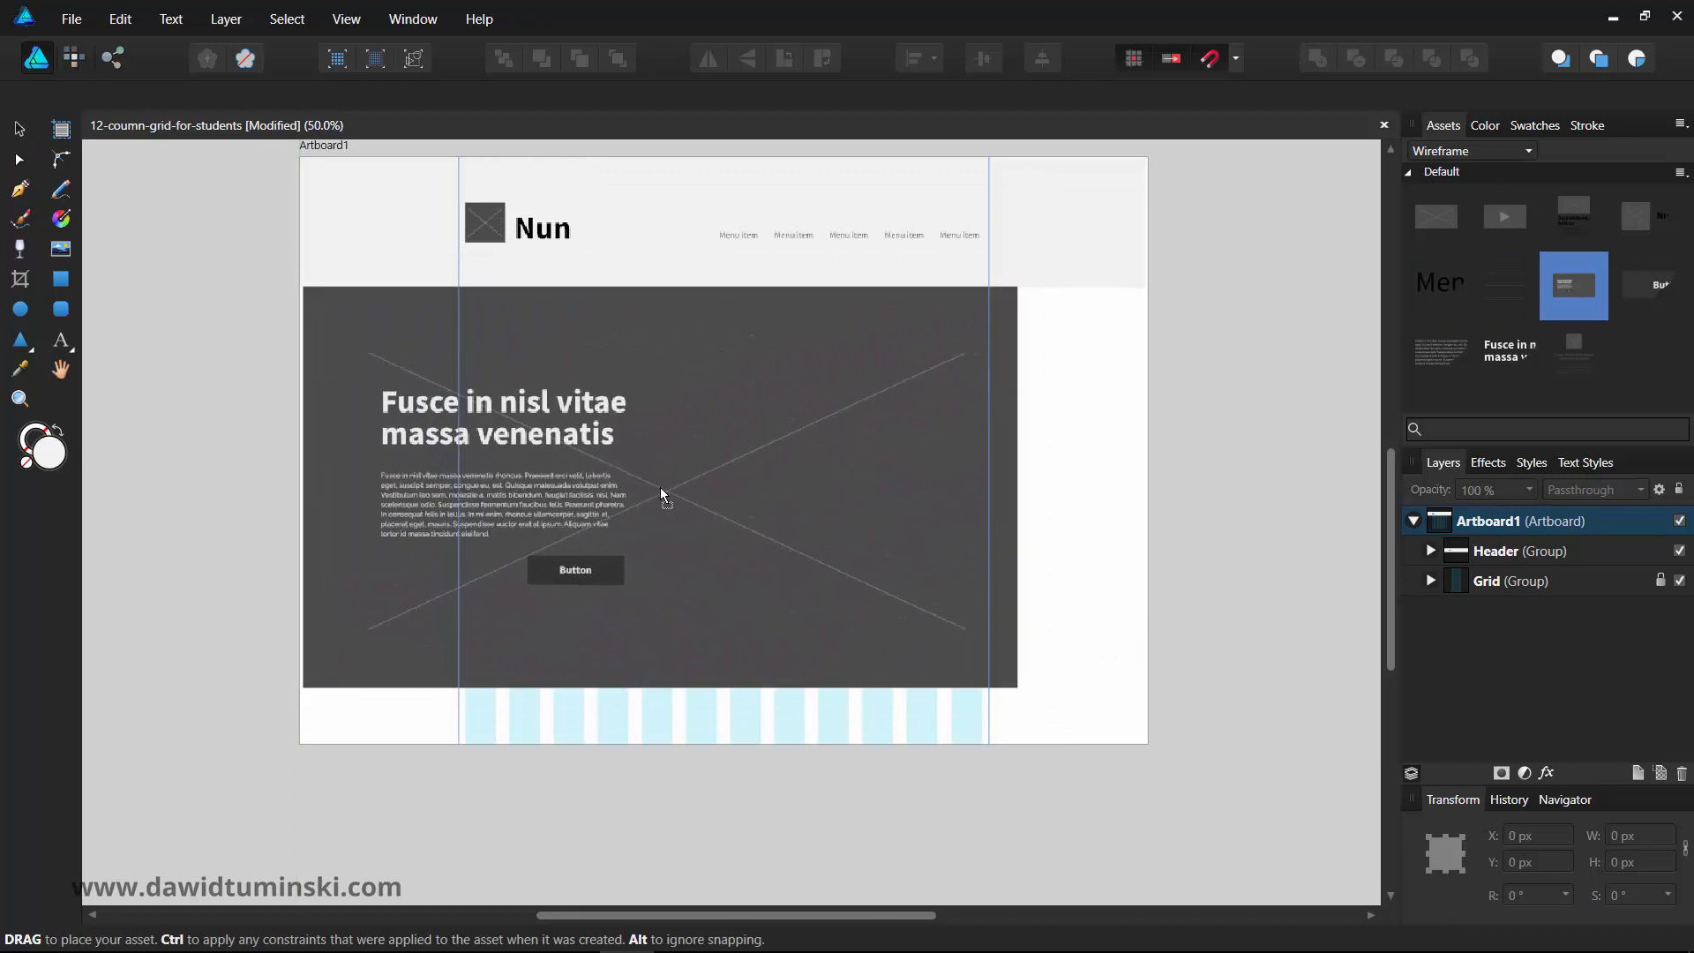
left_click(662, 494)
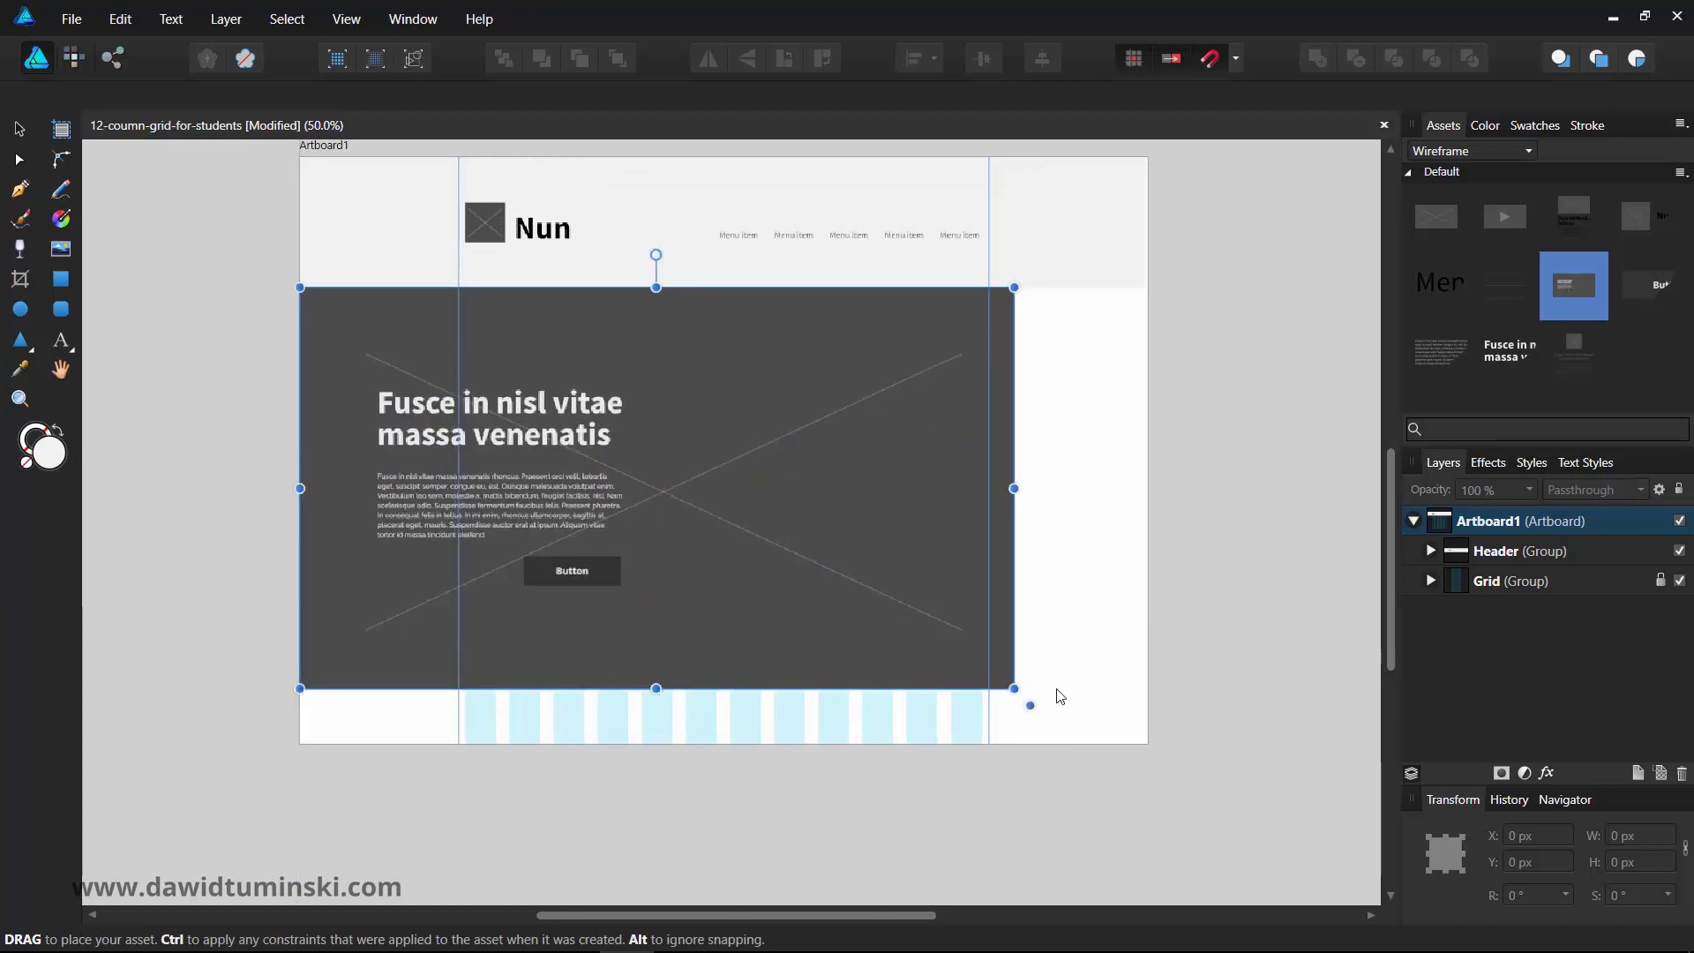
left_click_drag(1013, 688, 1089, 746)
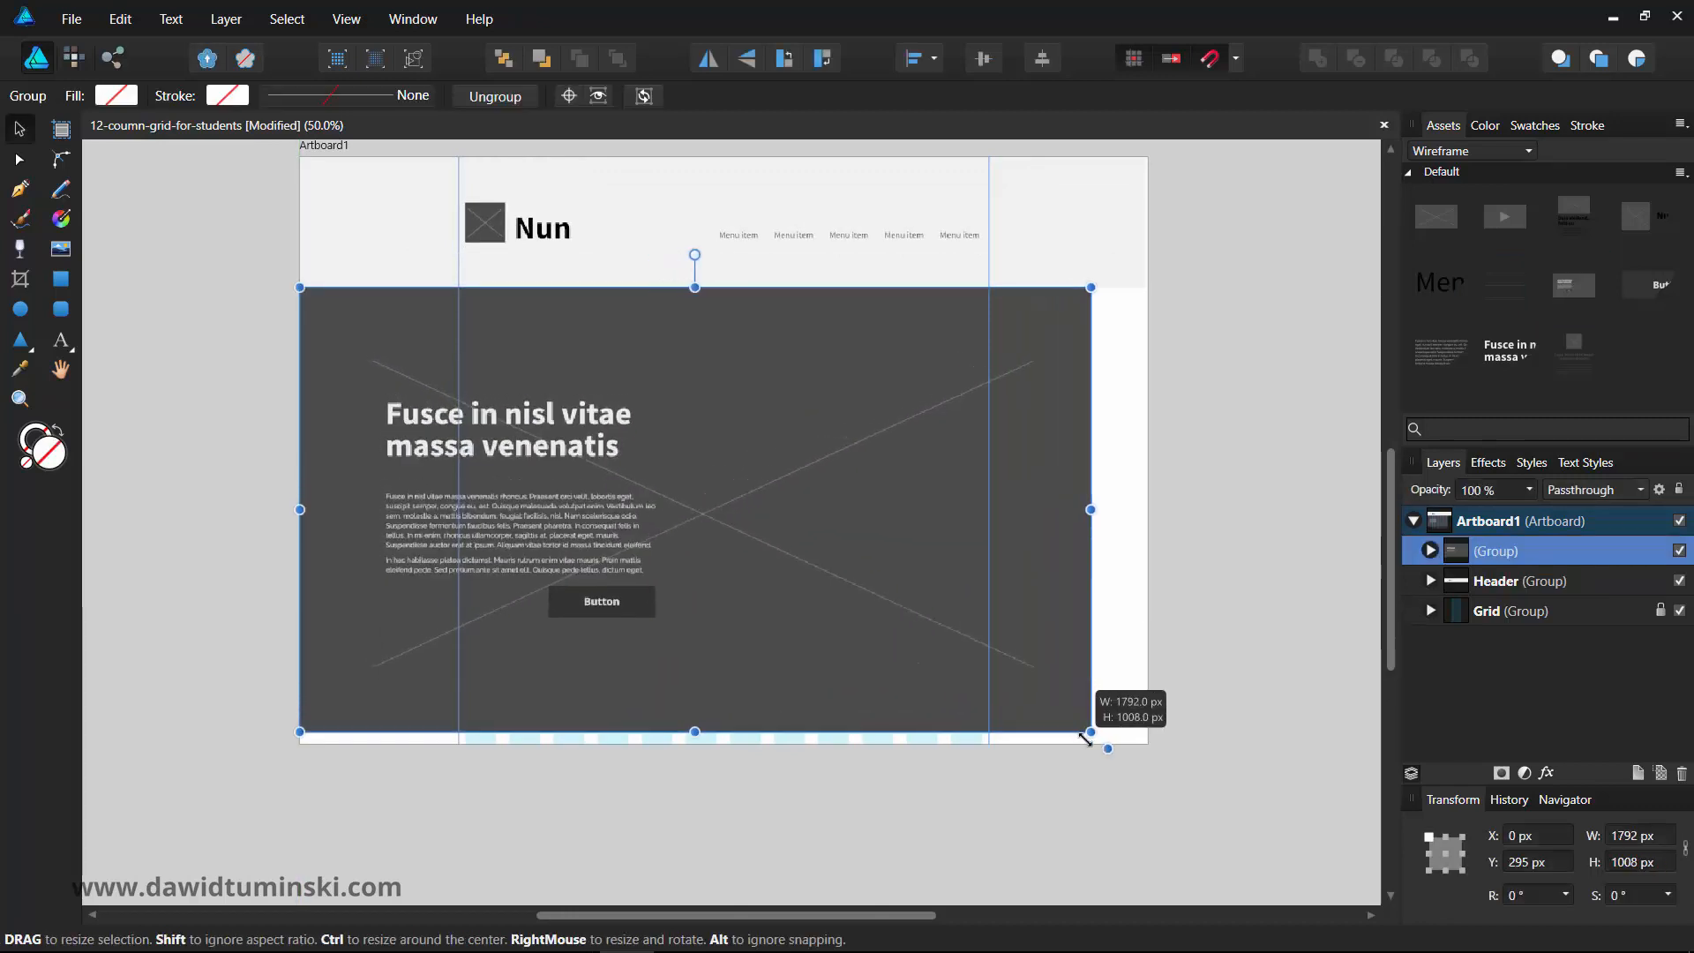
left_click_drag(1089, 748, 1162, 779)
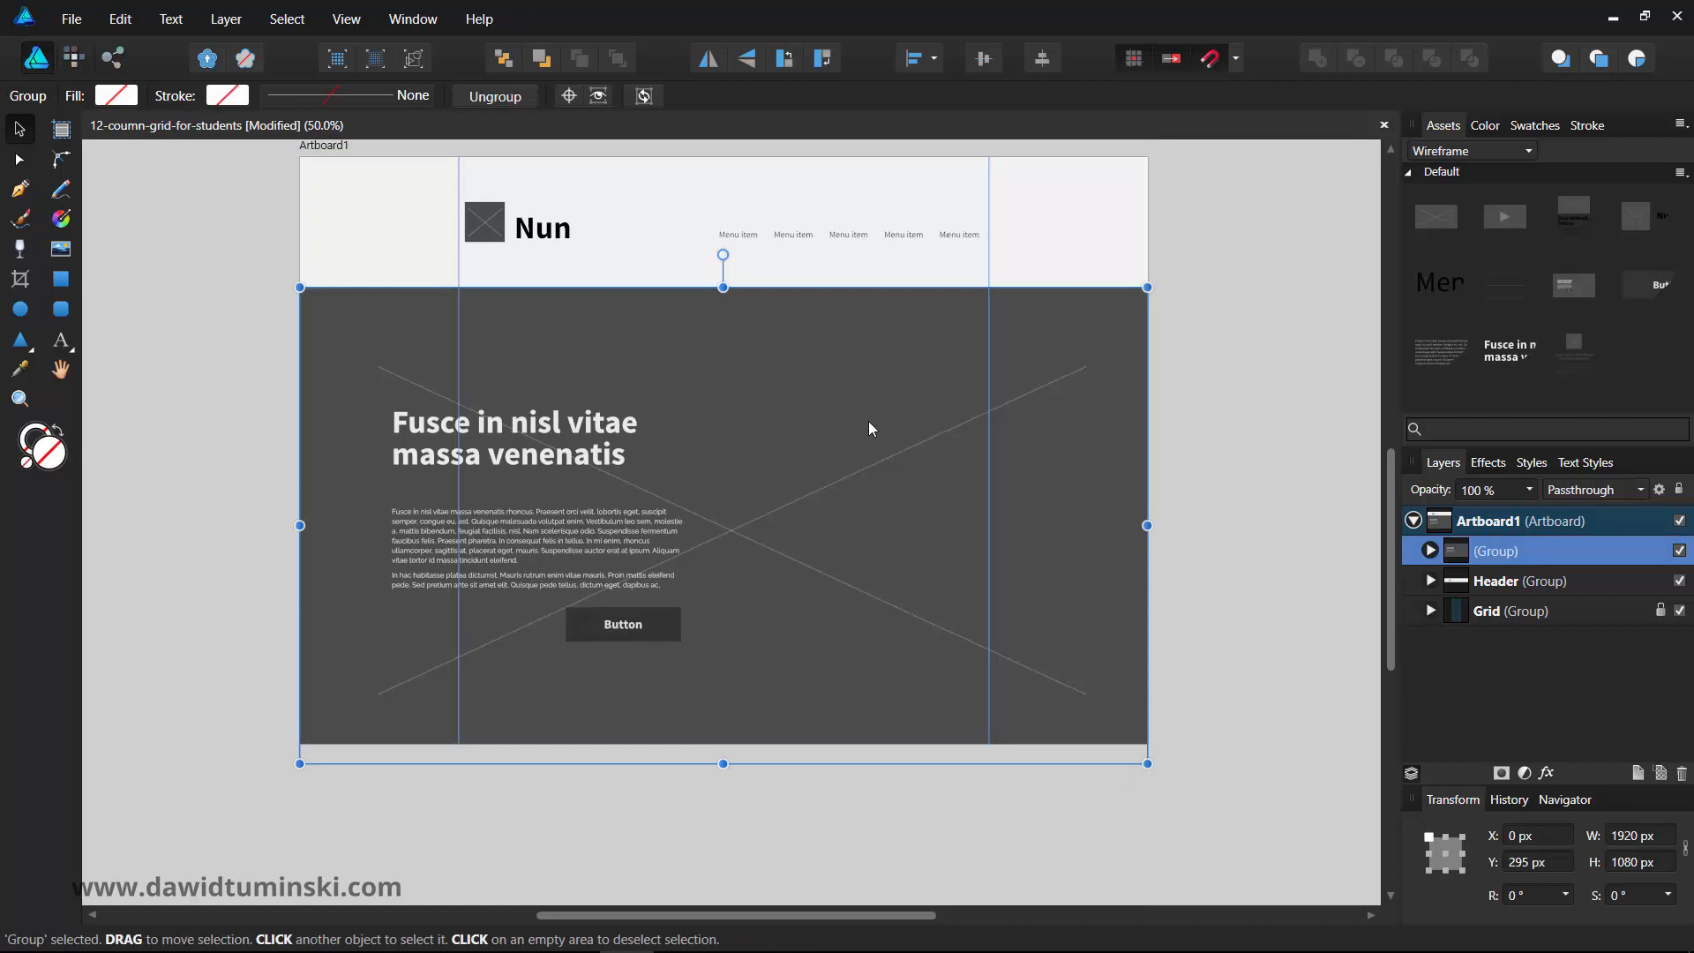
left_click_drag(723, 764, 724, 678)
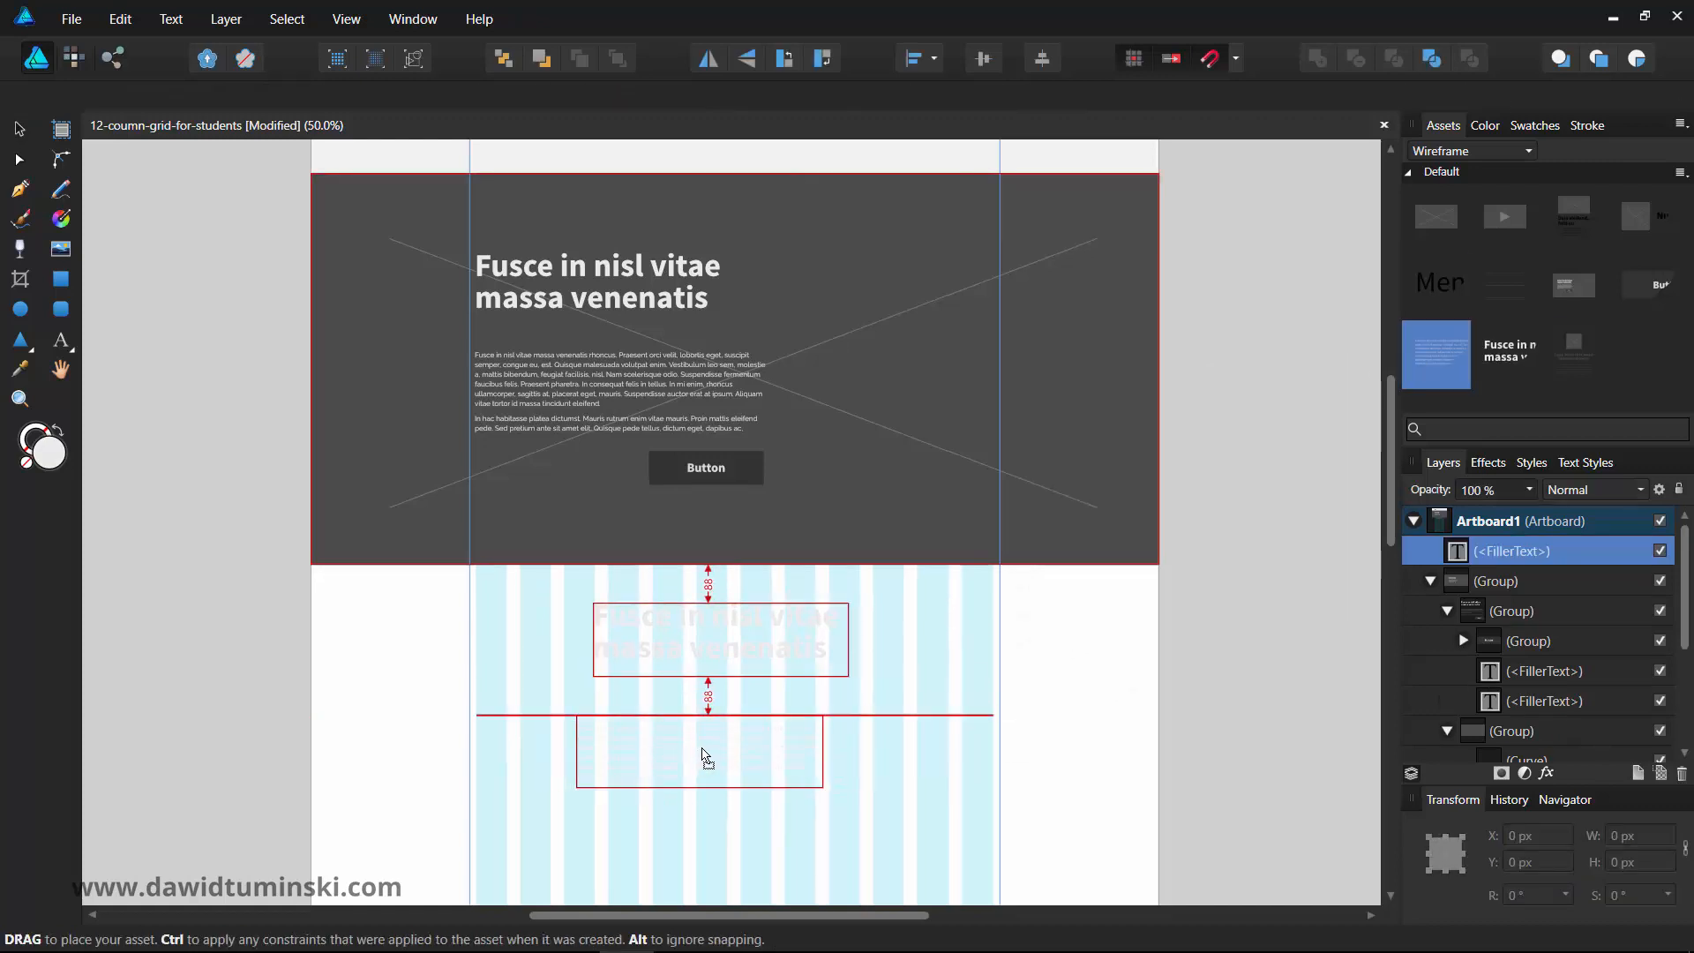
- Drop the centred heading-and-paragraph asset below the hero and reduce its font sizes
left_click(718, 637)
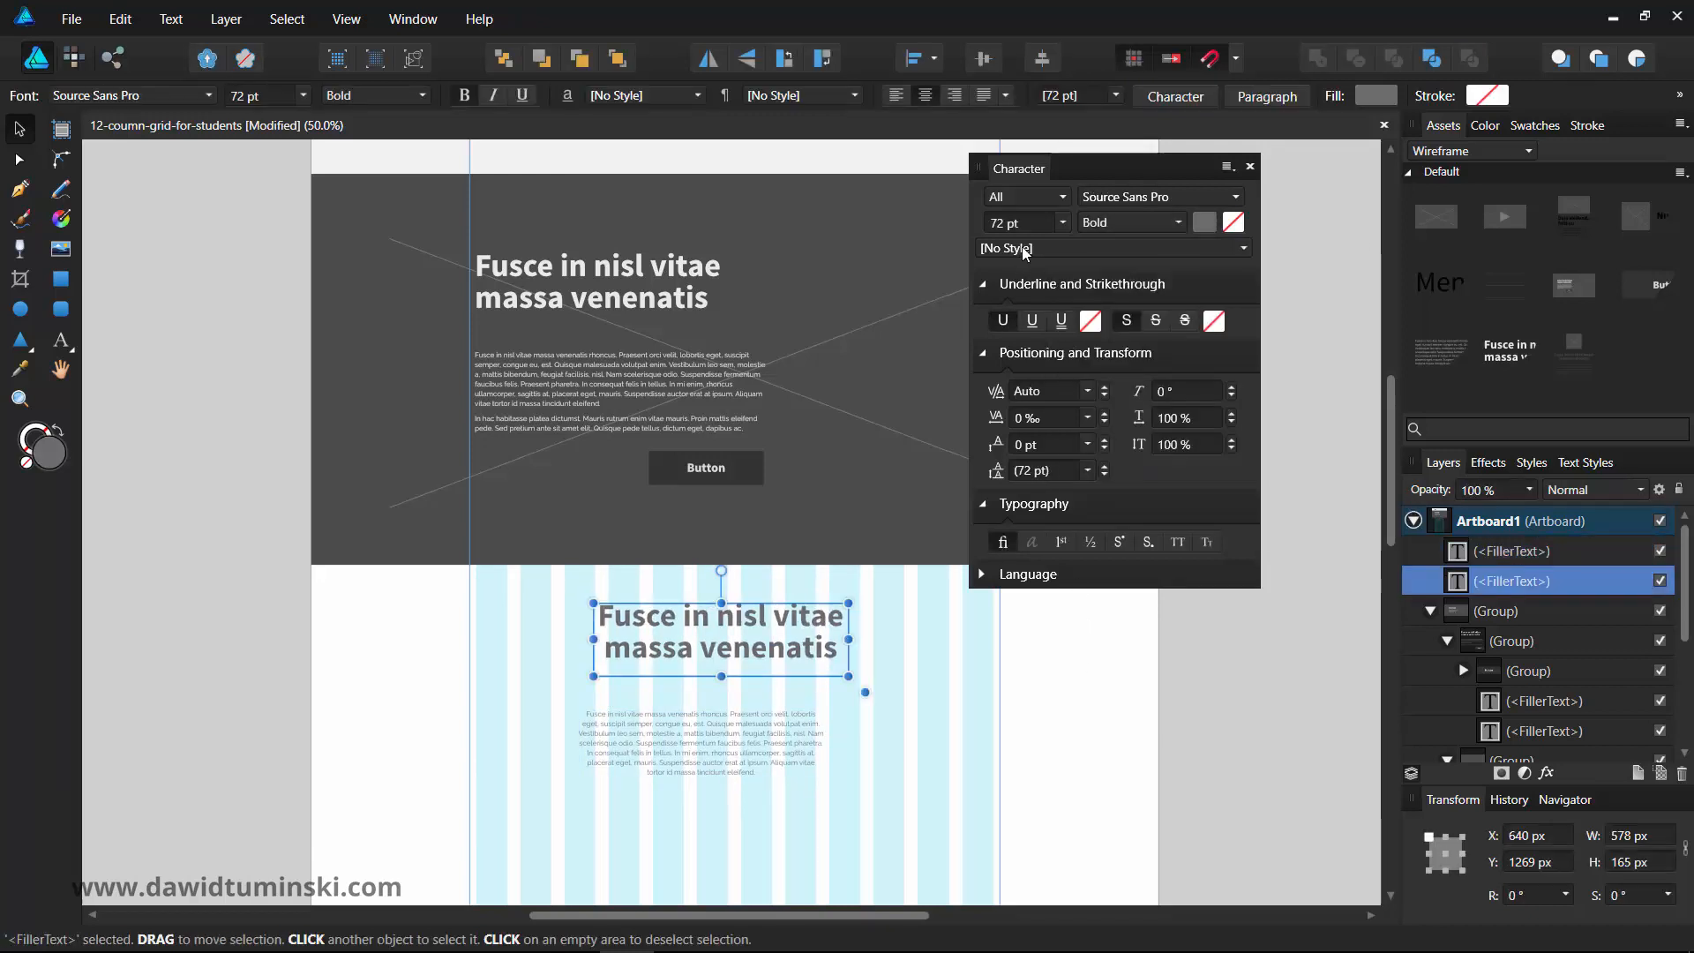
left_click(1012, 222)
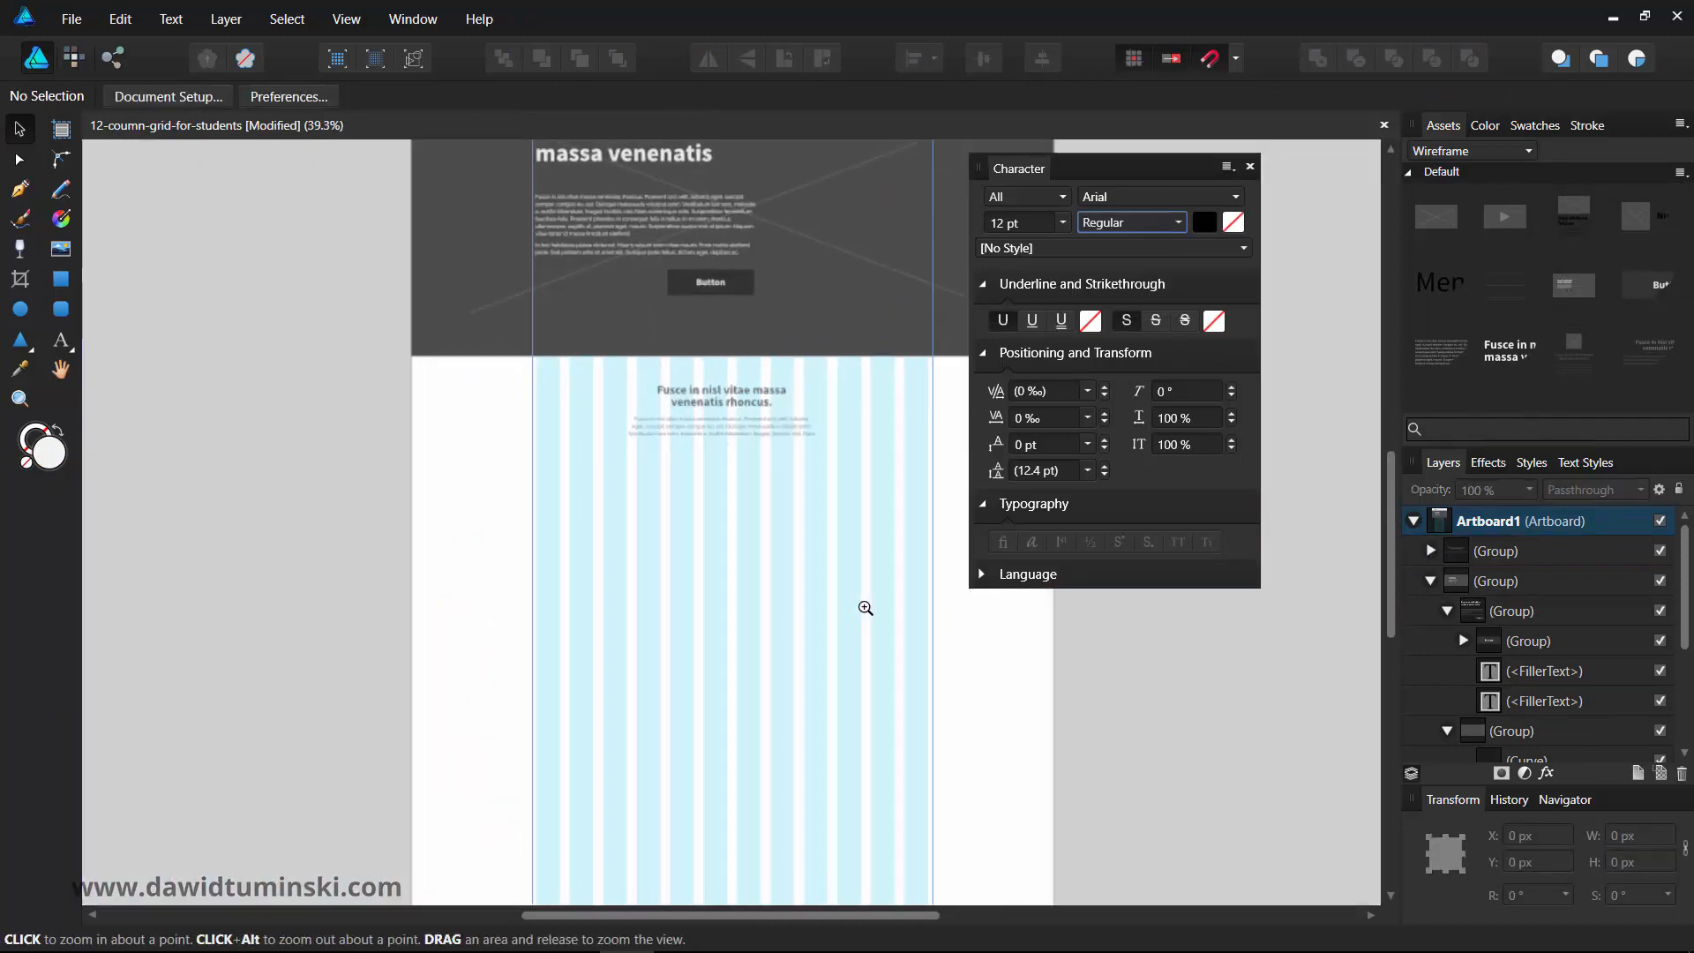
- Place a feature card with image, heading and text and shrink it to fit narrower columns
left_click(864, 607)
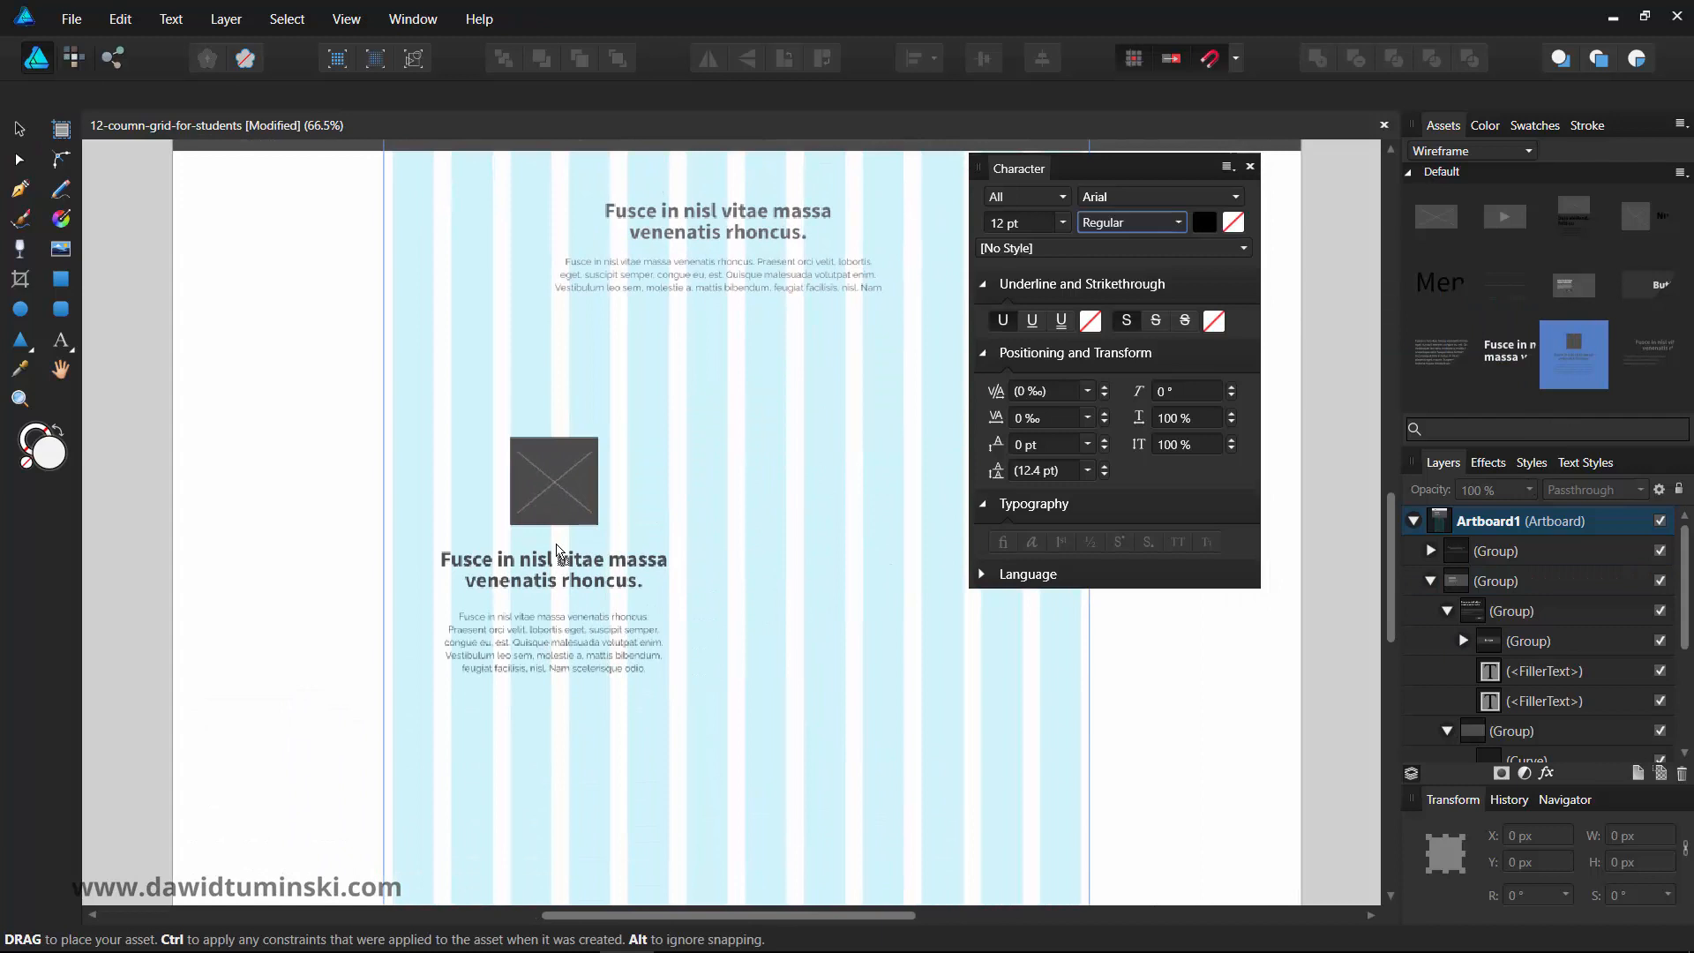
left_click_drag(552, 482, 505, 422)
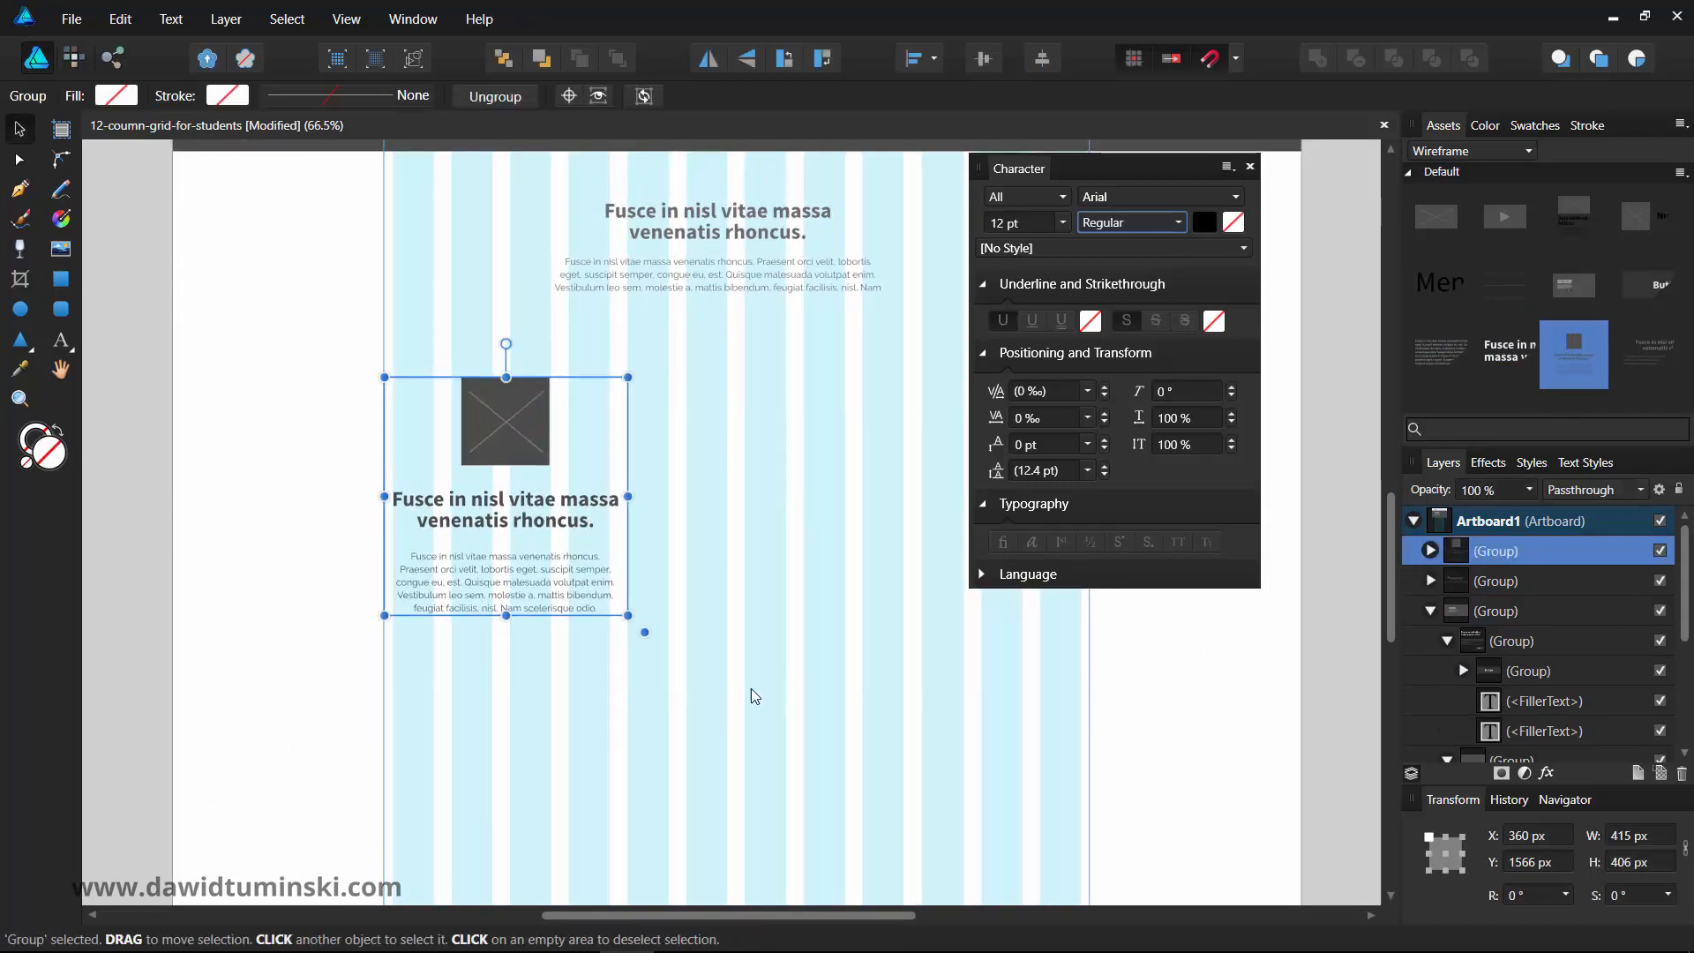
left_click_drag(644, 632, 607, 612)
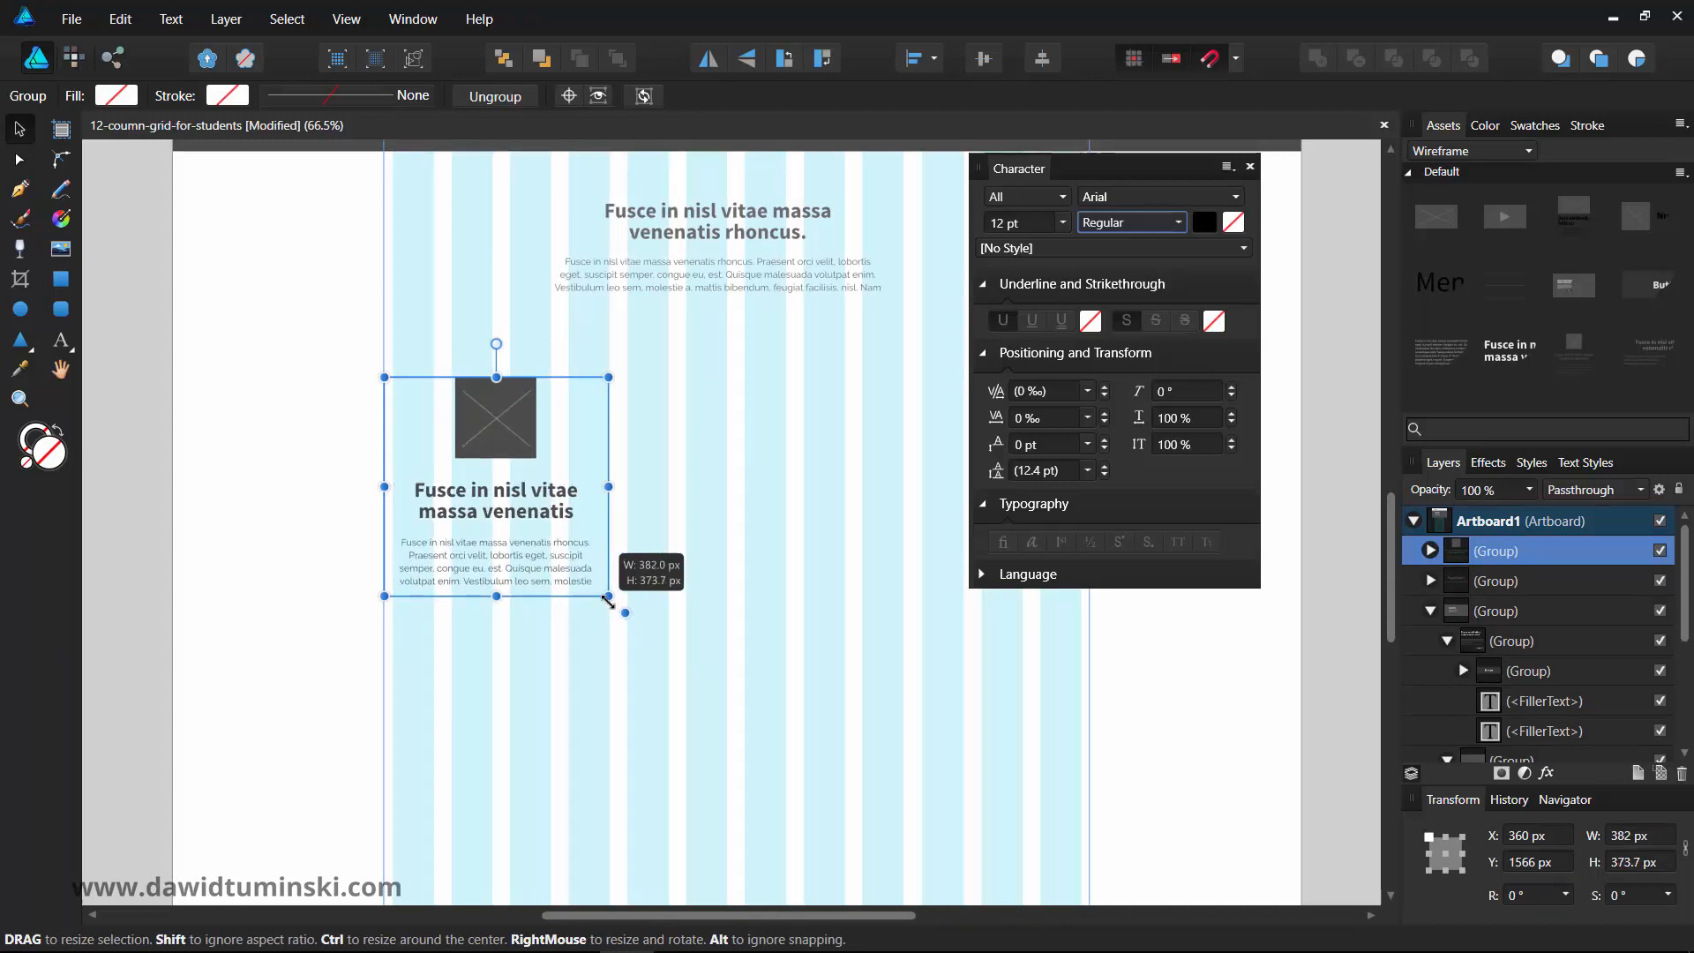
left_click_drag(625, 613, 619, 607)
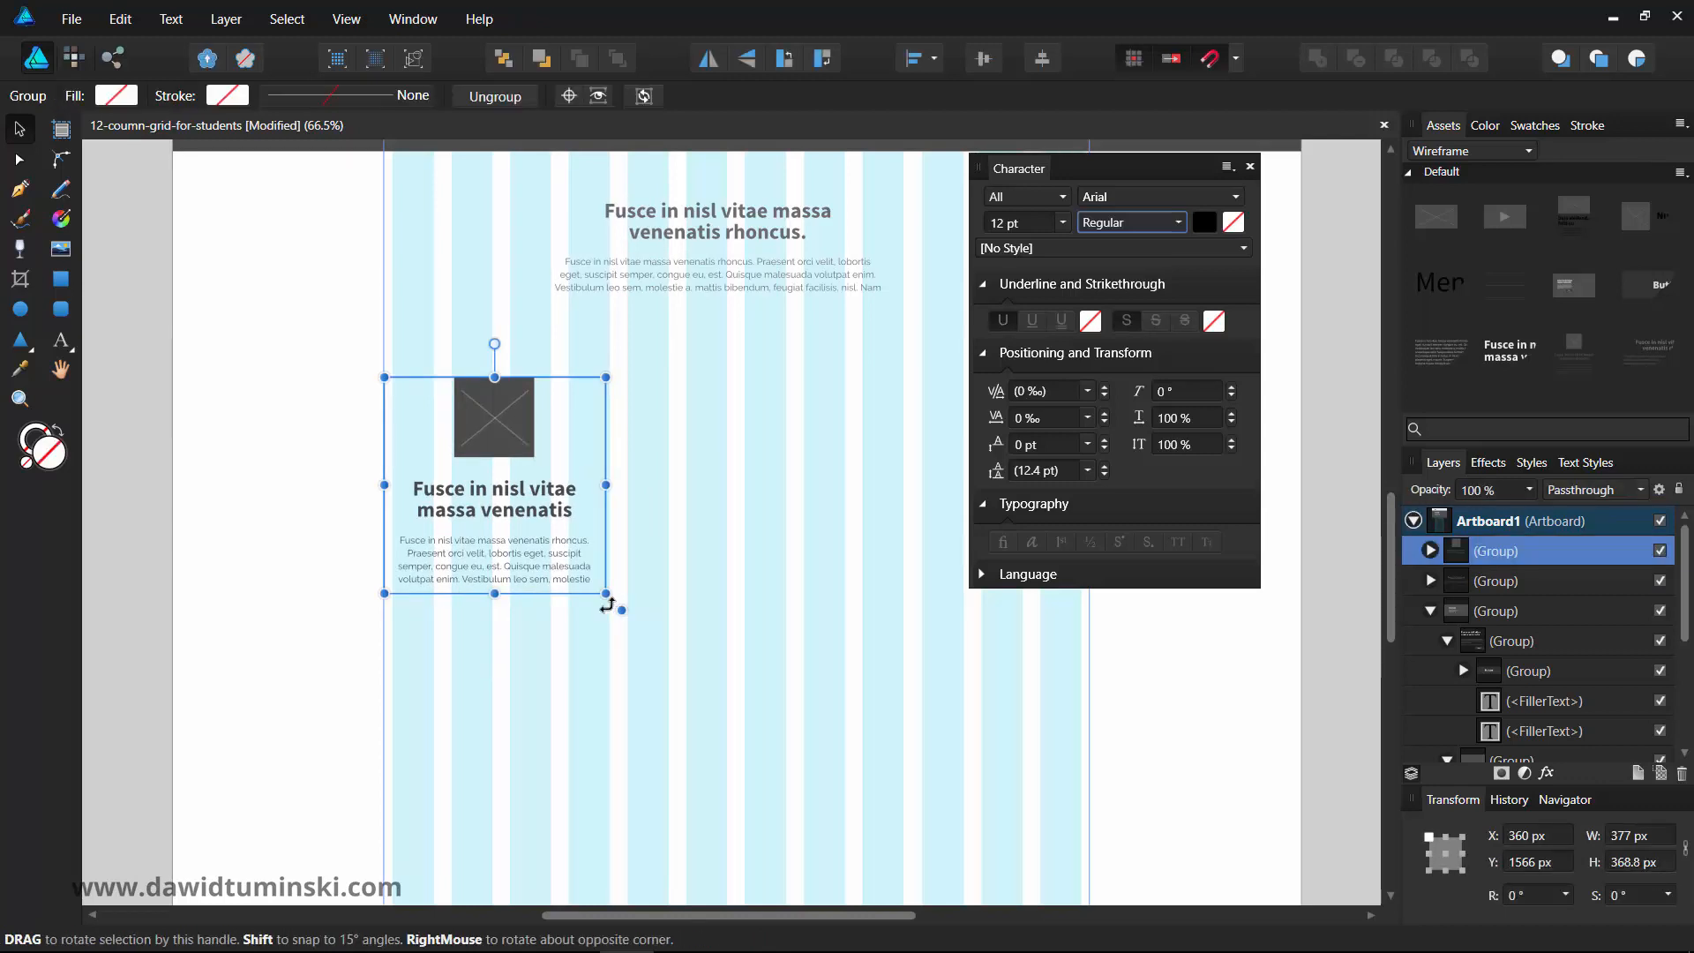
left_click_drag(607, 595, 559, 548)
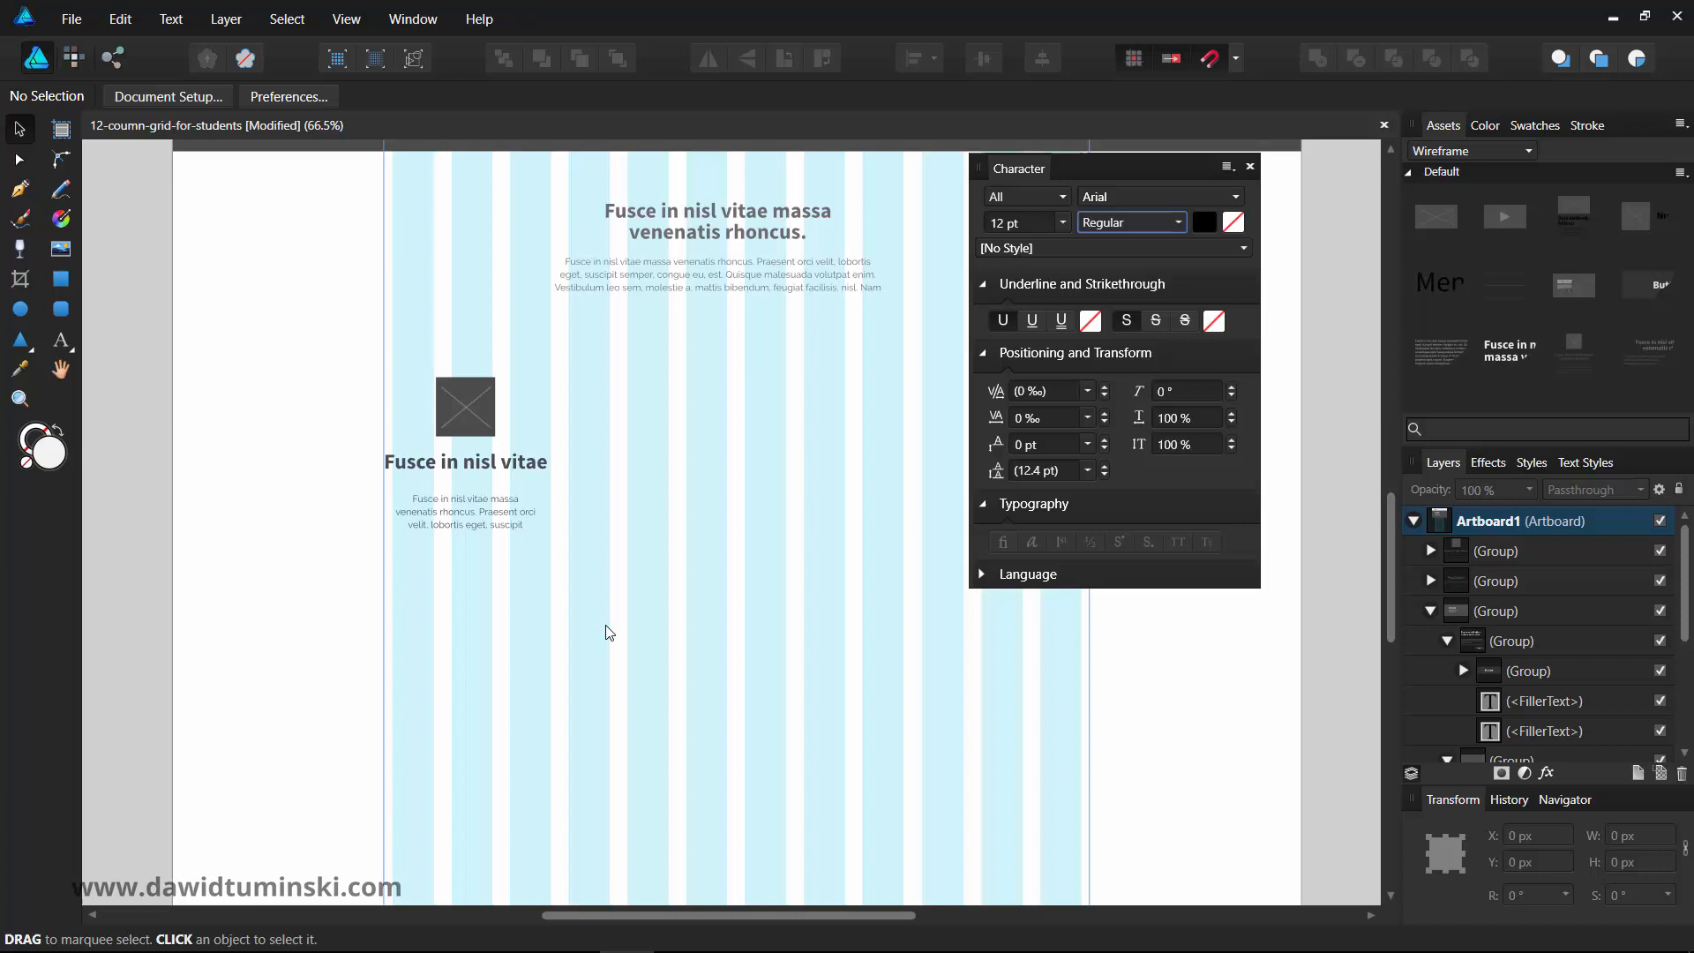
left_click(464, 408)
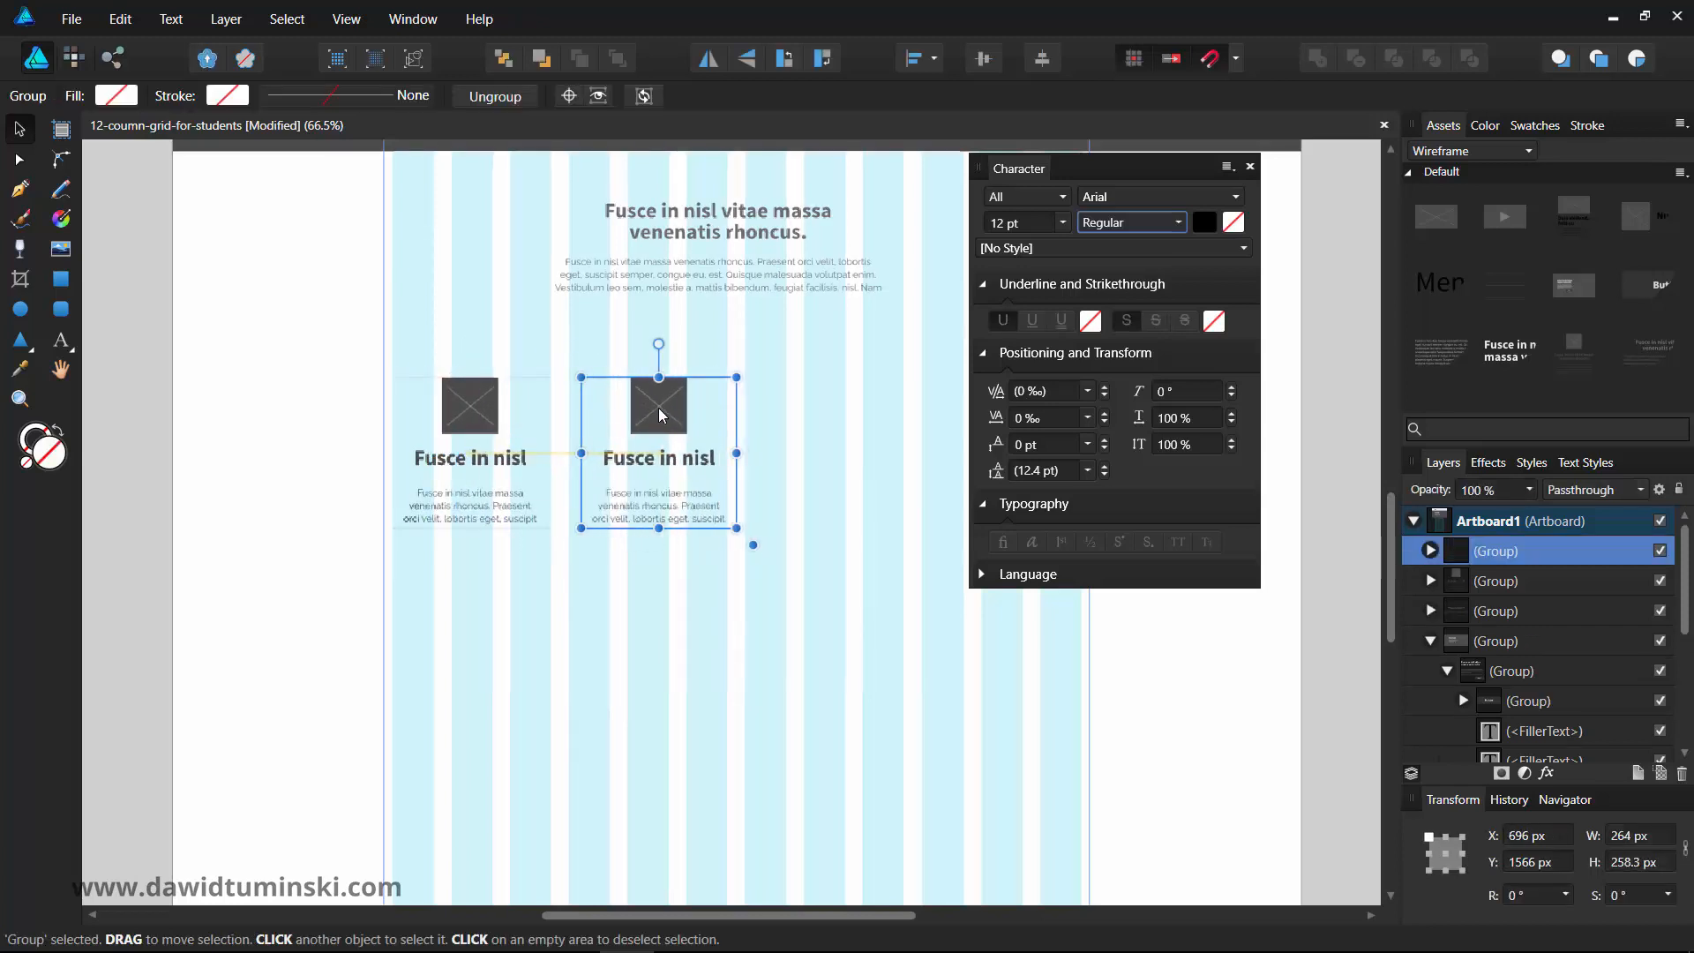
- Duplicate the card into a row of four, then Alt-drag the row down to make a second row
key("ctrl+j")
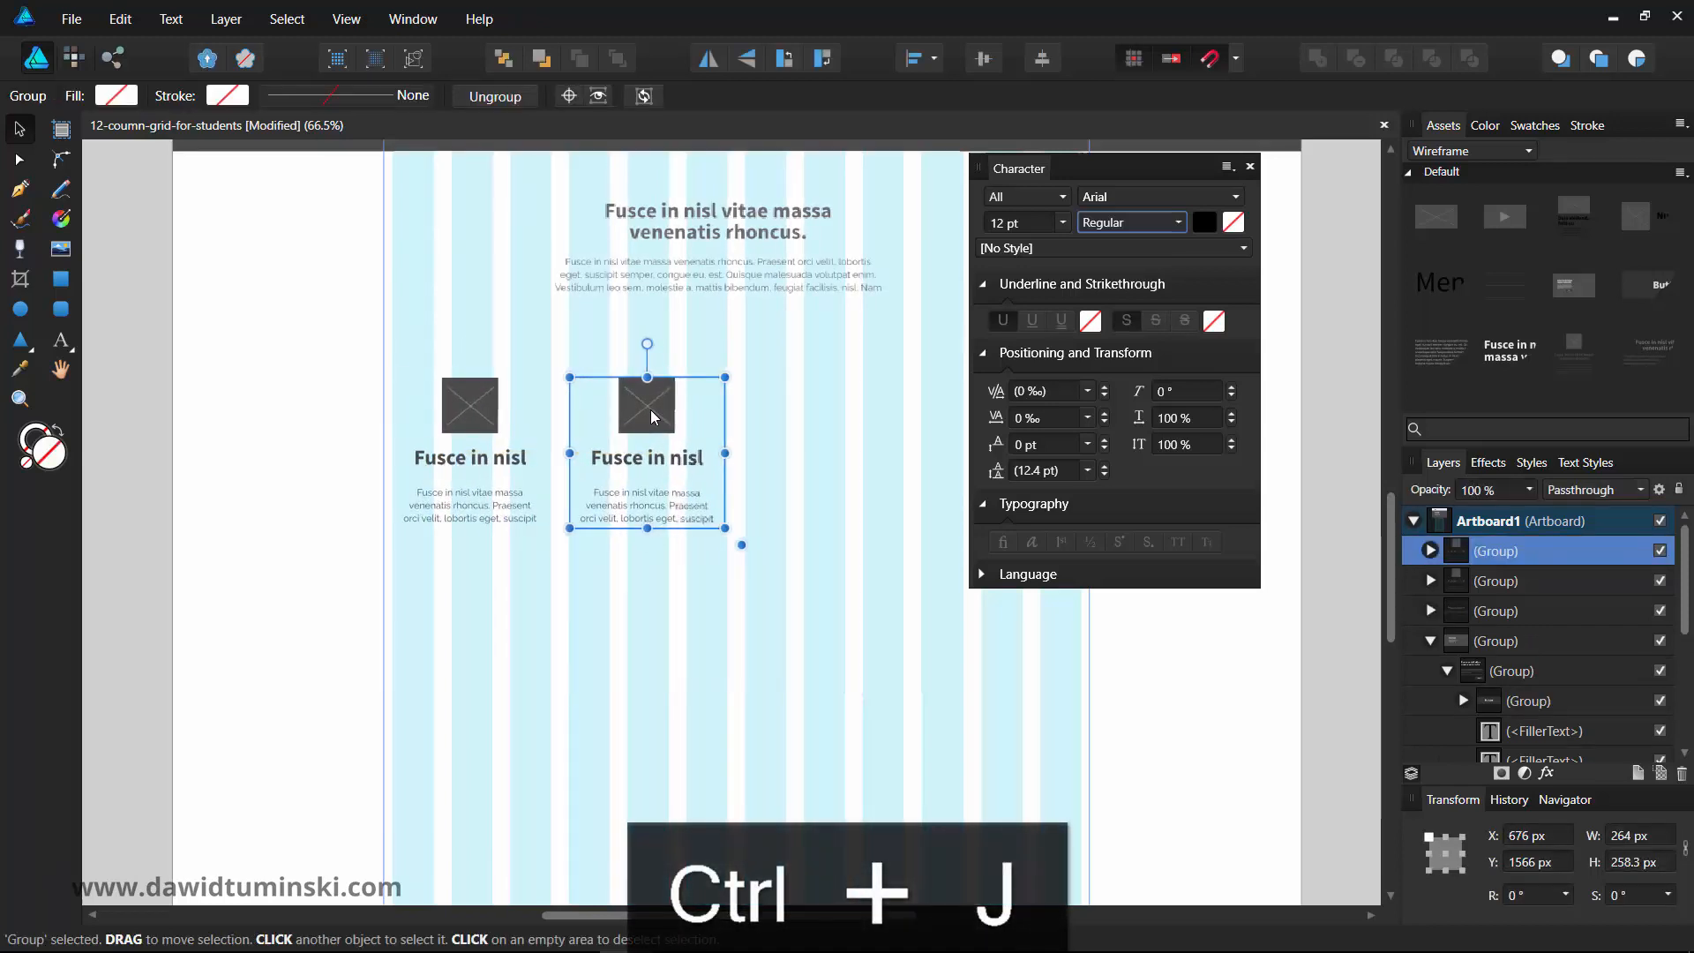
key("ctrl+j")
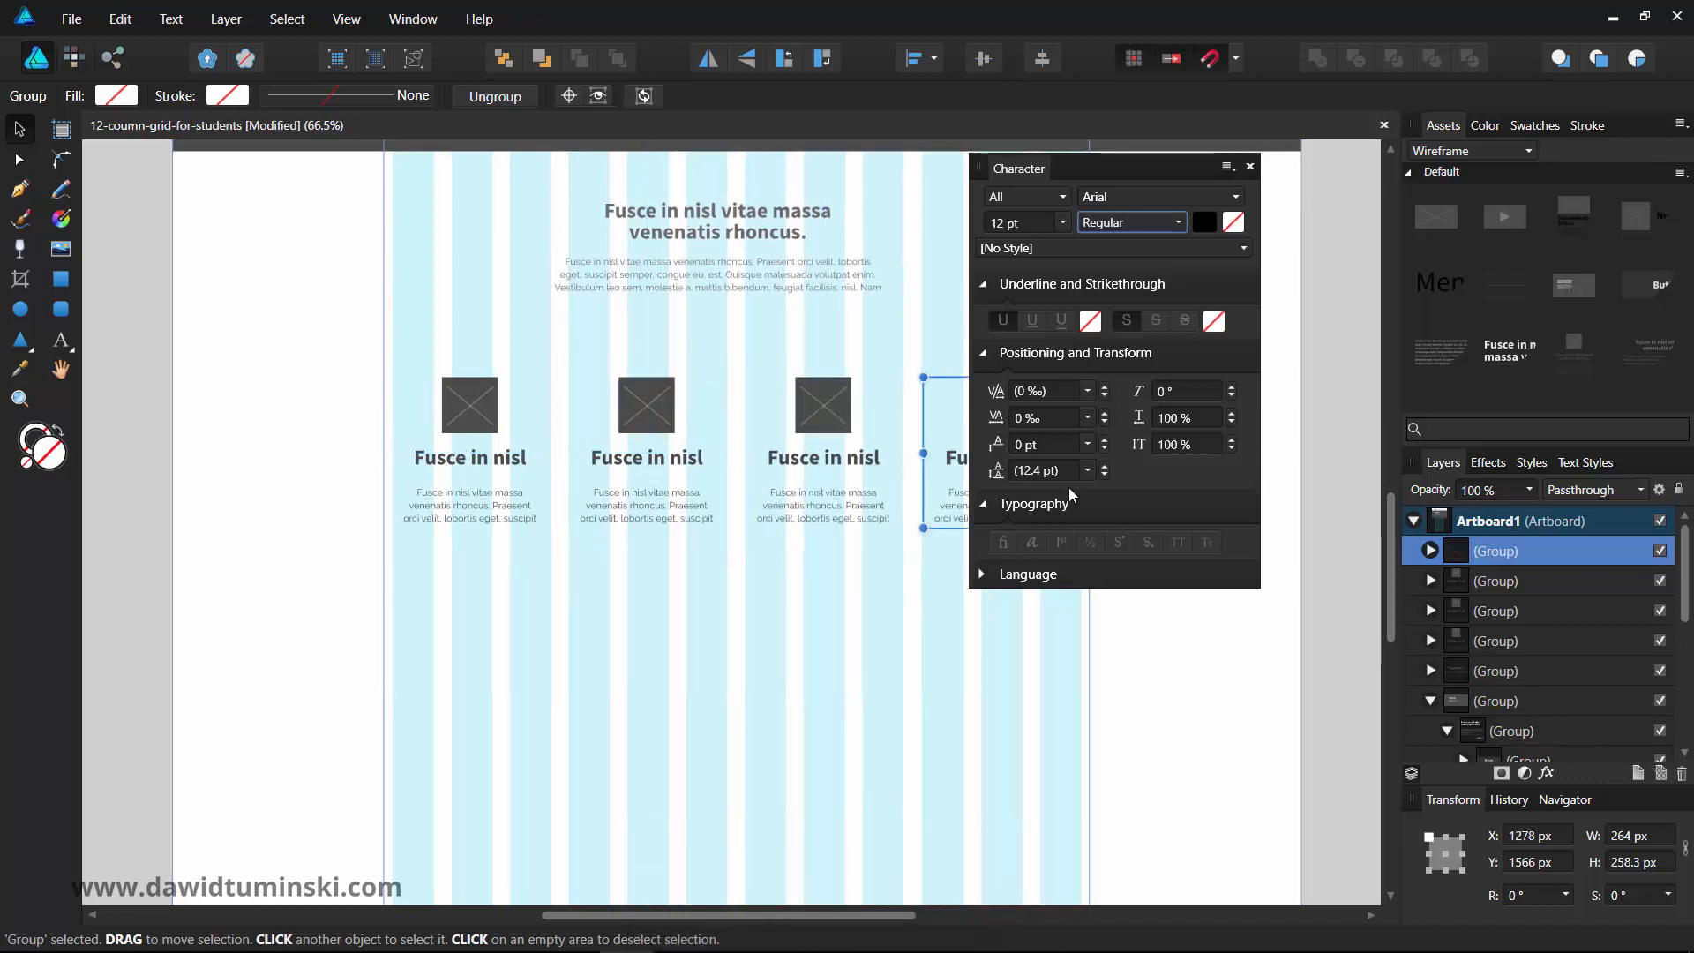
left_click(1249, 166)
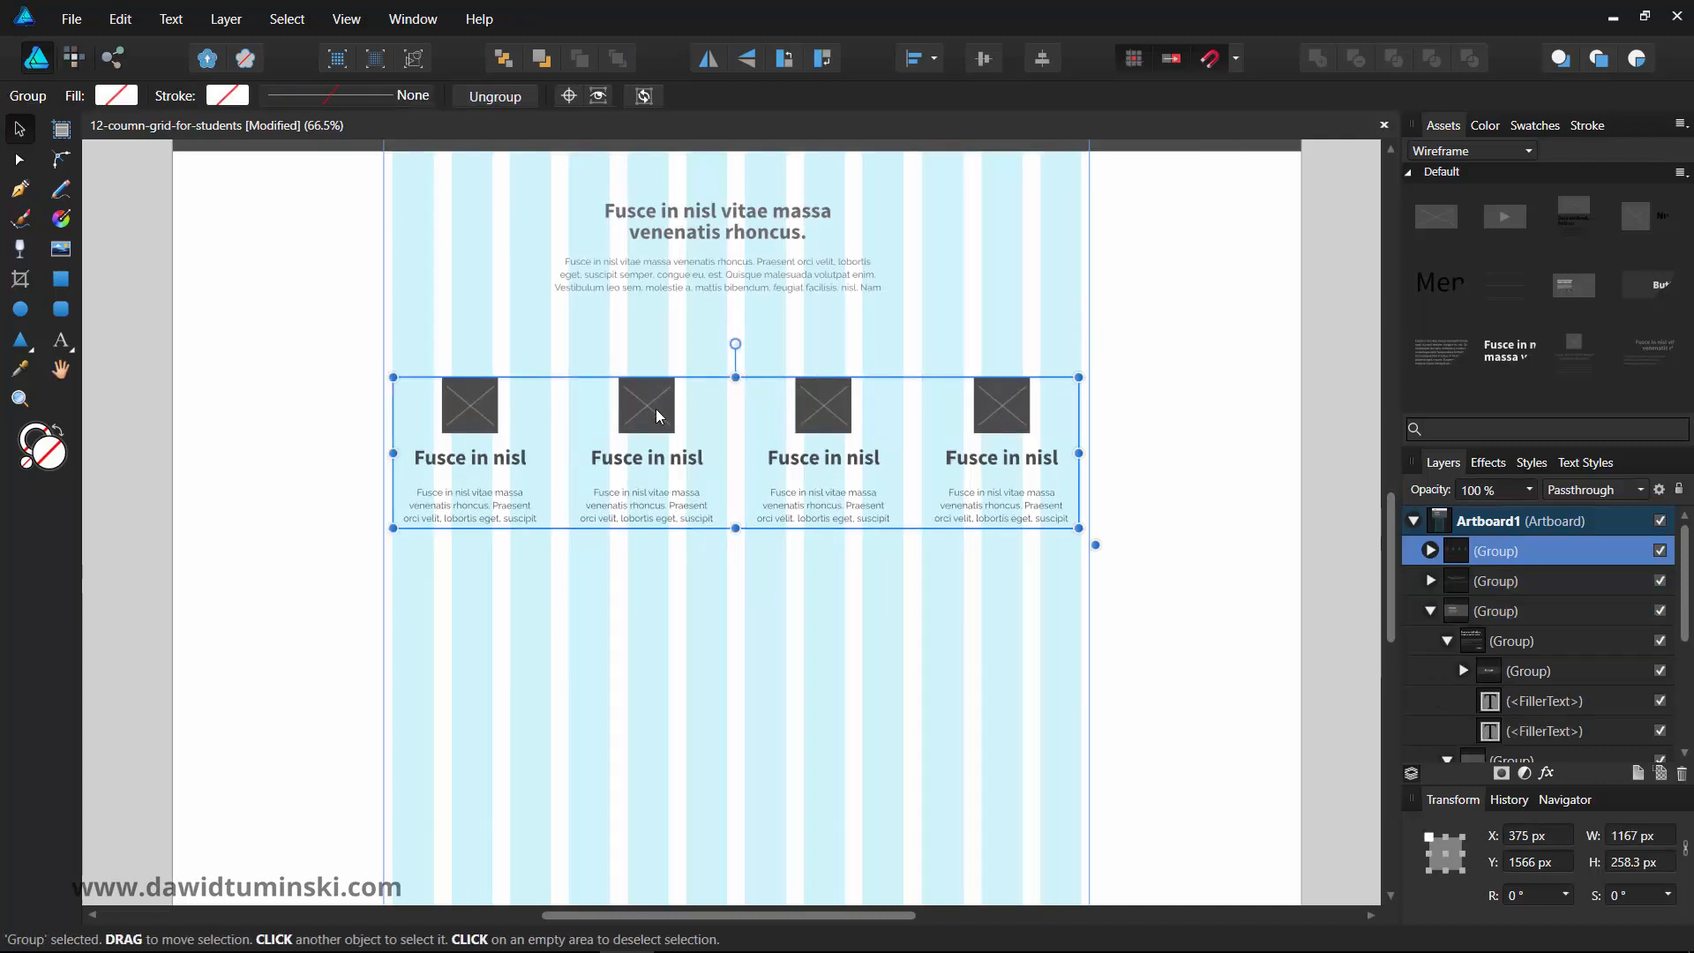
left_click_drag(658, 416, 665, 600)
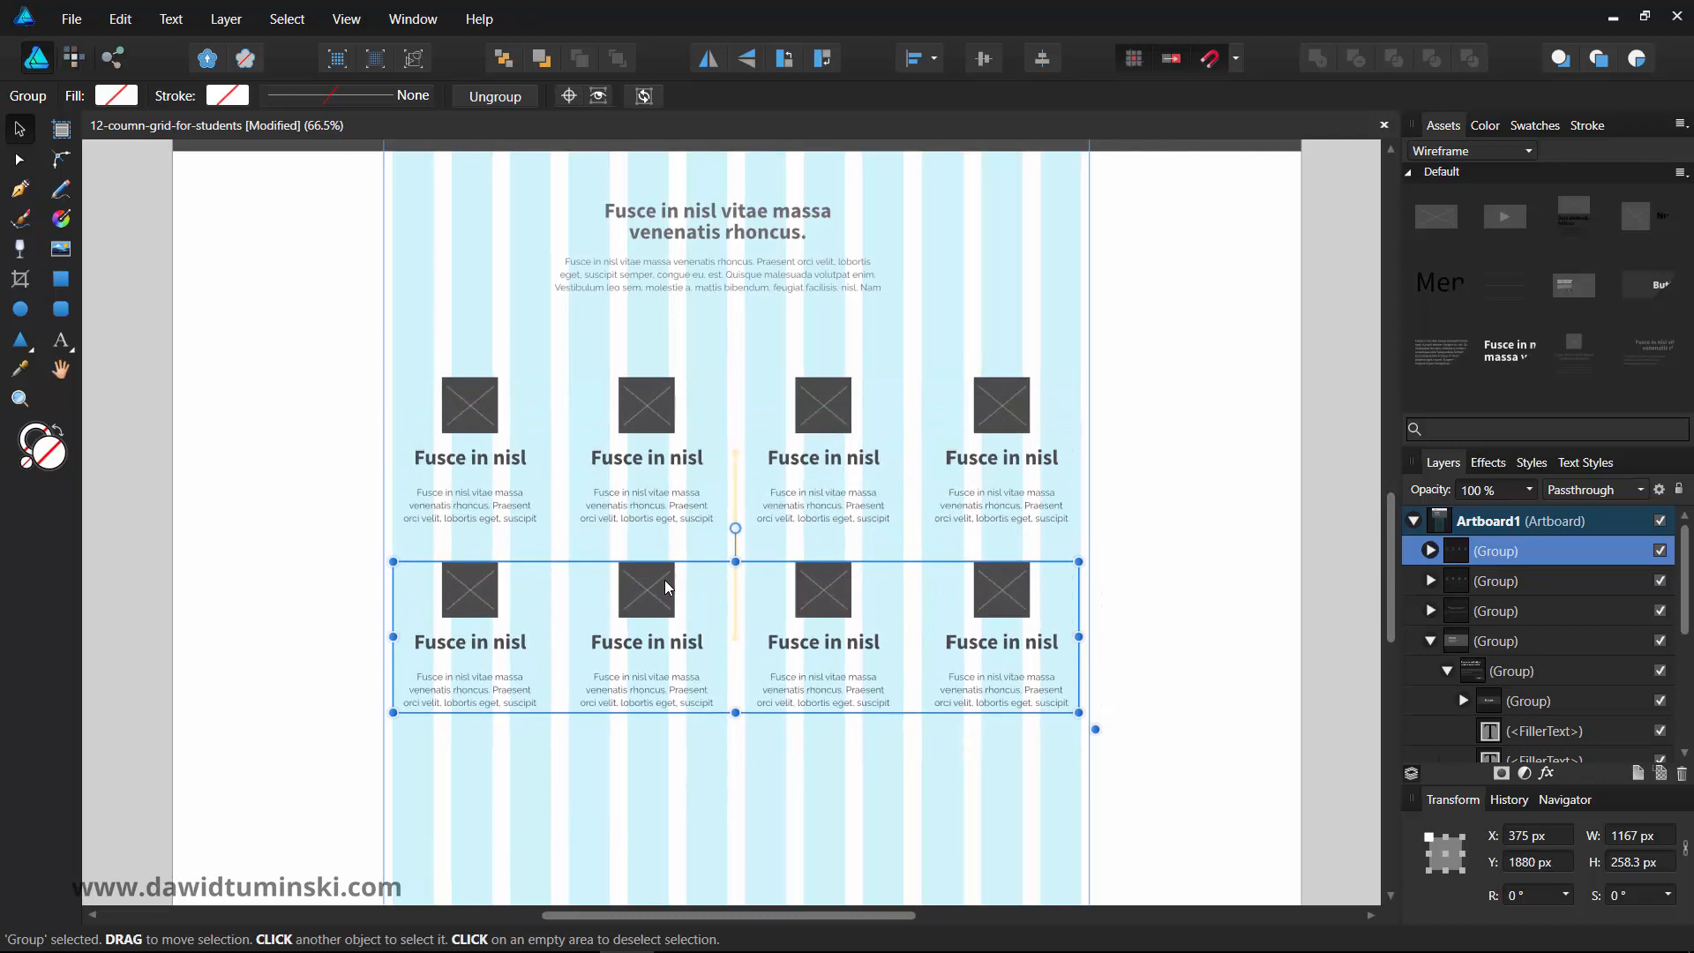
left_click(1135, 579)
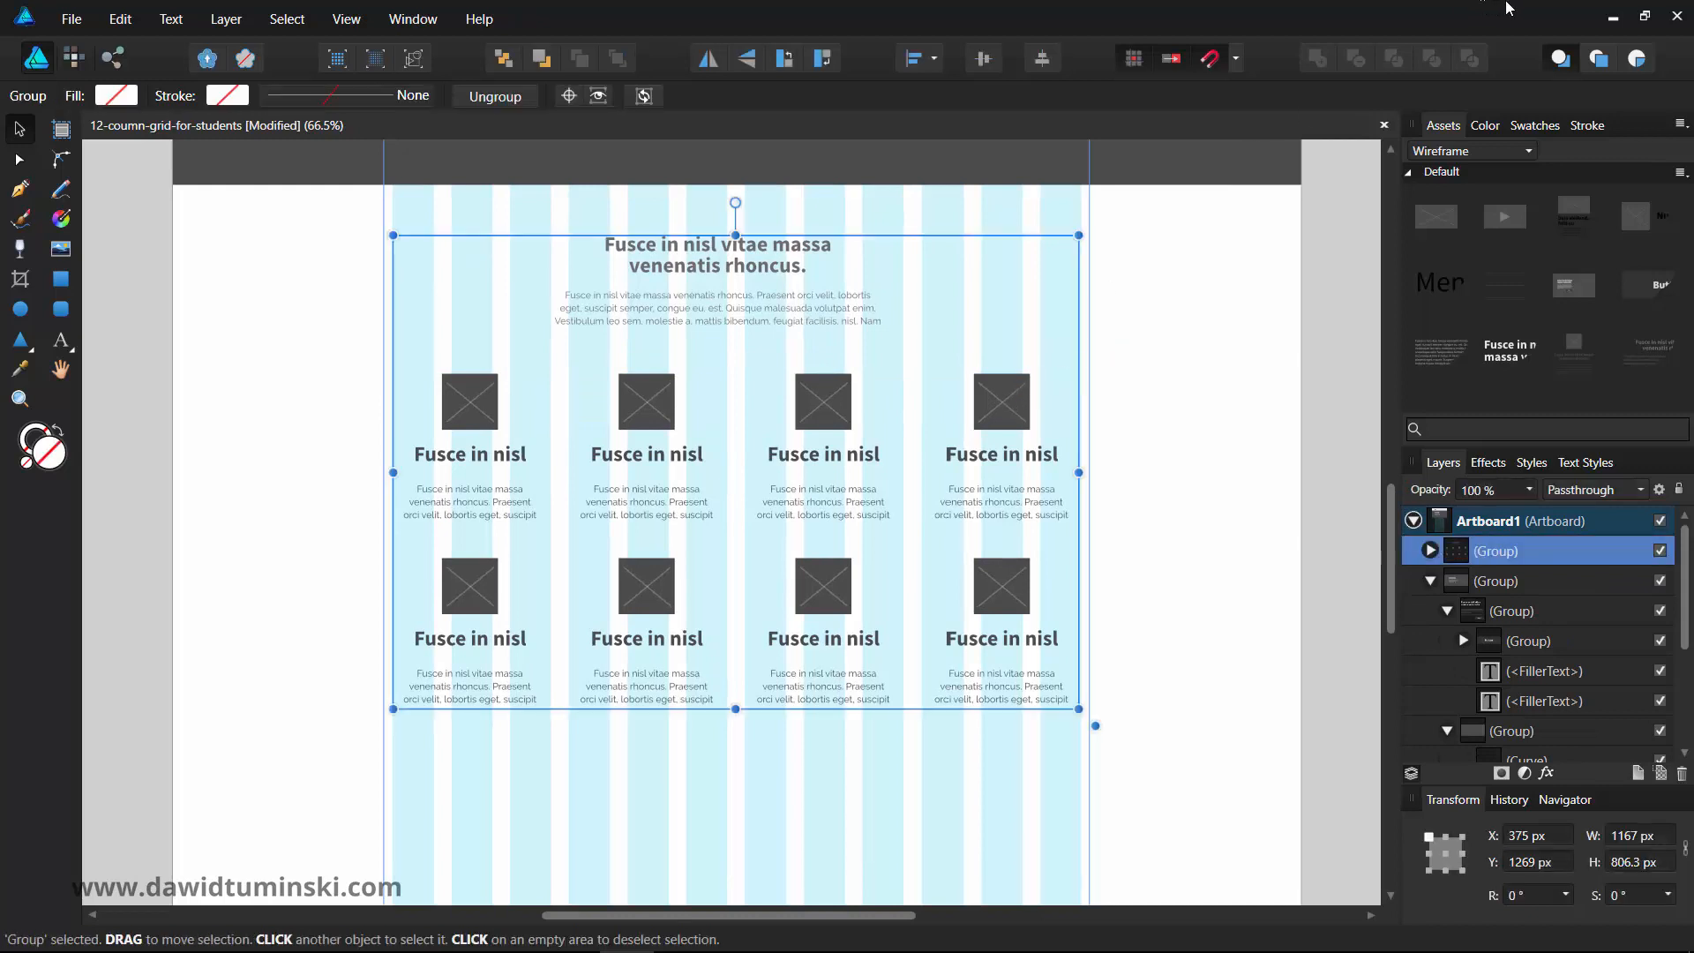
mouse_move(1110, 159)
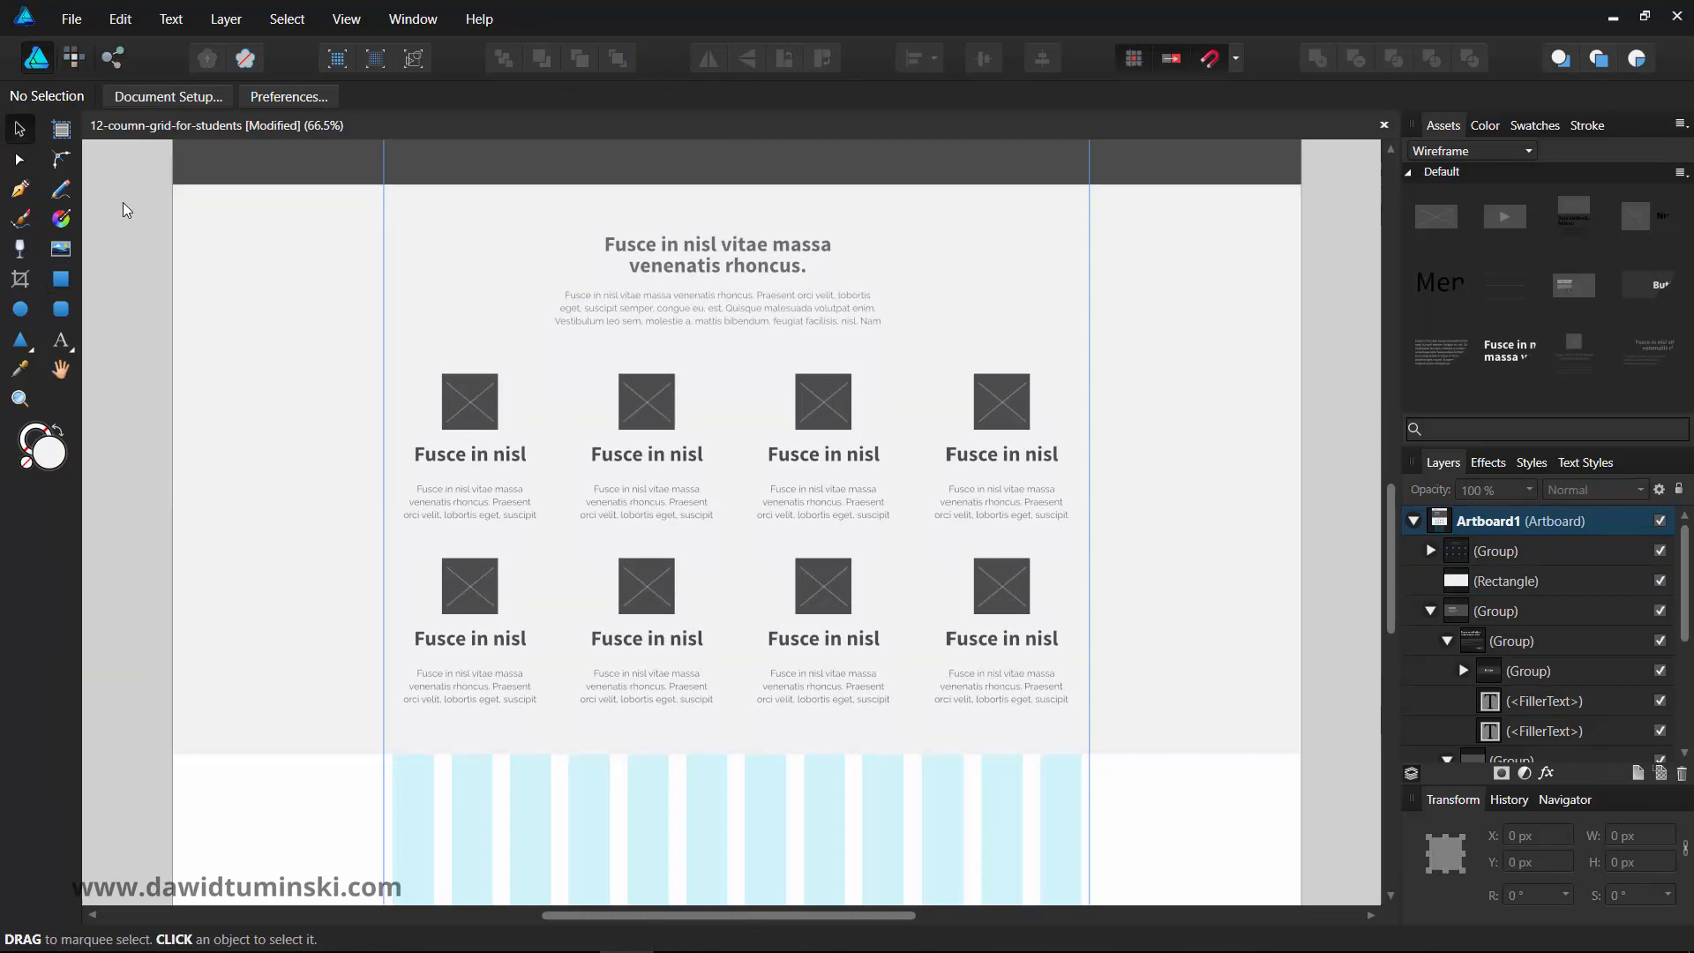
mouse_move(691, 249)
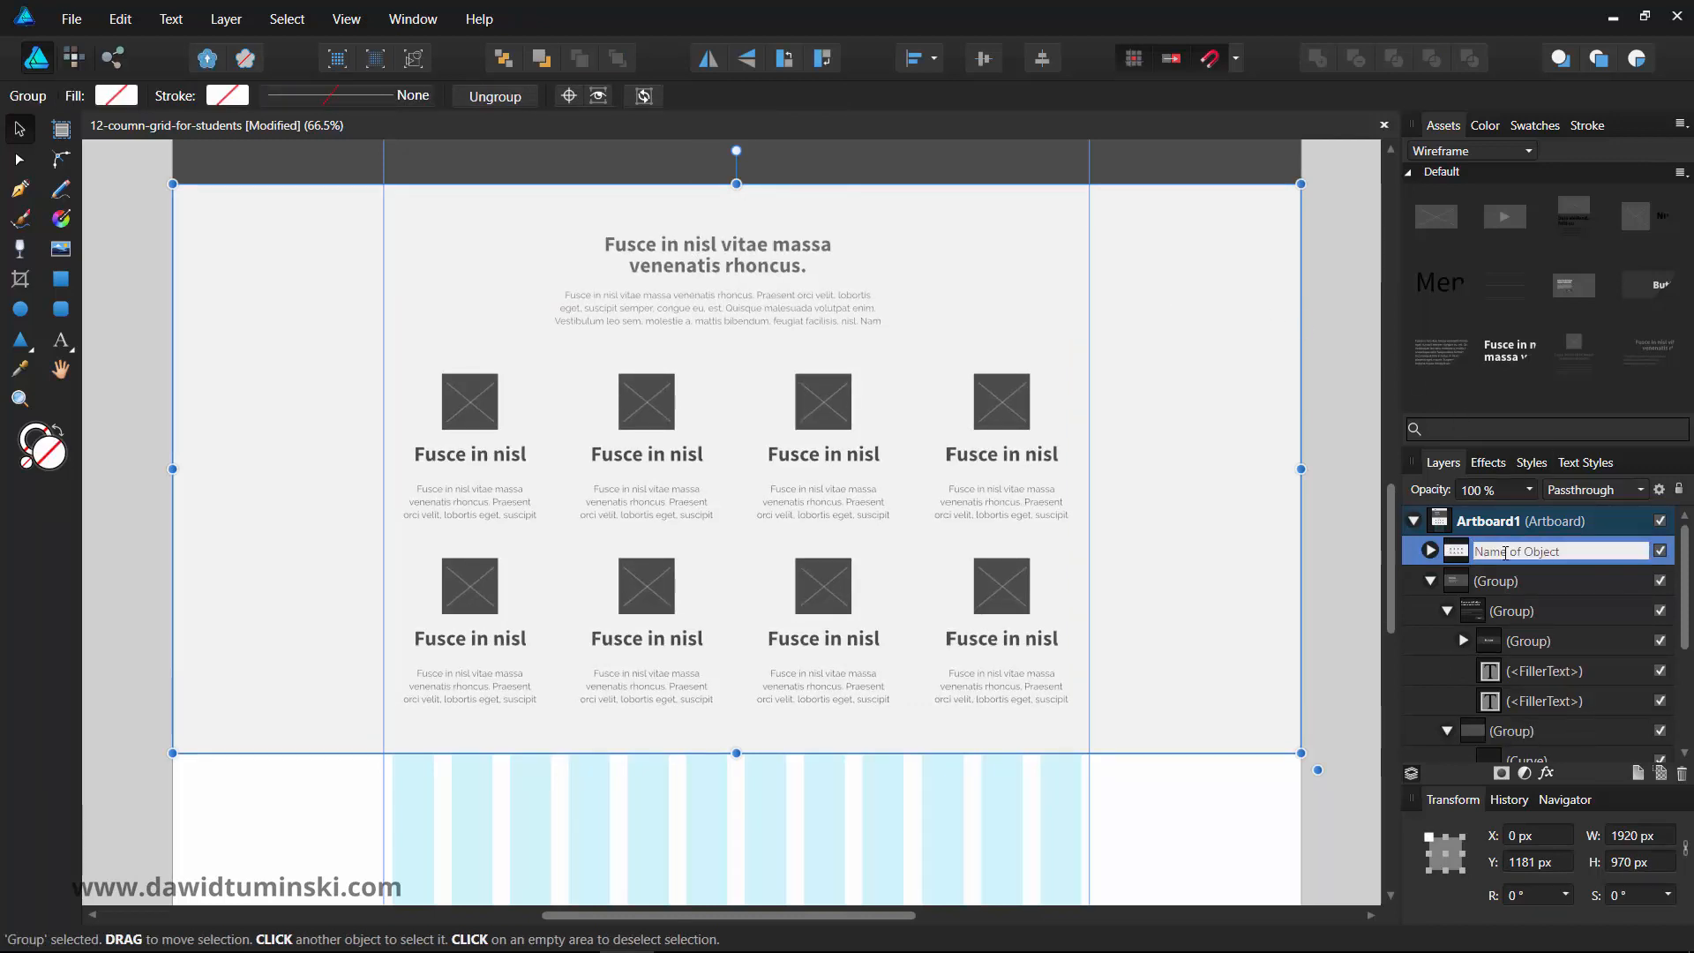
- Rename the grouped featured section with its grey background to 'Featured' in Layers
type("Fea")
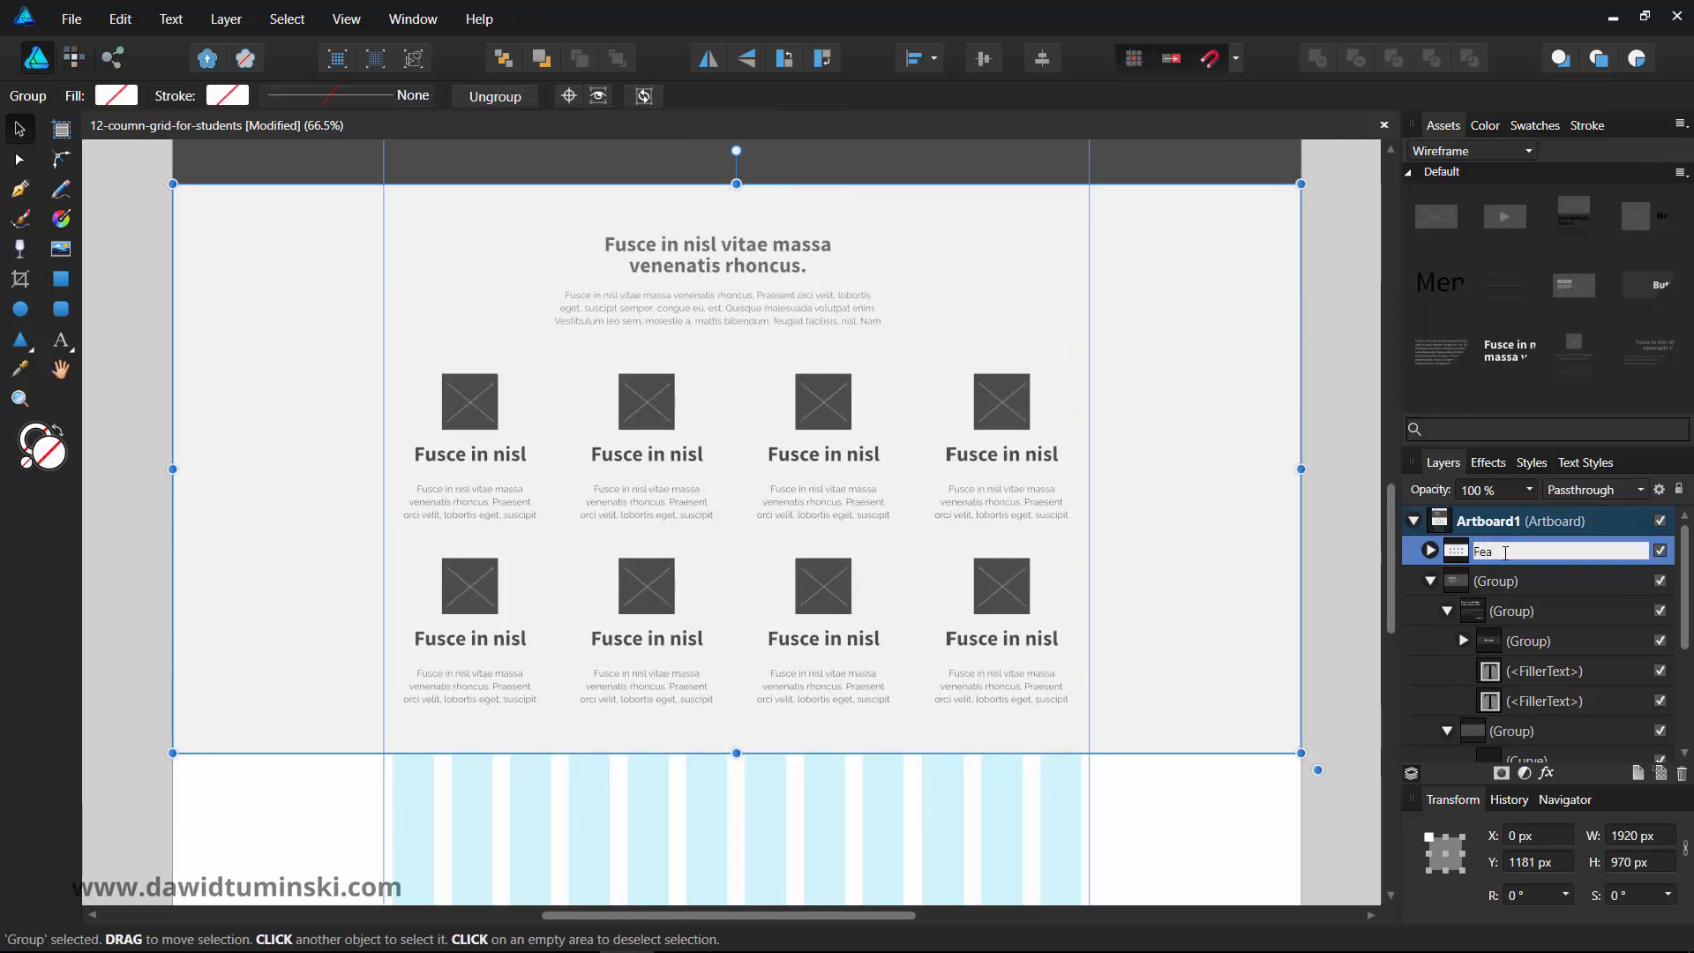
type("Featured")
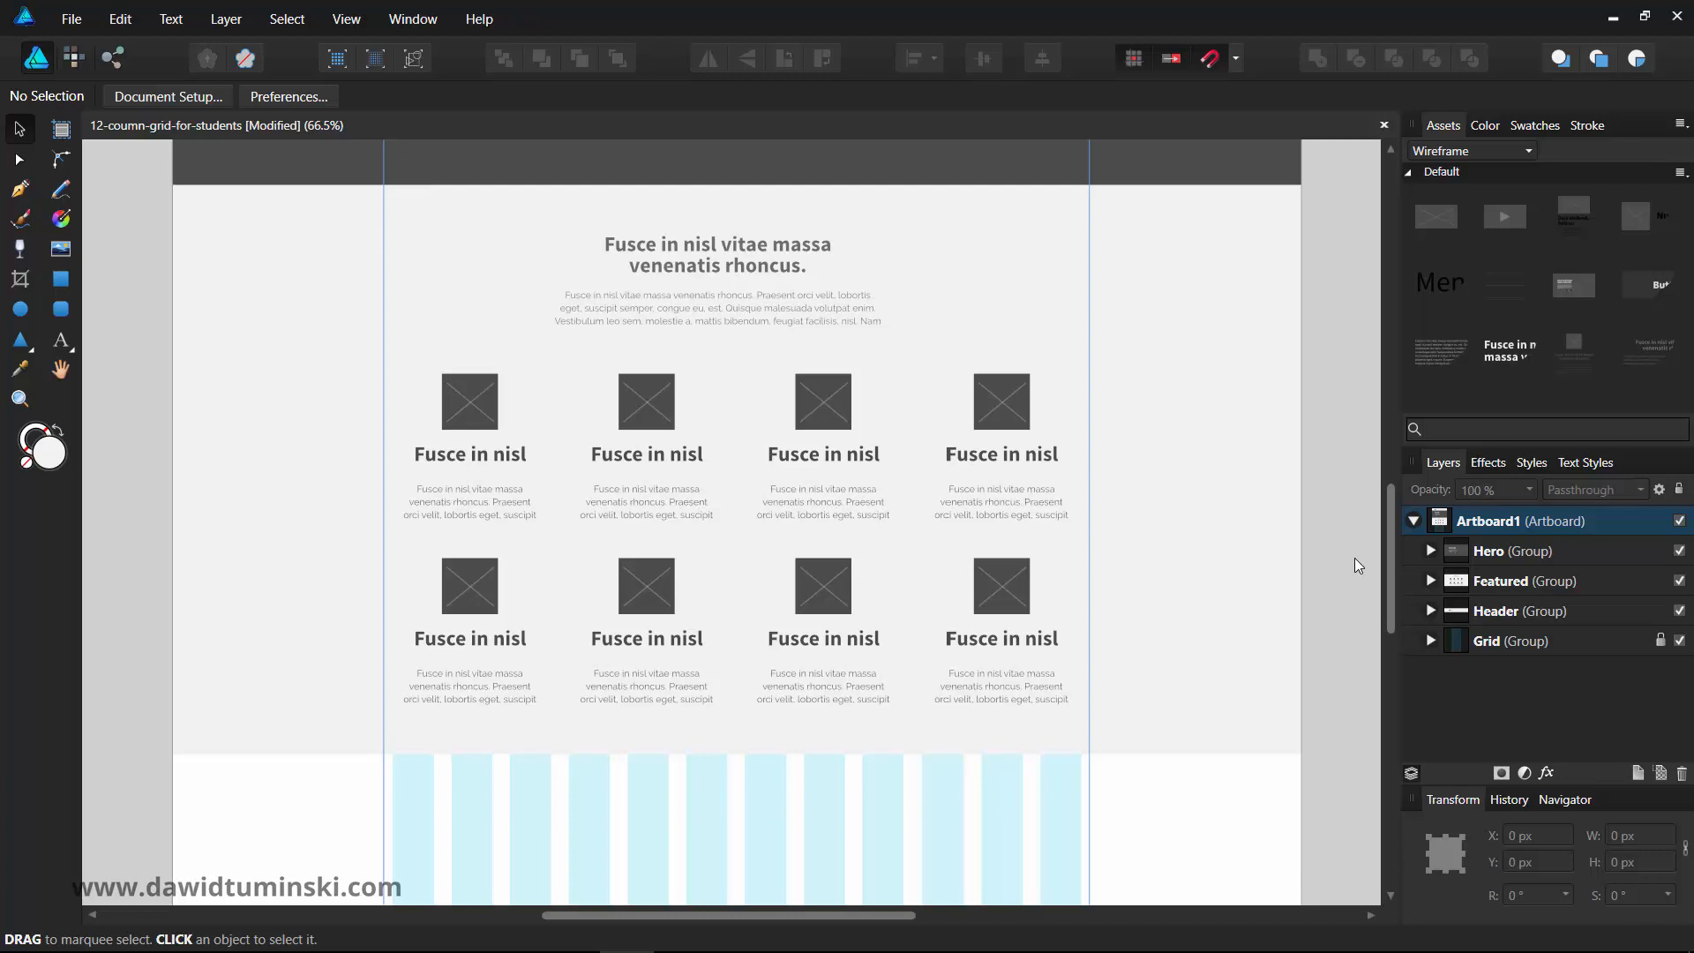
- Drop the heading asset into the white area below the Featured section
scroll("down", 3)
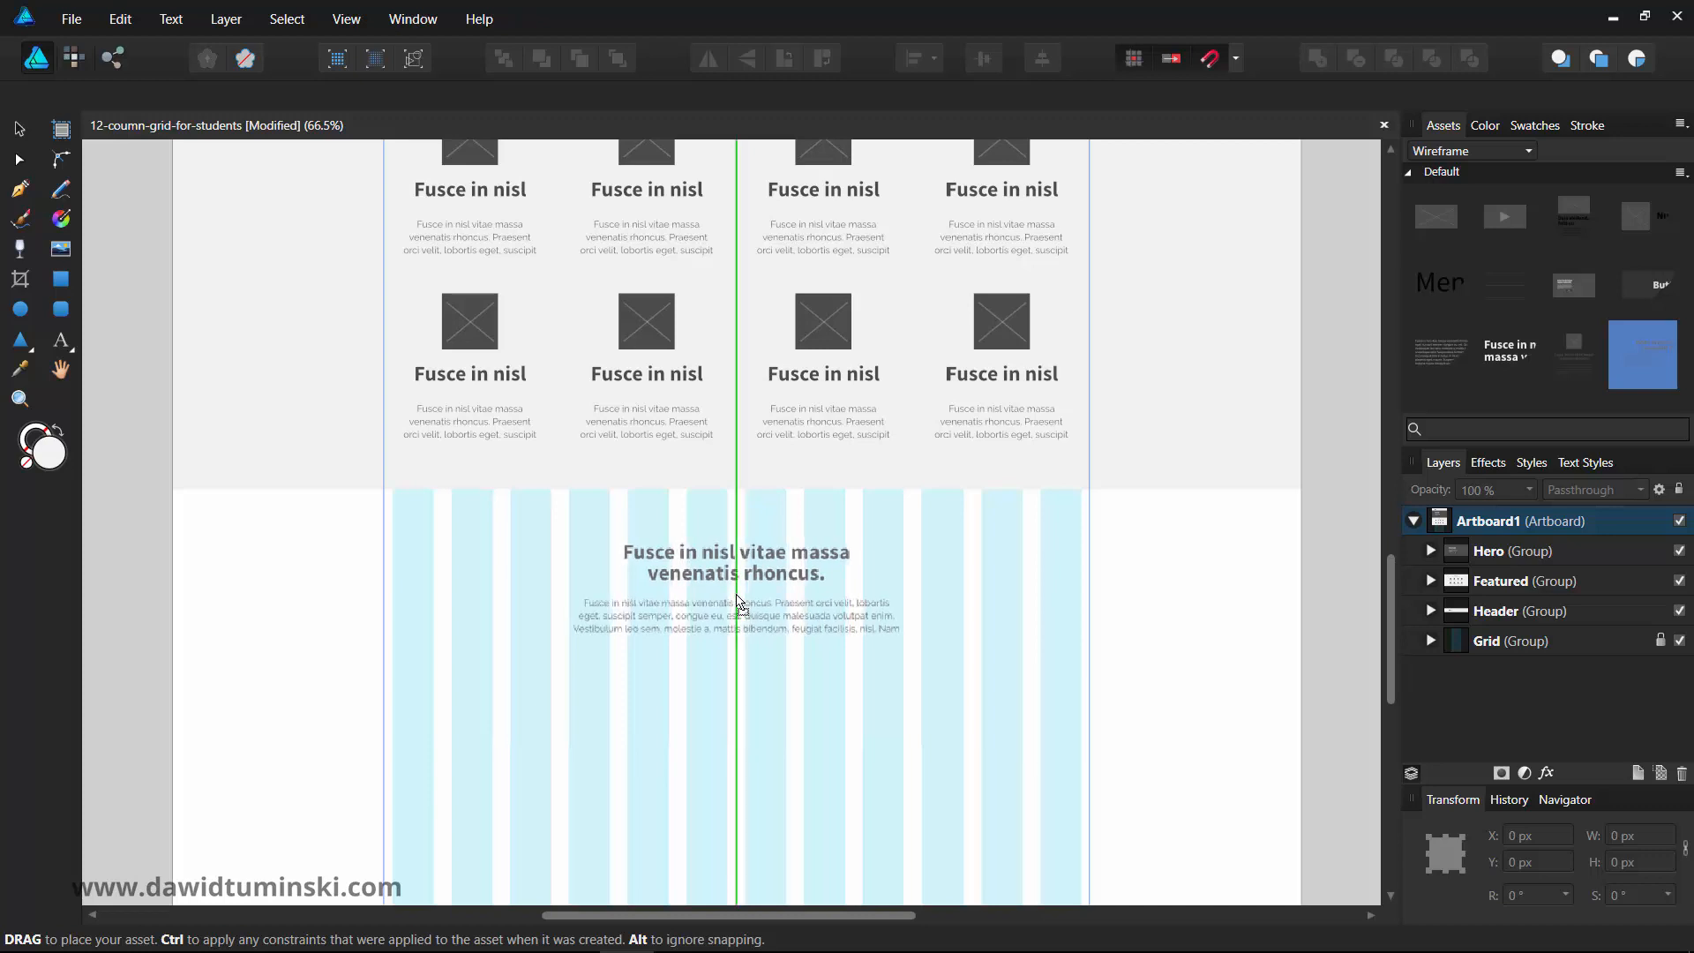
left_click(736, 561)
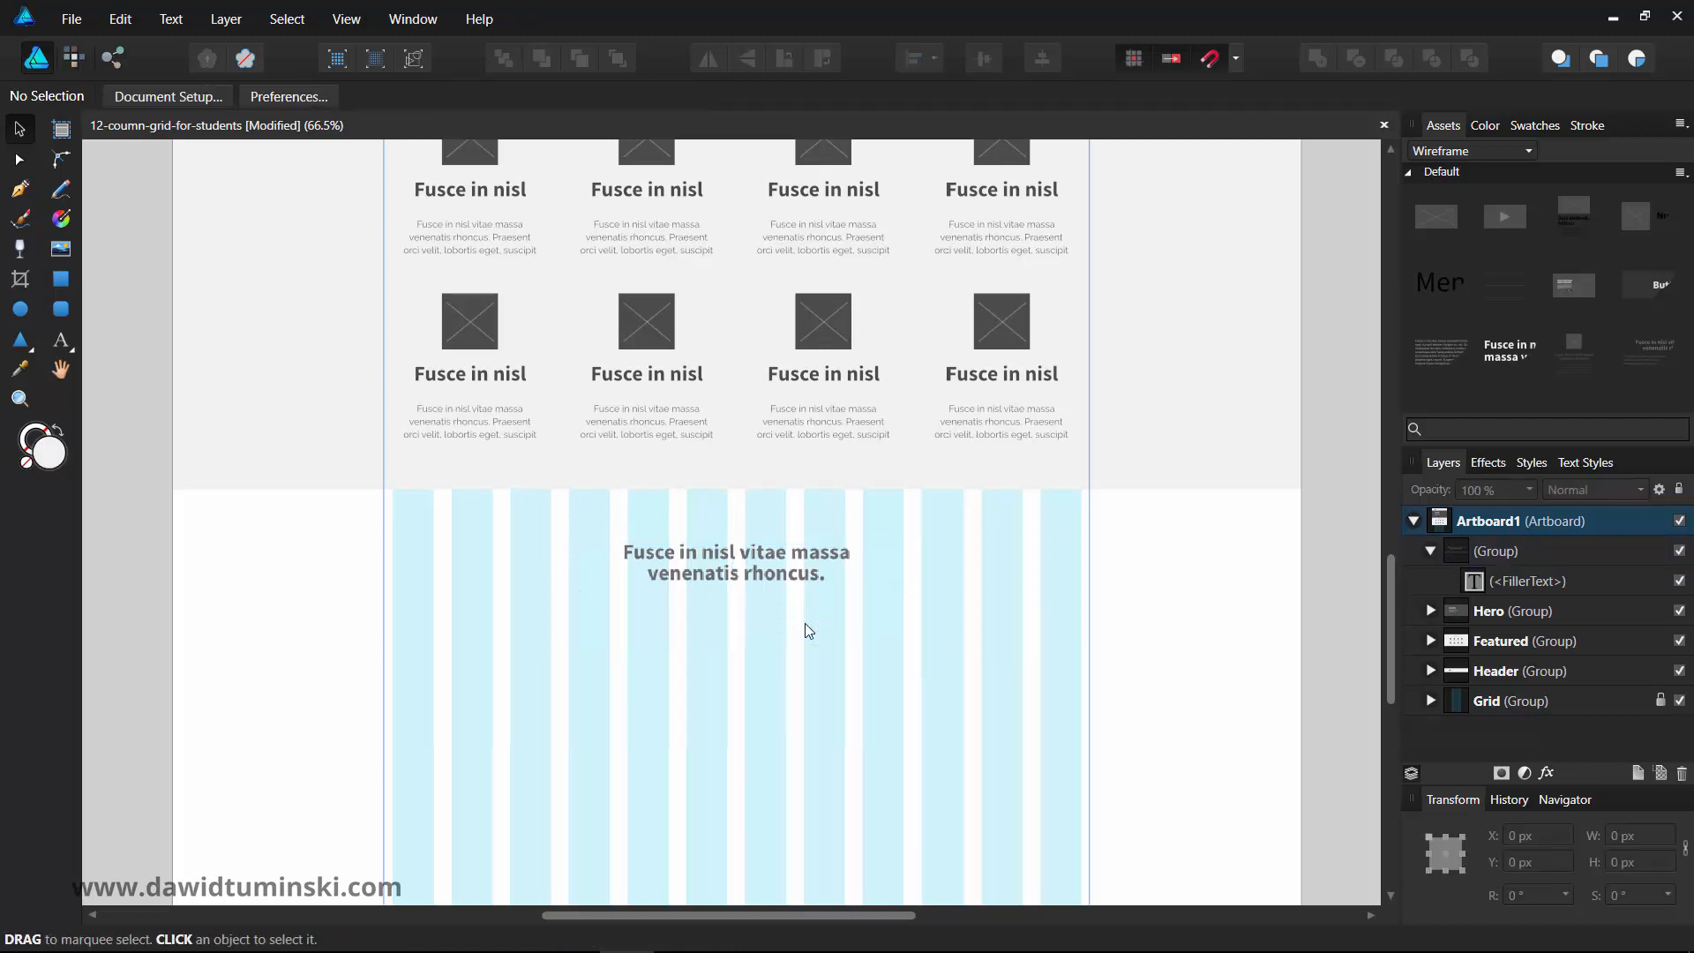
- Select the new section heading so its paragraph text can be removed
left_click(735, 561)
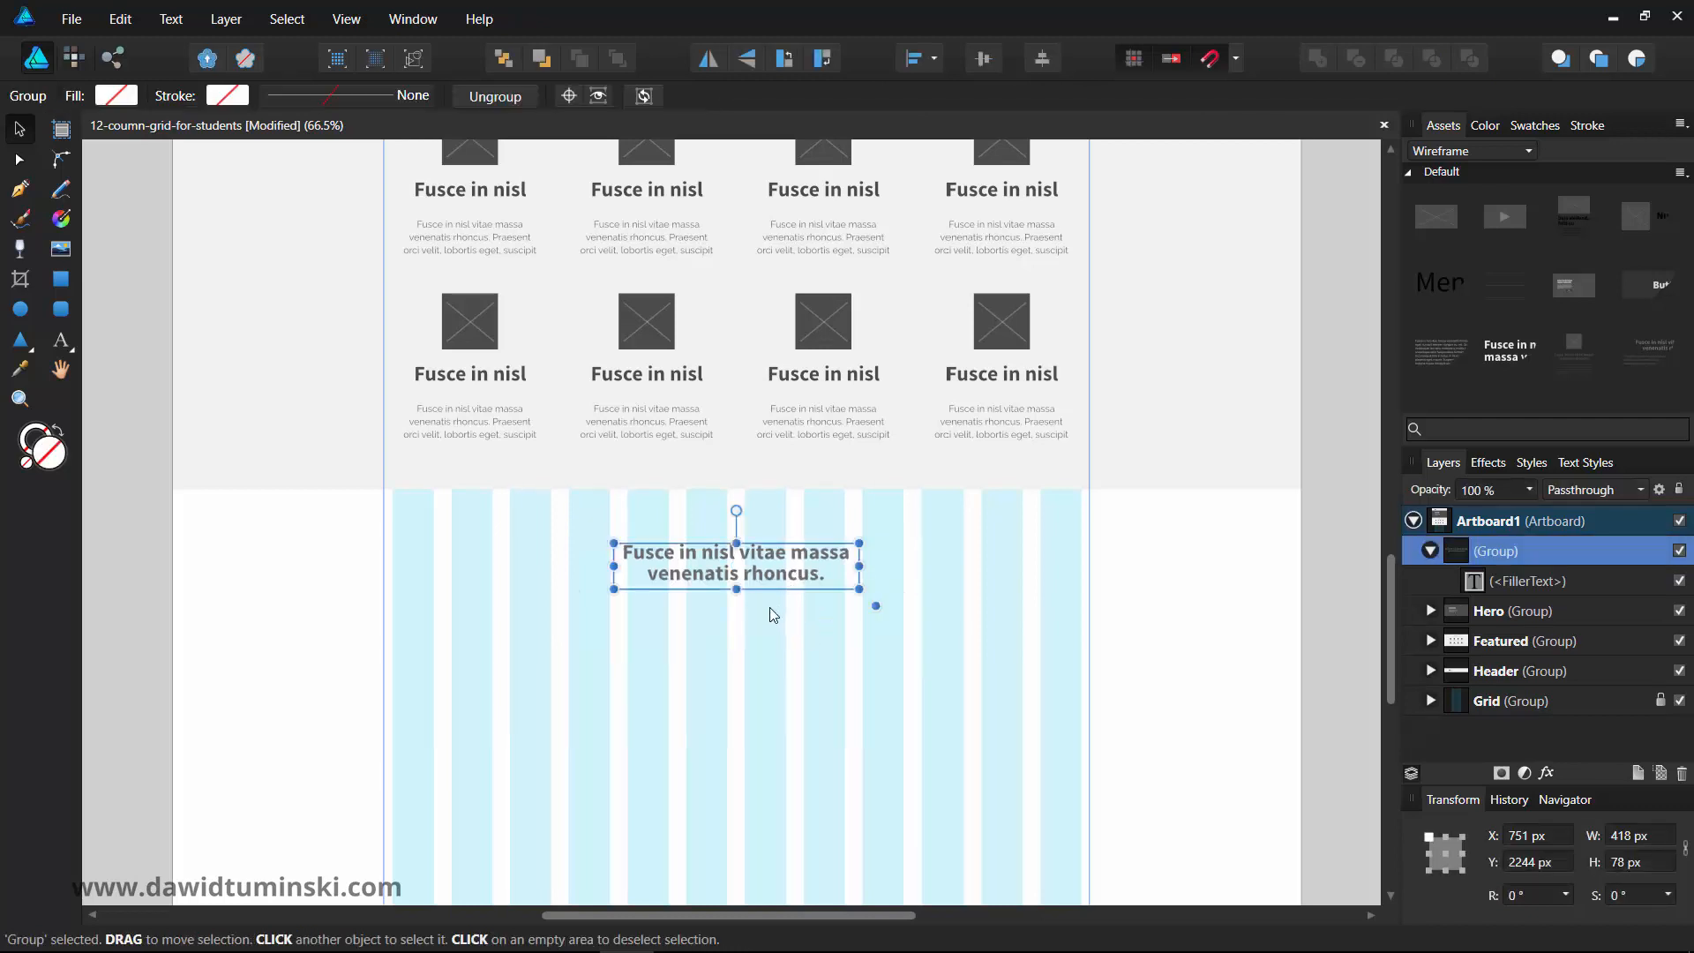
mouse_move(965, 661)
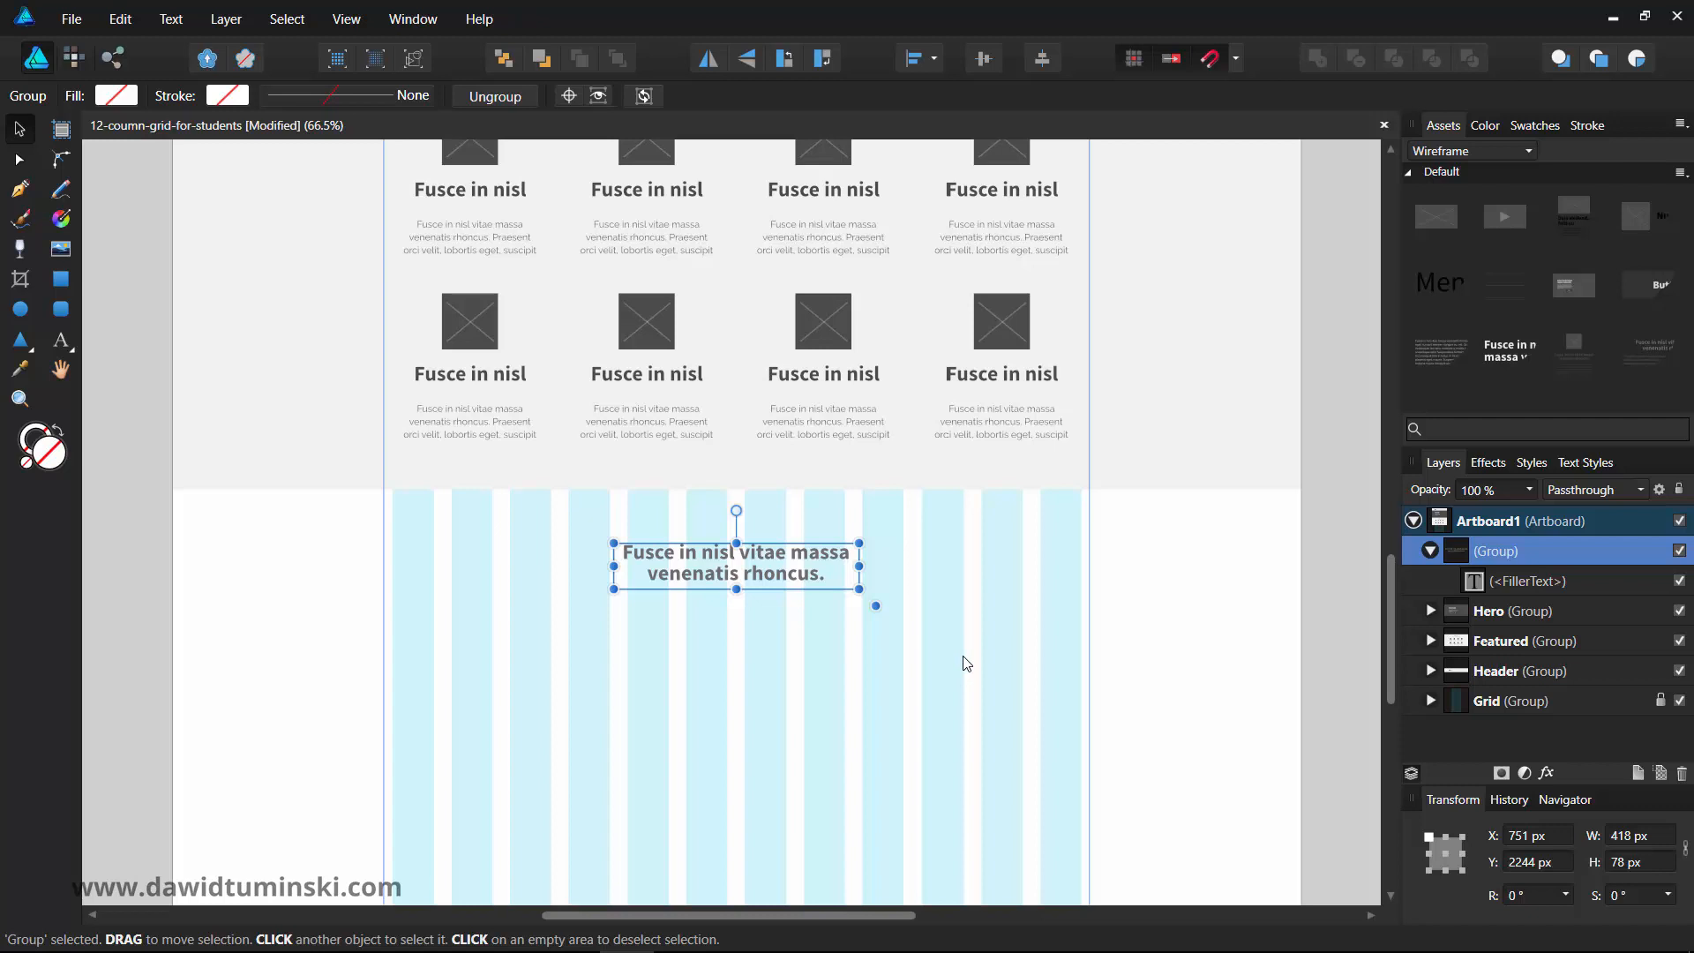
mouse_move(1589, 240)
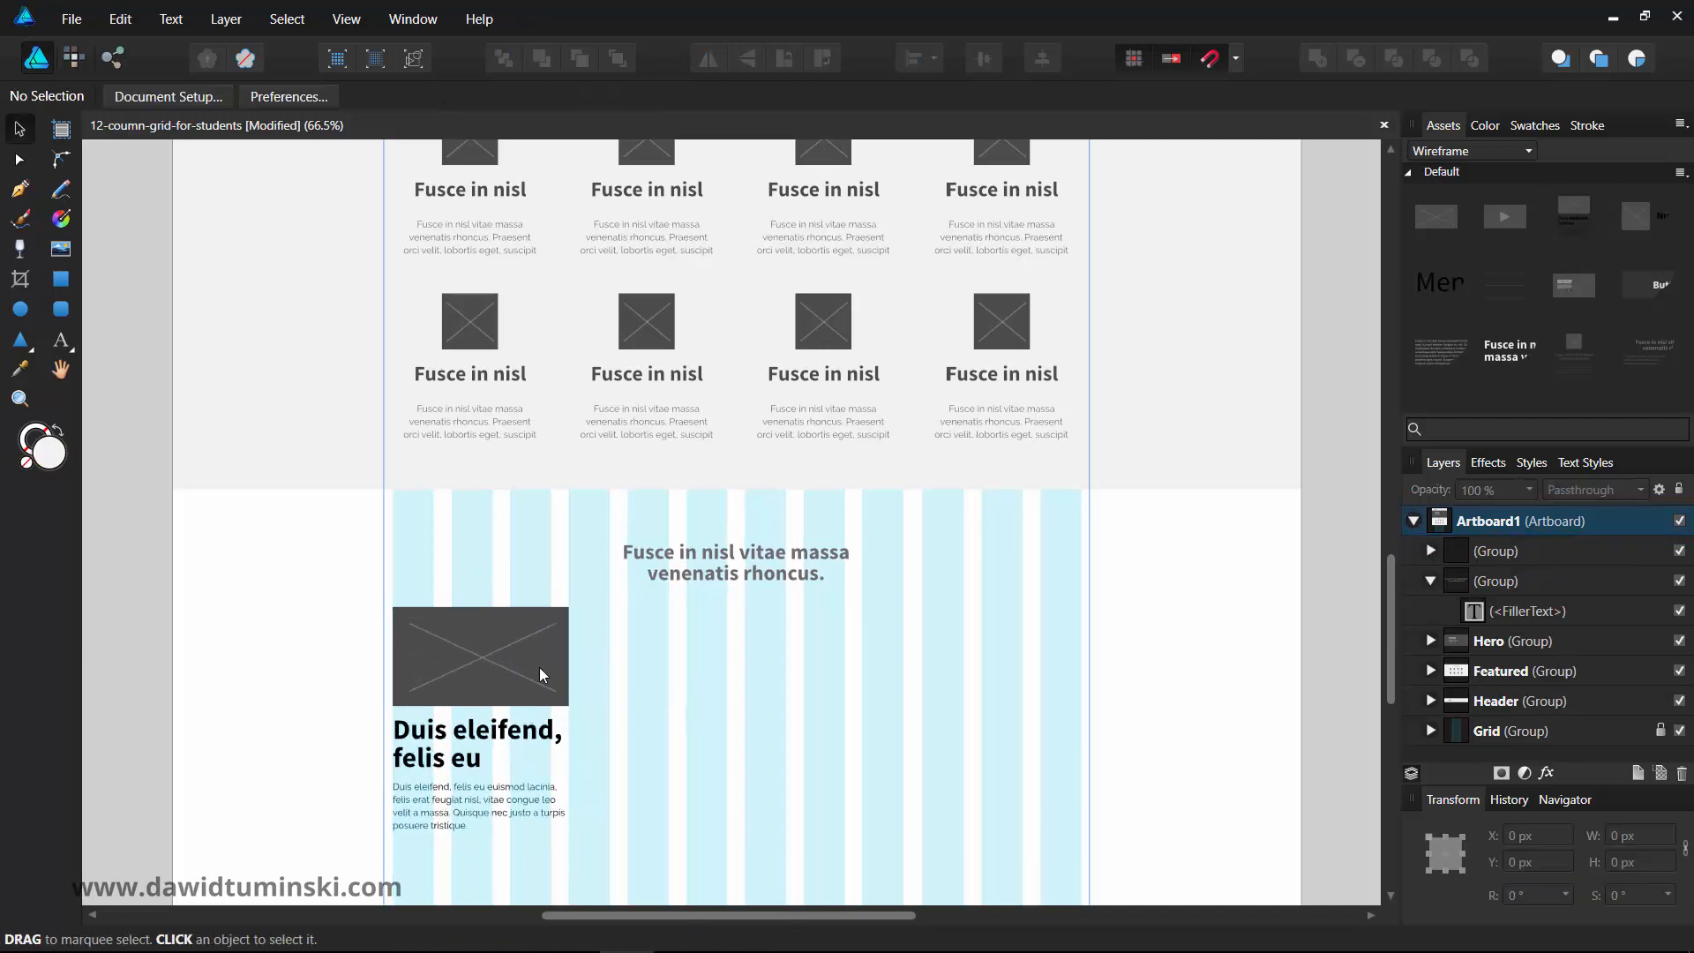
- Narrow the blog card's image placeholder and move the headline to its right
left_click(480, 656)
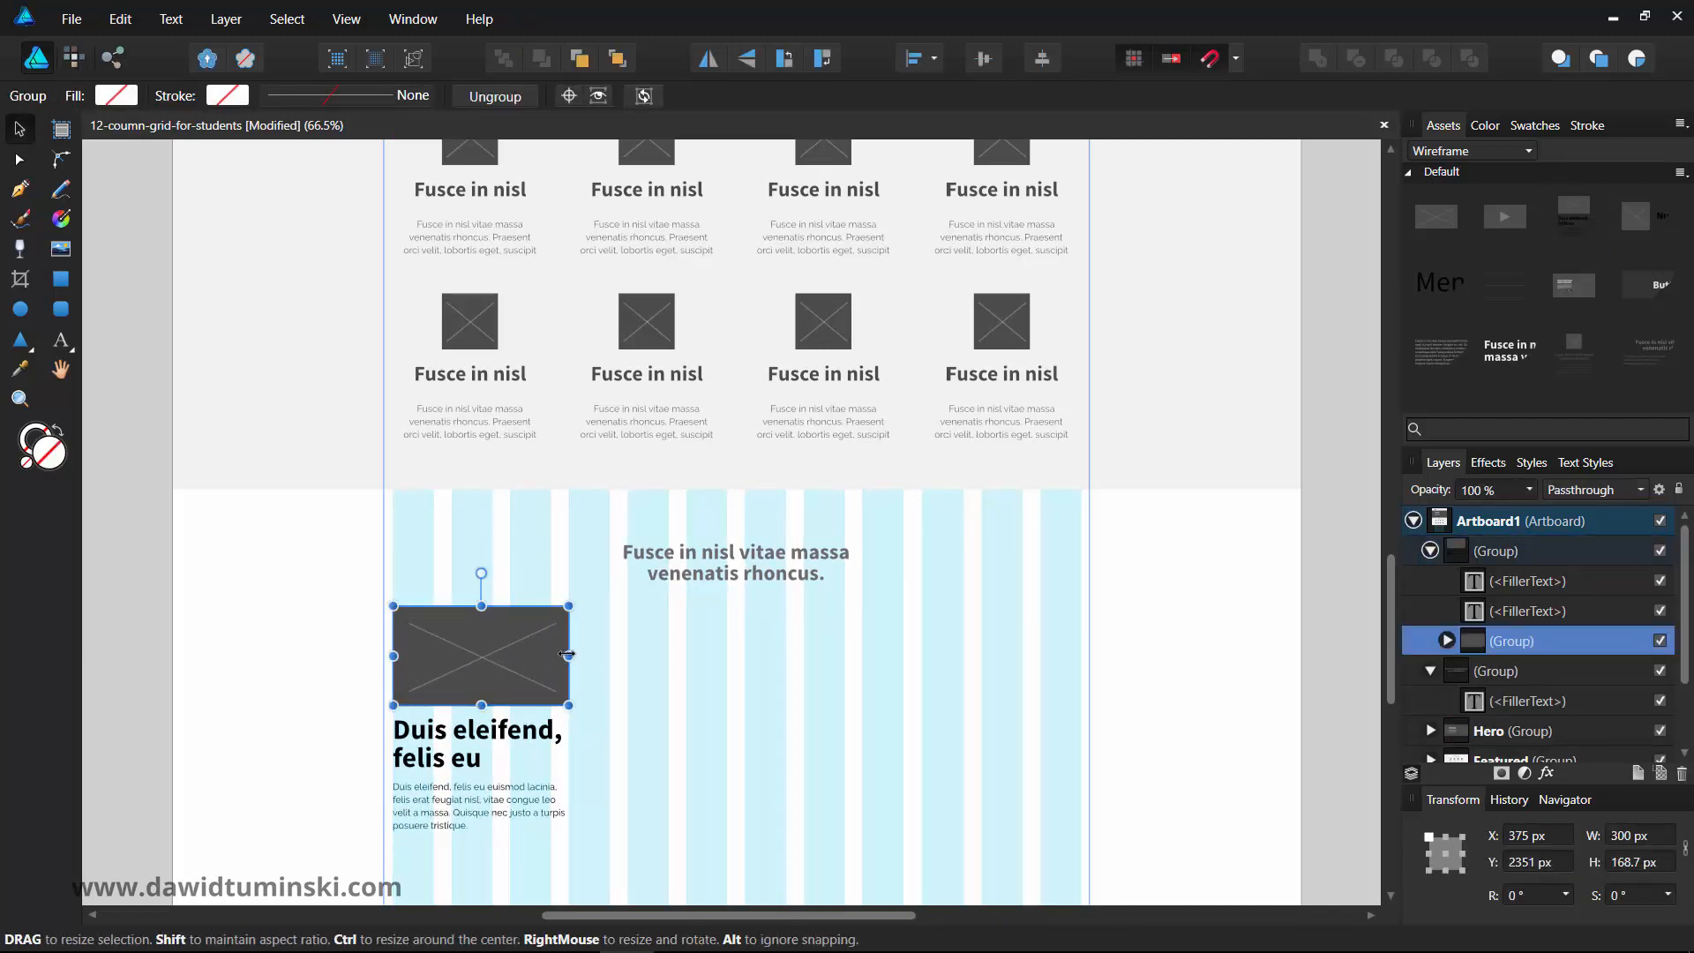
left_click_drag(566, 652, 492, 646)
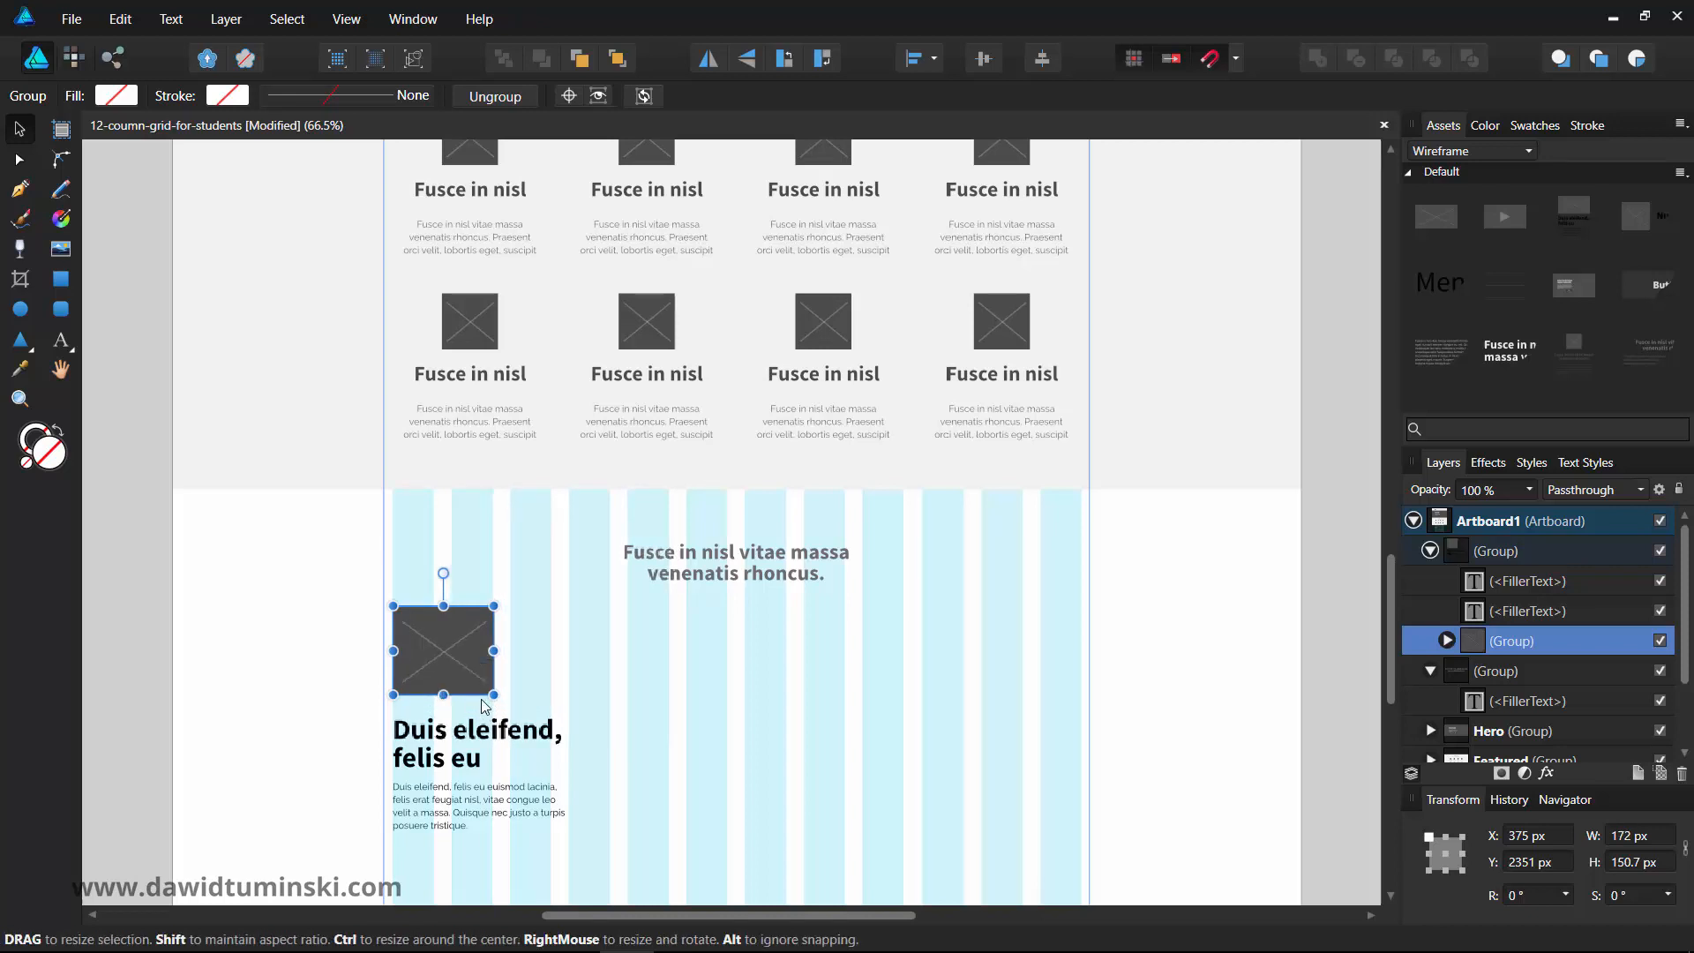
left_click(475, 734)
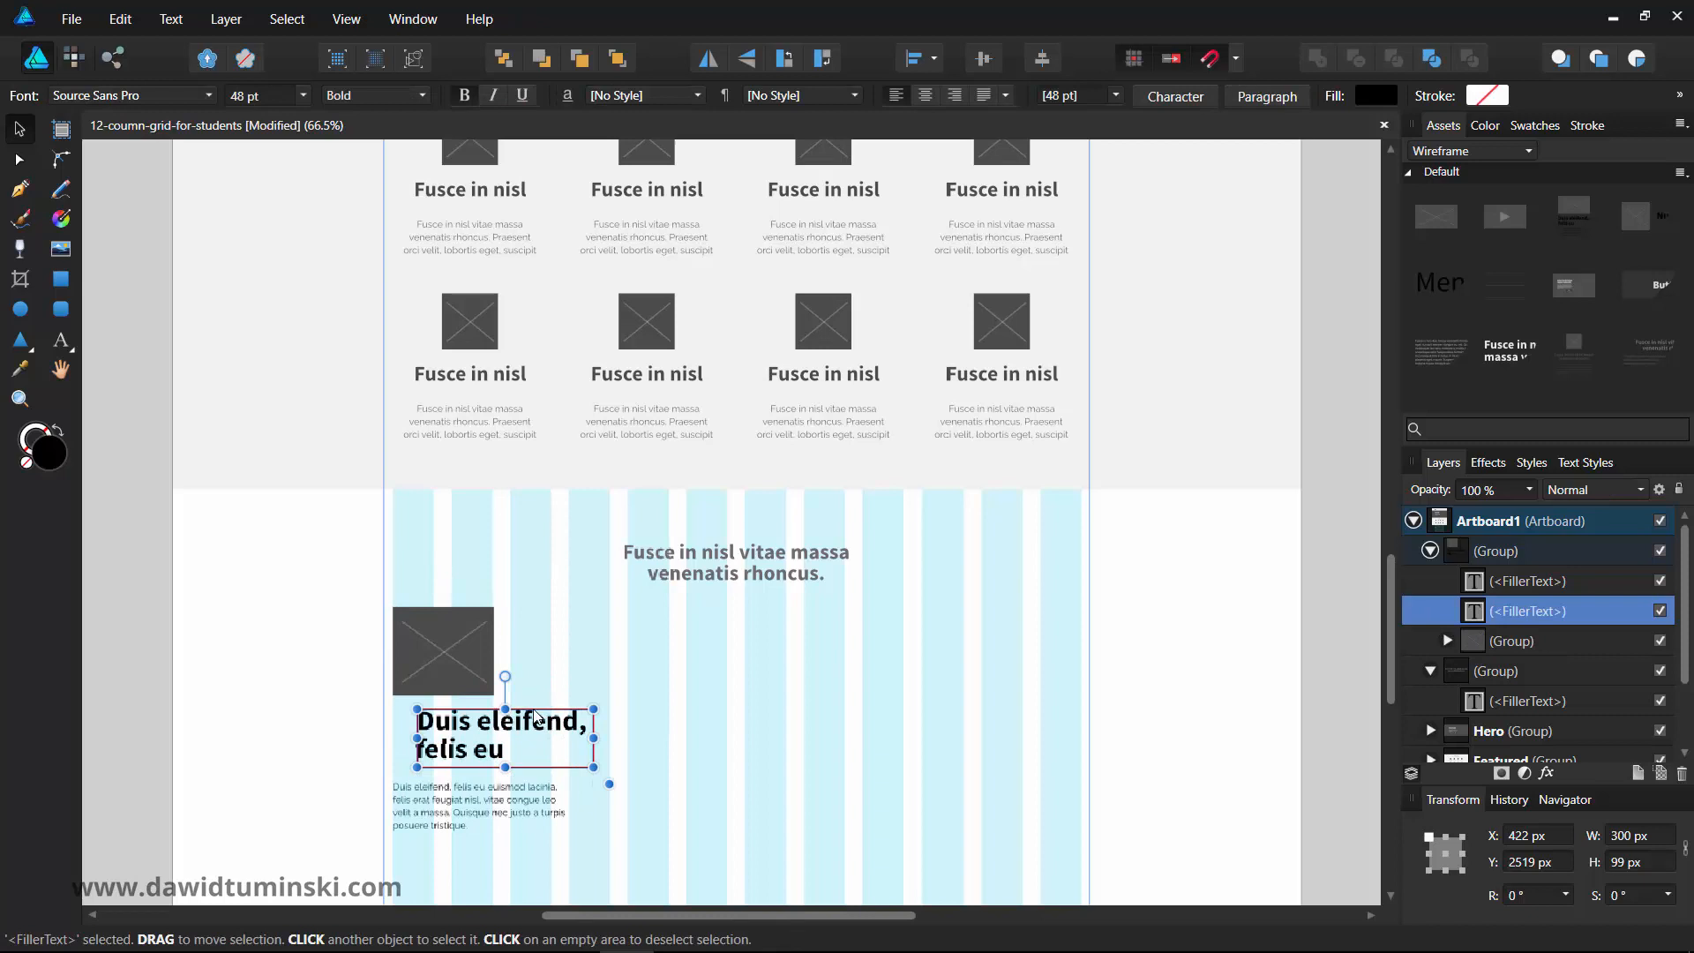
left_click_drag(502, 744, 603, 647)
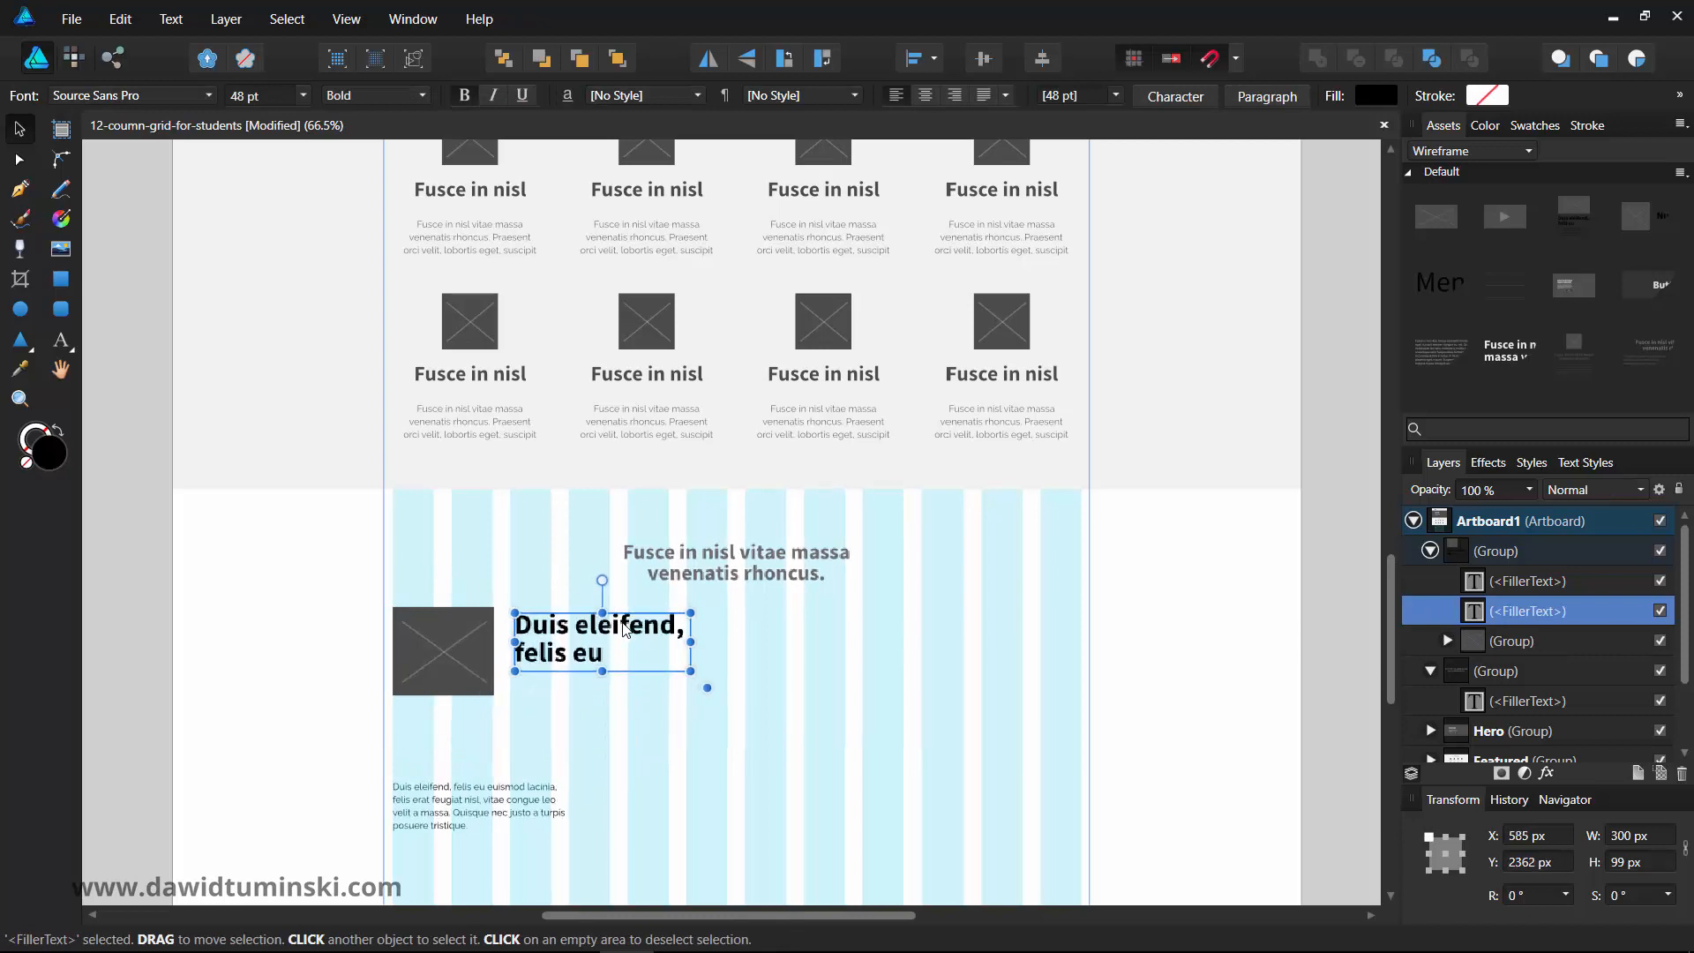
- Shorten the headline to one line and move the paragraph beside the image under it
left_click_drag(605, 637, 600, 633)
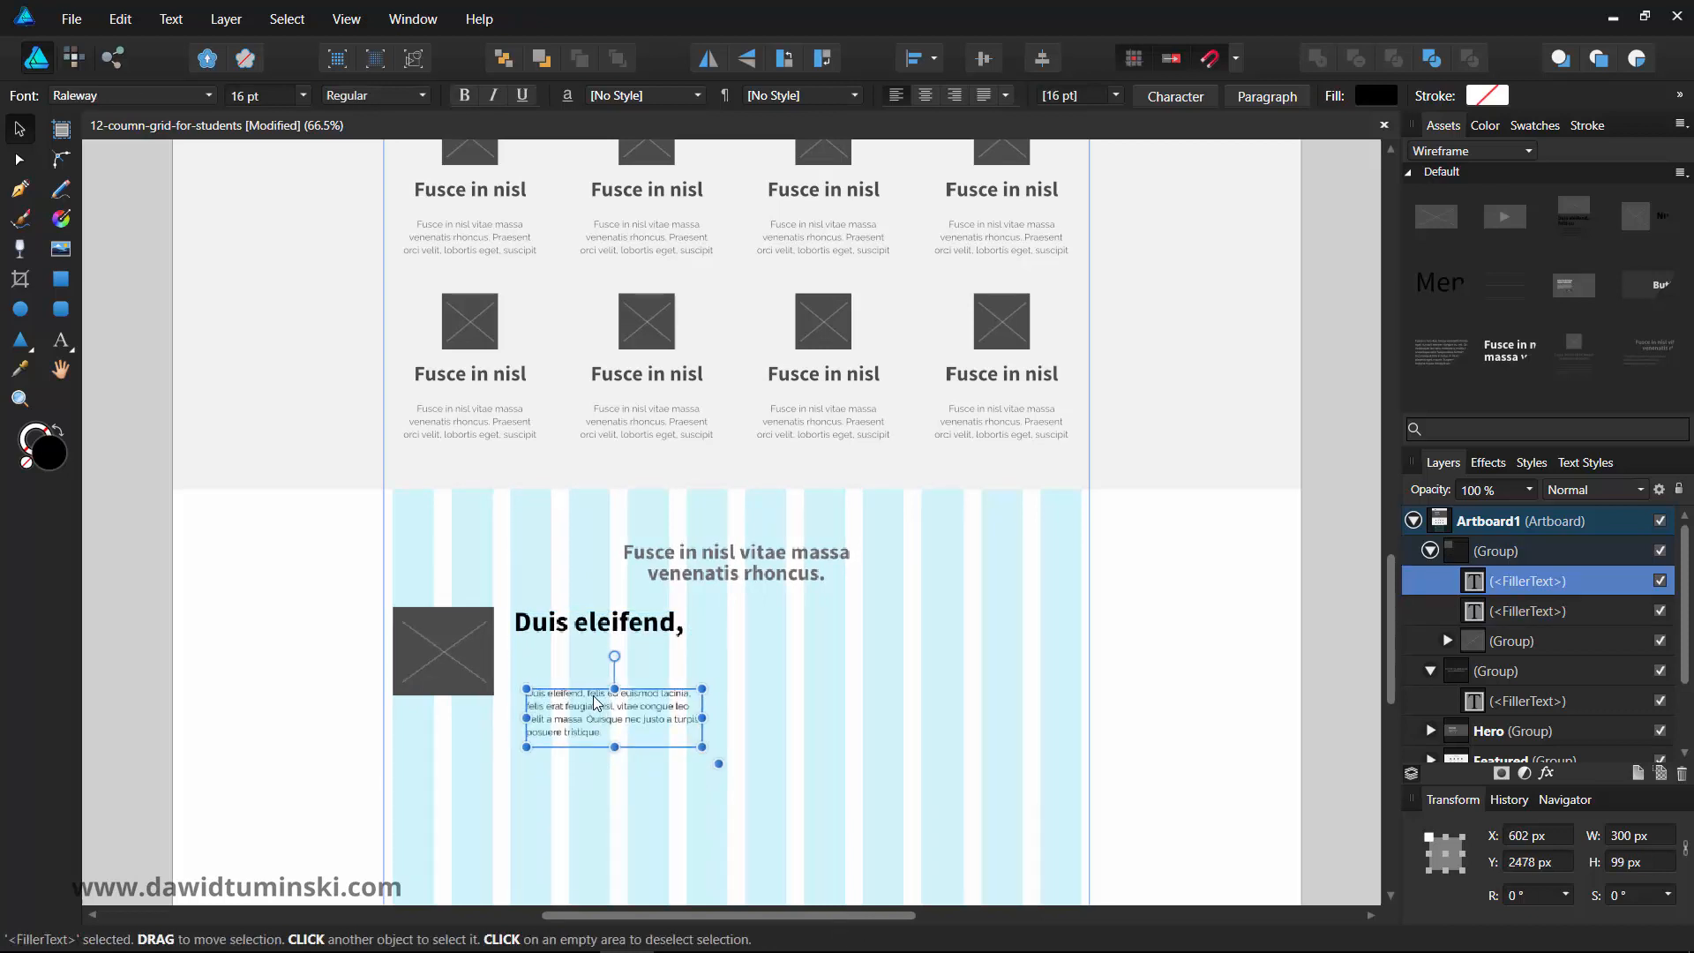
left_click_drag(614, 712, 600, 662)
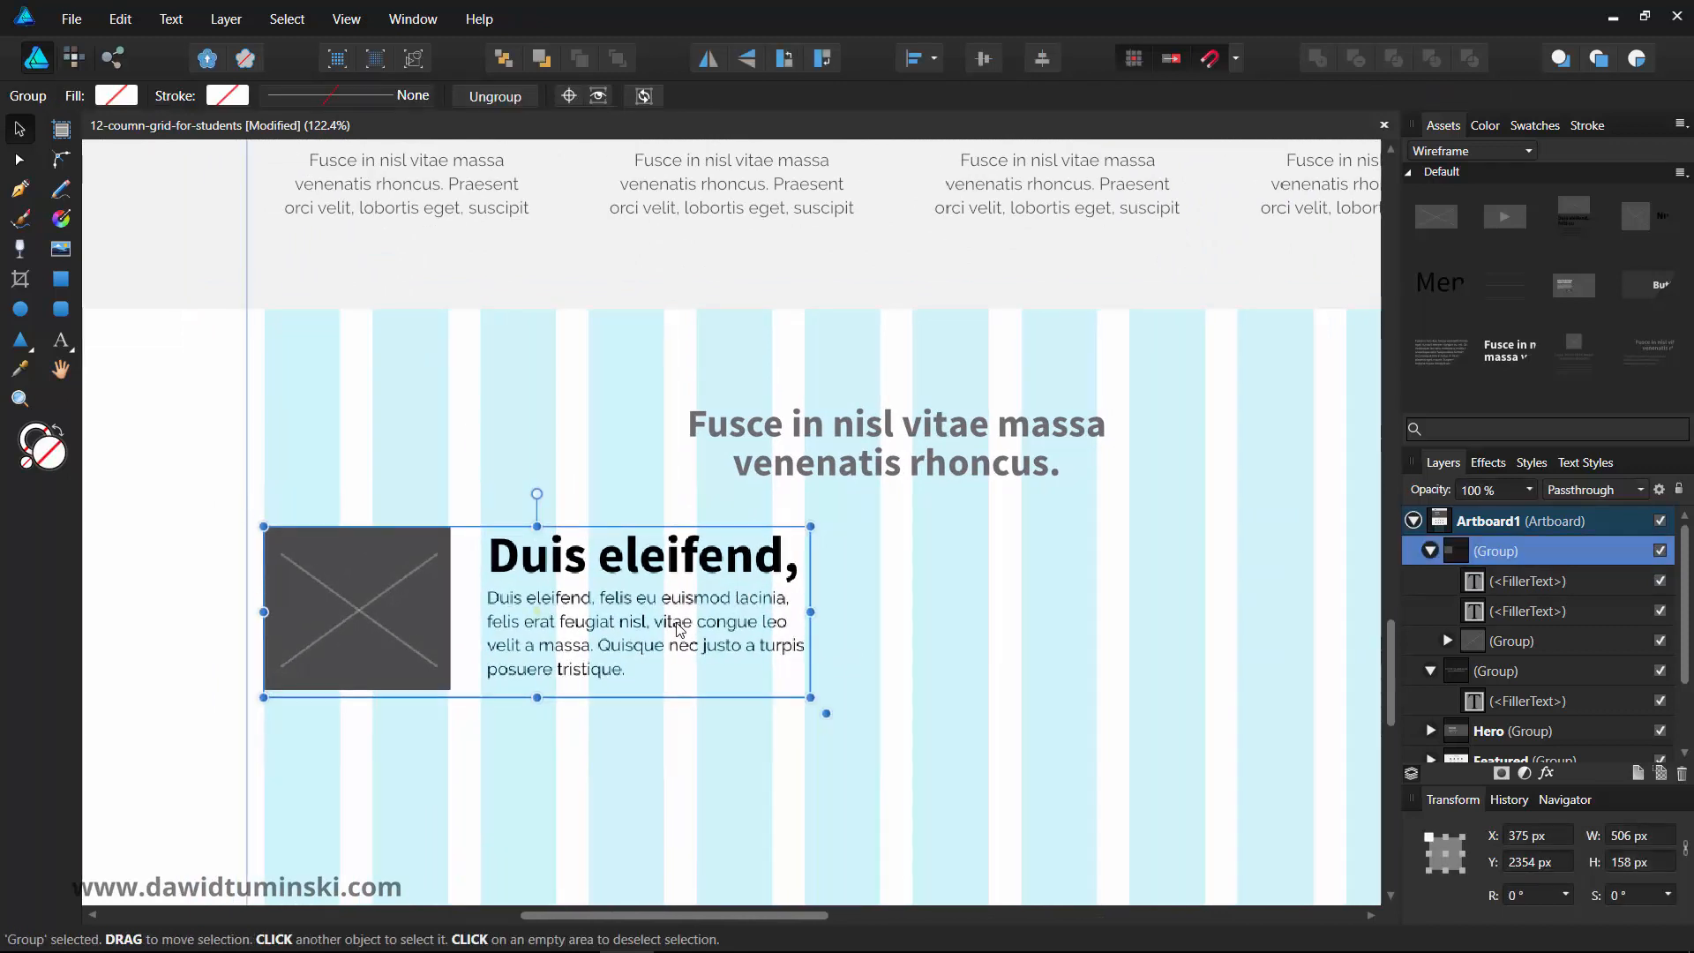
left_click(936, 658)
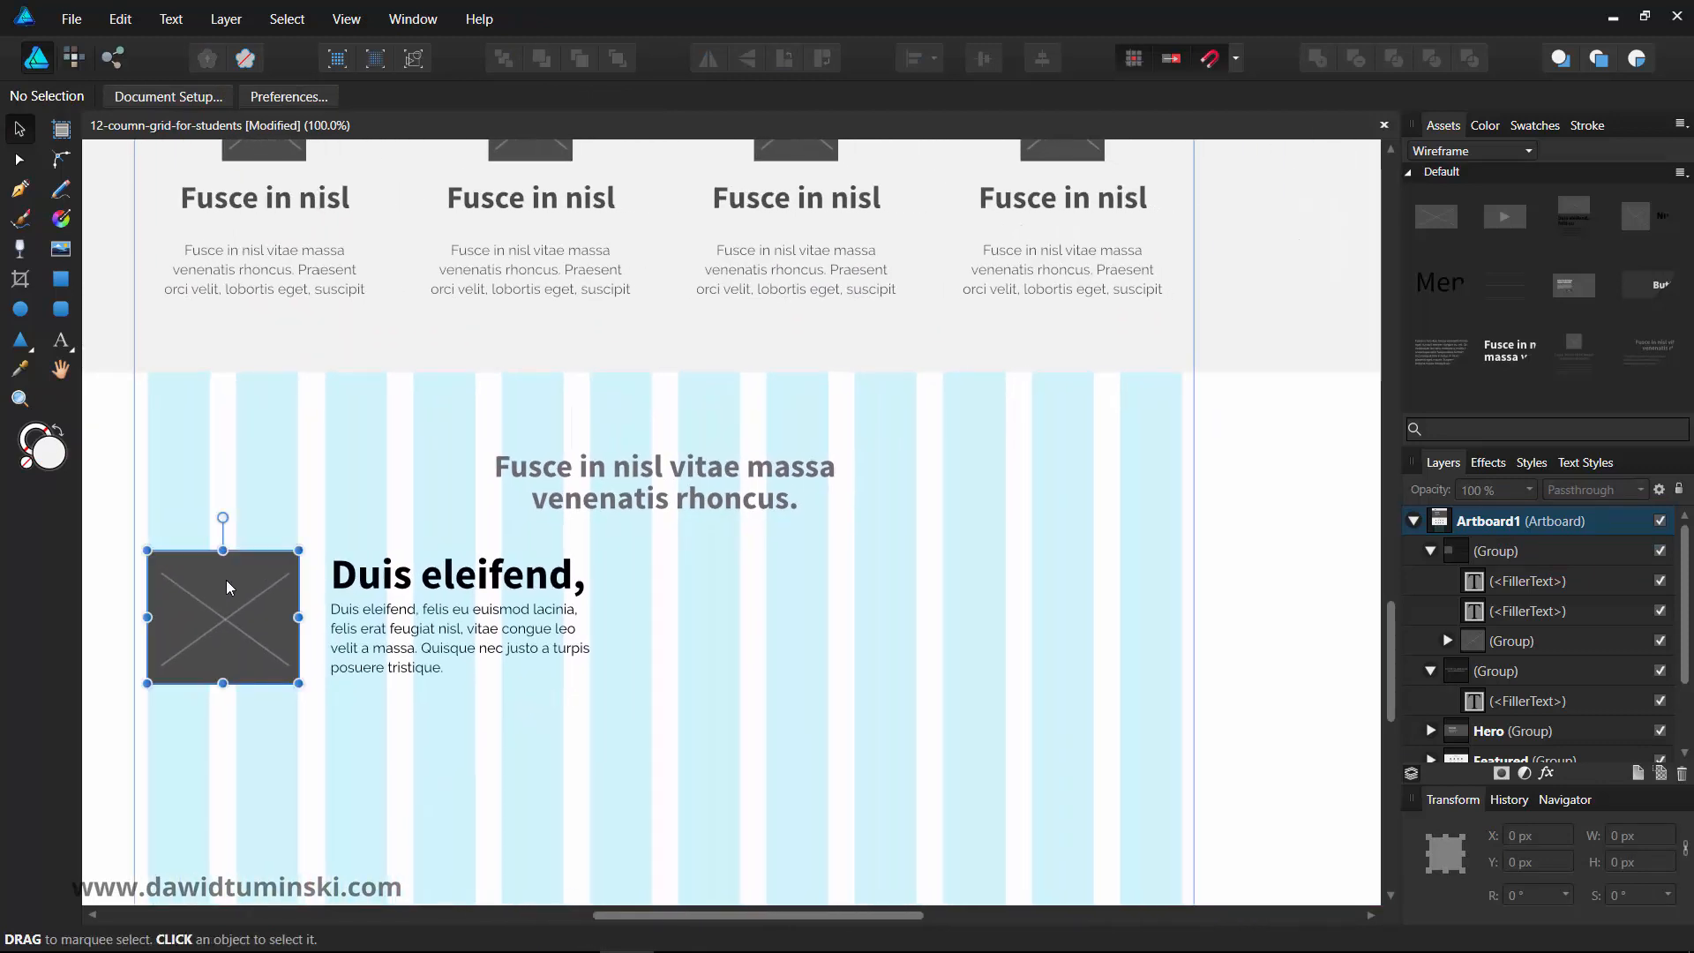
left_click(455, 573)
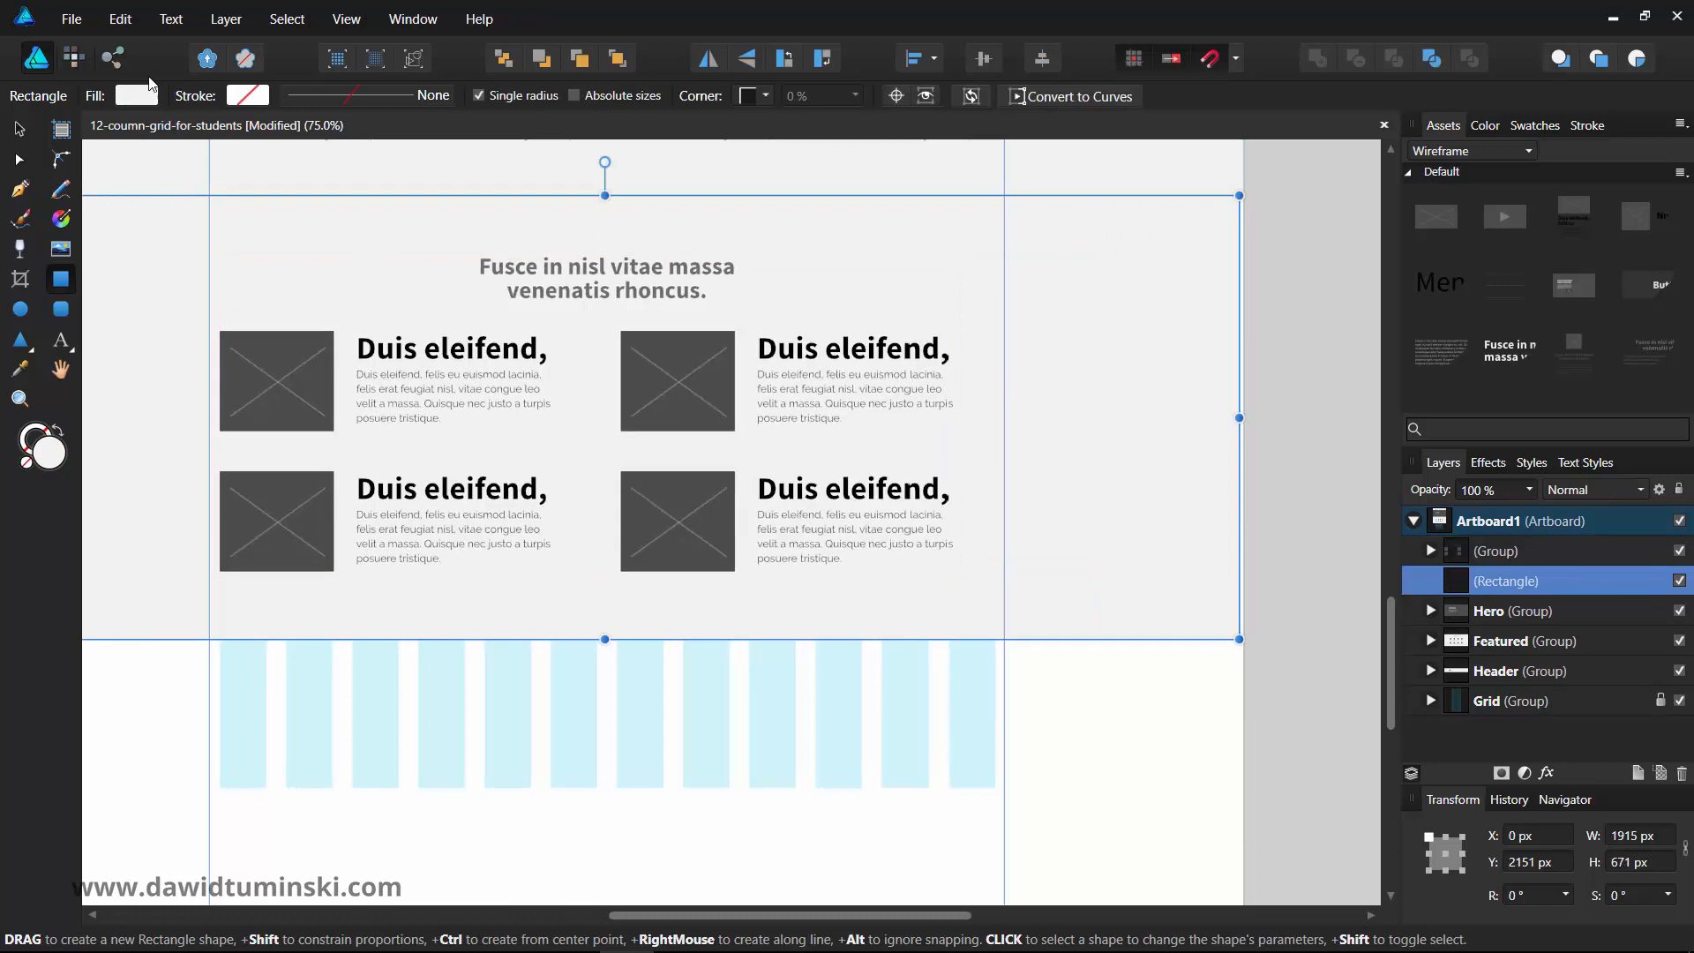
- Fill the background rectangle light grey, fit it to artboard width and name the group 'Blog'
left_click(136, 96)
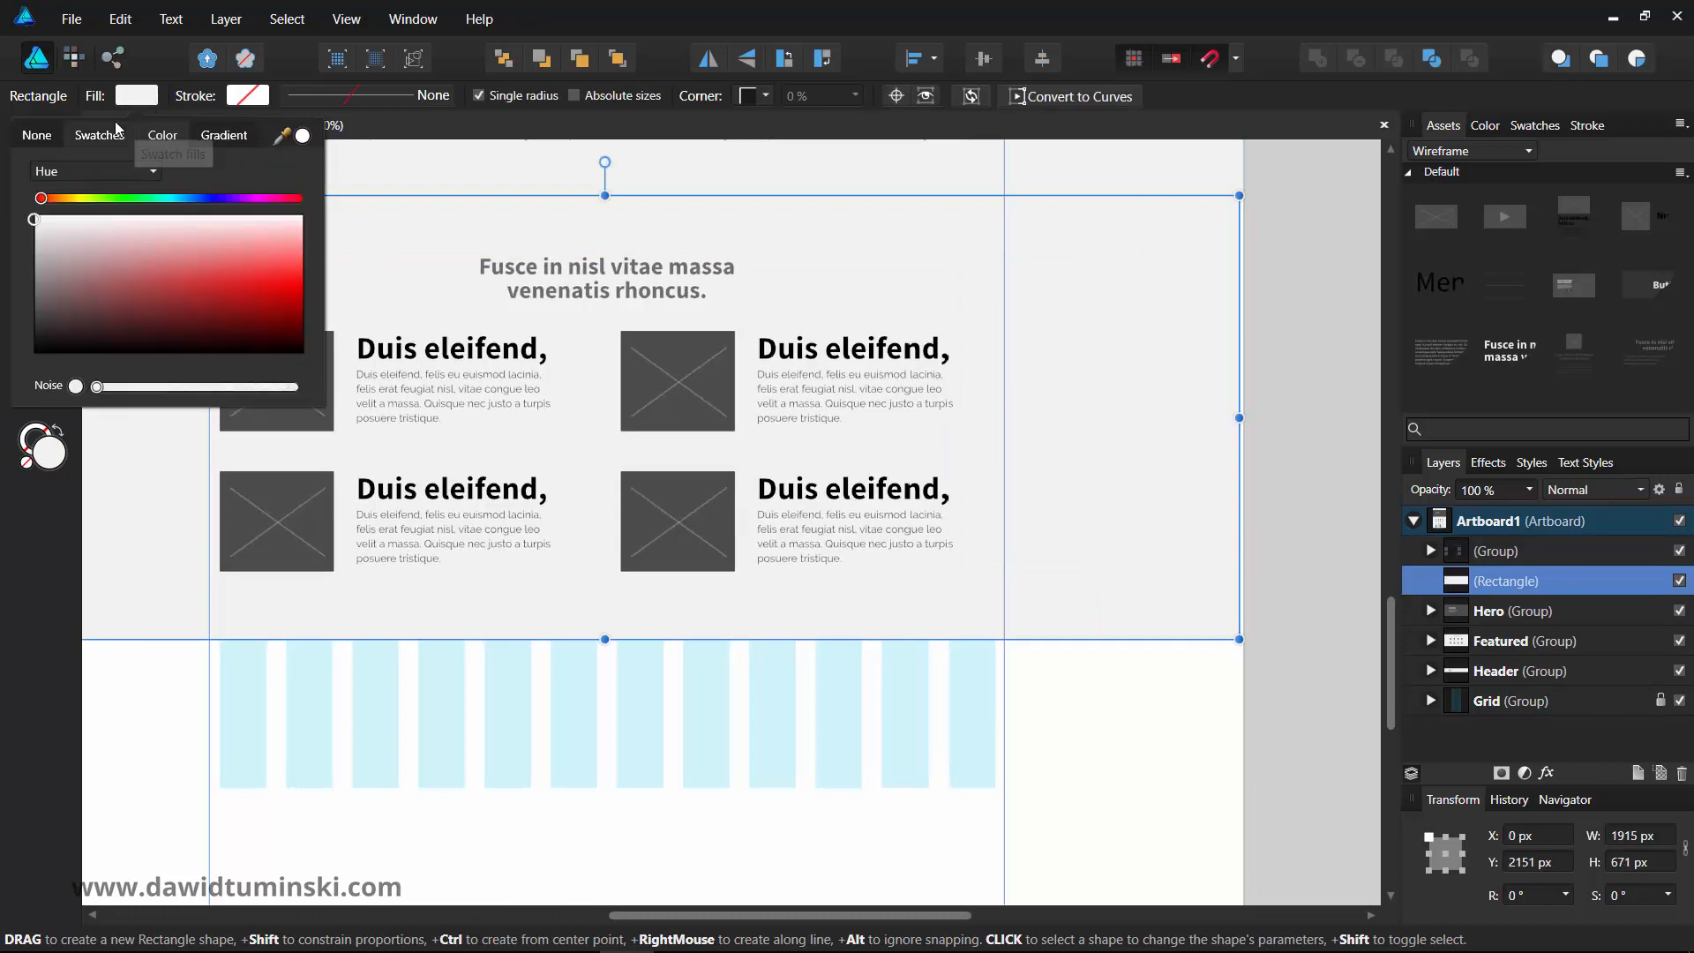
left_click(99, 134)
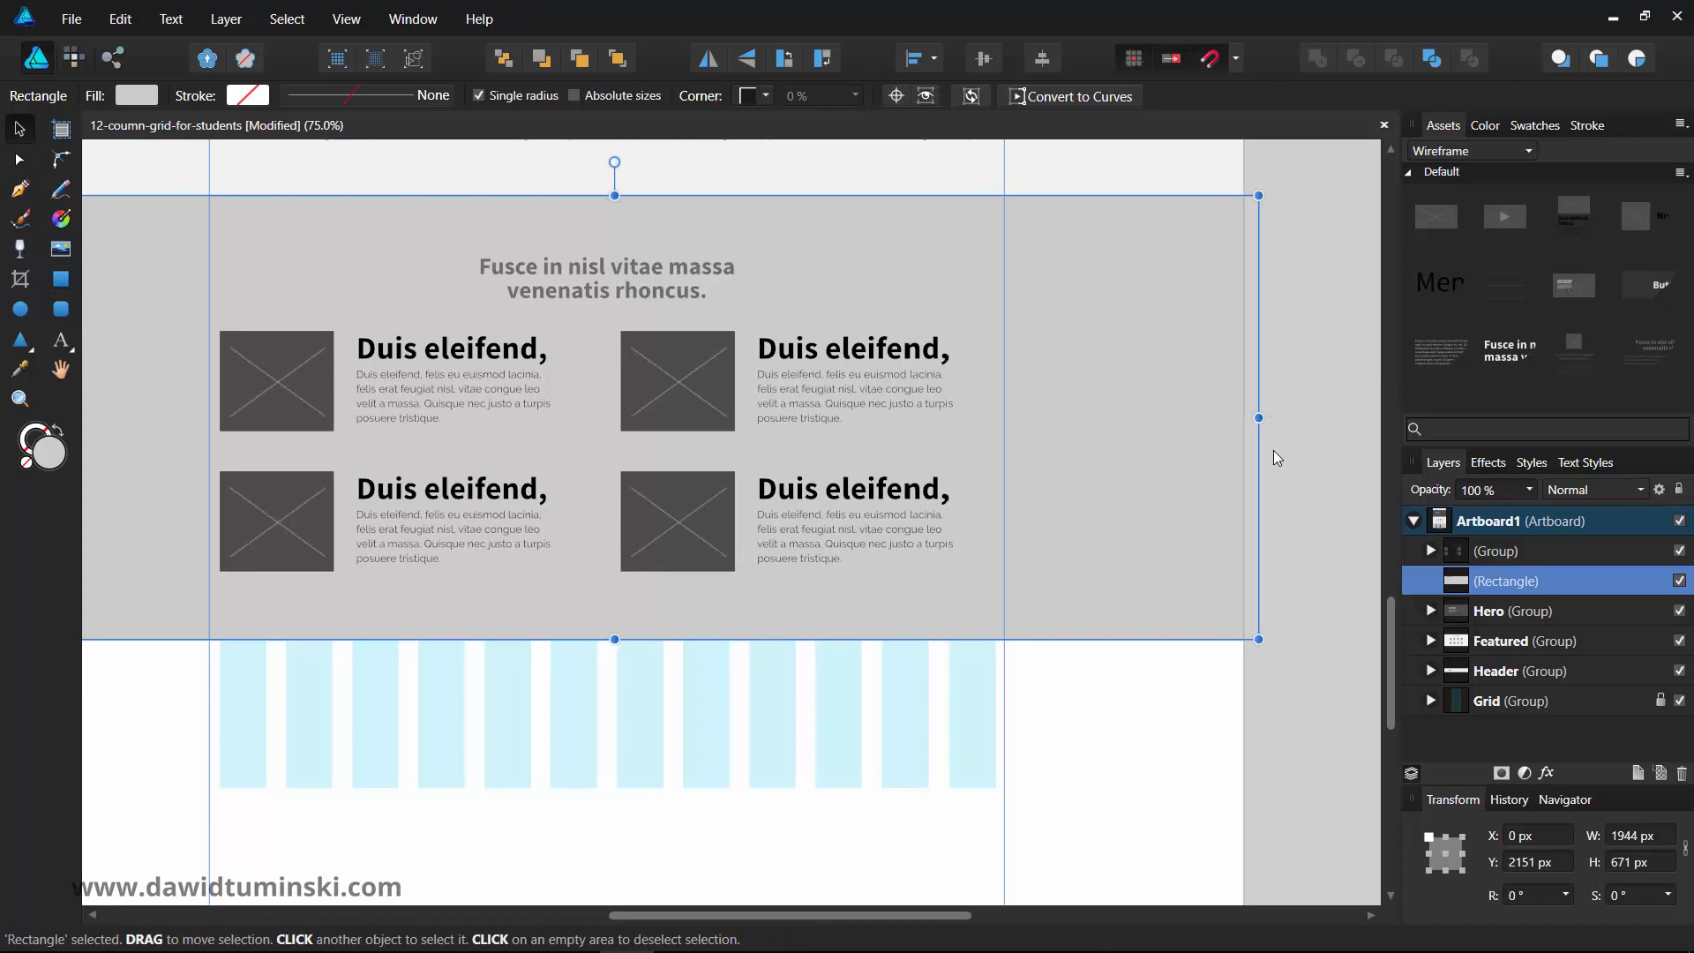
left_click_drag(1257, 418, 1244, 418)
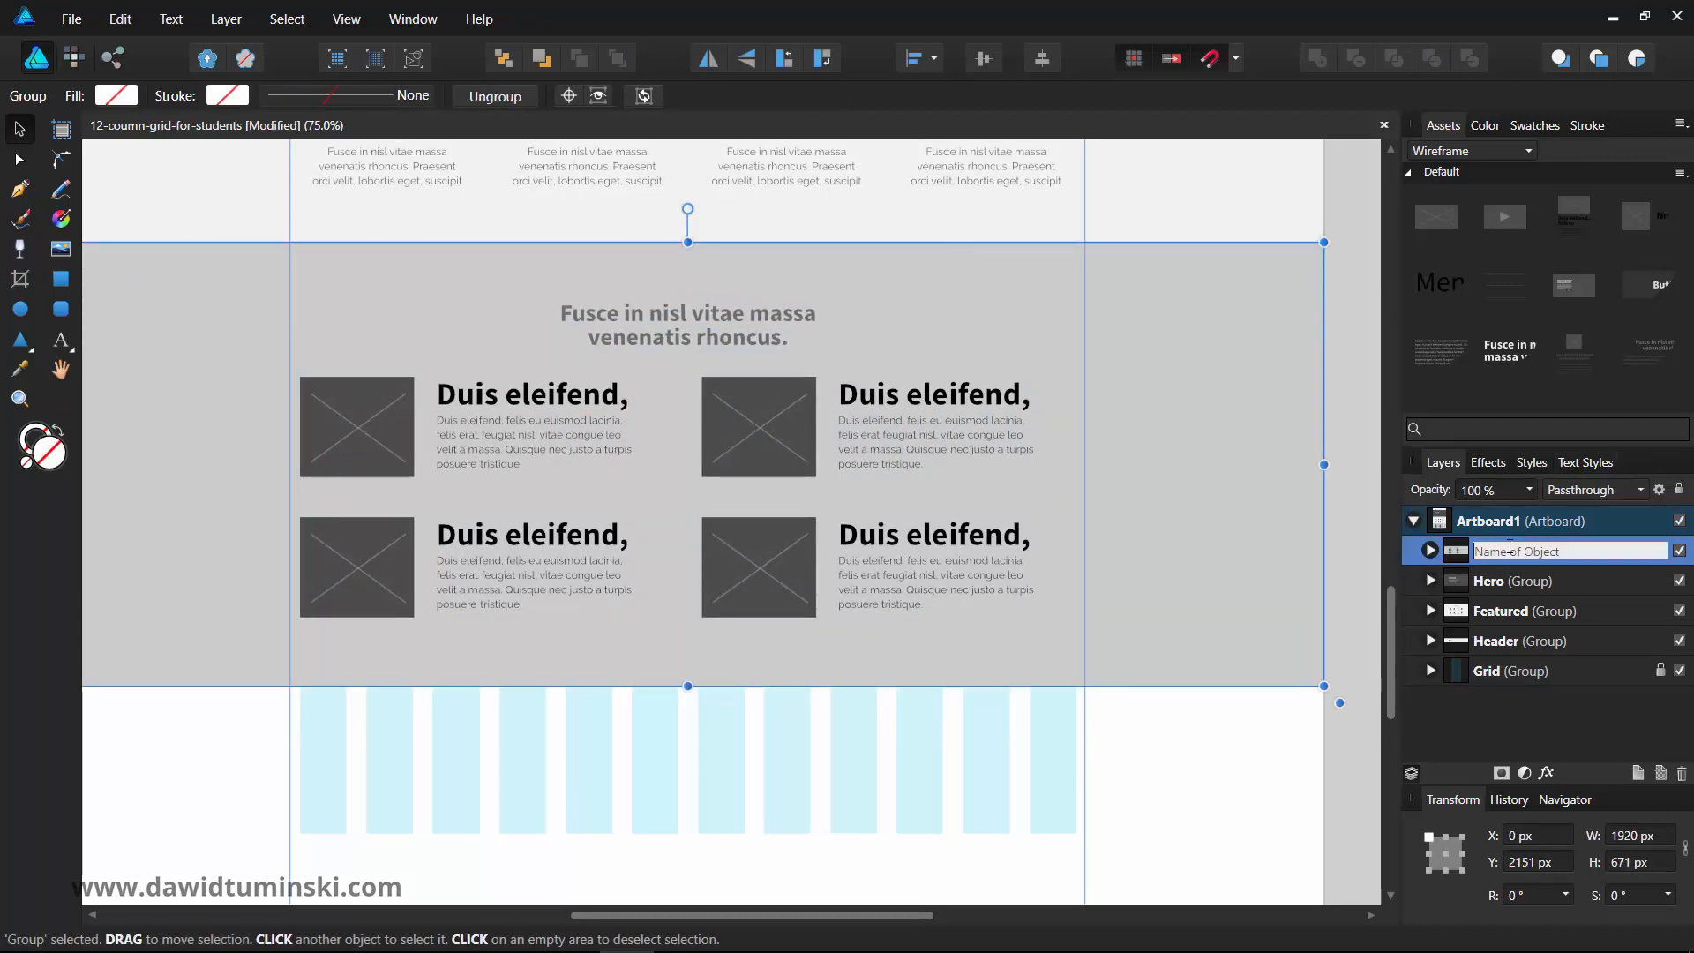
type("Blog")
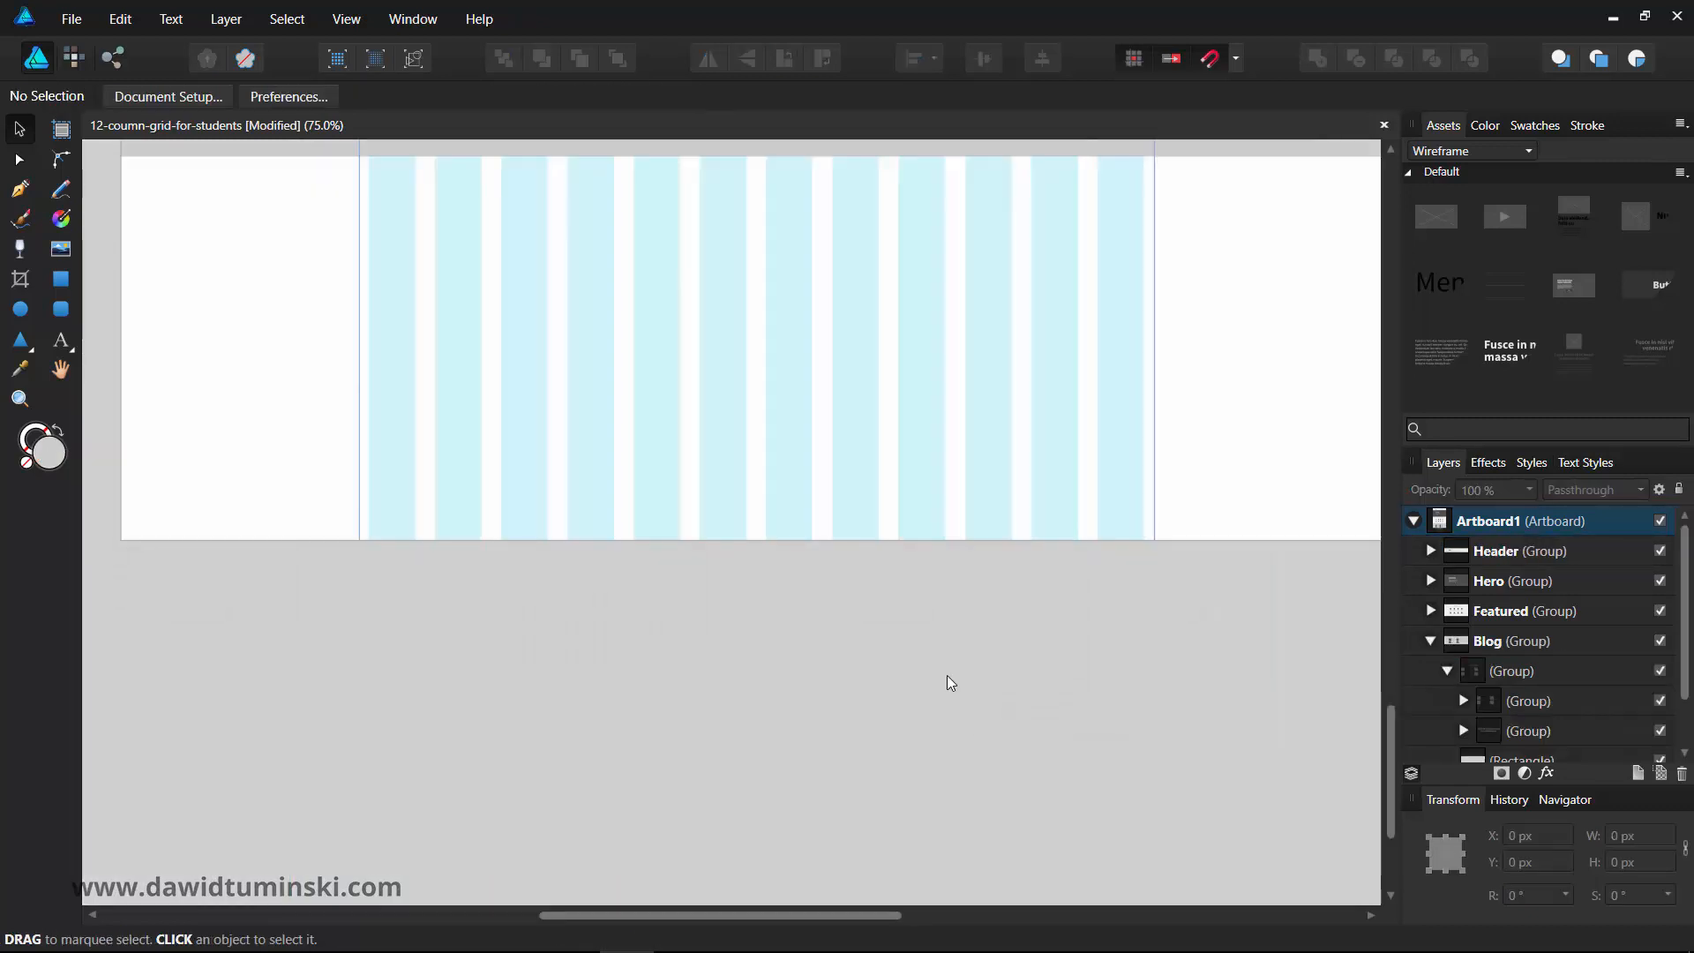
mouse_move(1373, 590)
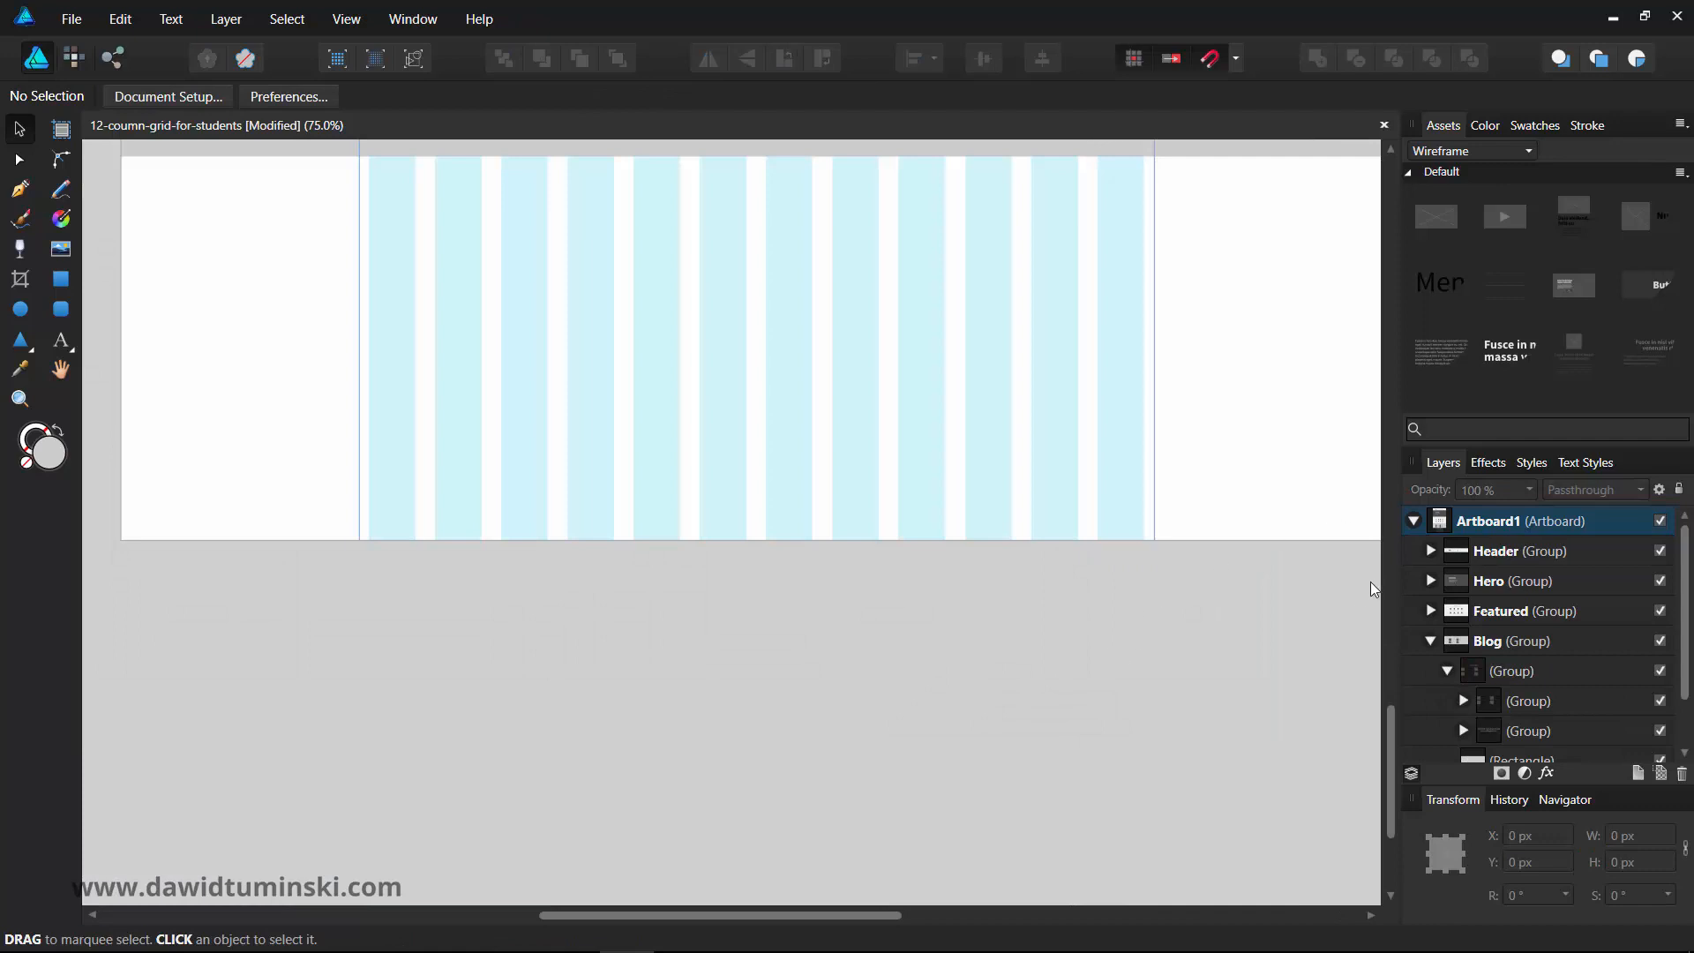
left_click(1429, 640)
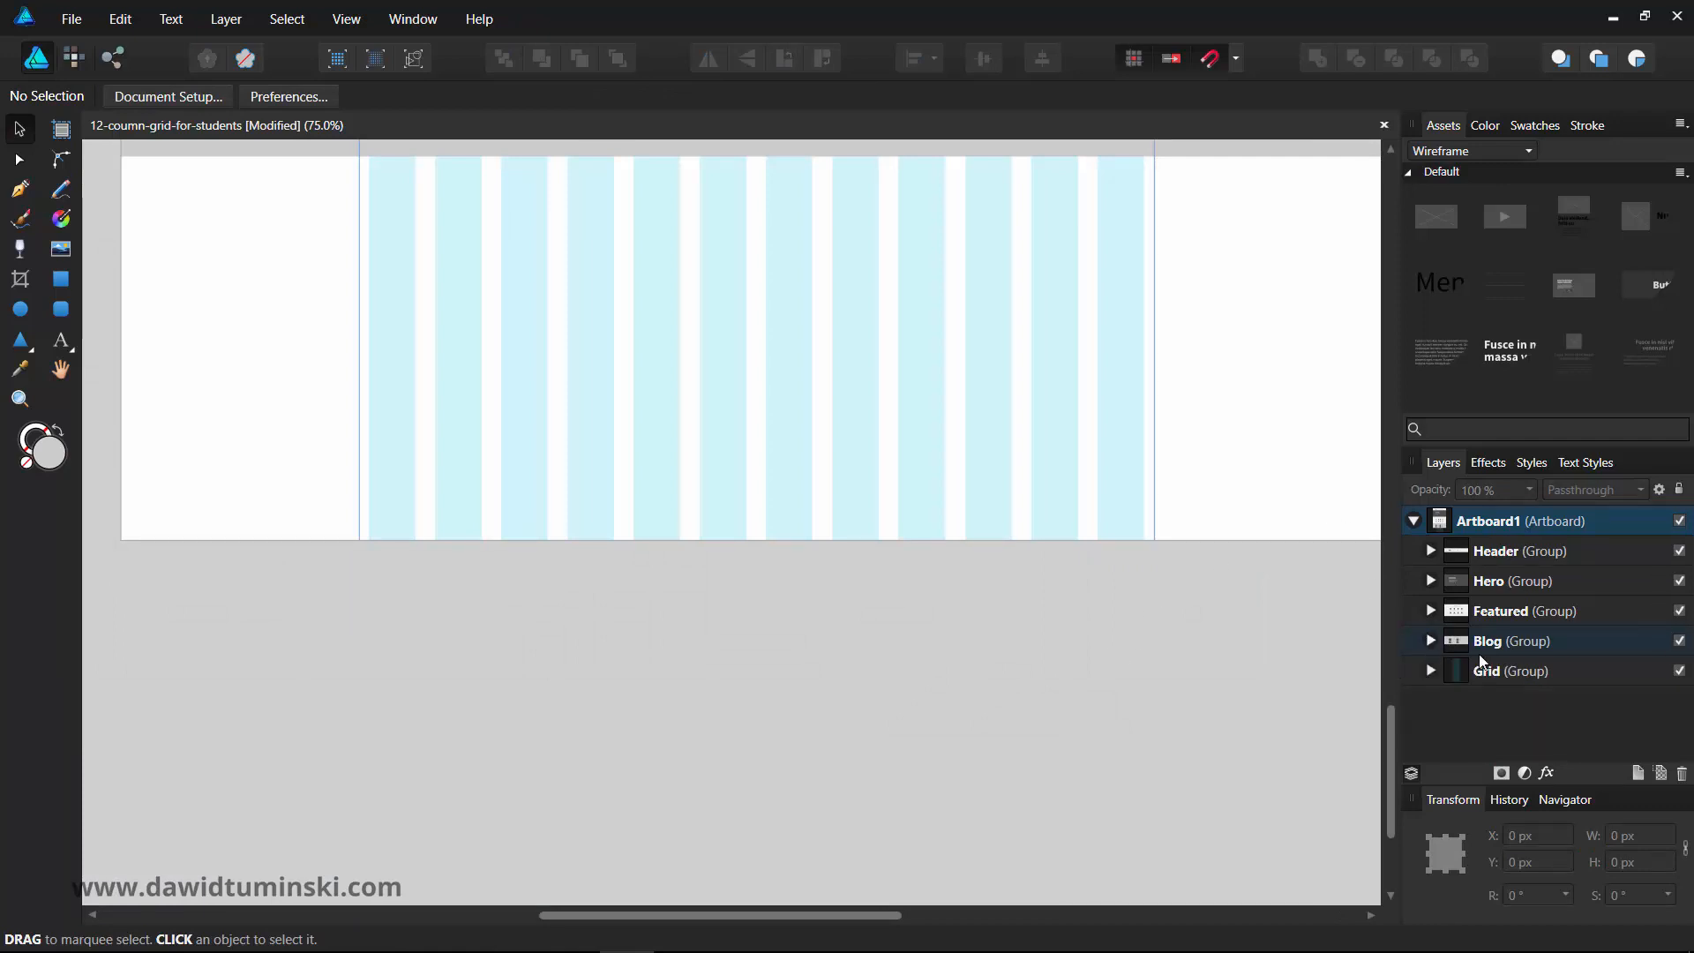
left_click(1508, 670)
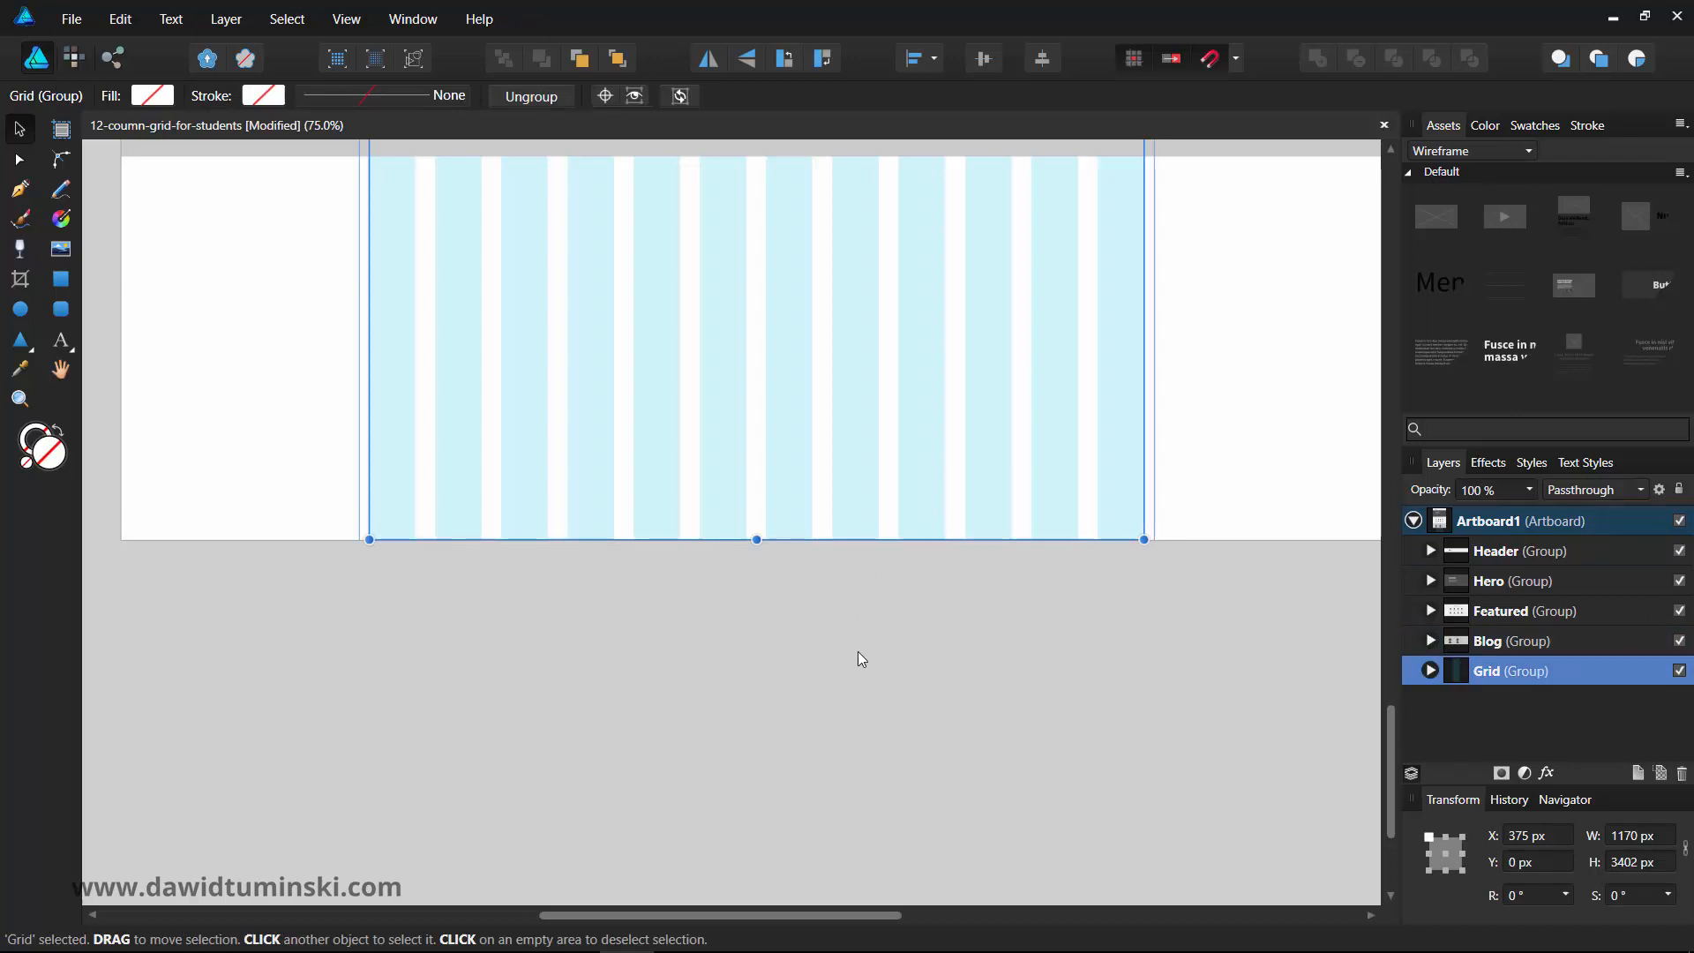
mouse_move(870, 686)
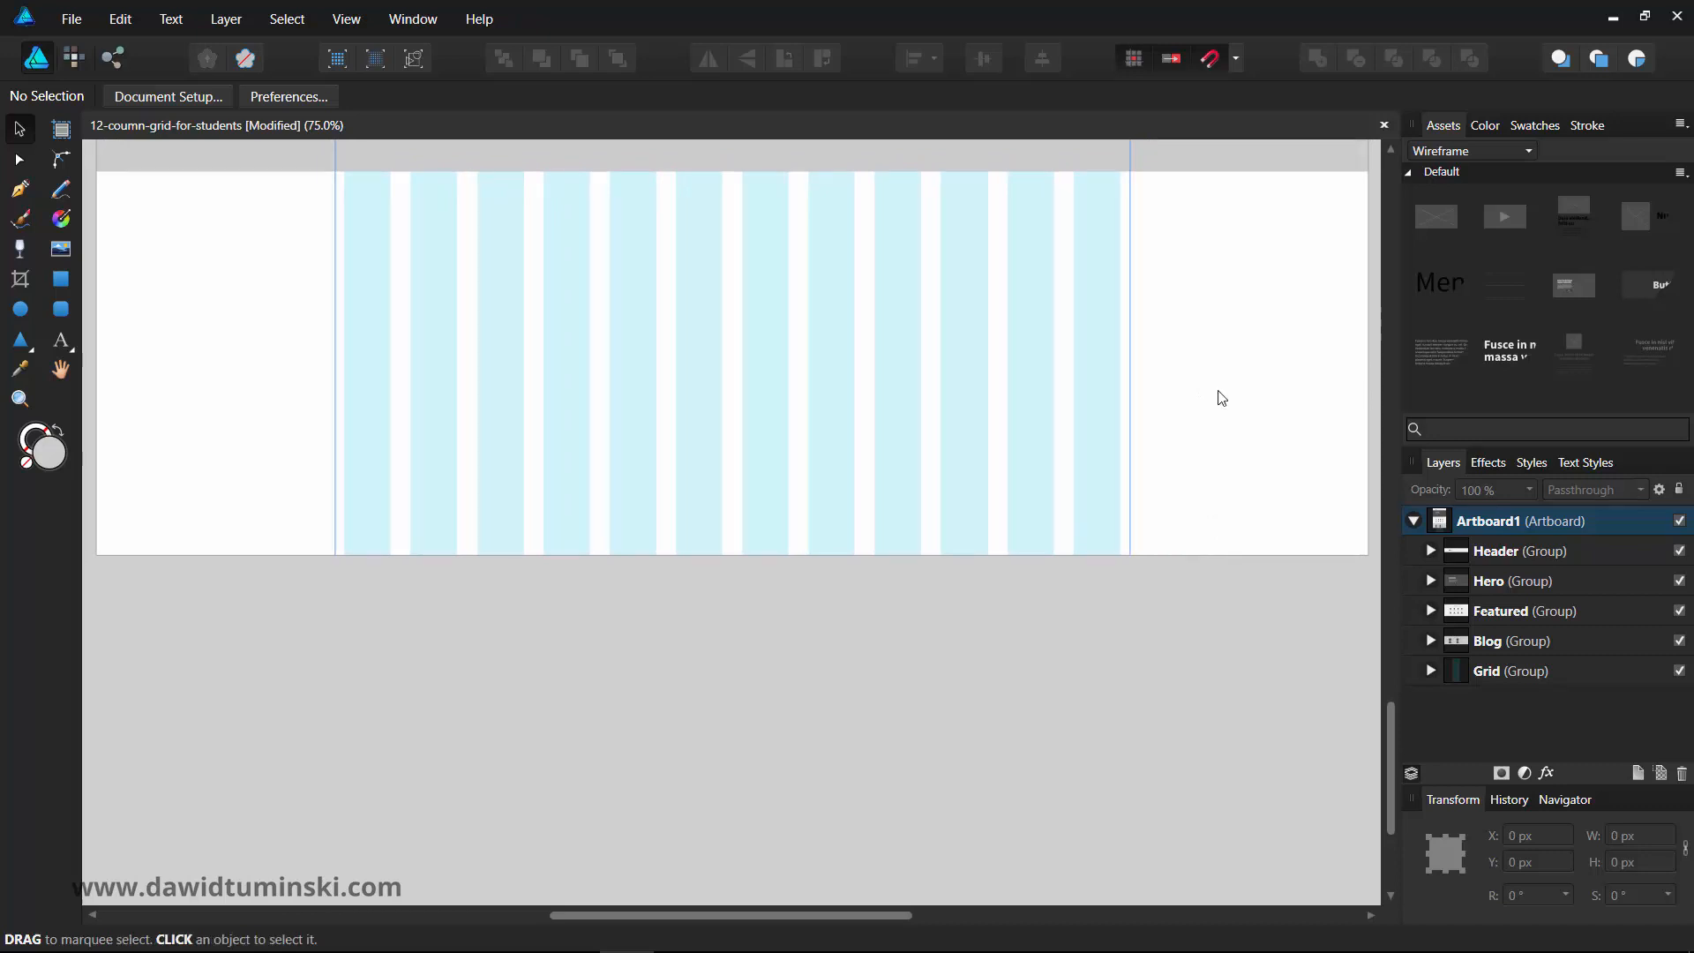
mouse_move(1205, 416)
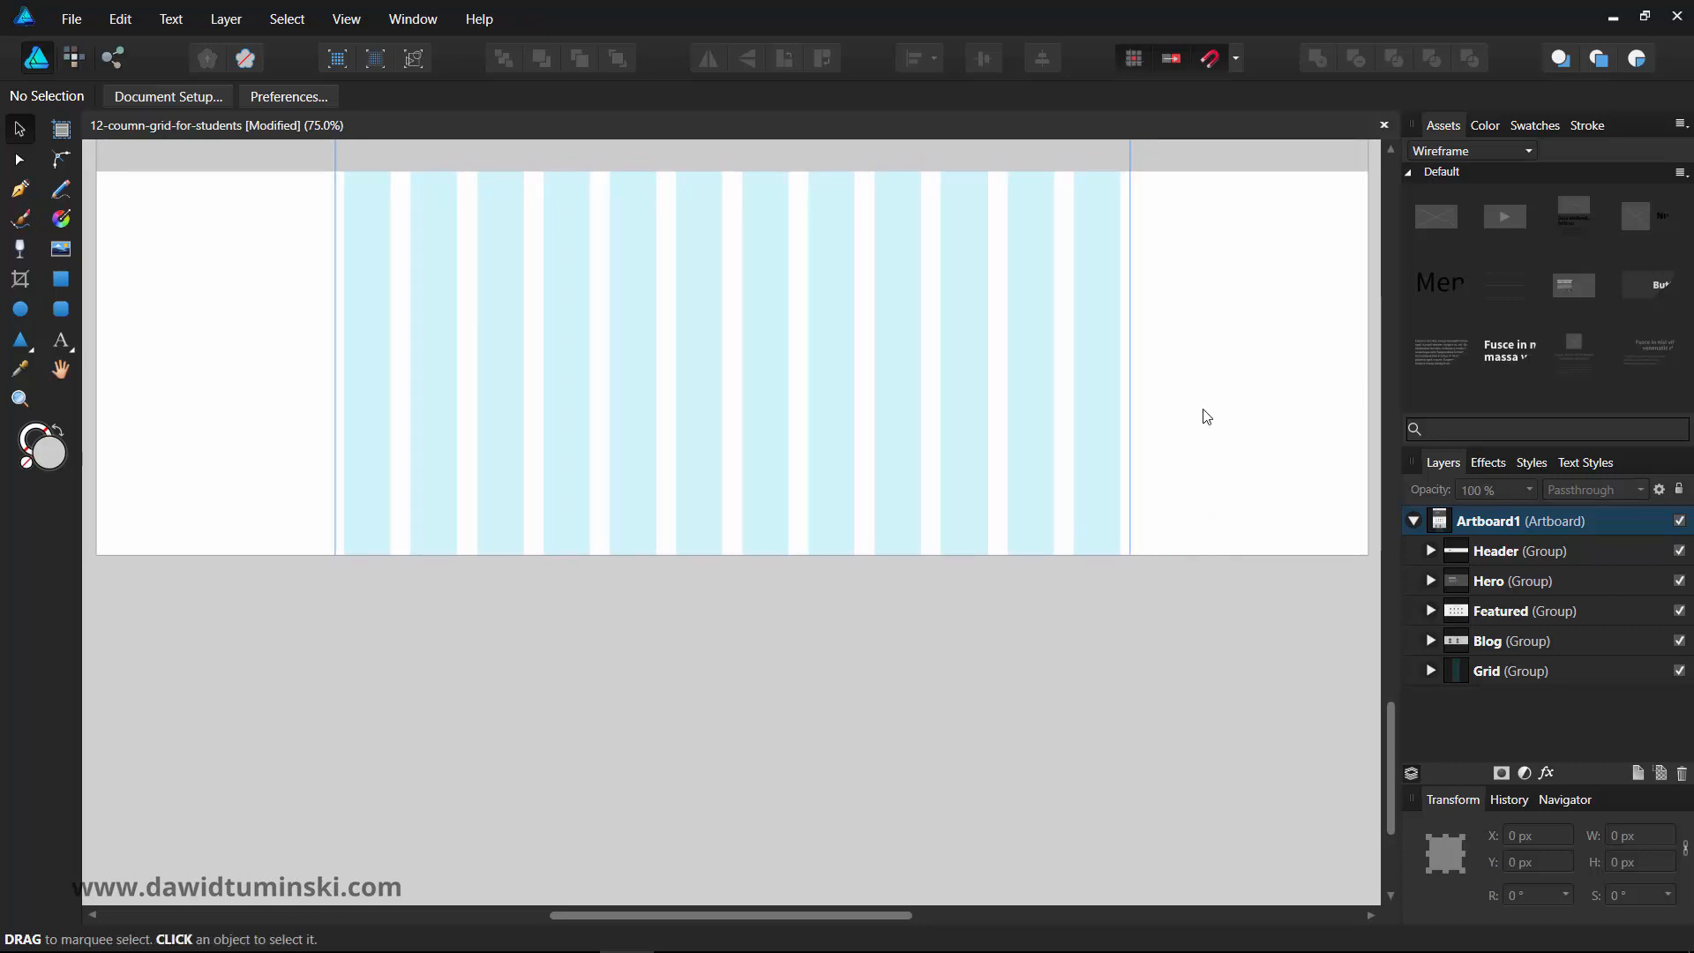
mouse_move(954, 420)
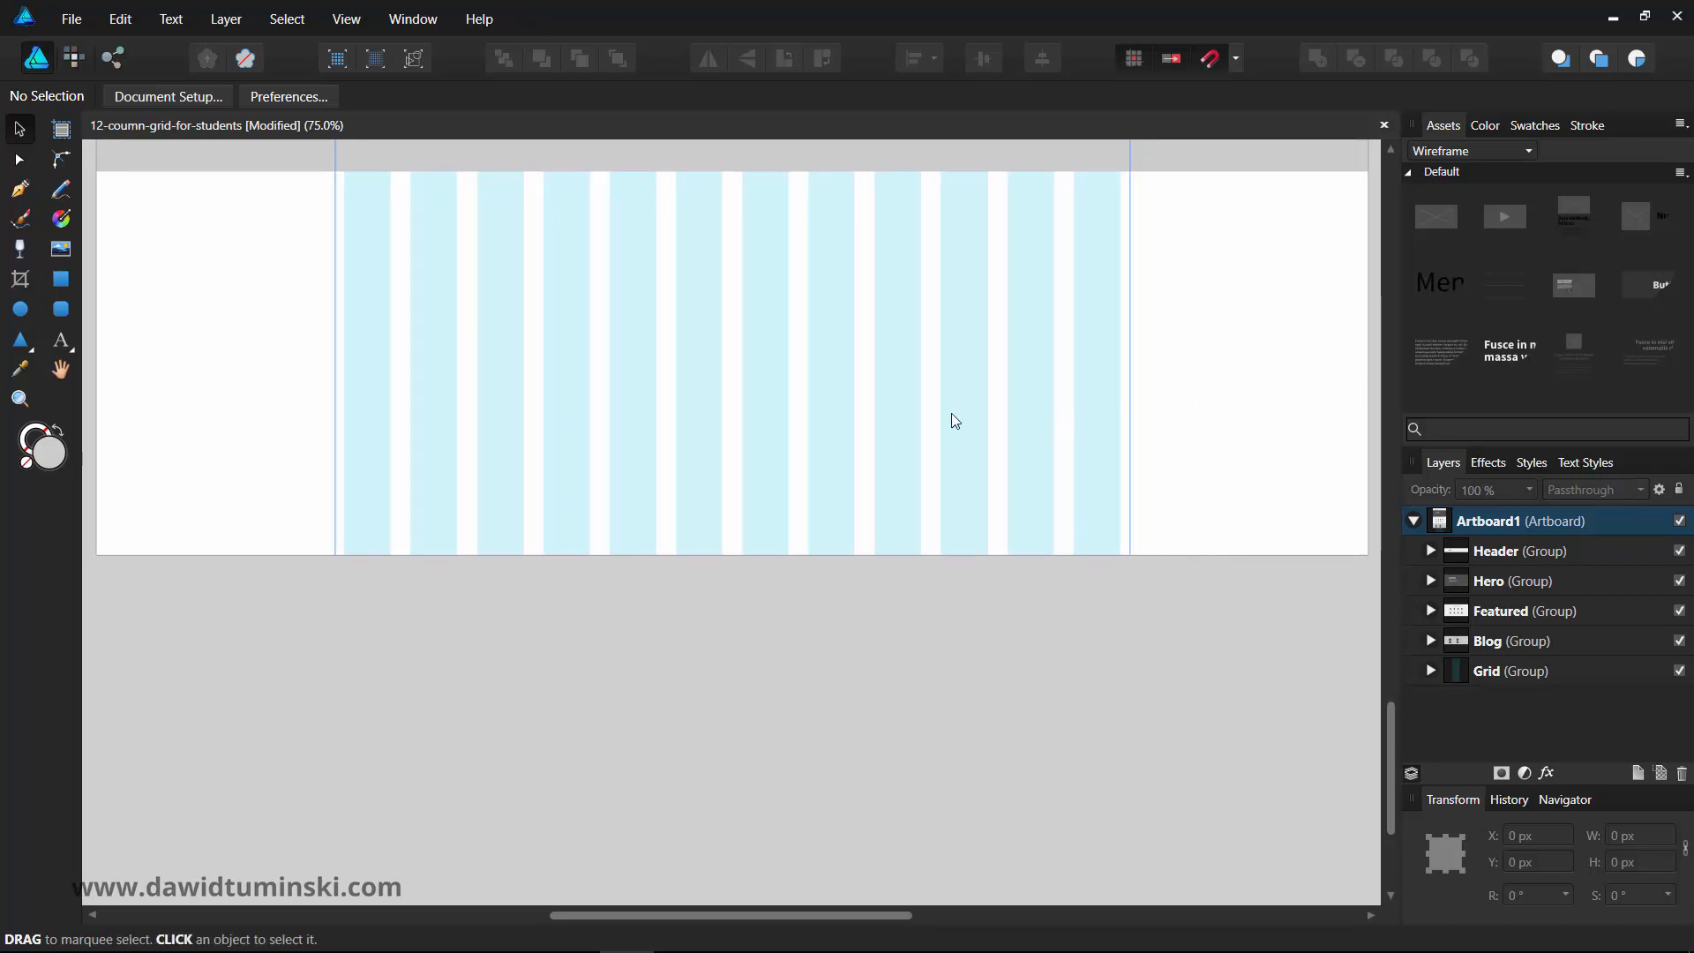
- Draw a full-width dark grey rectangle below the Blog section as the footer block
left_click(62, 280)
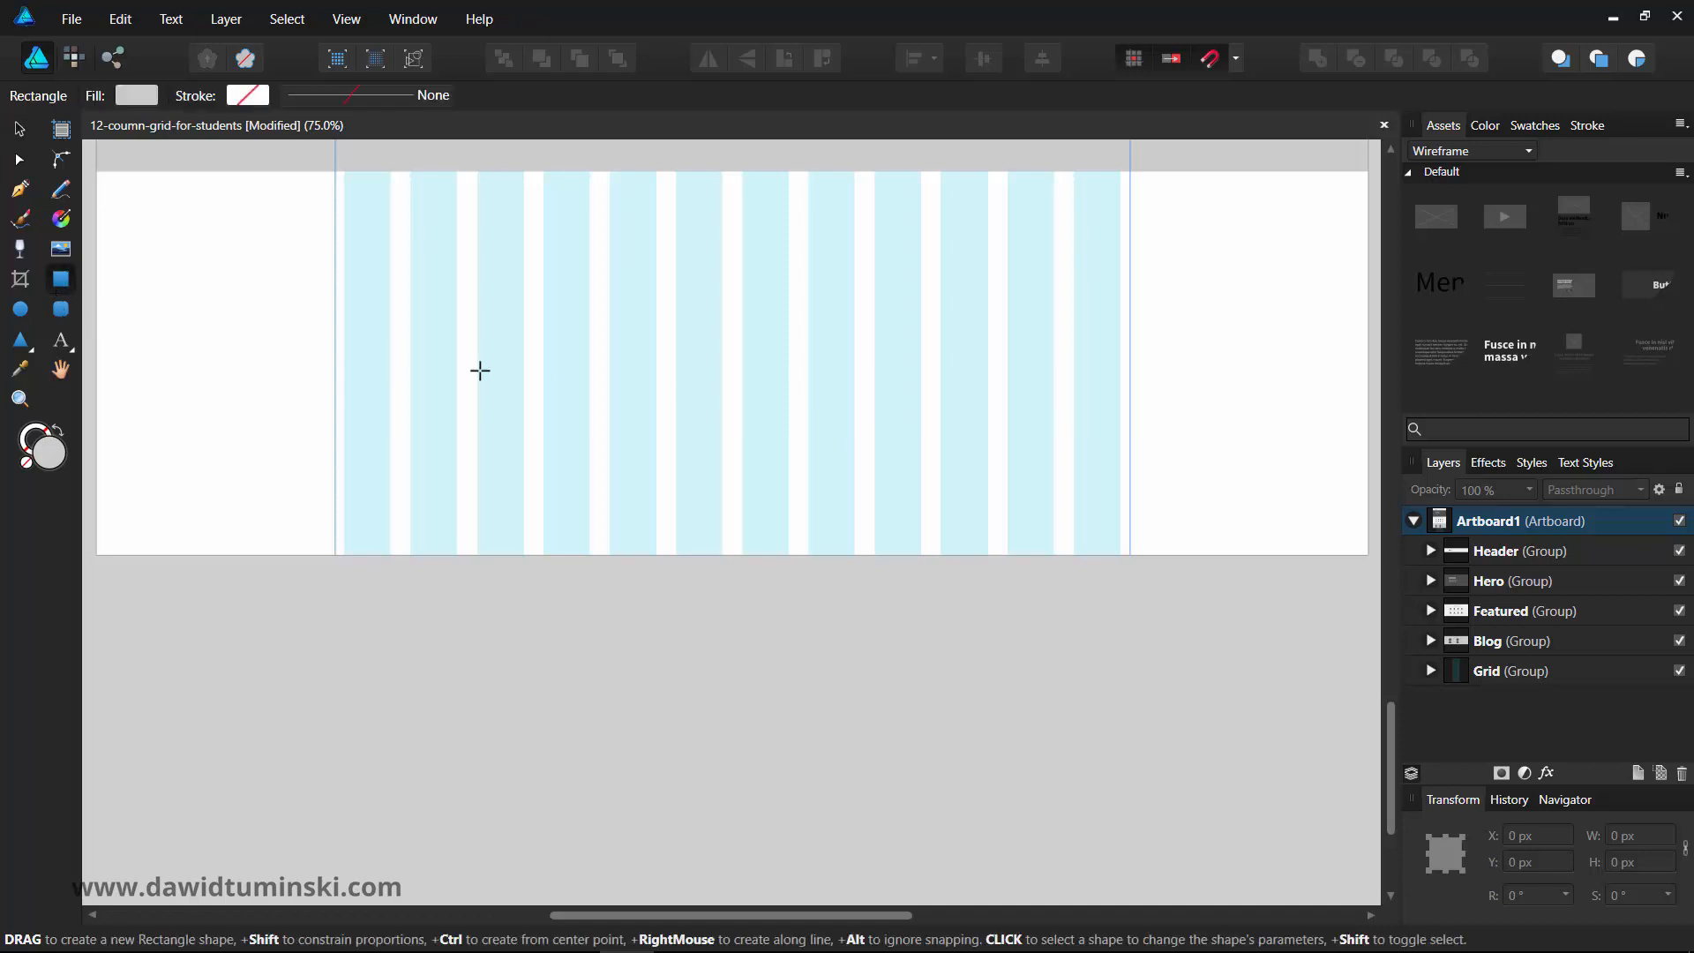
left_click(1533, 125)
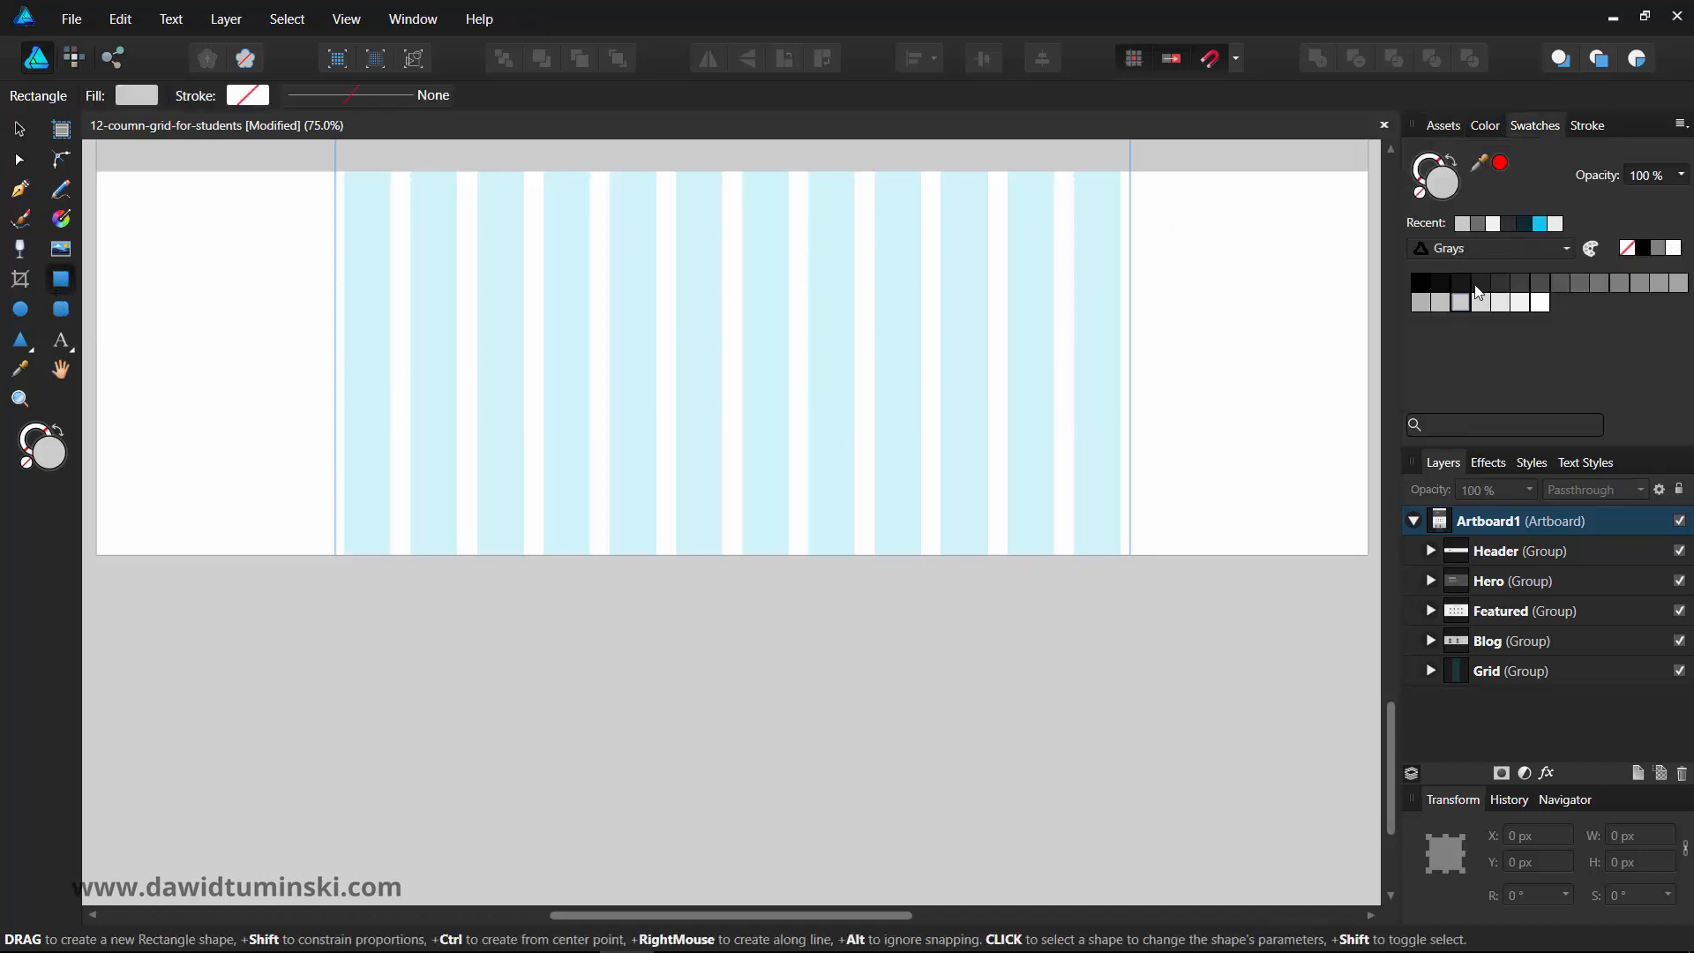
left_click(1499, 282)
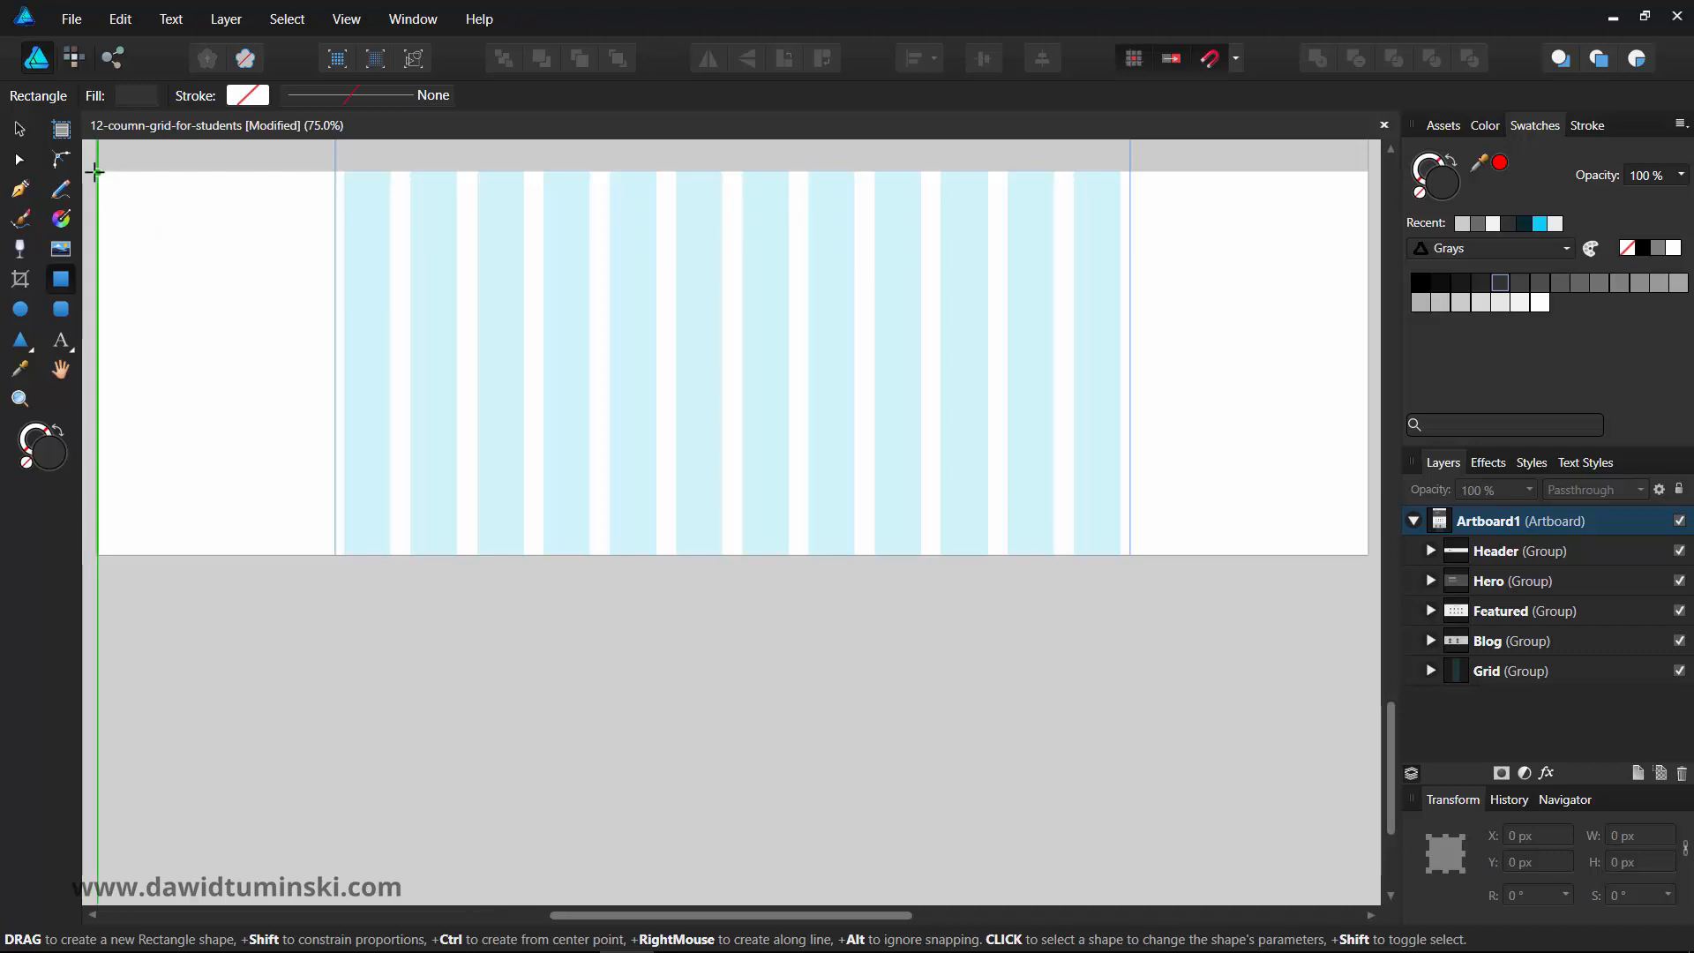
left_click_drag(97, 170, 284, 279)
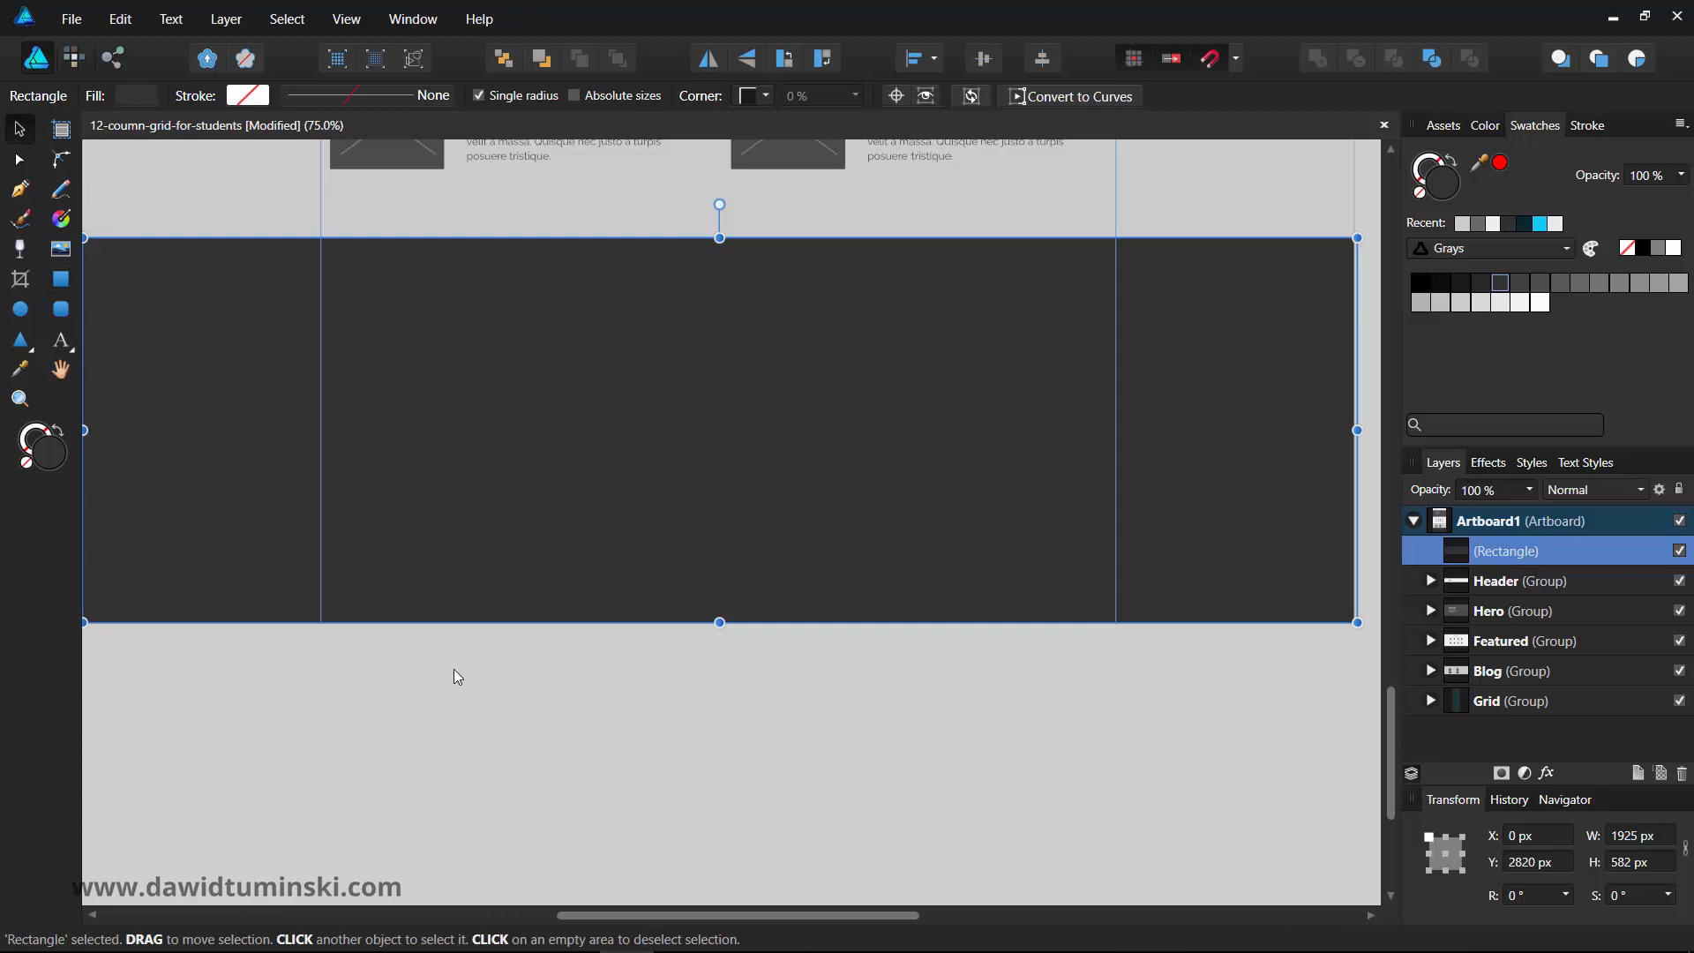
mouse_move(1586, 132)
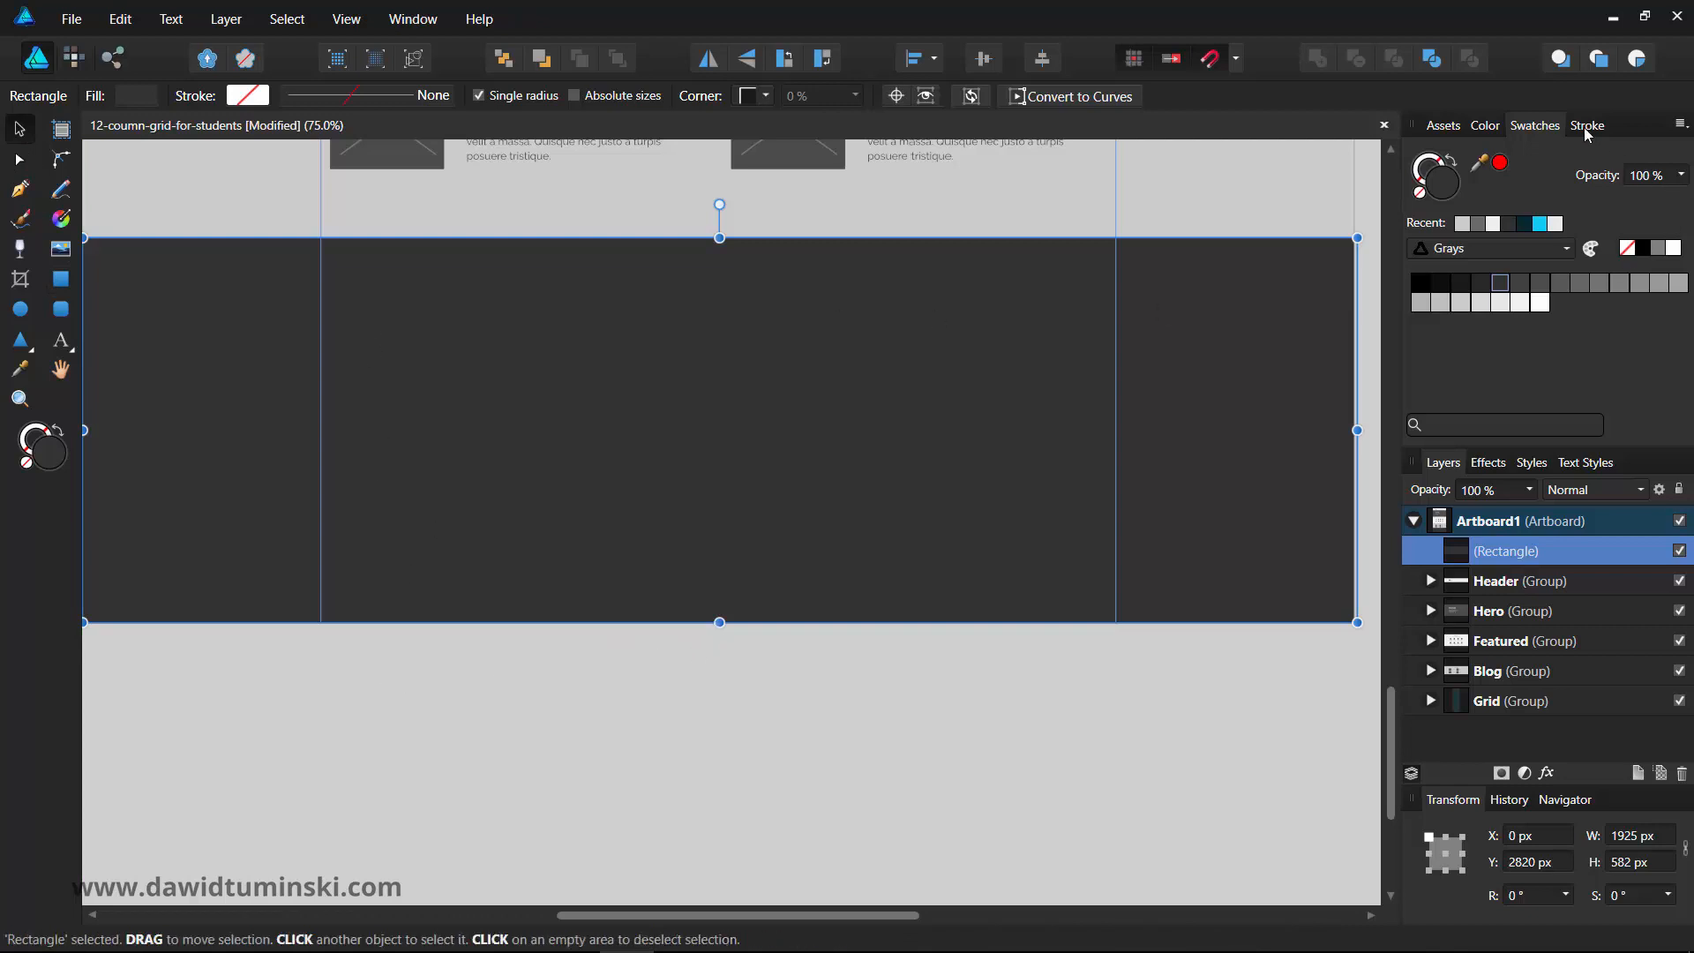
left_click(1484, 124)
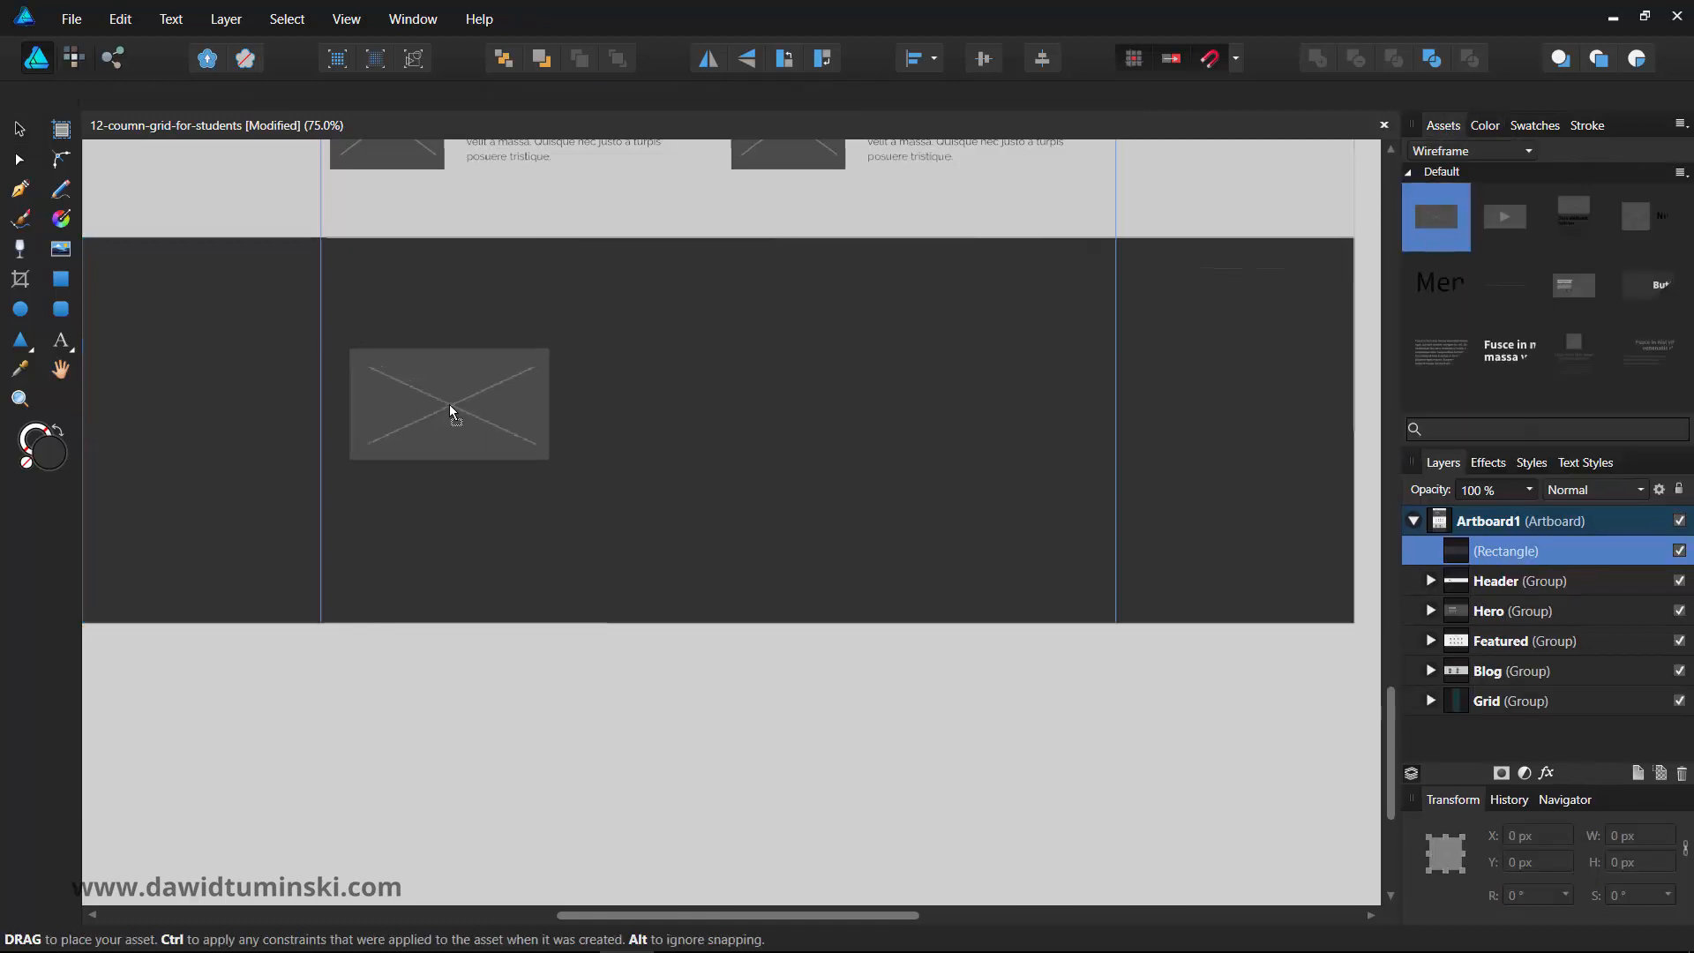
- Drop an image placeholder into the footer's top left and shrink it to about half size
left_click_drag(449, 406, 431, 346)
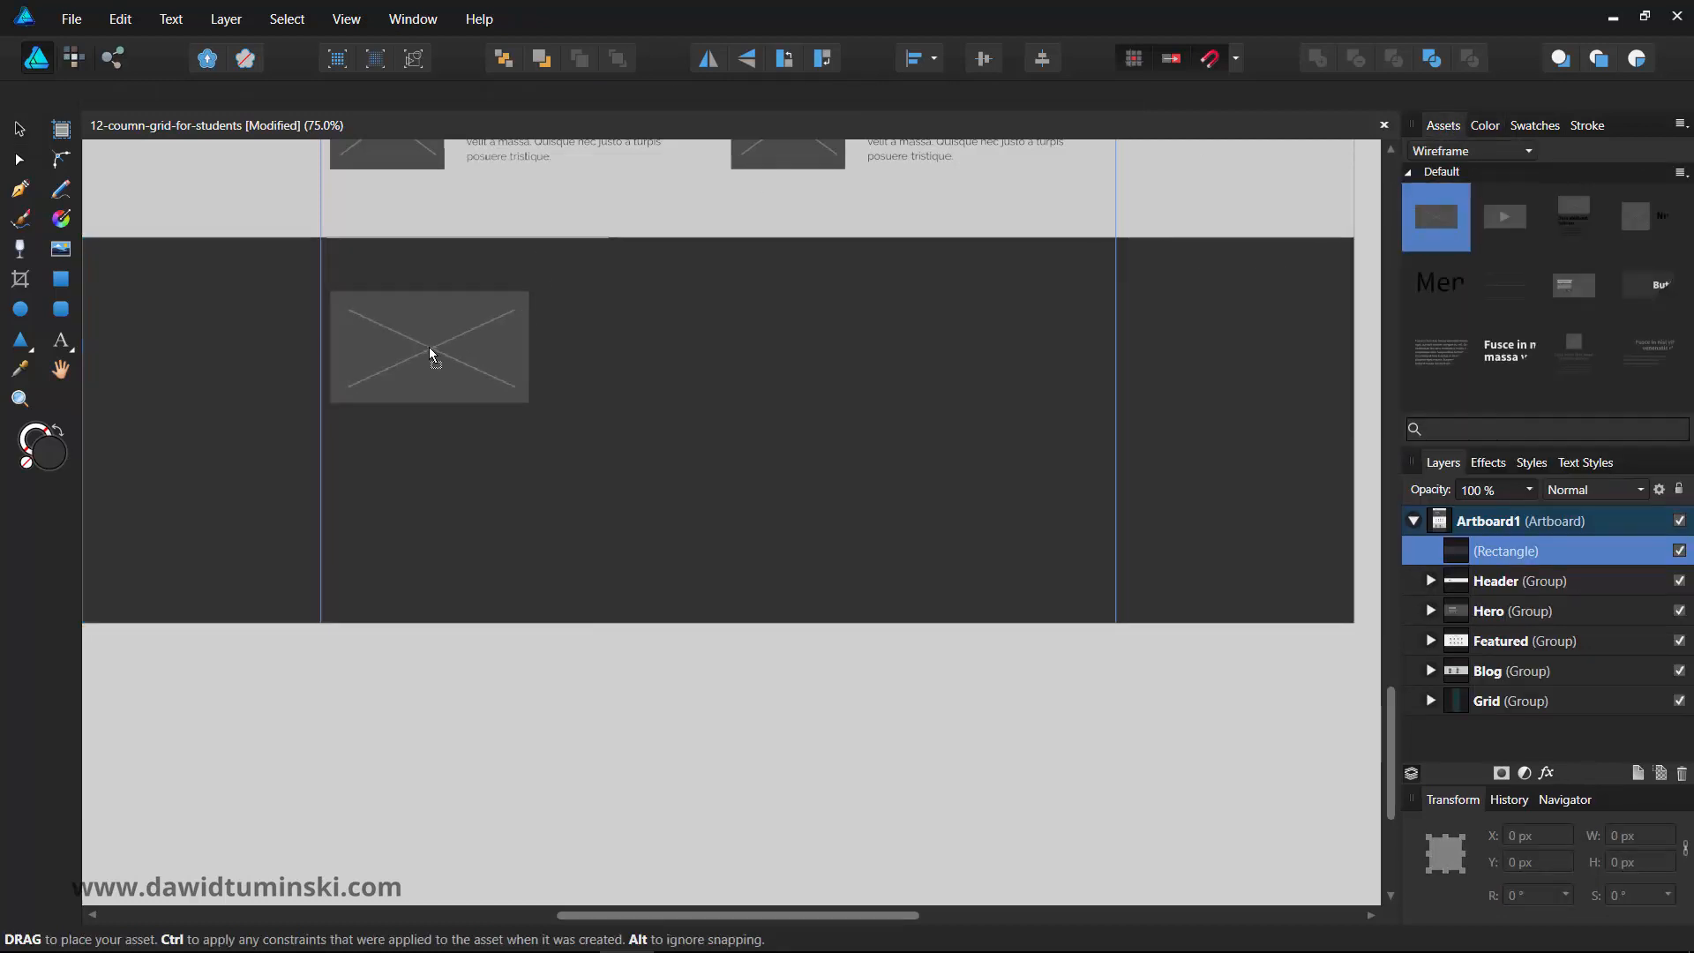
left_click(427, 346)
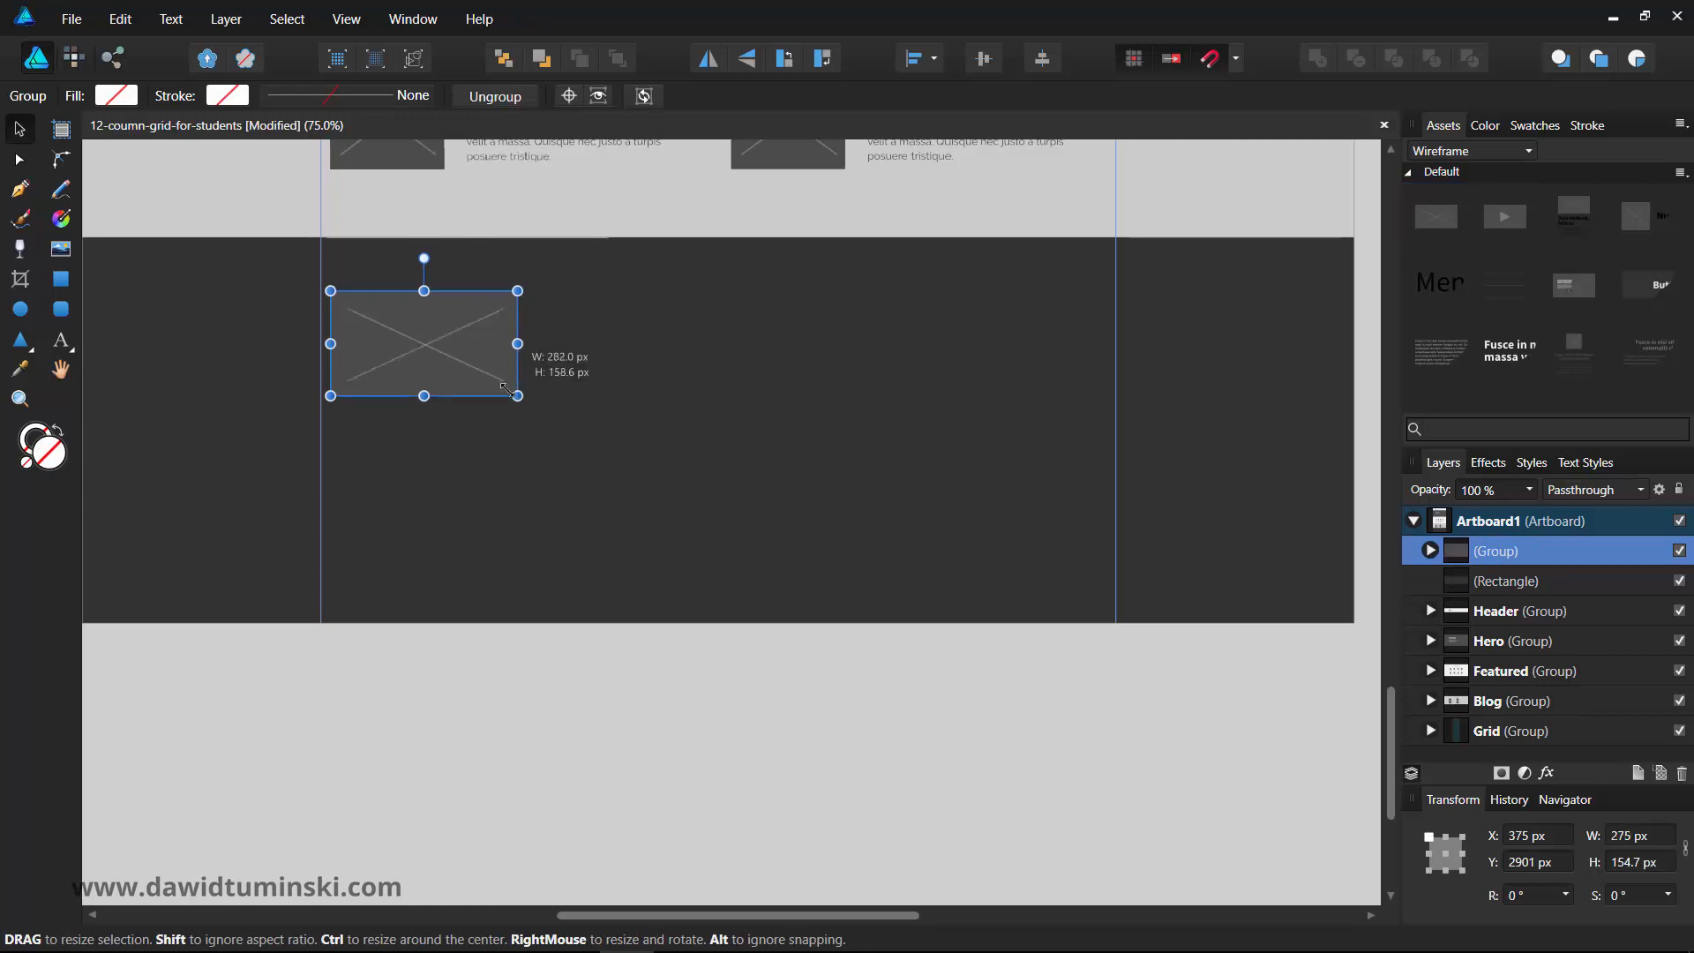
left_click_drag(516, 397, 430, 346)
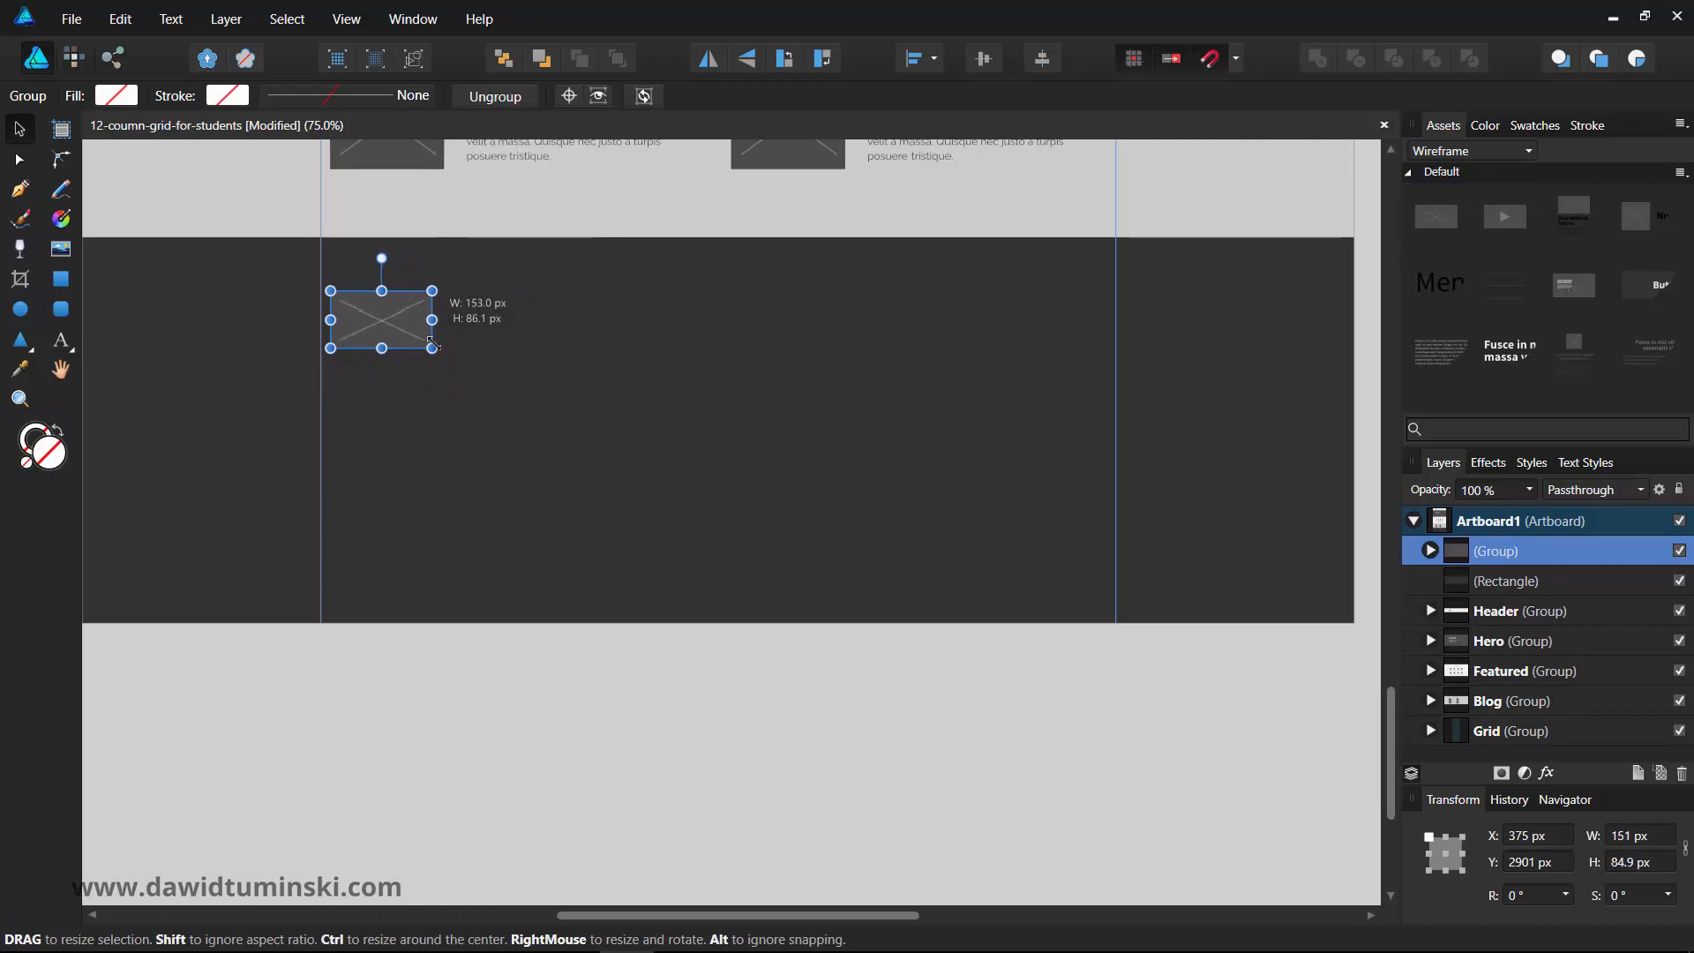
left_click(483, 400)
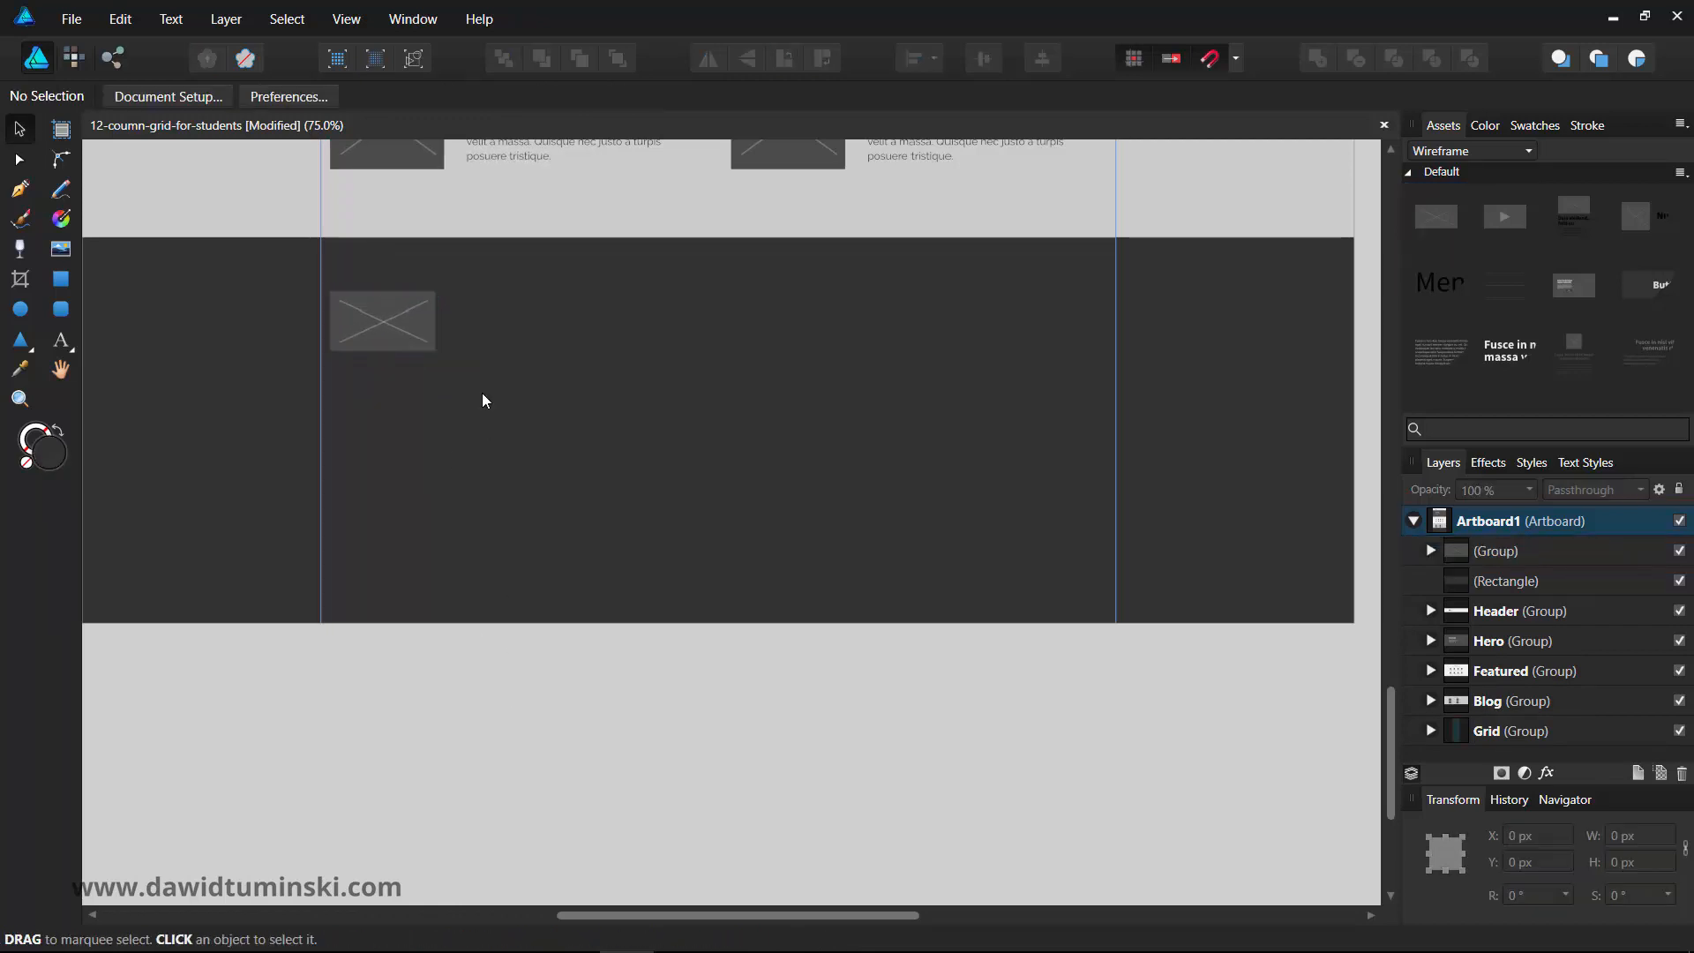
- Give the placeholder's background rectangle a lighter grey fill from Swatches
left_click(381, 319)
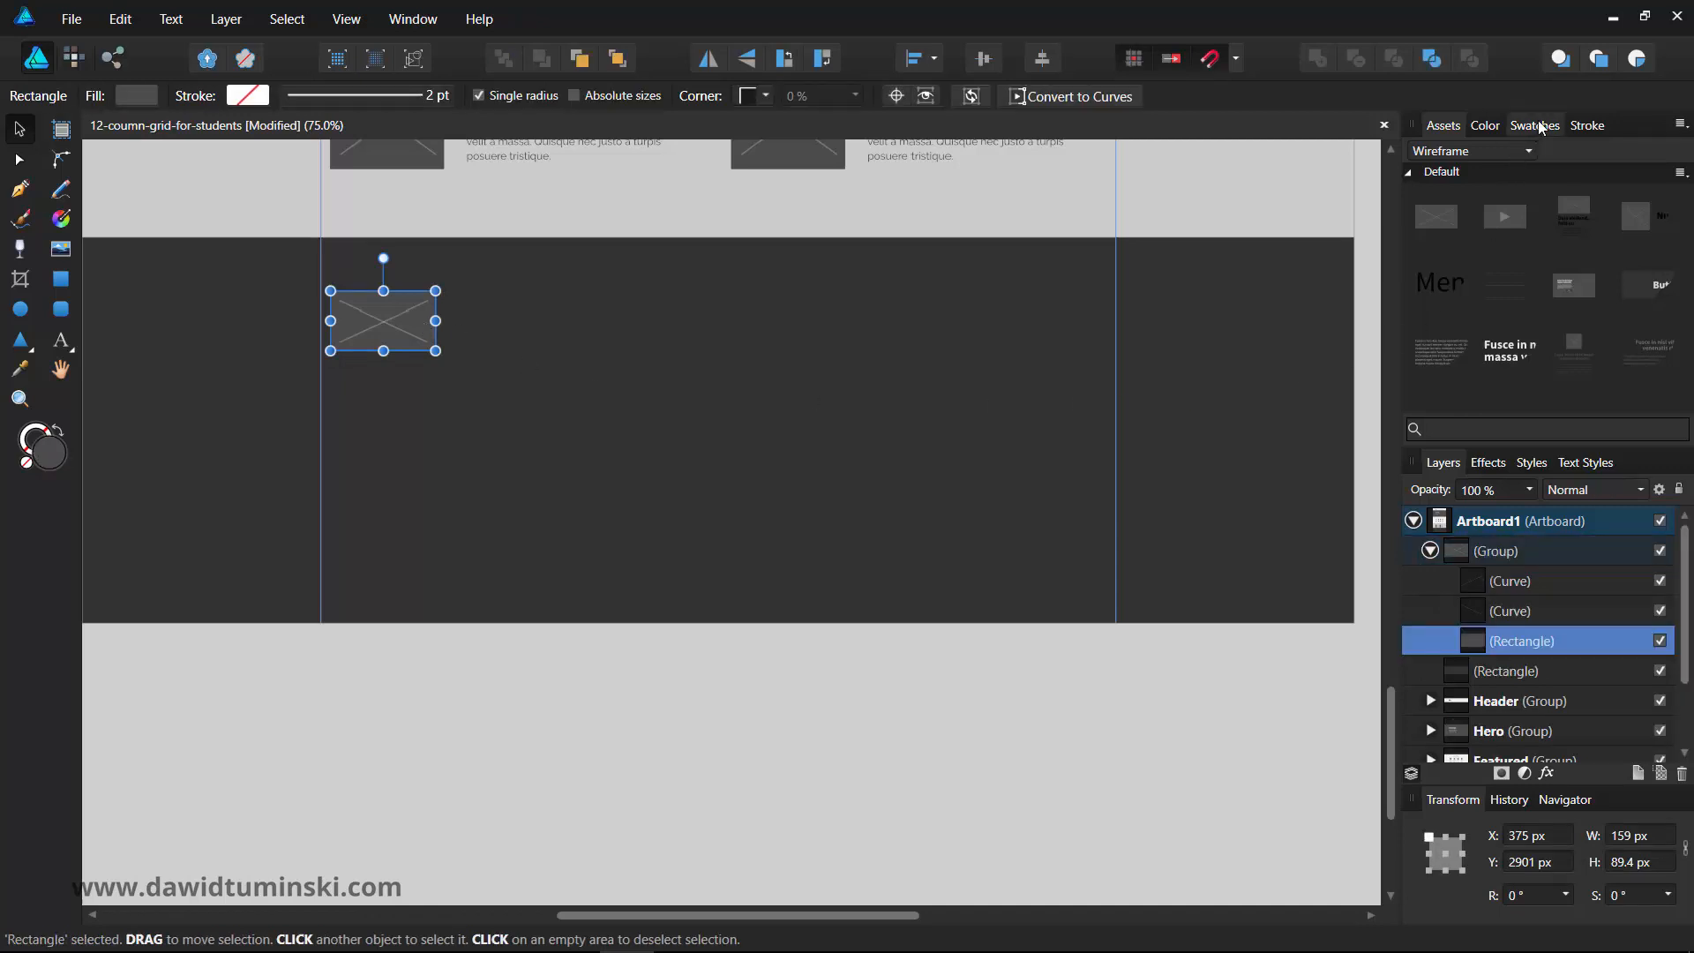
left_click(1533, 124)
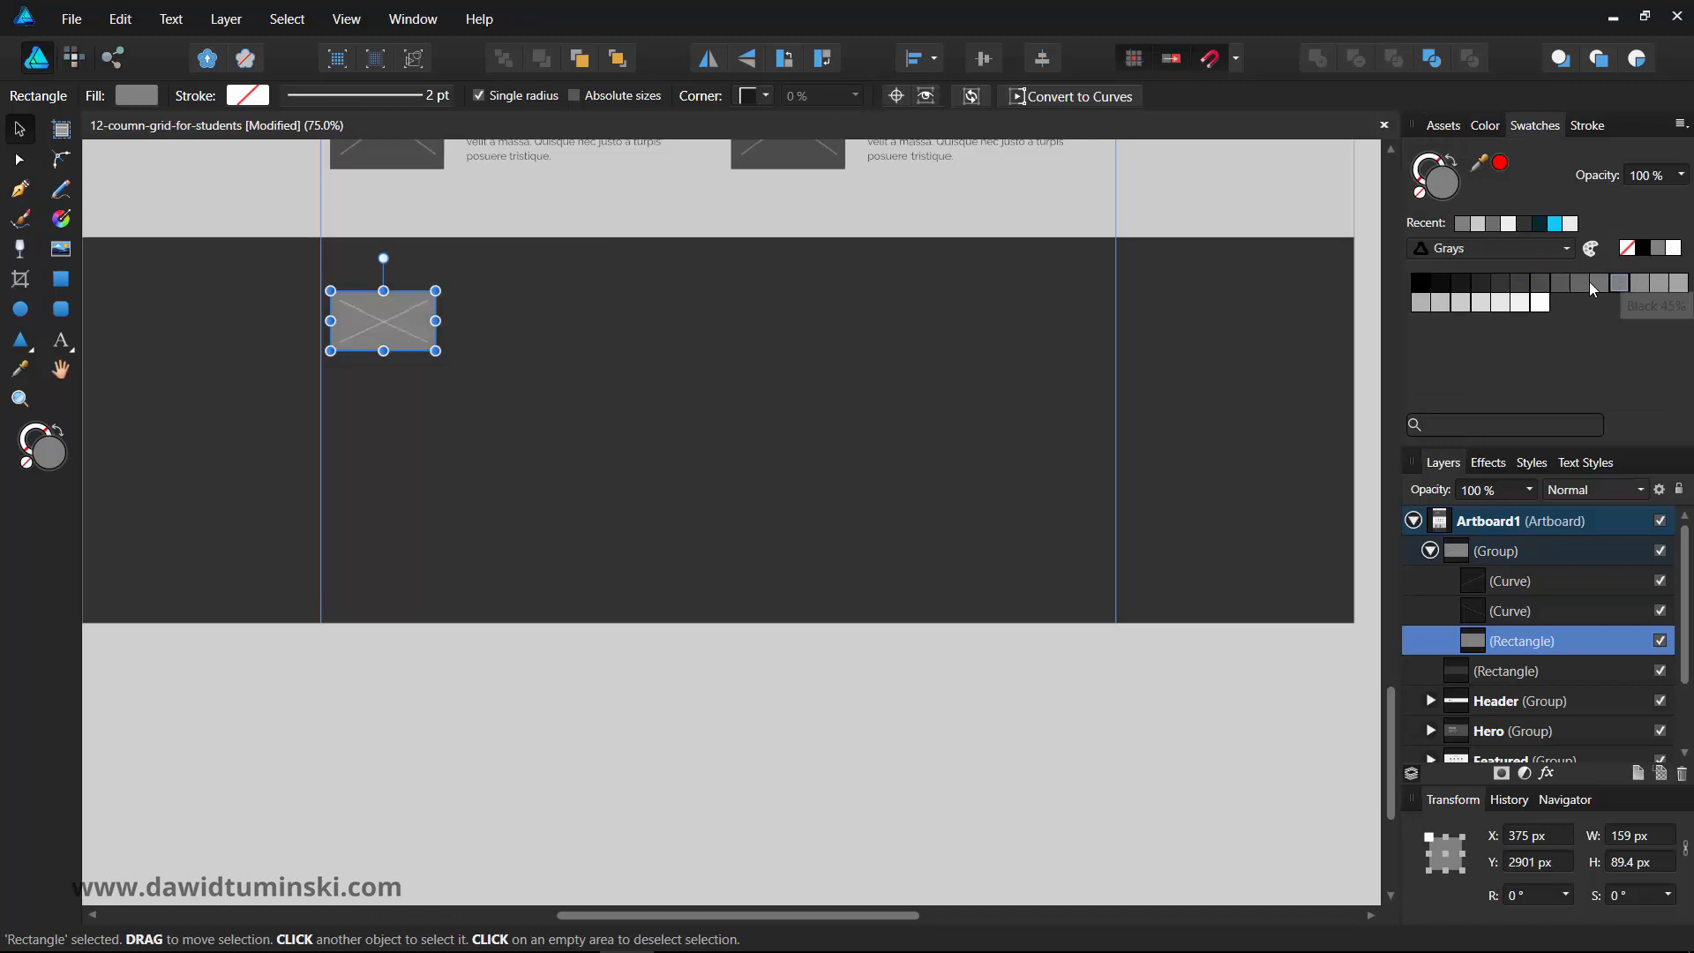
left_click(593, 674)
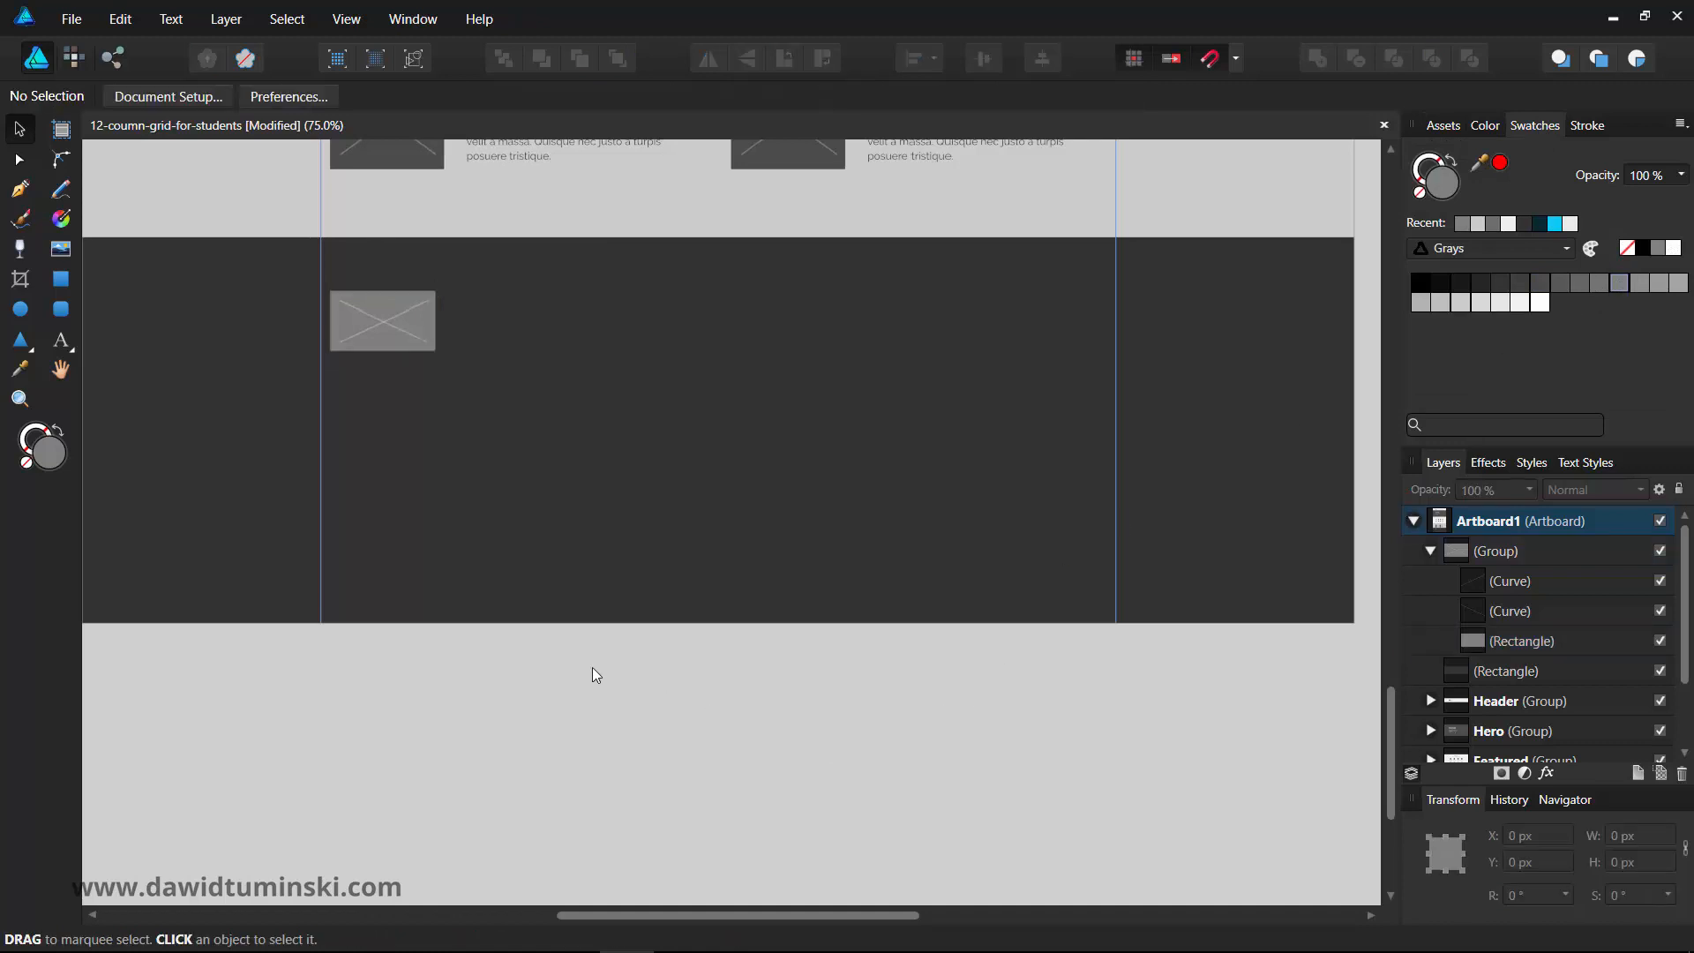
left_click(1442, 125)
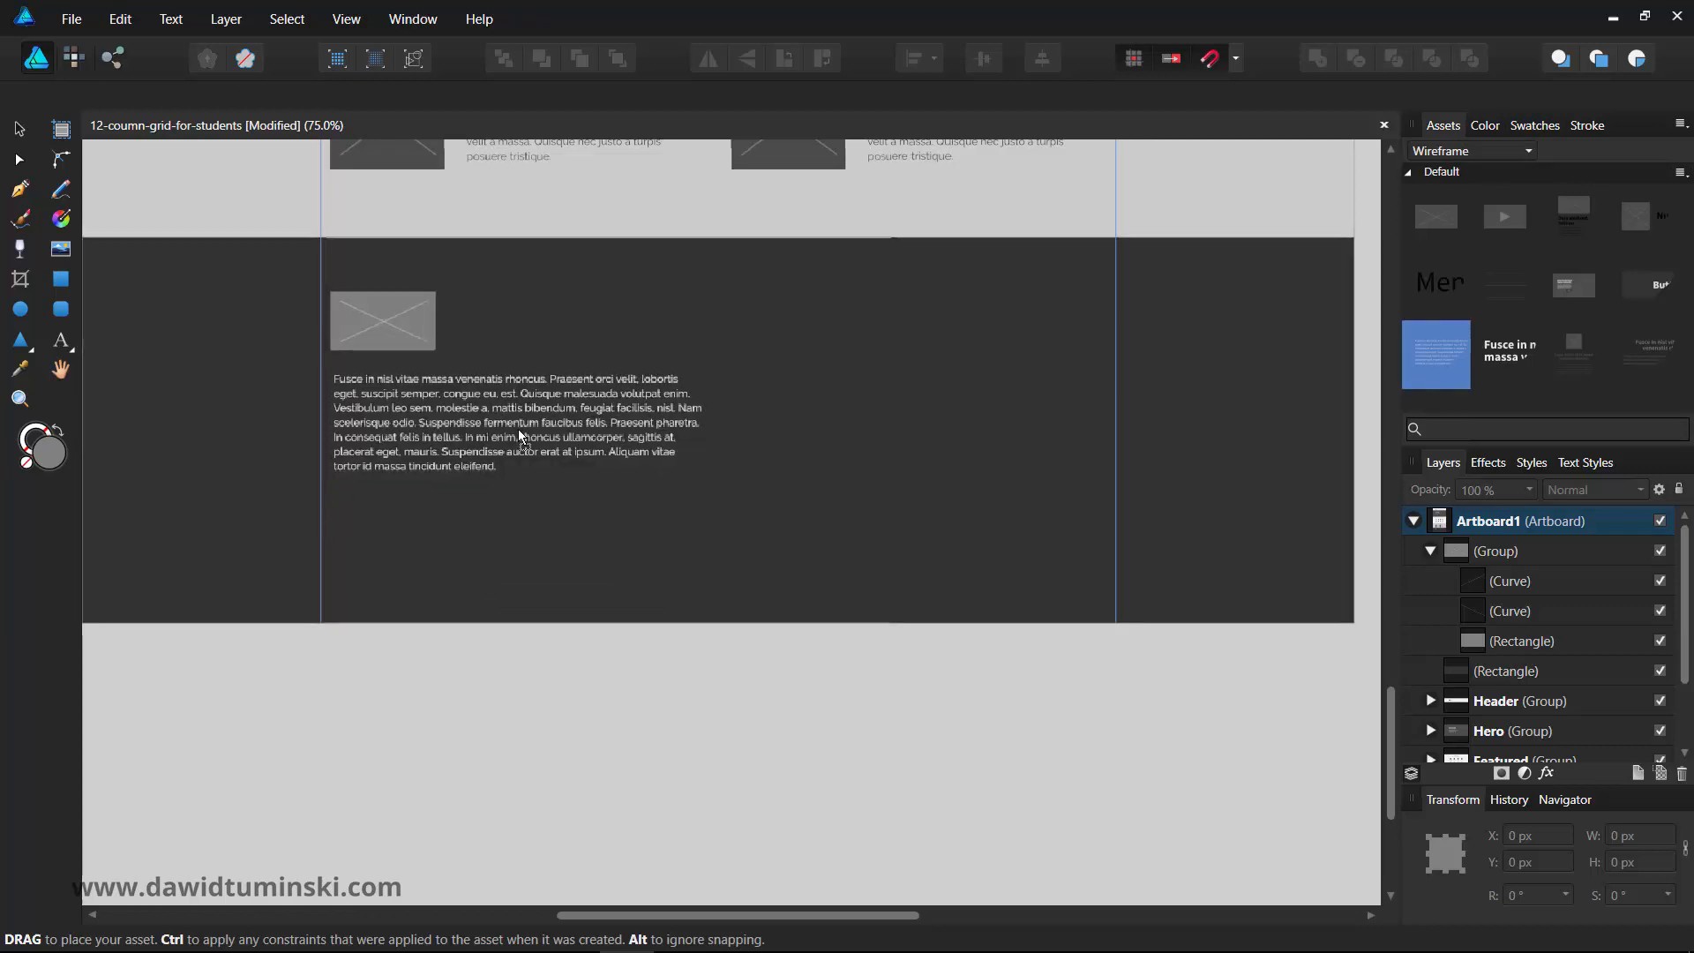
- Place a filler-text paragraph under the footer image and resize its frame
left_click(519, 422)
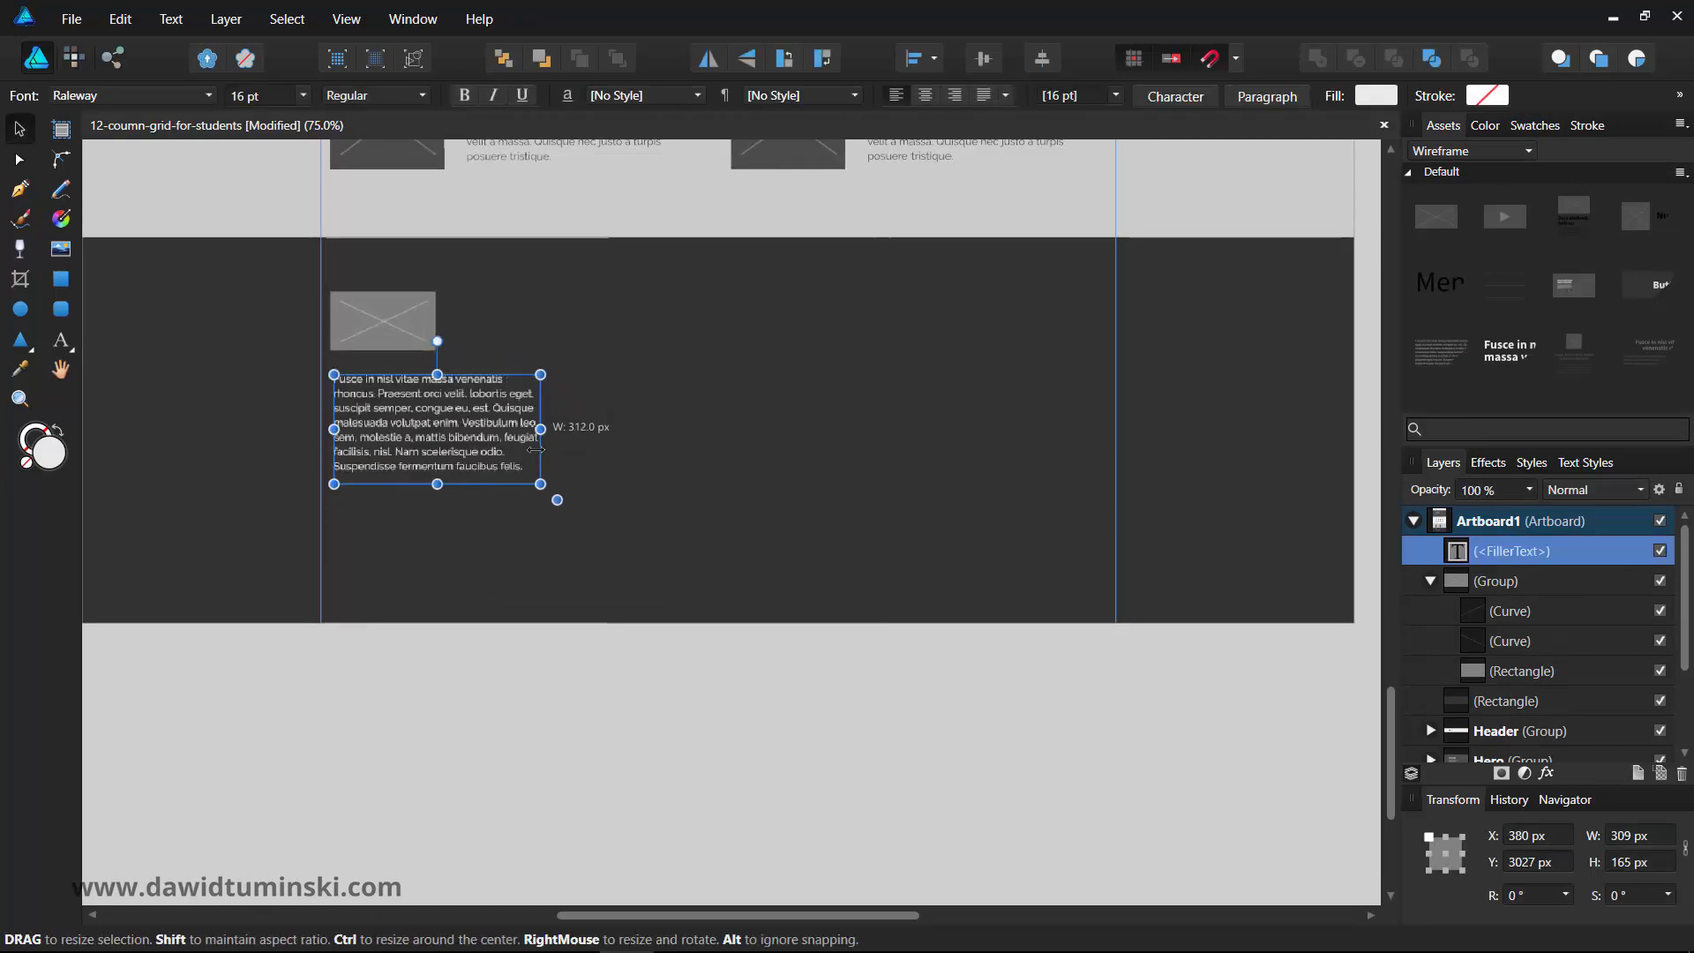
left_click_drag(540, 430, 555, 430)
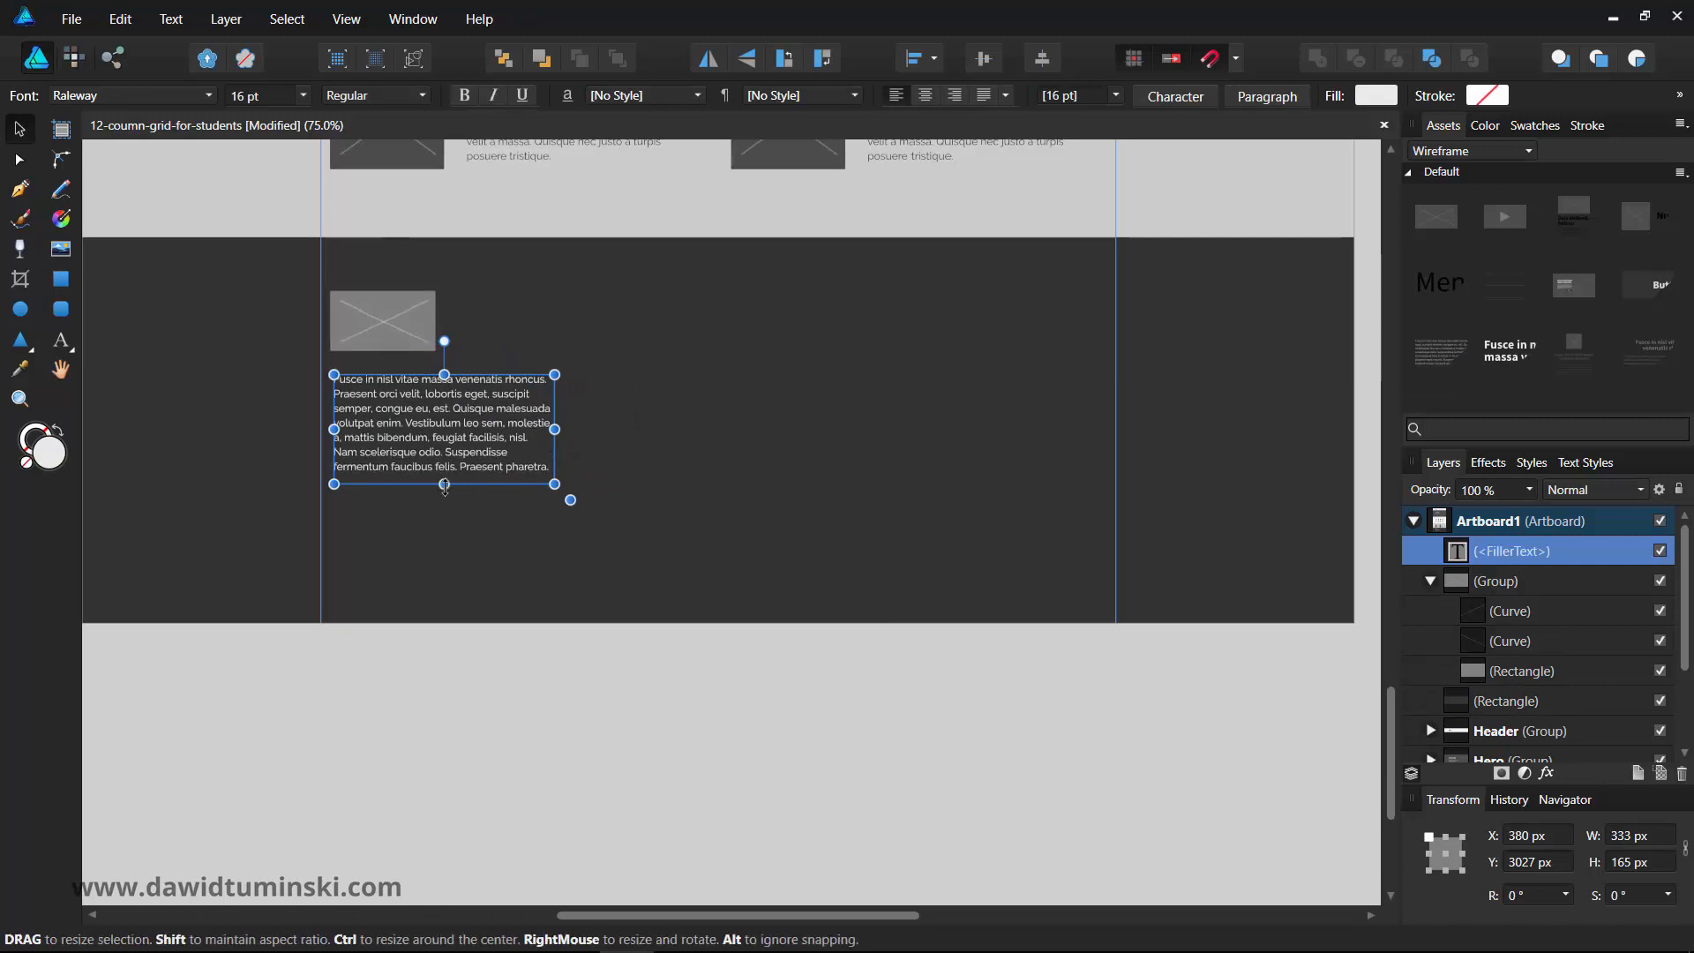
left_click_drag(442, 483, 443, 569)
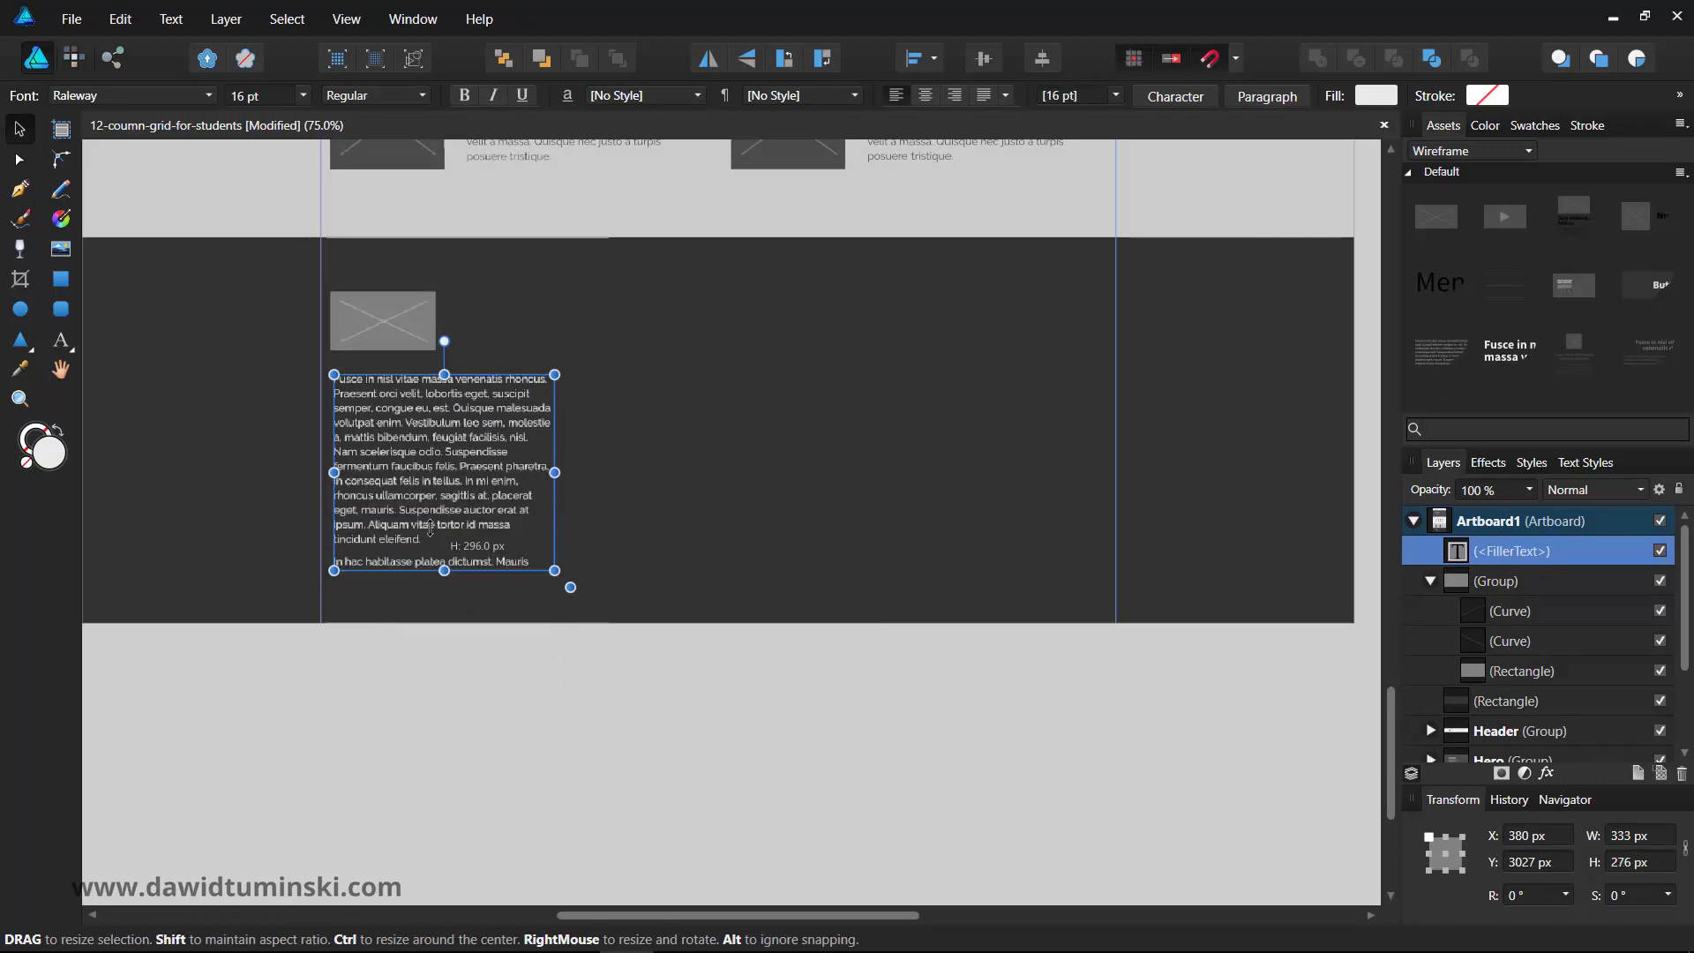
left_click_drag(443, 570, 443, 436)
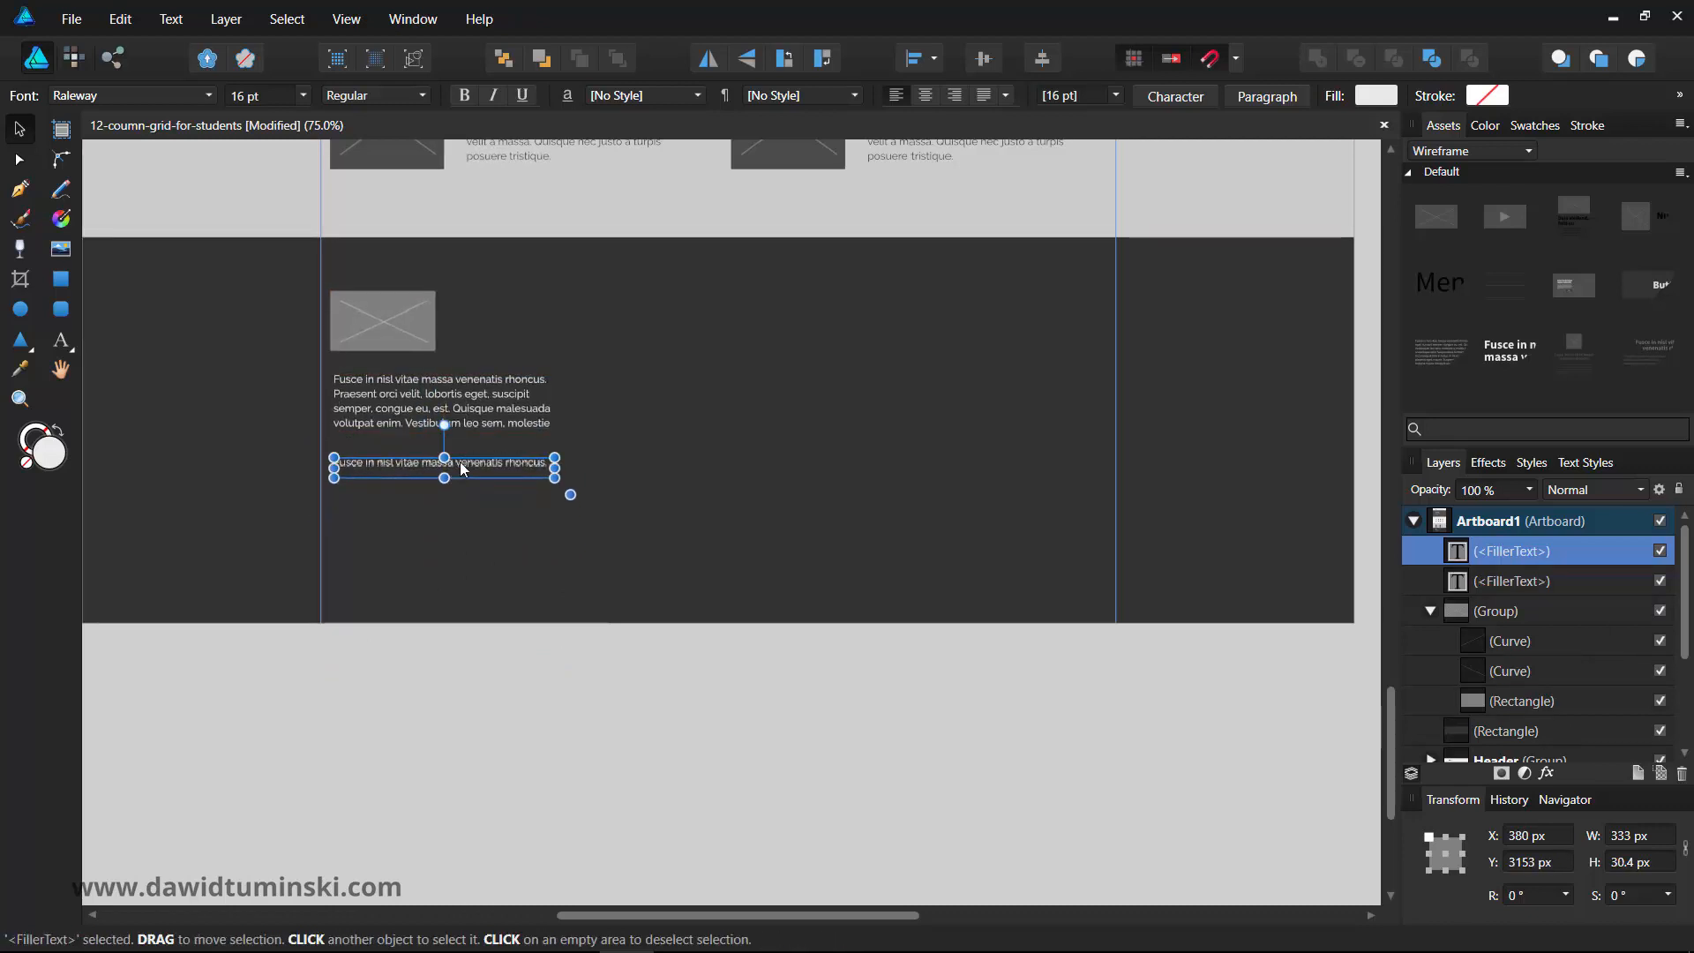
- Duplicate a single line of the filler text a little further down
left_click_drag(443, 465, 443, 536)
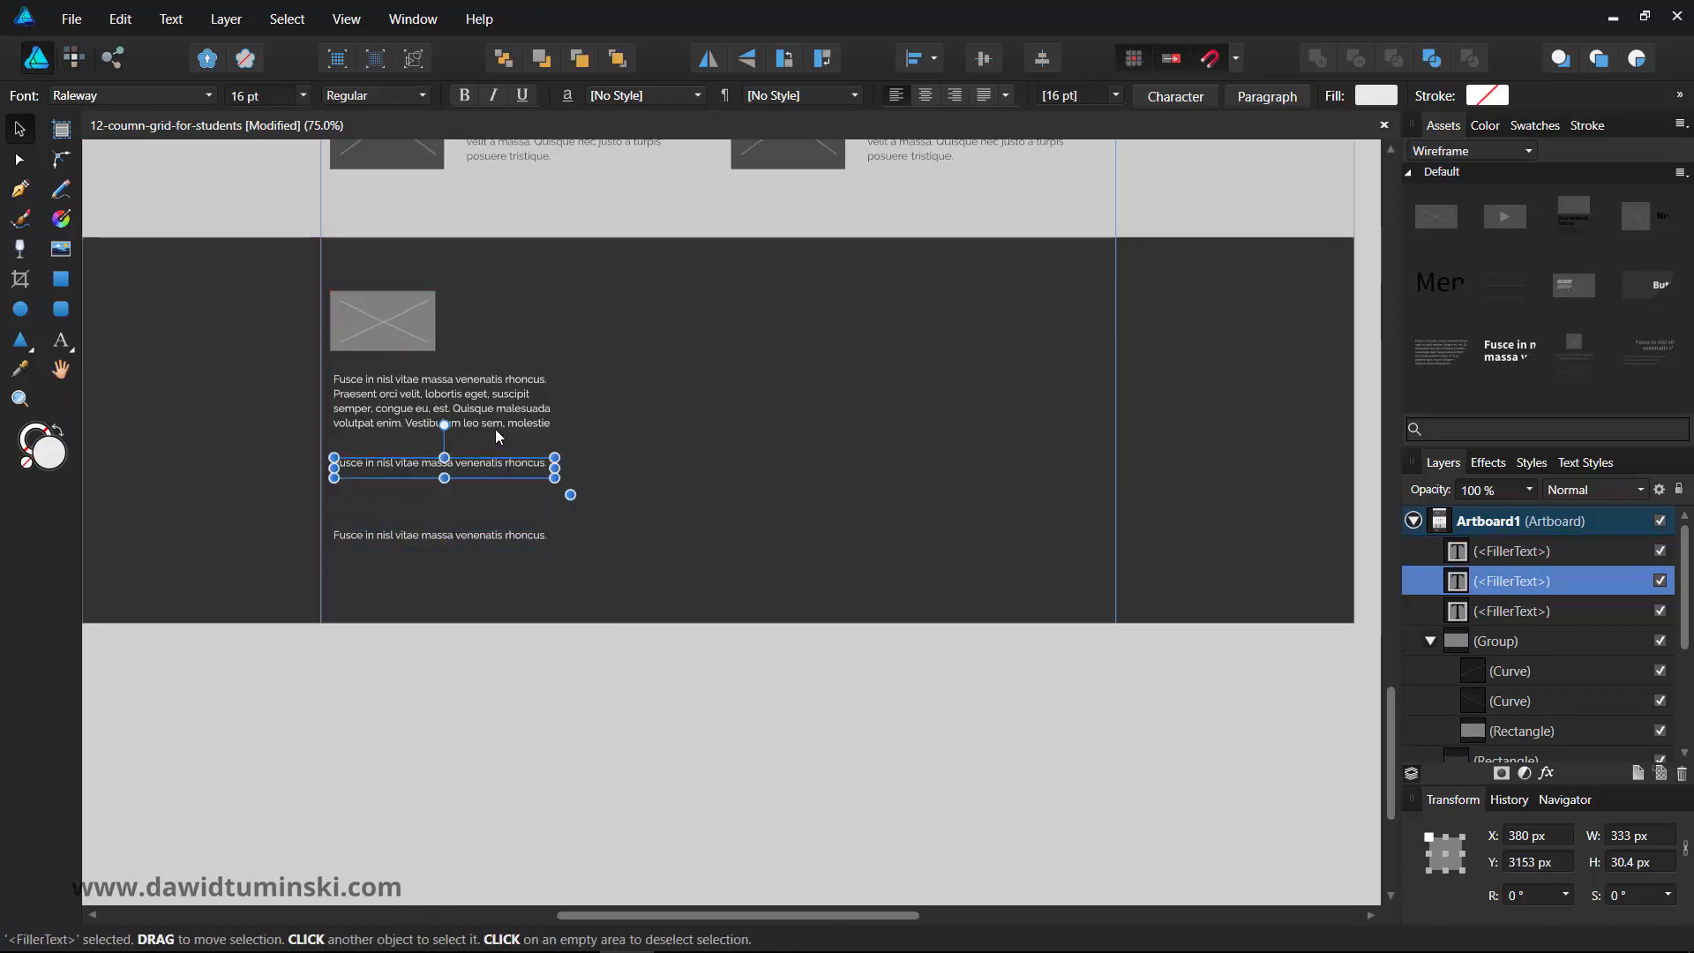
left_click_drag(443, 476, 443, 498)
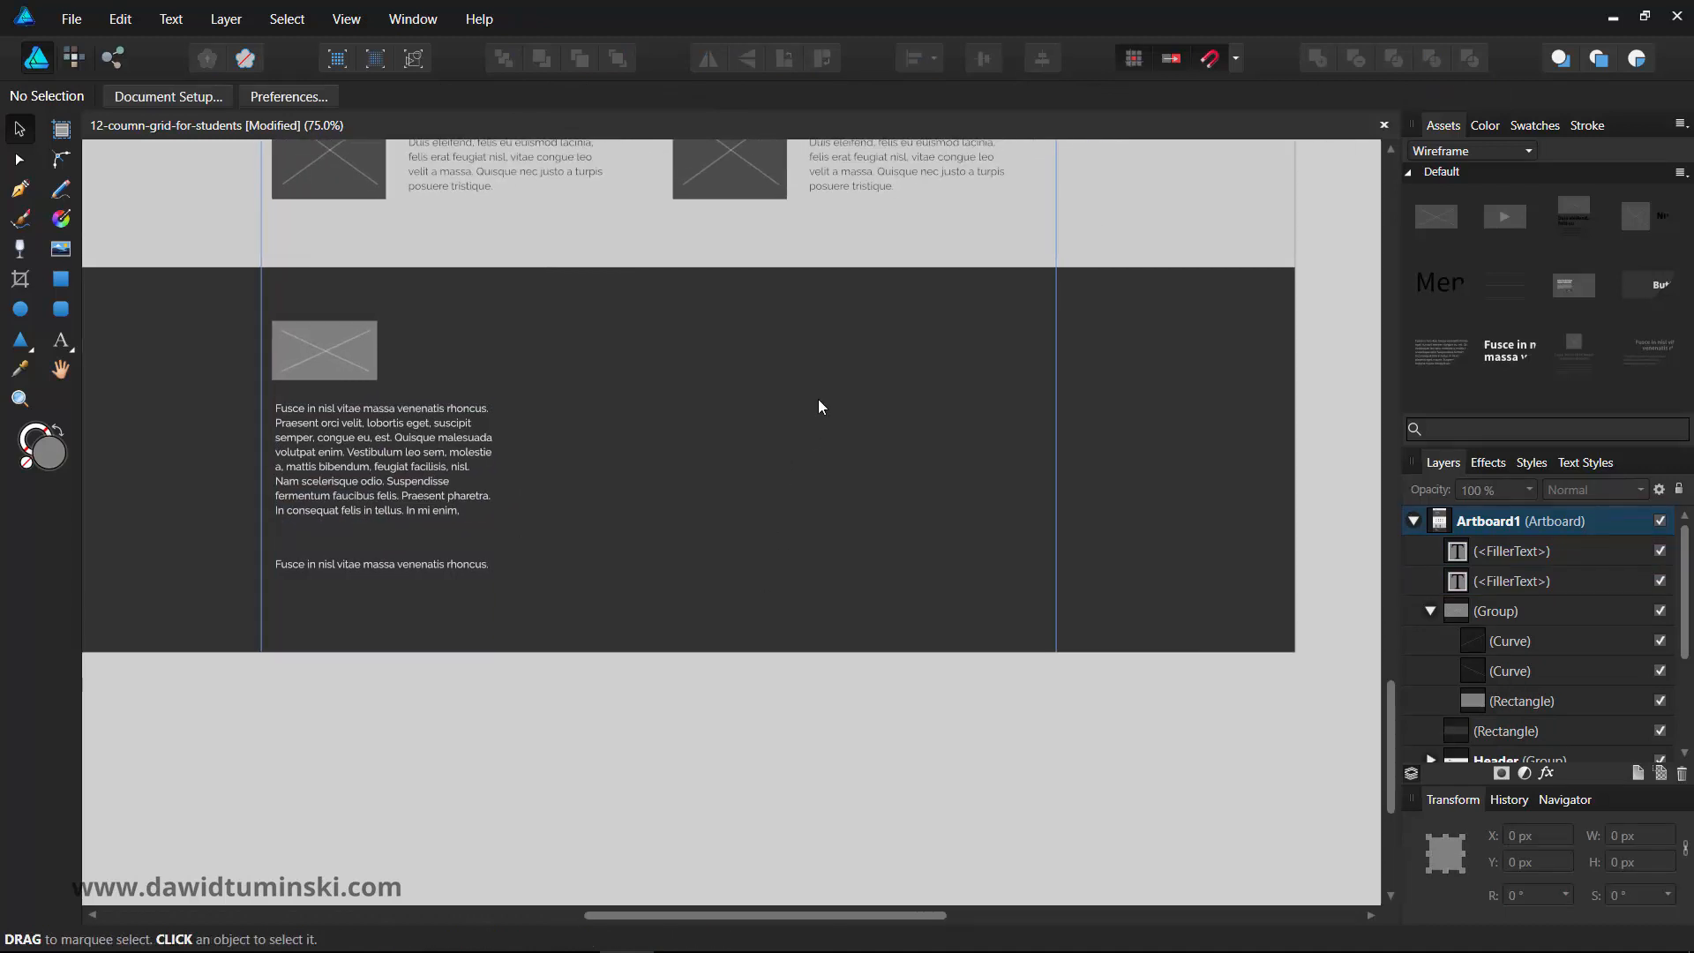
mouse_move(367, 344)
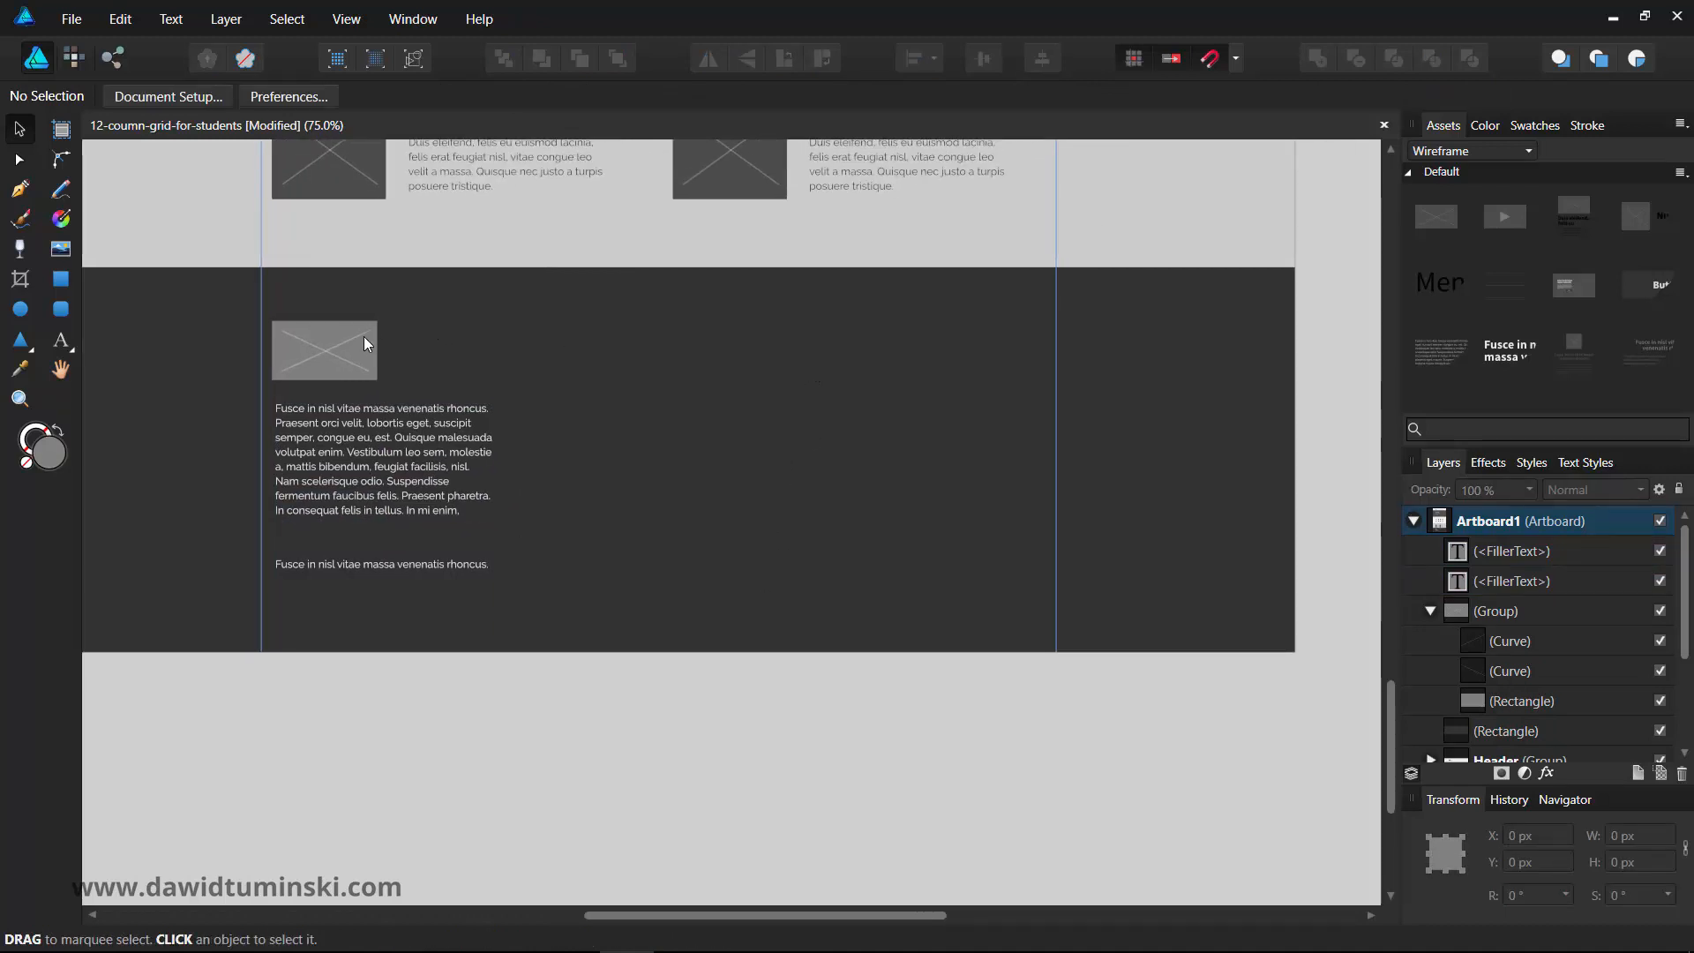
- Duplicate the footer image placeholder into an evenly spaced row of three on the right
left_click(325, 349)
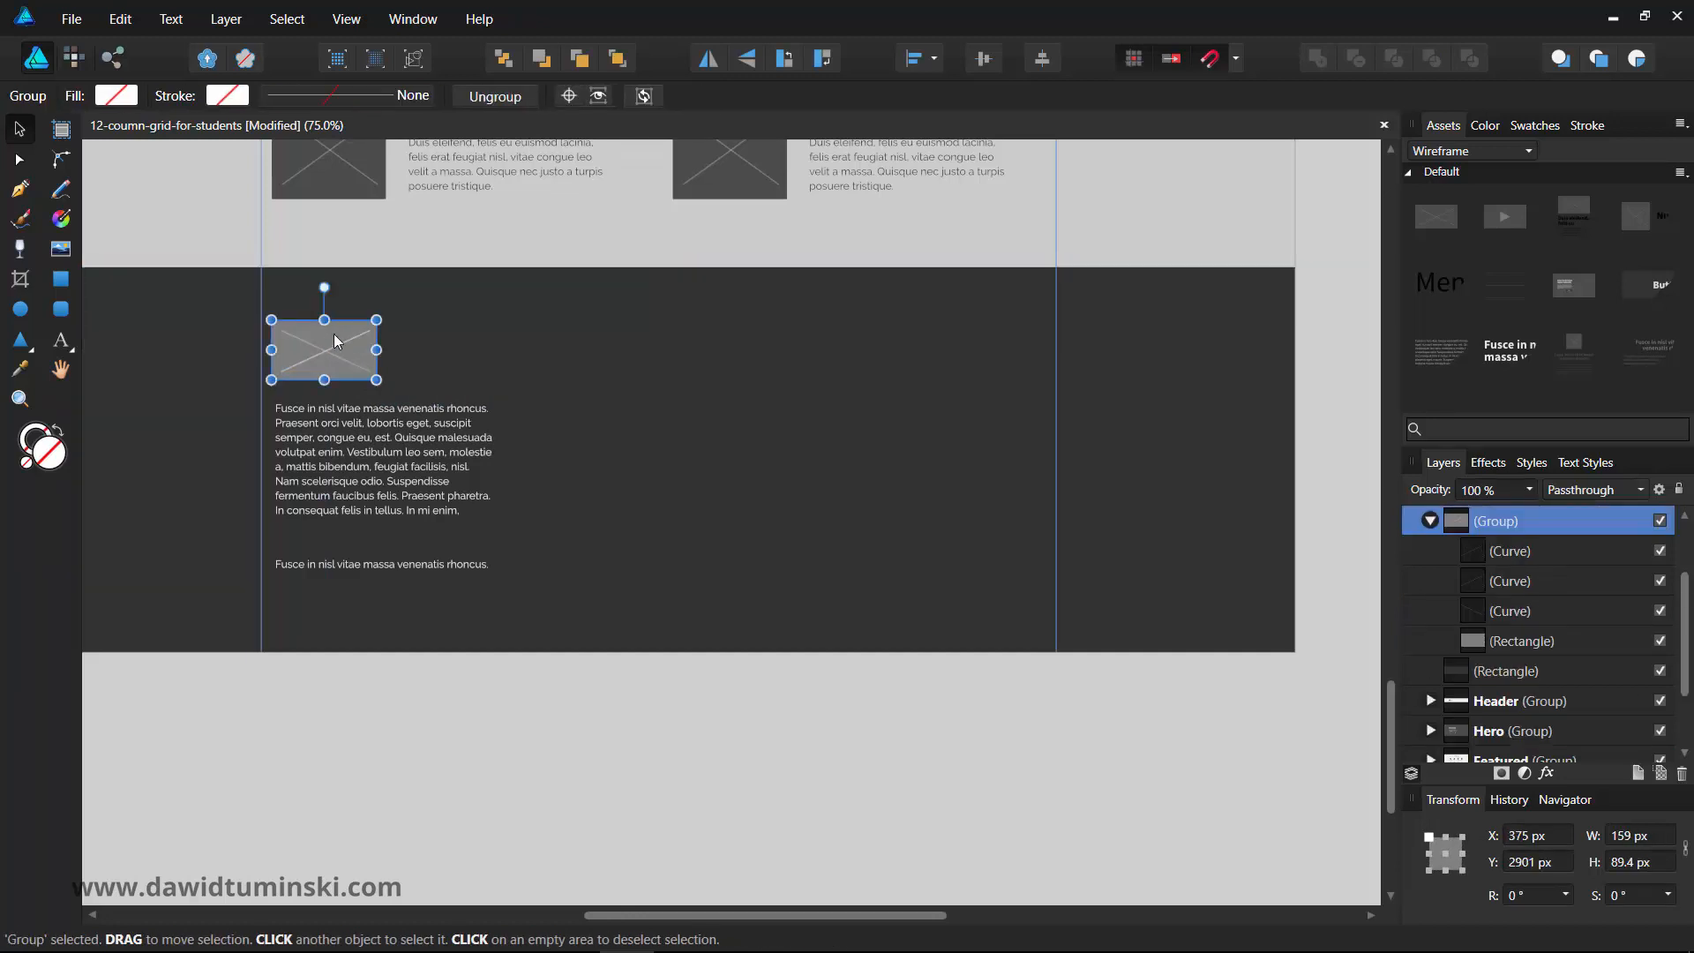
mouse_move(321, 344)
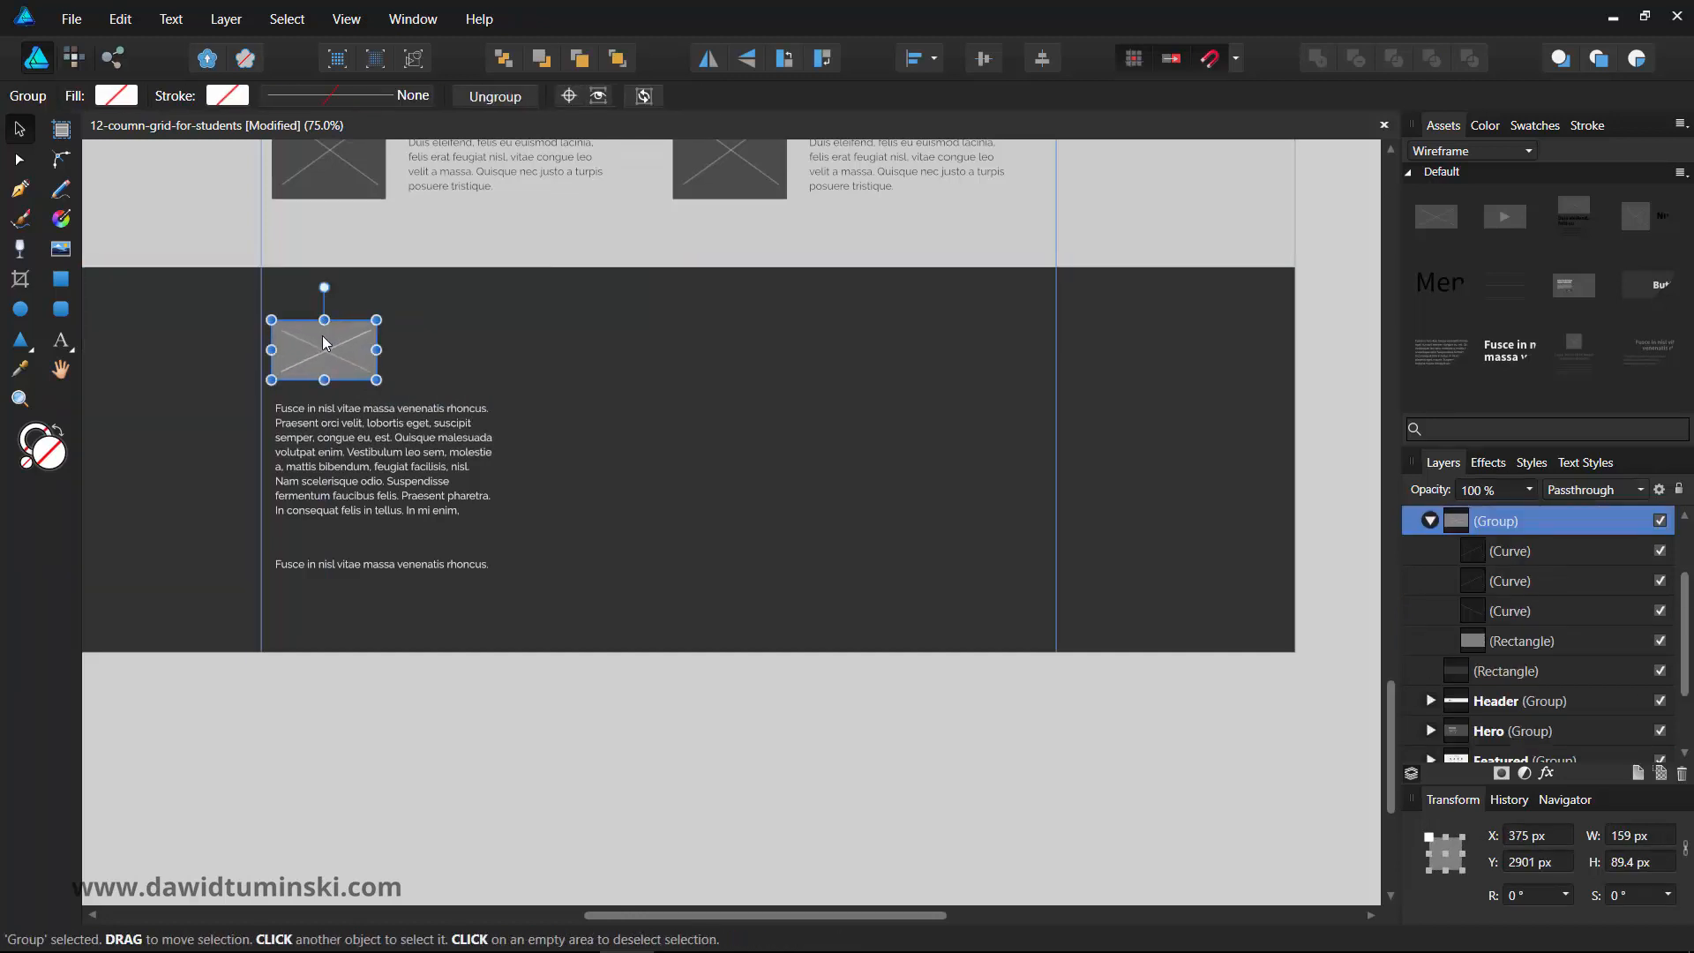
left_click_drag(324, 347, 965, 347)
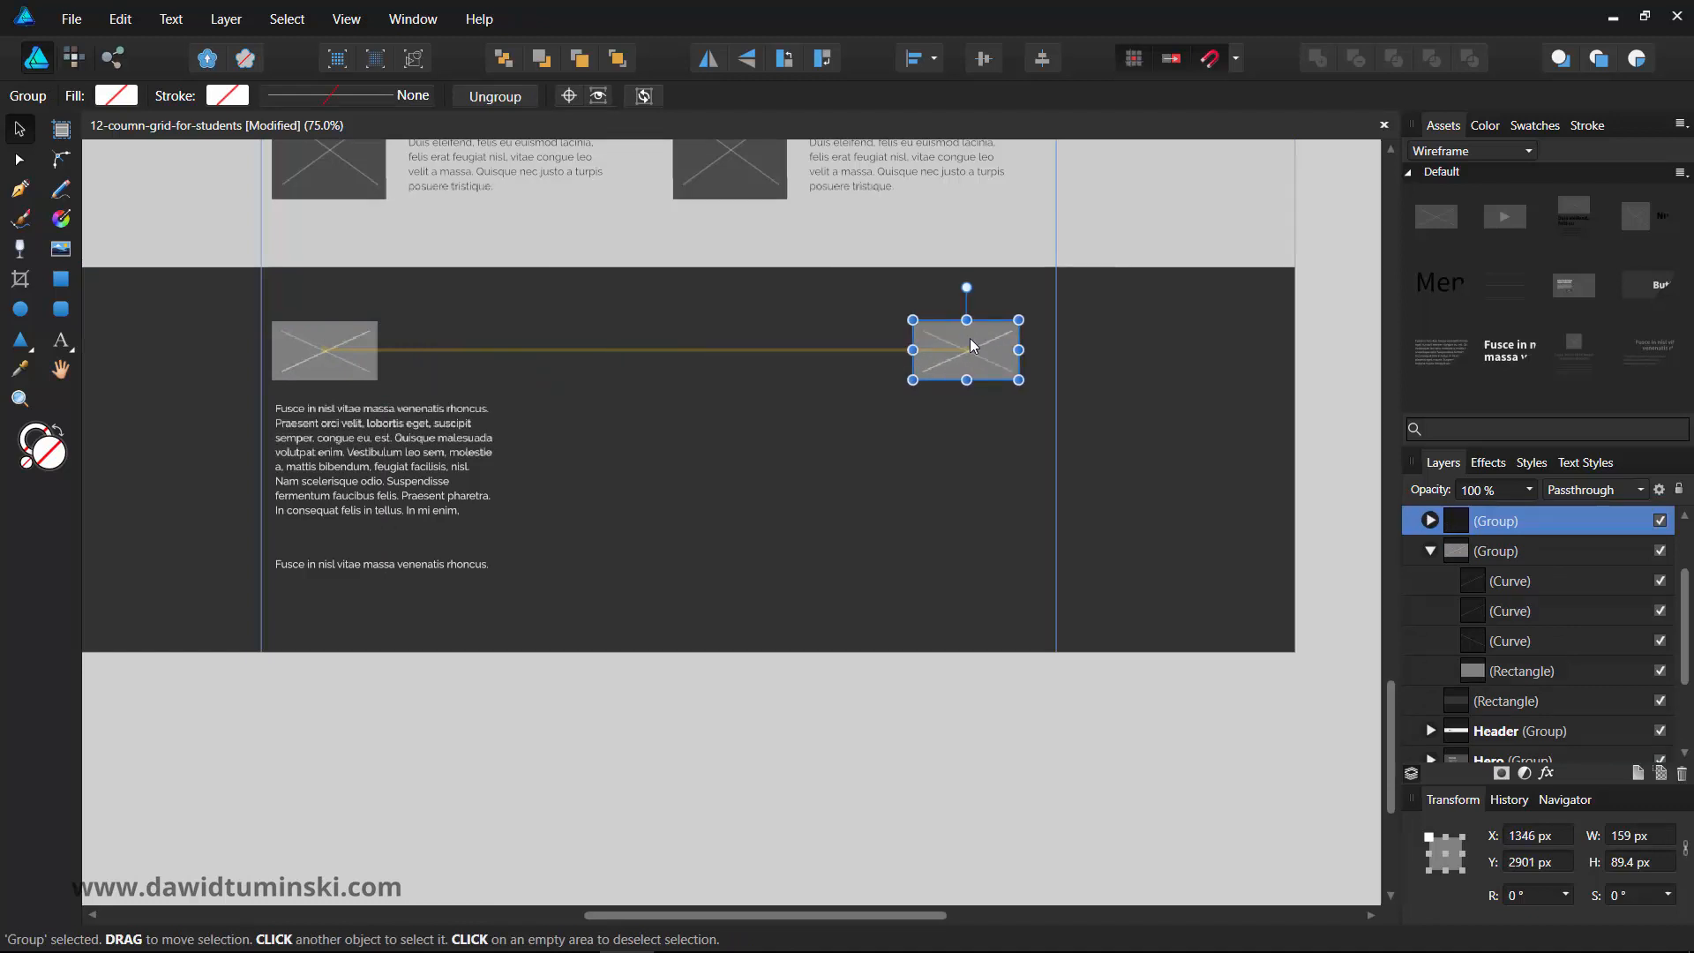
left_click_drag(965, 350, 992, 349)
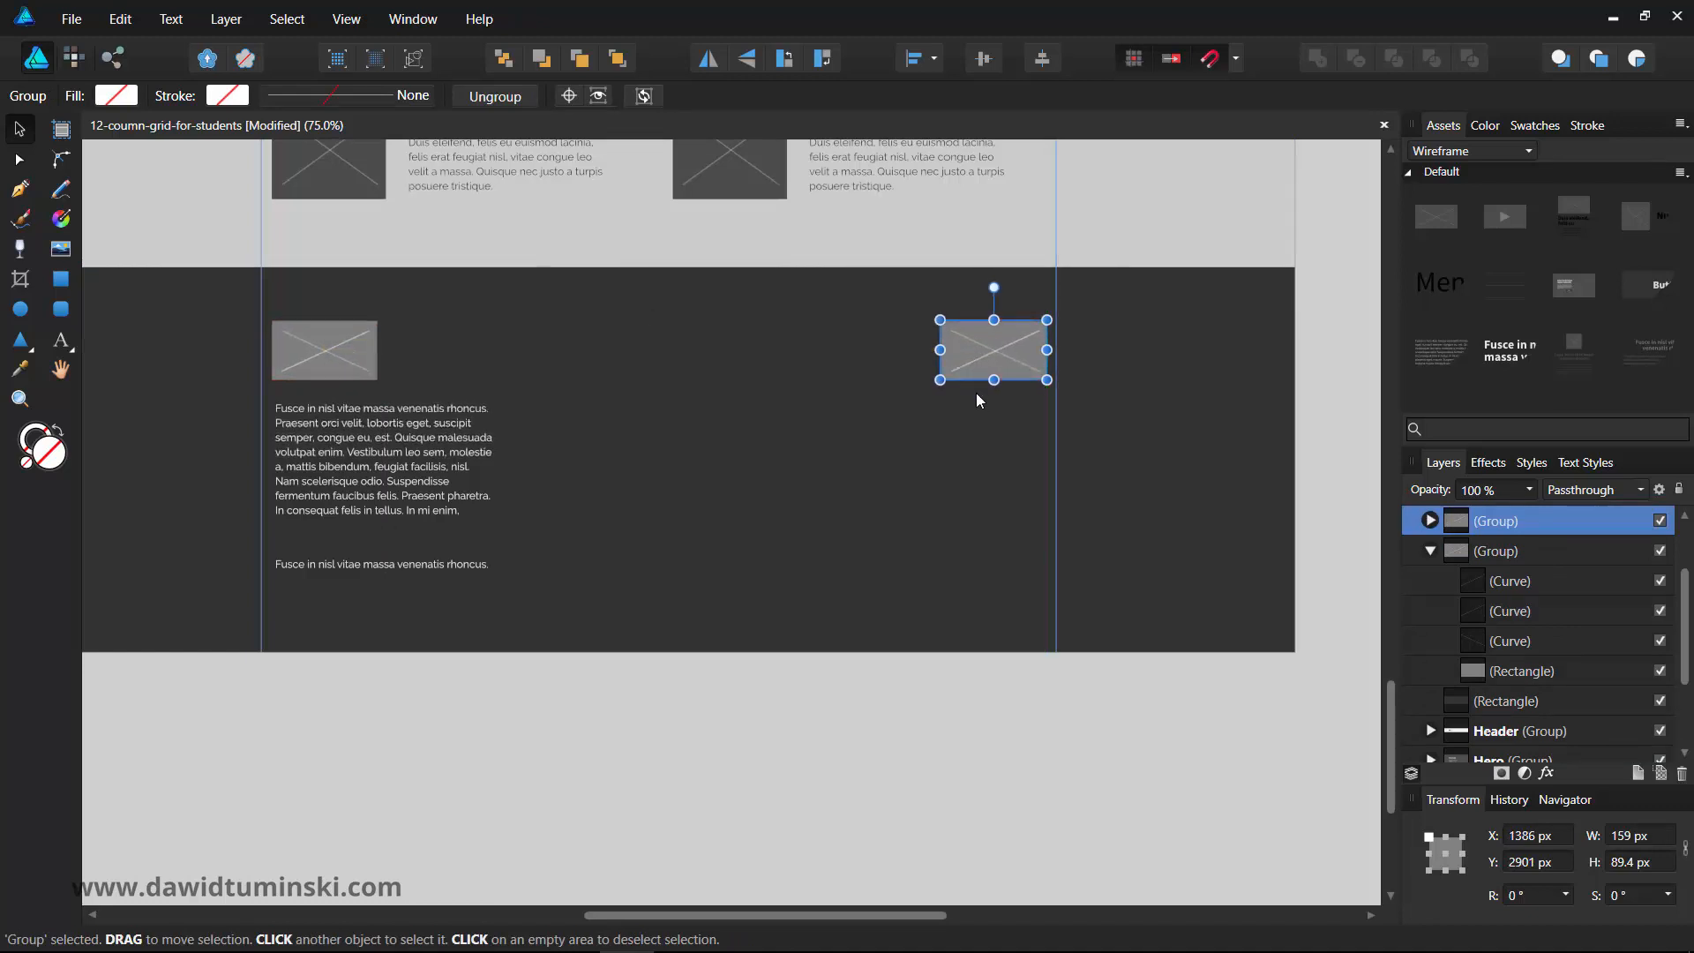
left_click_drag(994, 349, 836, 349)
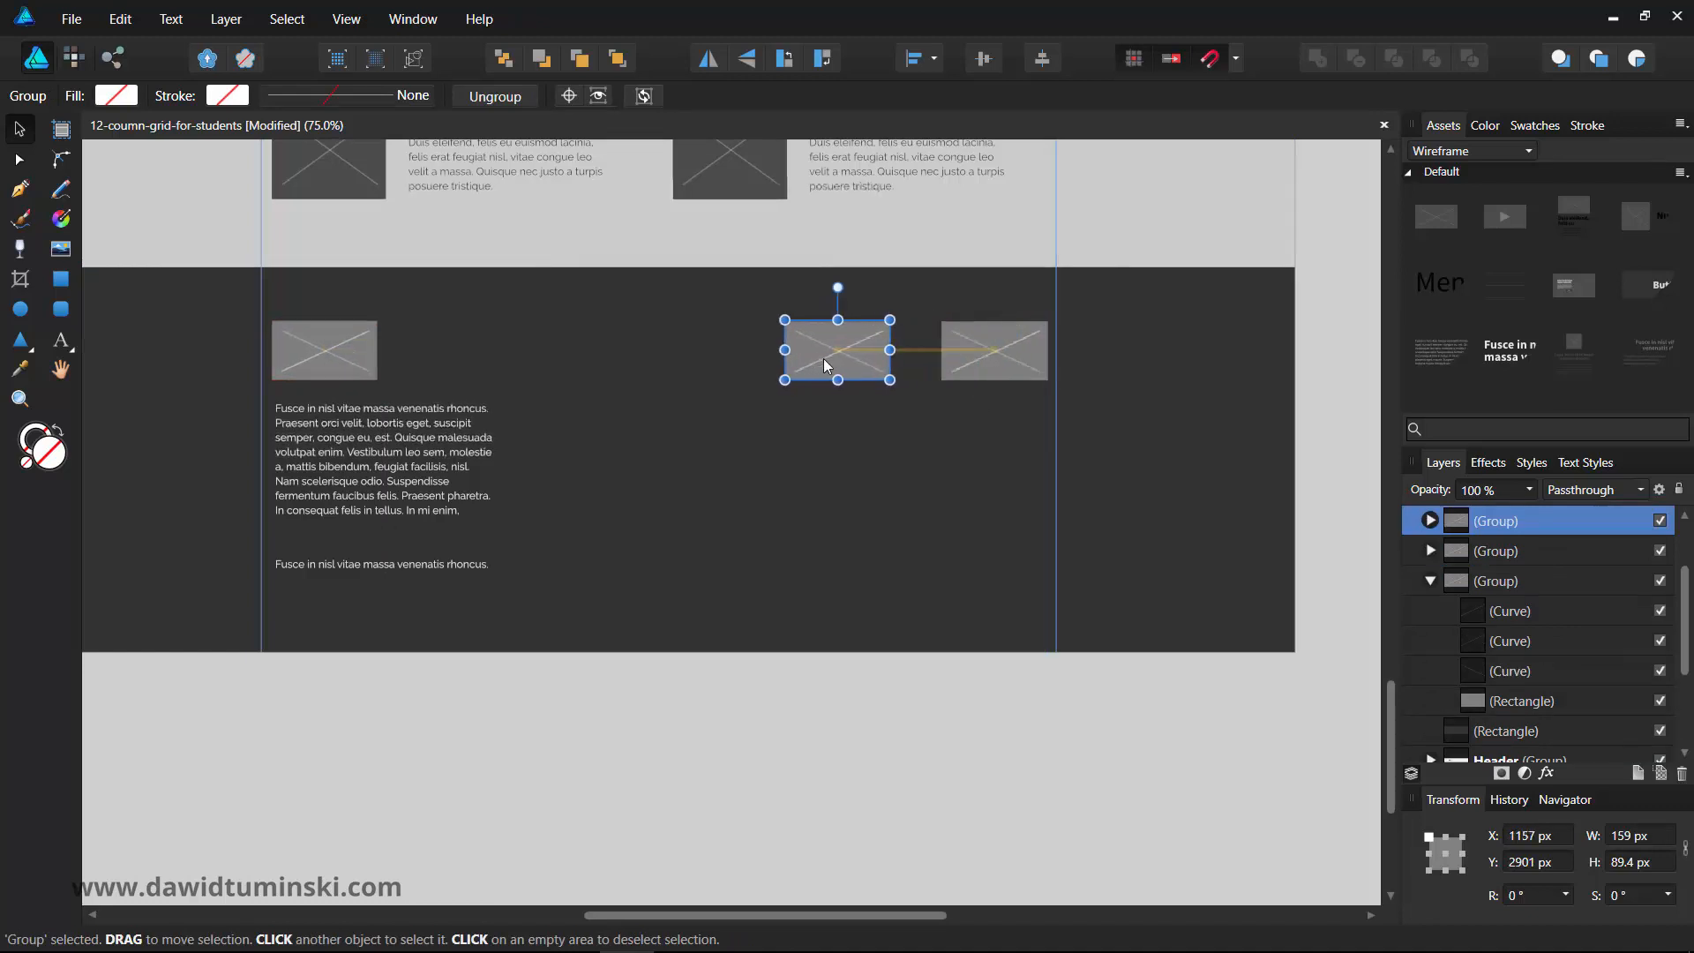
left_click_drag(836, 349, 886, 350)
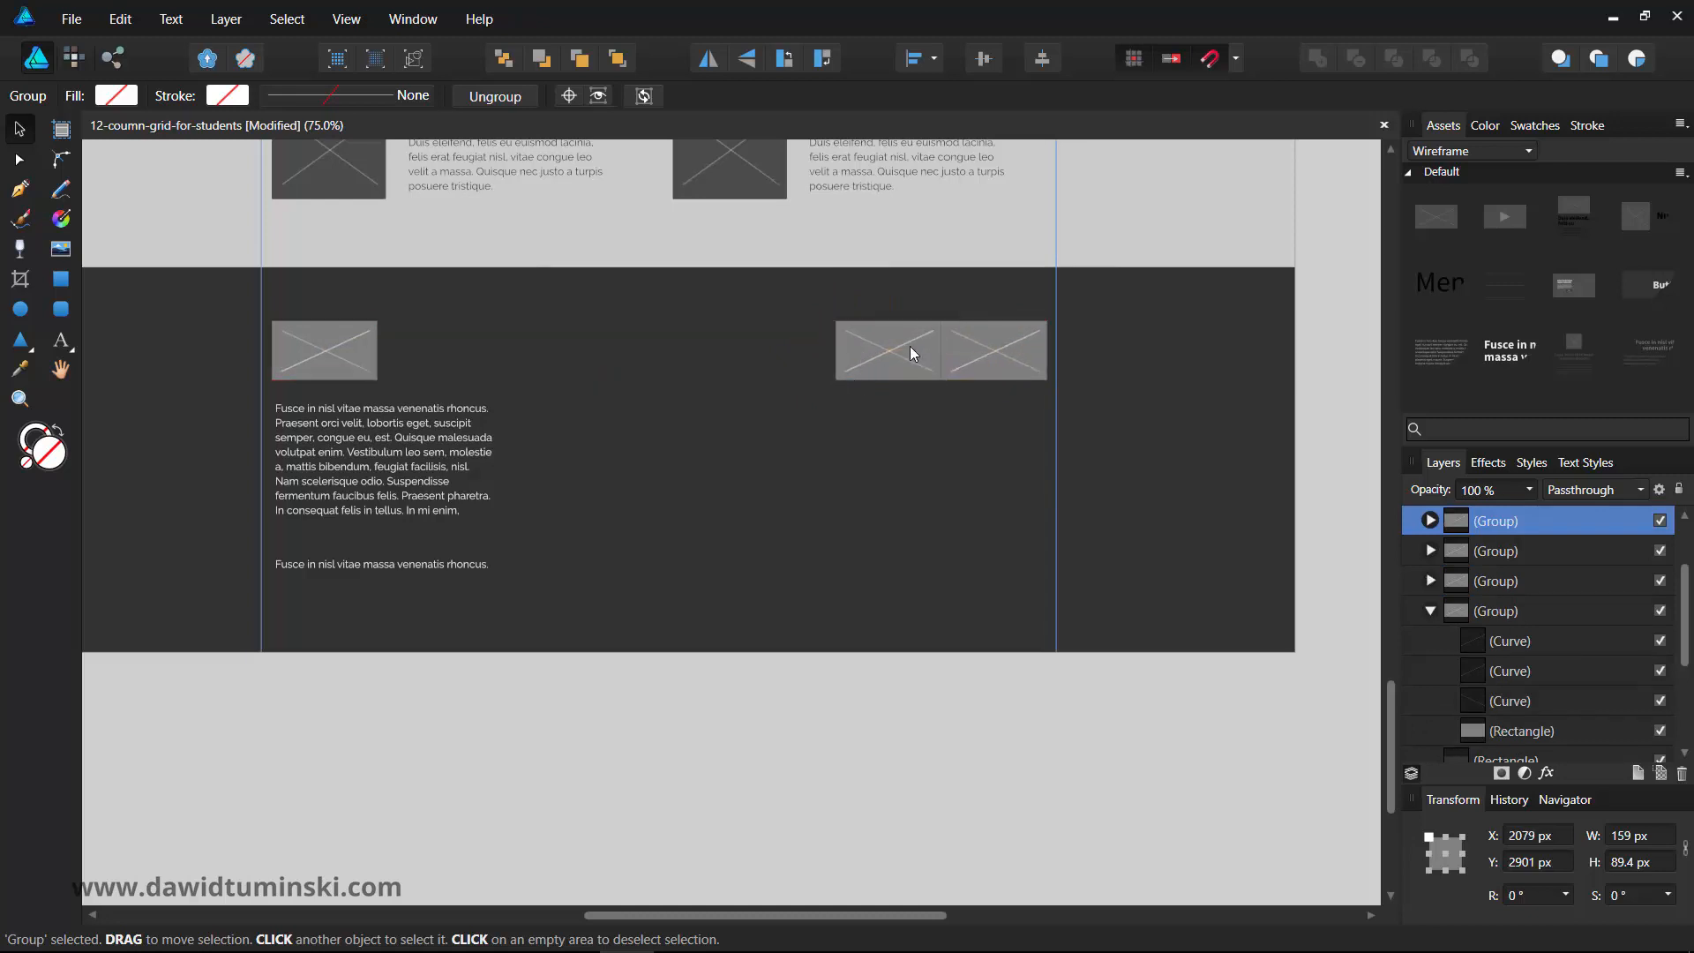
left_click(871, 348)
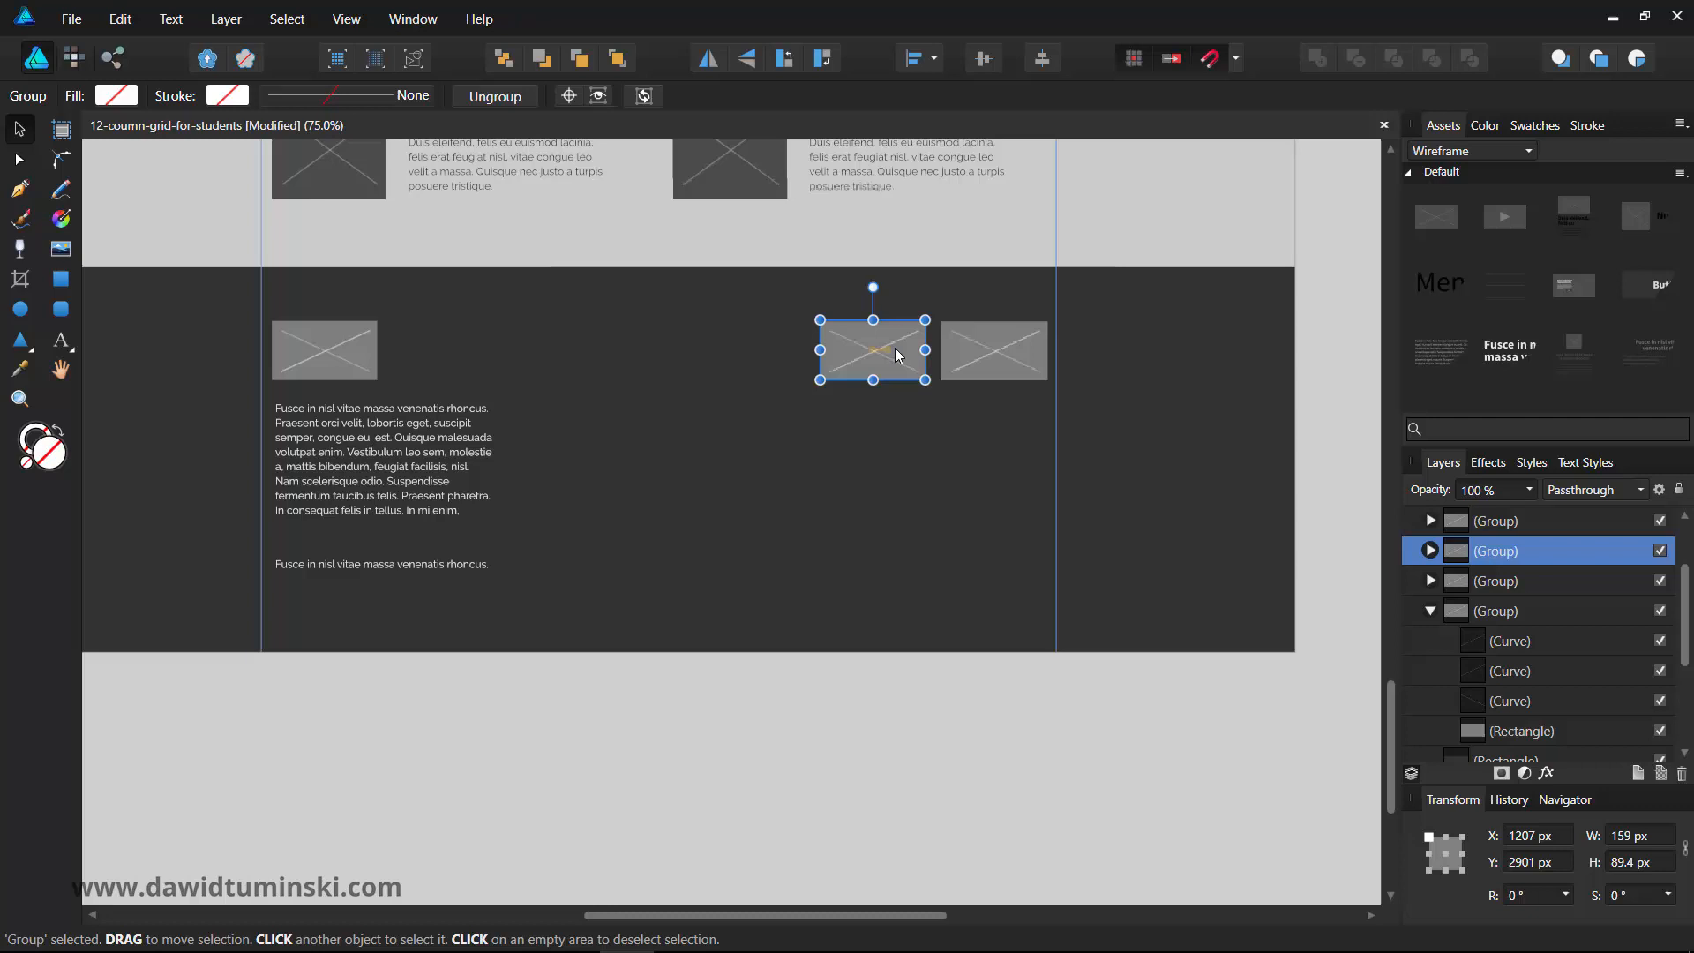
left_click_drag(896, 350, 808, 350)
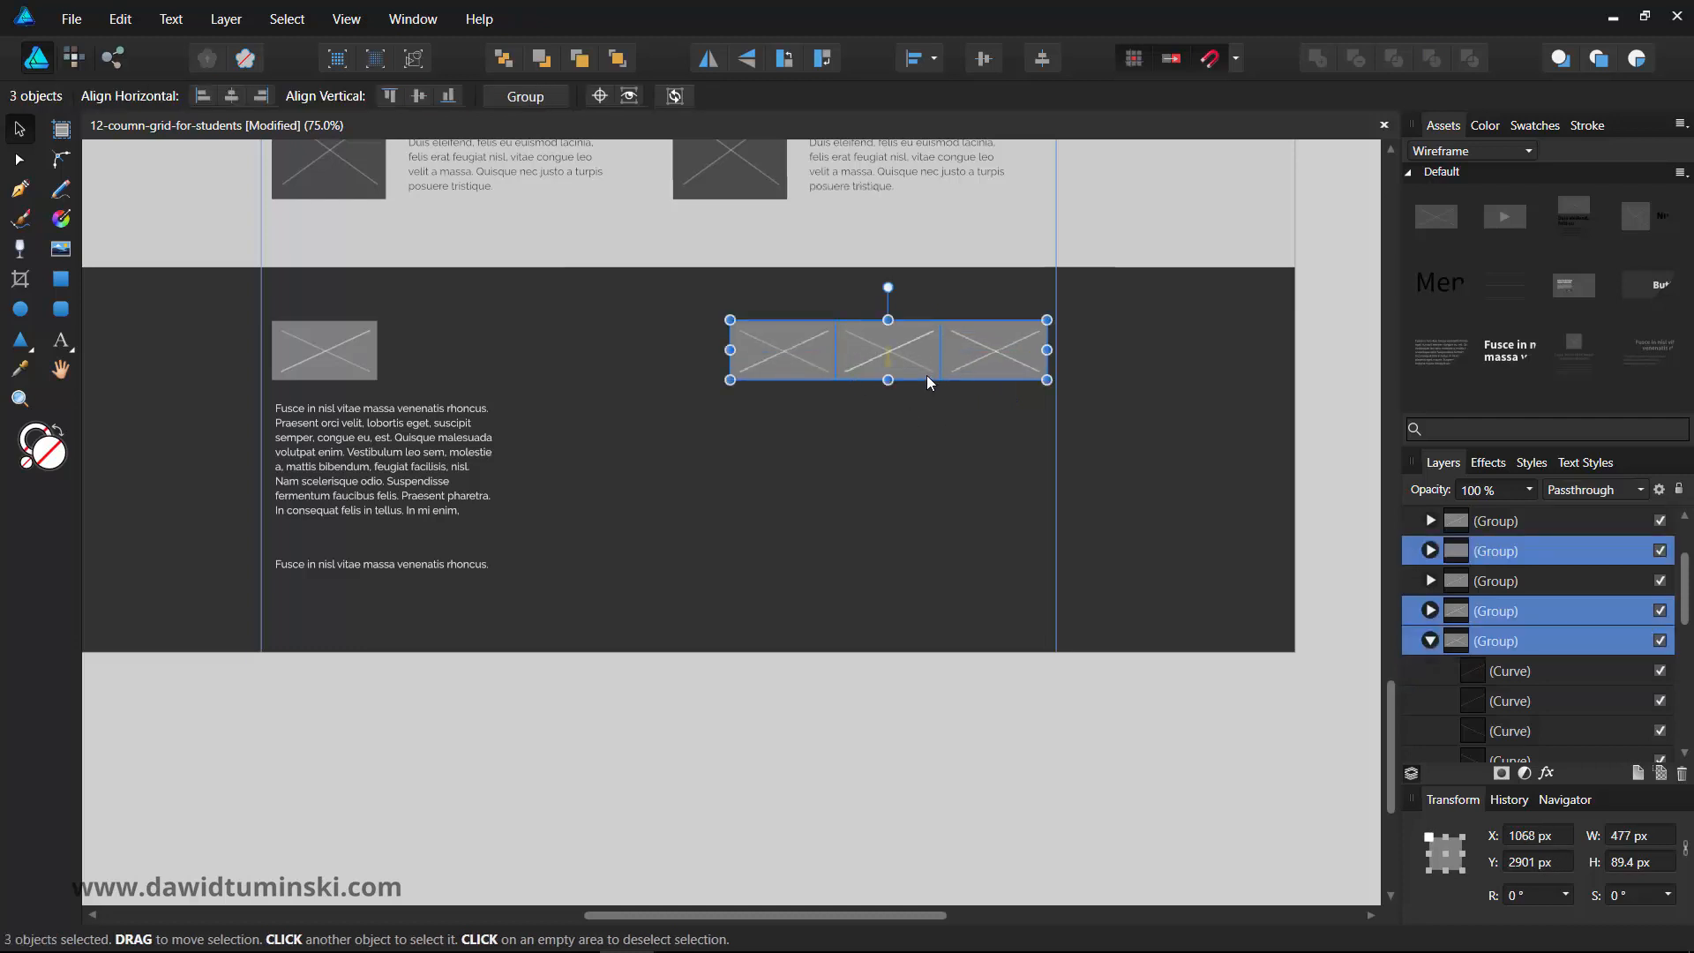
- Duplicate the row of three placeholders downward to form a two-by-three gallery
left_click_drag(887, 346, 887, 407)
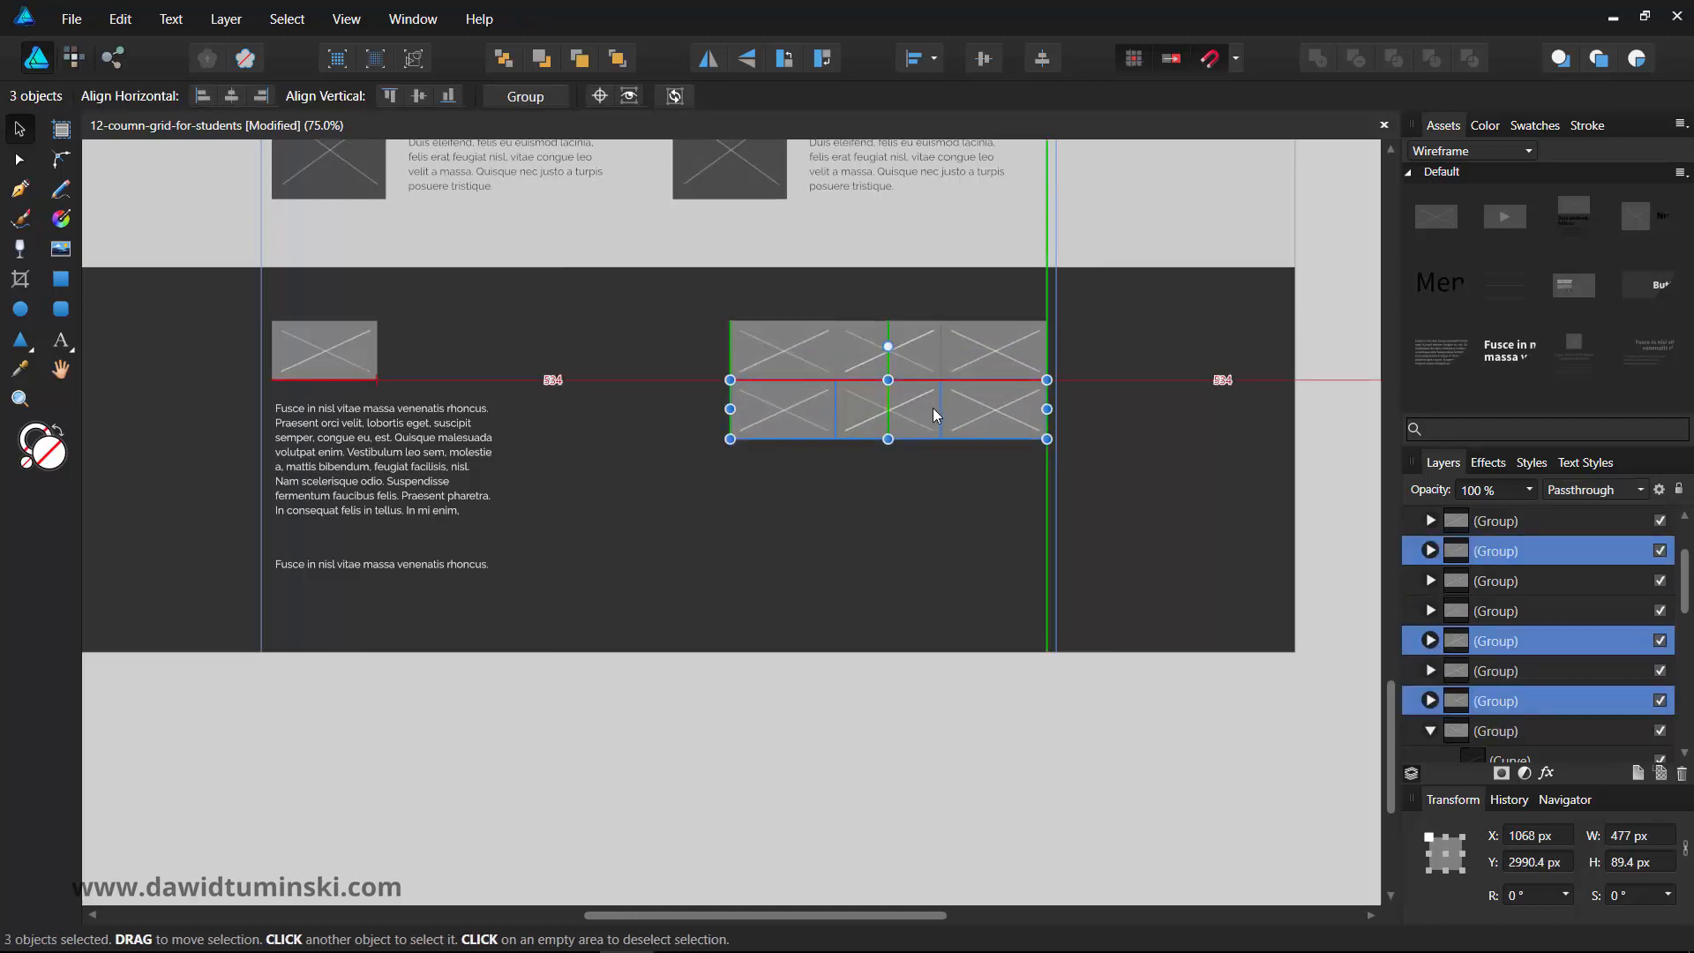
left_click(570, 469)
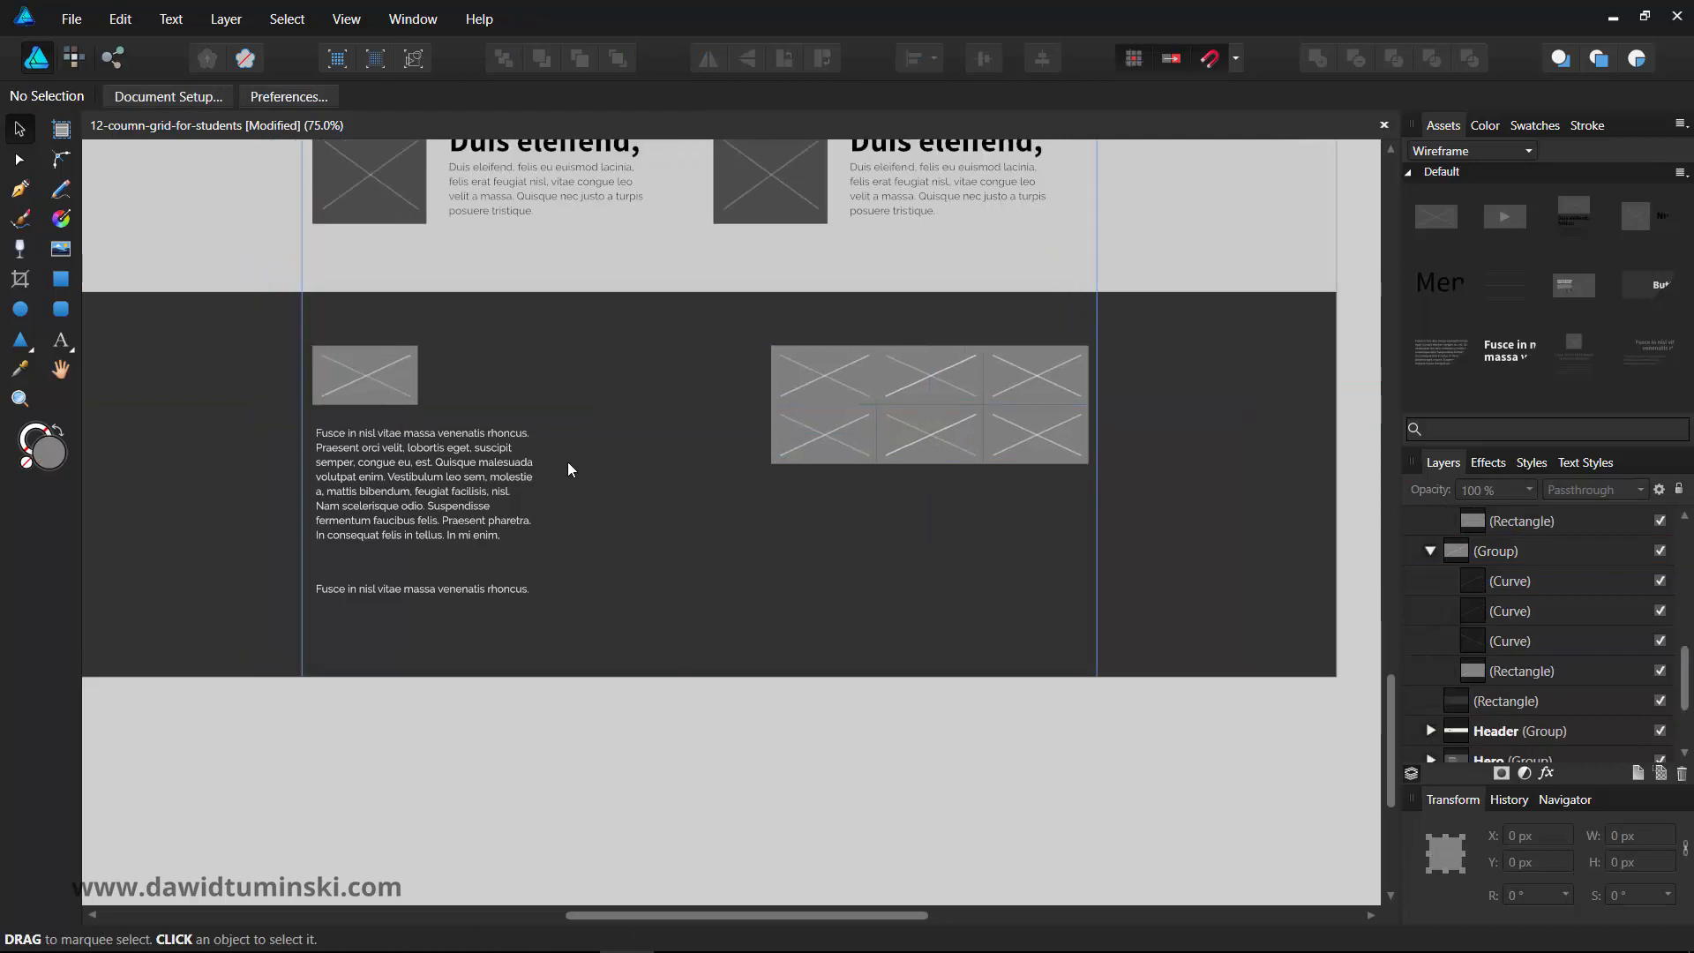
- Copy the footer paragraph under the gallery, aligned and resized to the gallery's width
left_click(422, 487)
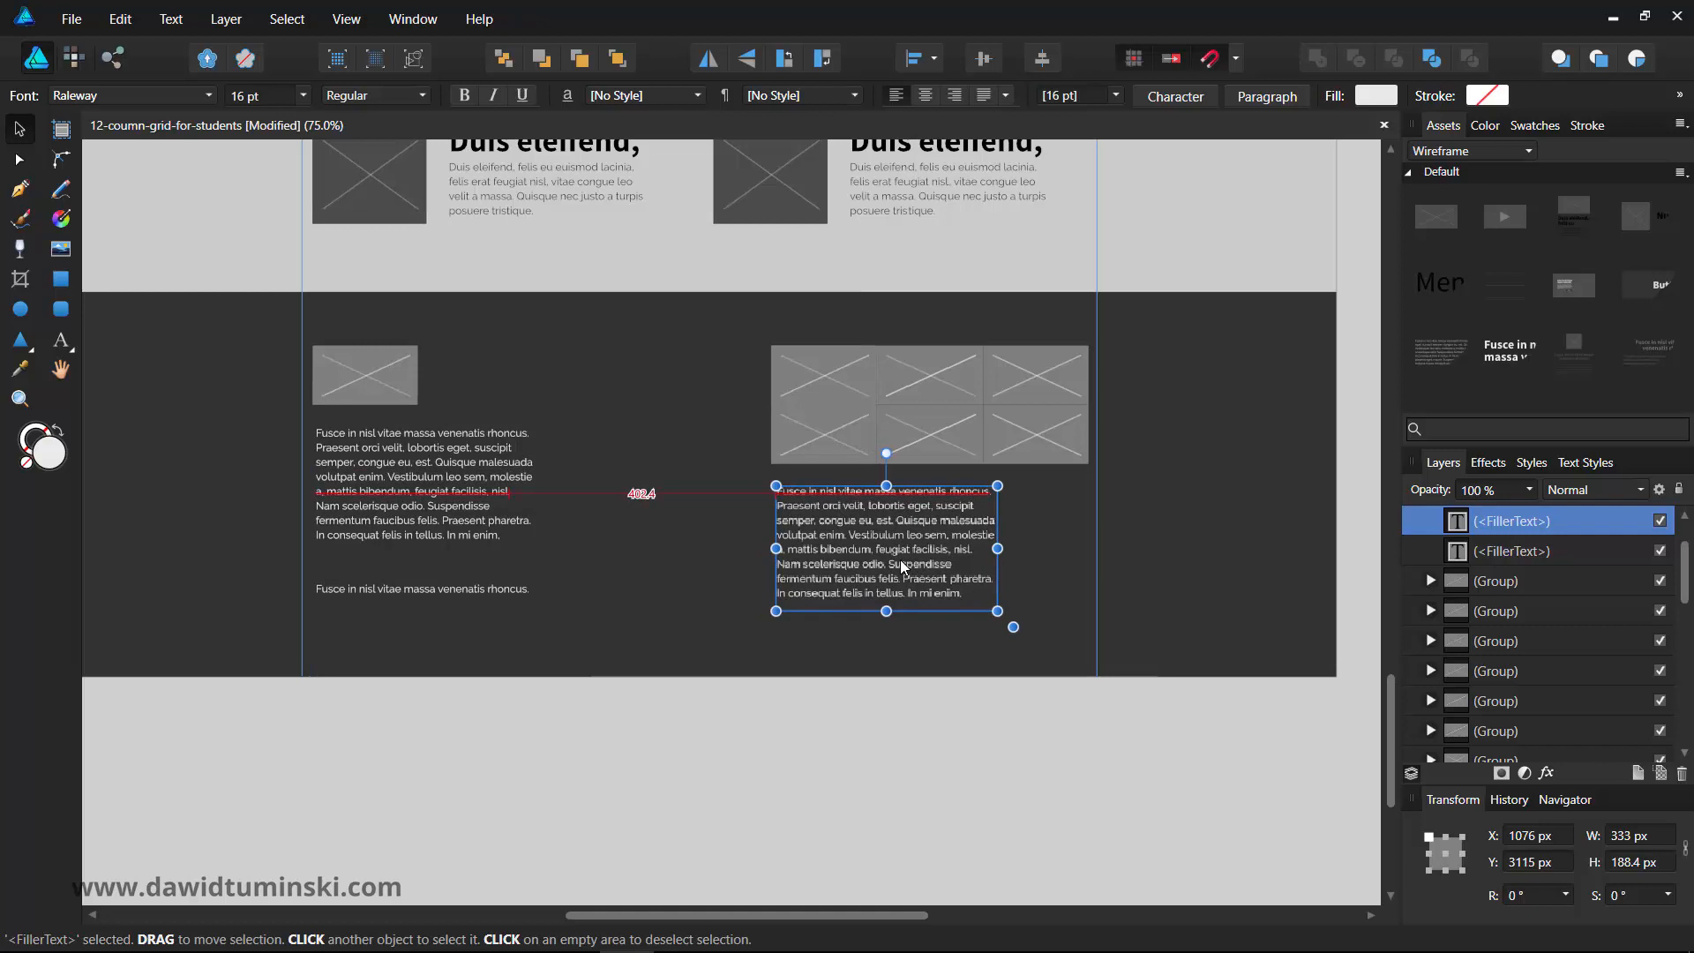
left_click_drag(885, 545, 878, 542)
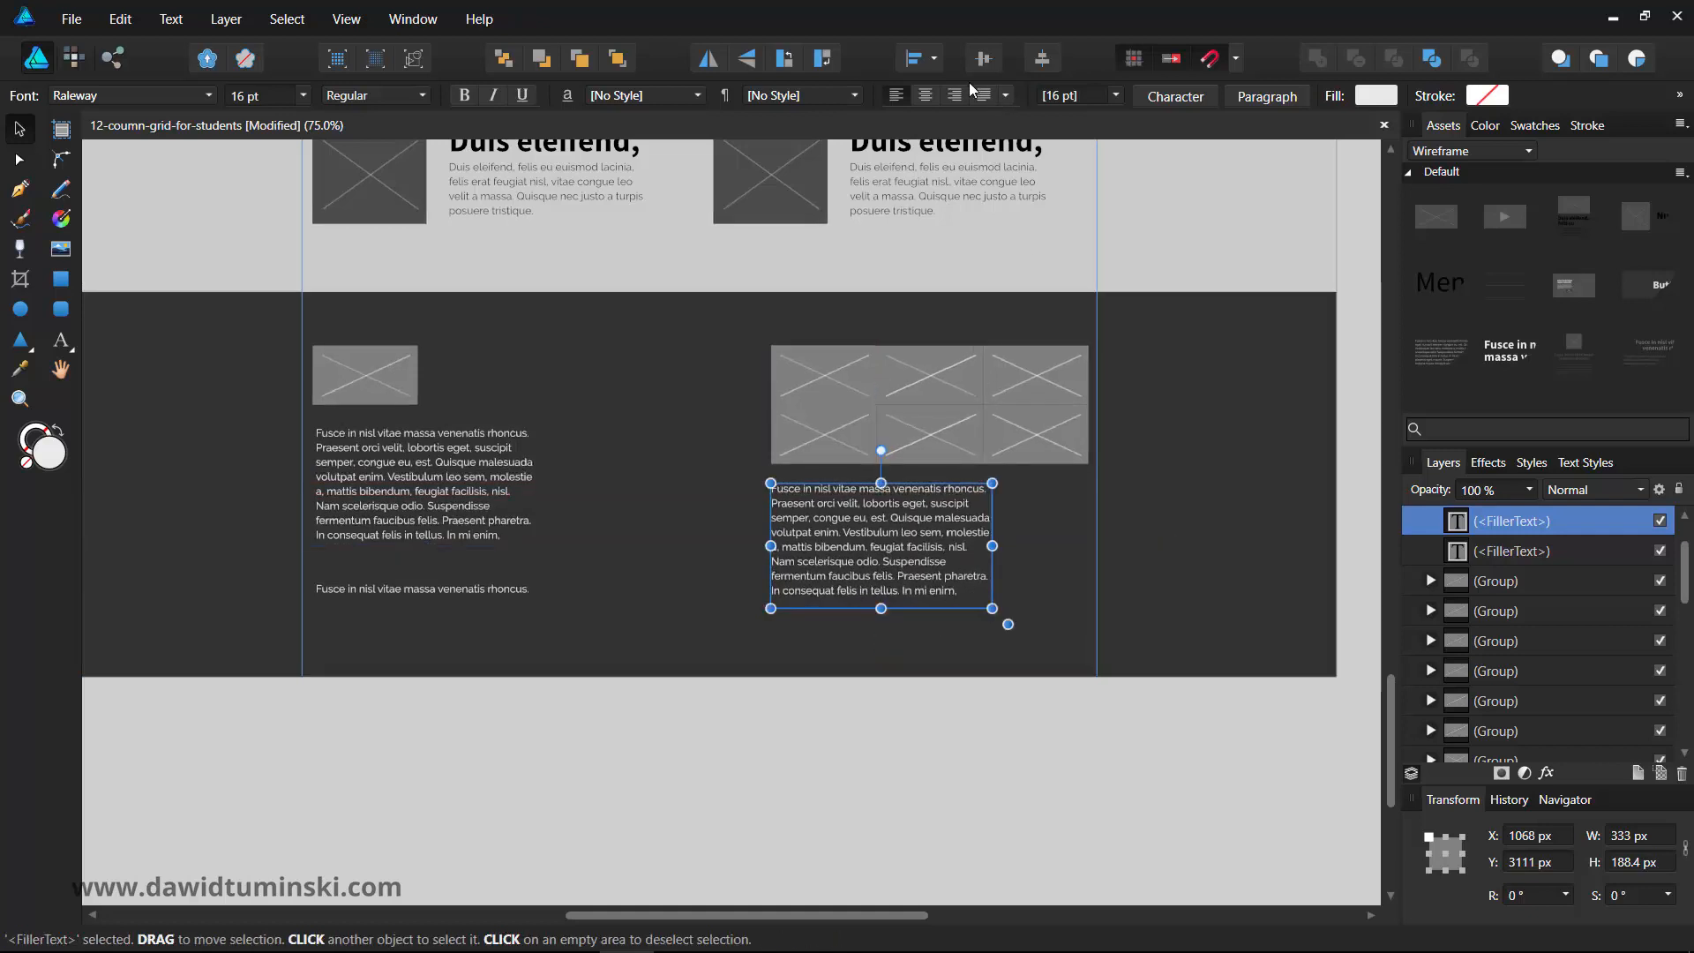
left_click_drag(991, 608, 1055, 600)
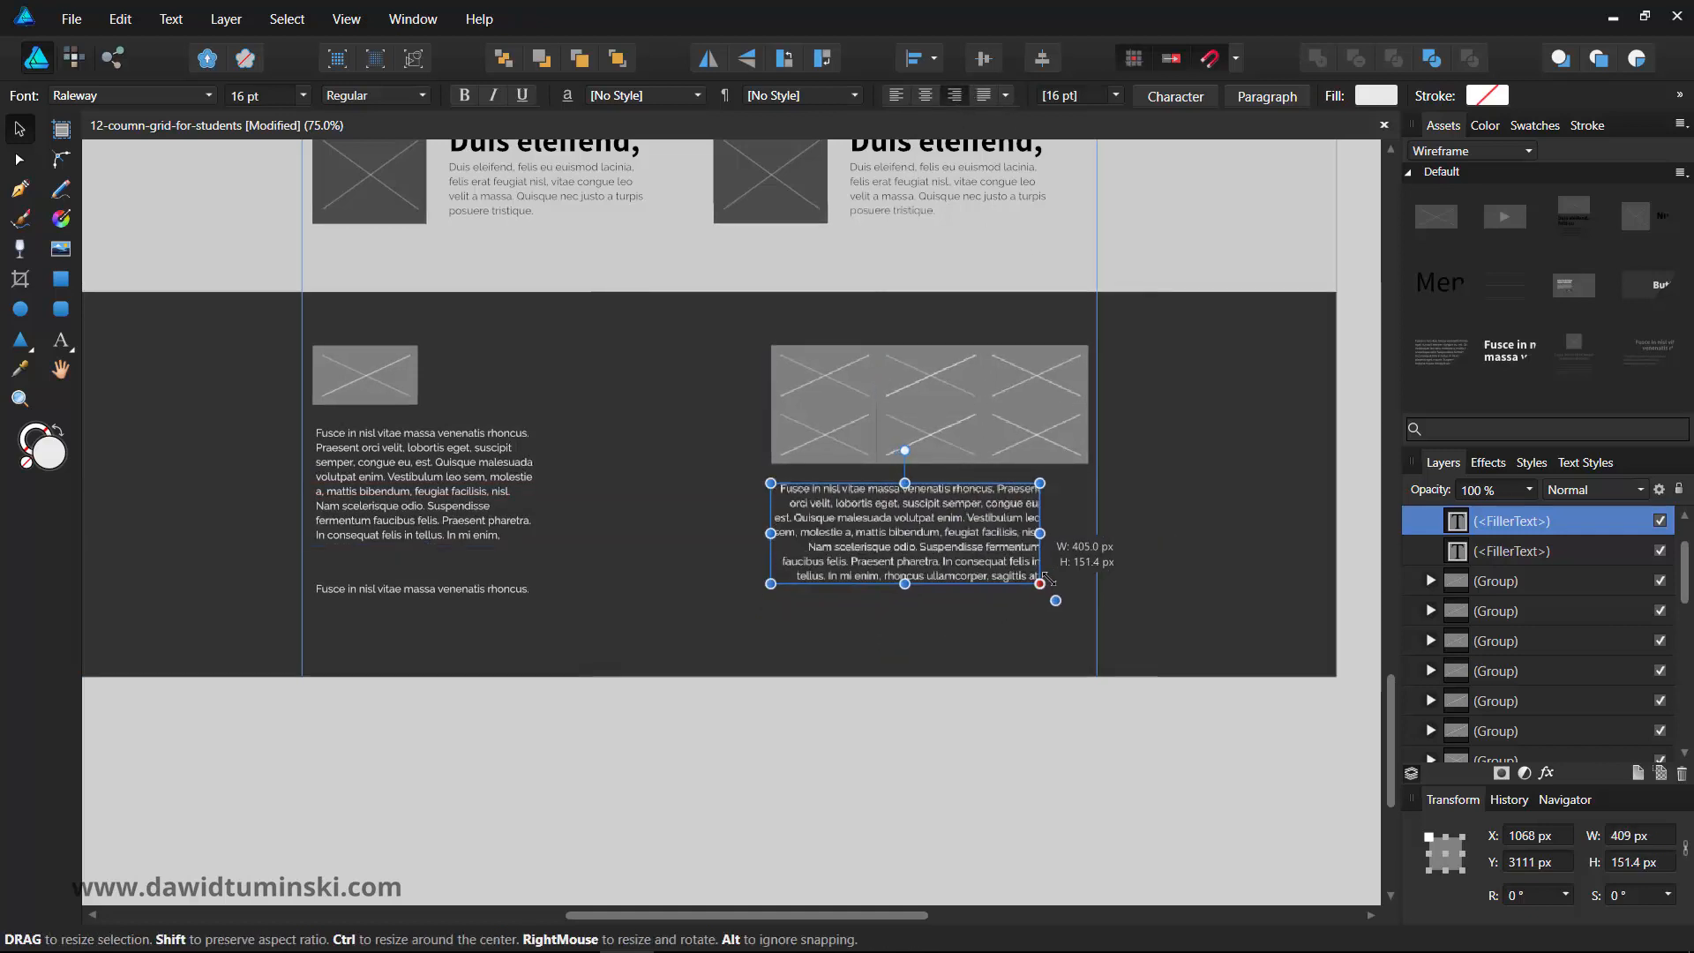
left_click_drag(1054, 599, 1096, 538)
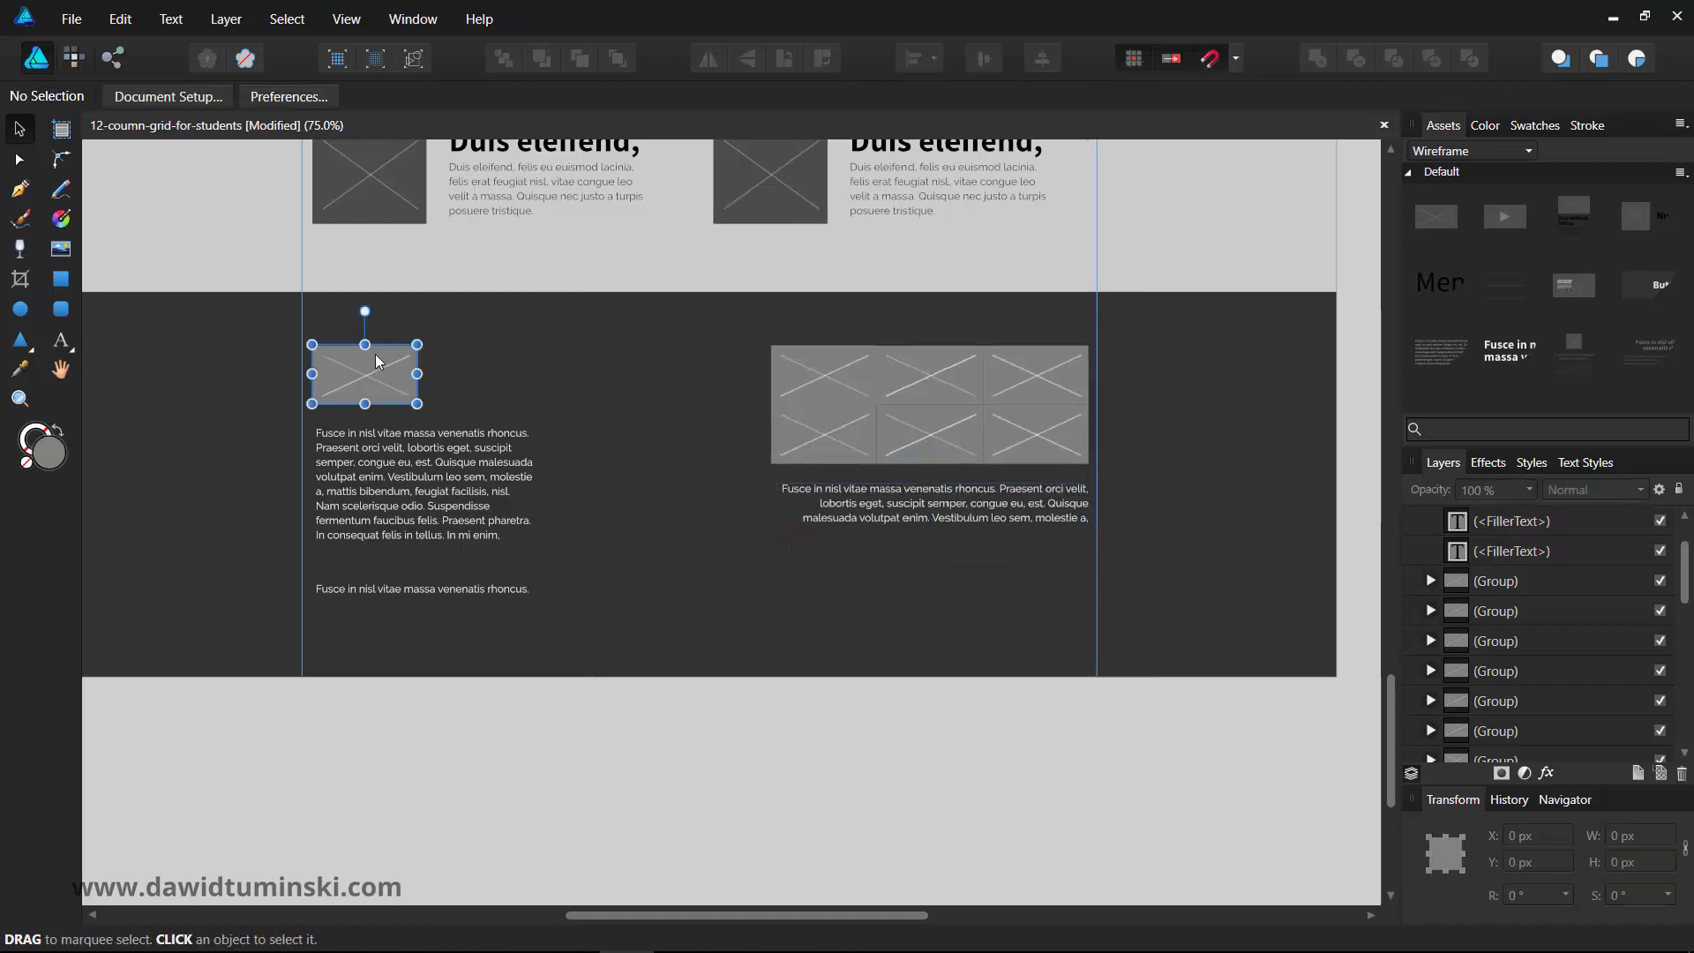
- Copy the small image placeholder under the right-hand text and resize it to a 44×44 px square
left_click_drag(364, 372, 808, 604)
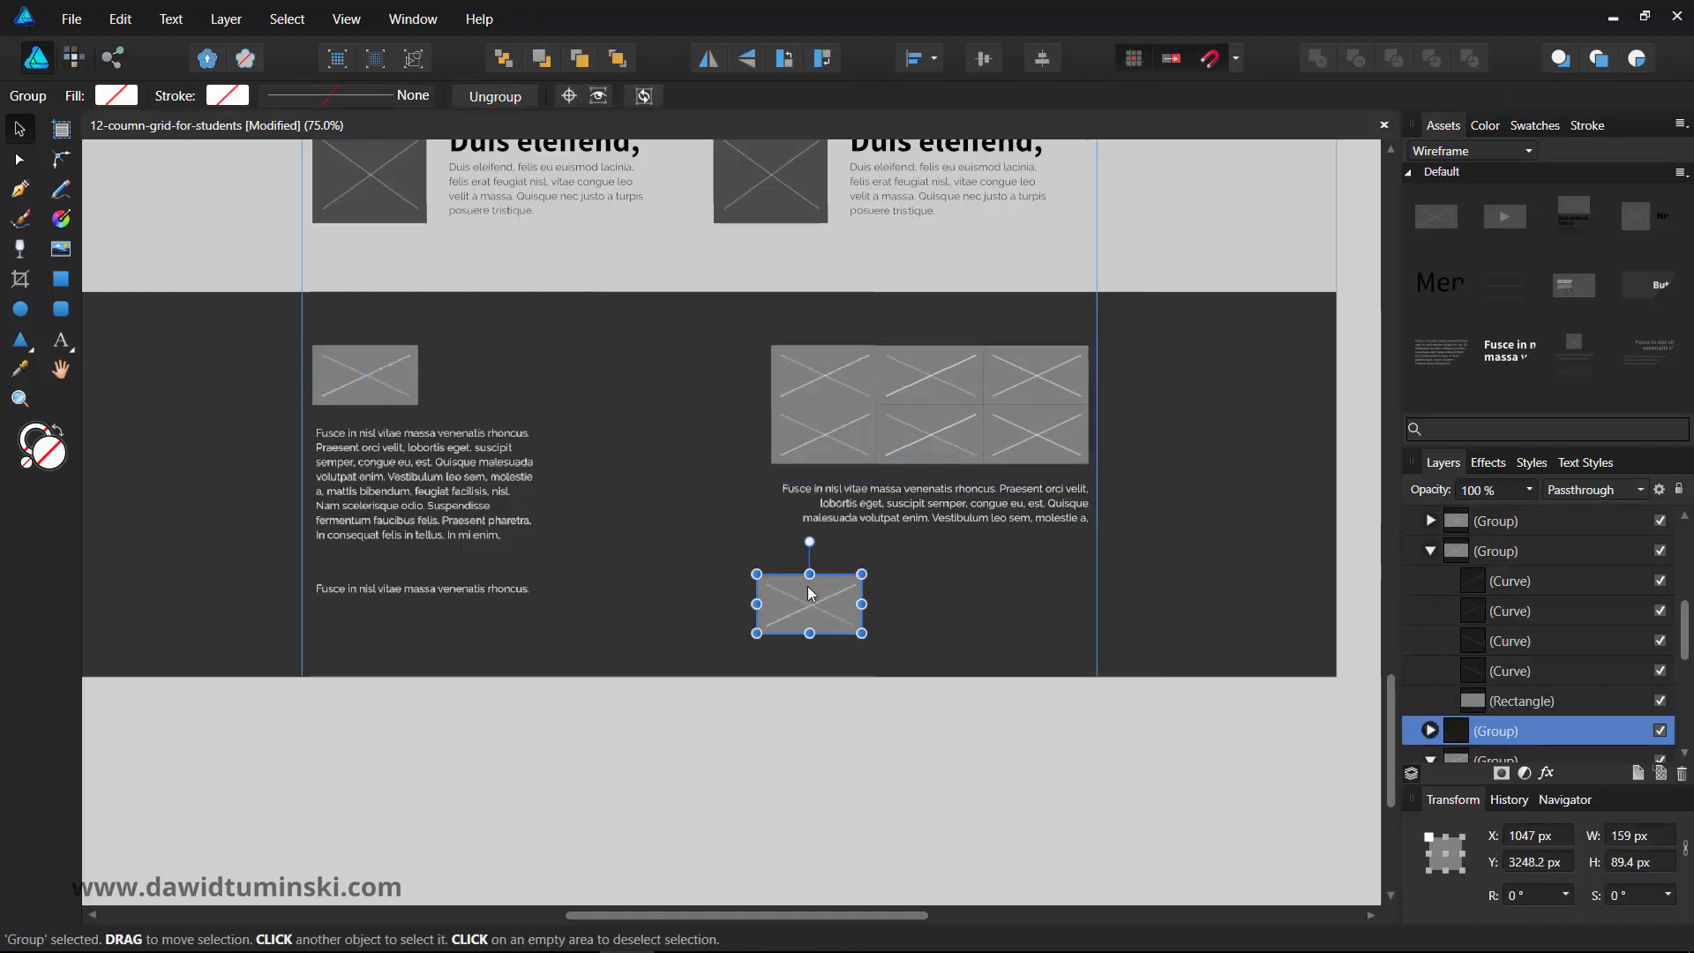
left_click_drag(810, 604, 1009, 563)
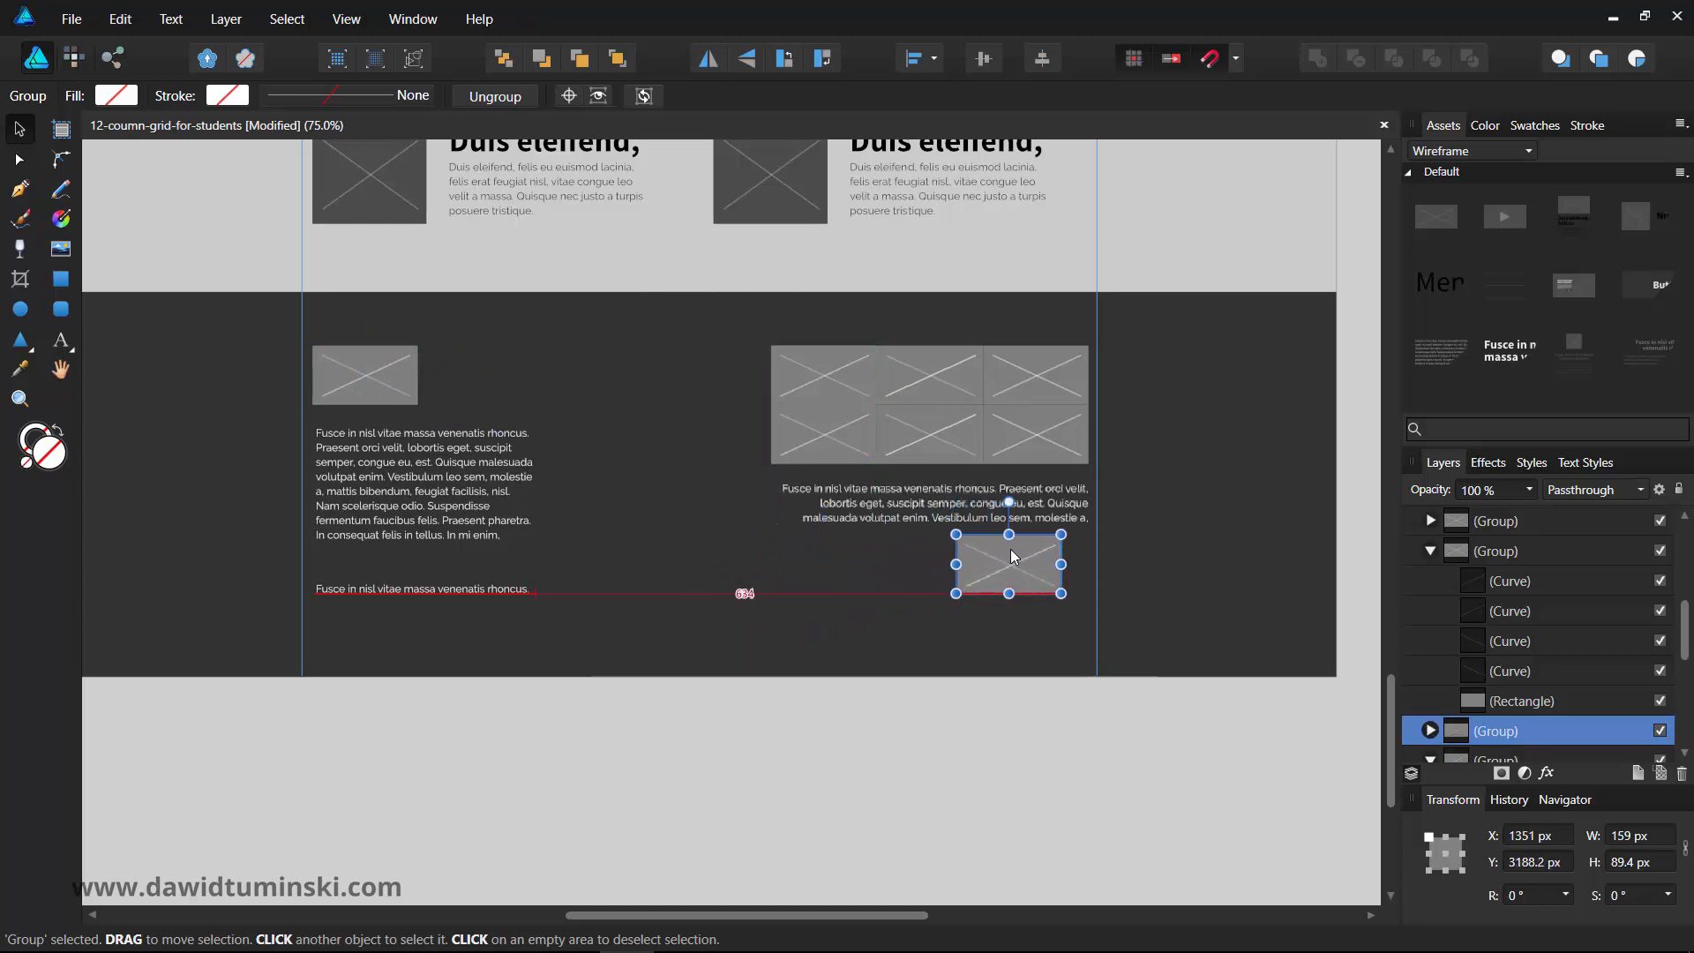
left_click_drag(1007, 561, 1034, 572)
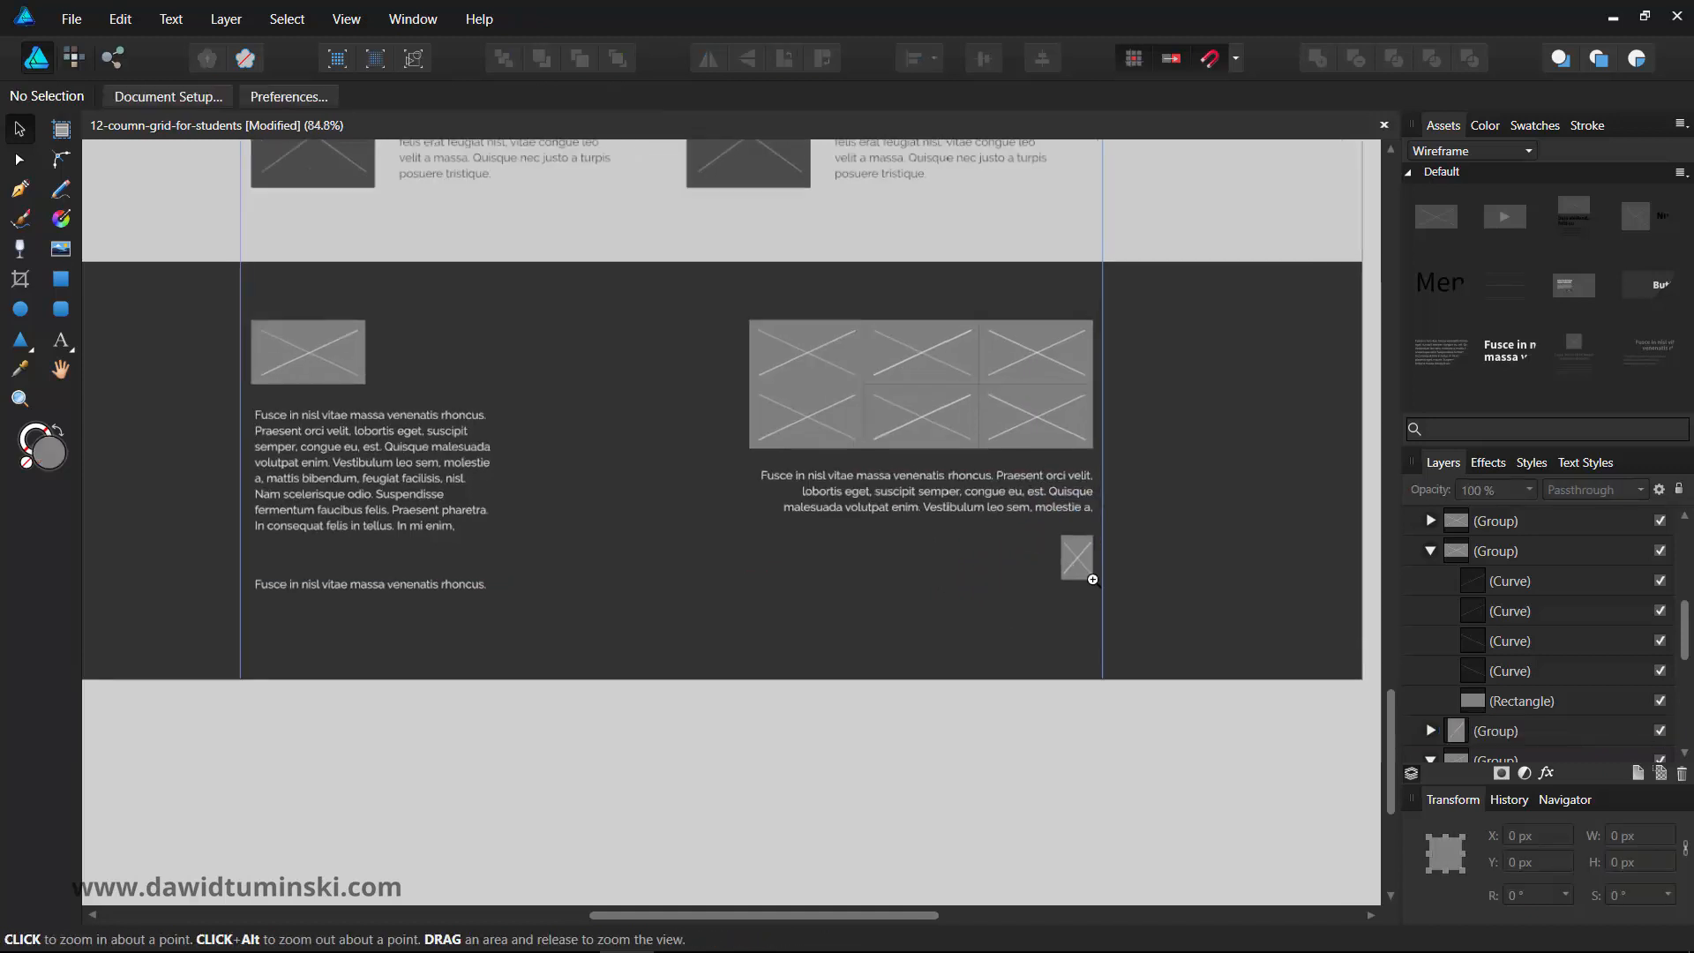
left_click(1076, 557)
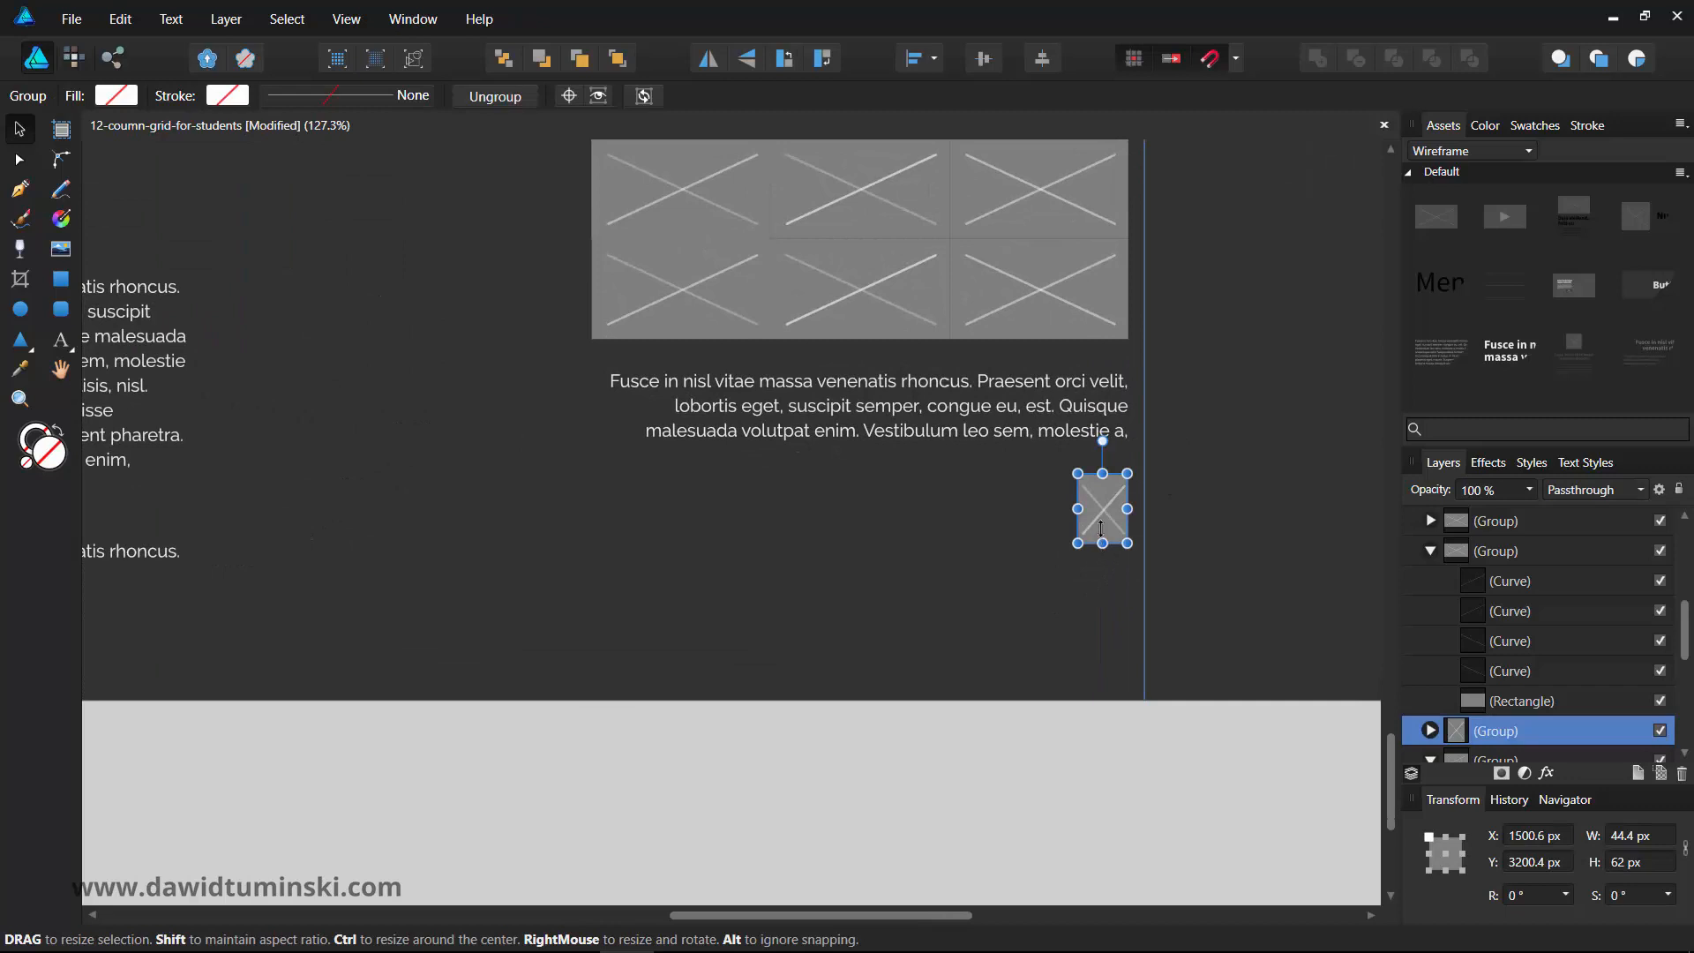
left_click_drag(1101, 540, 1101, 529)
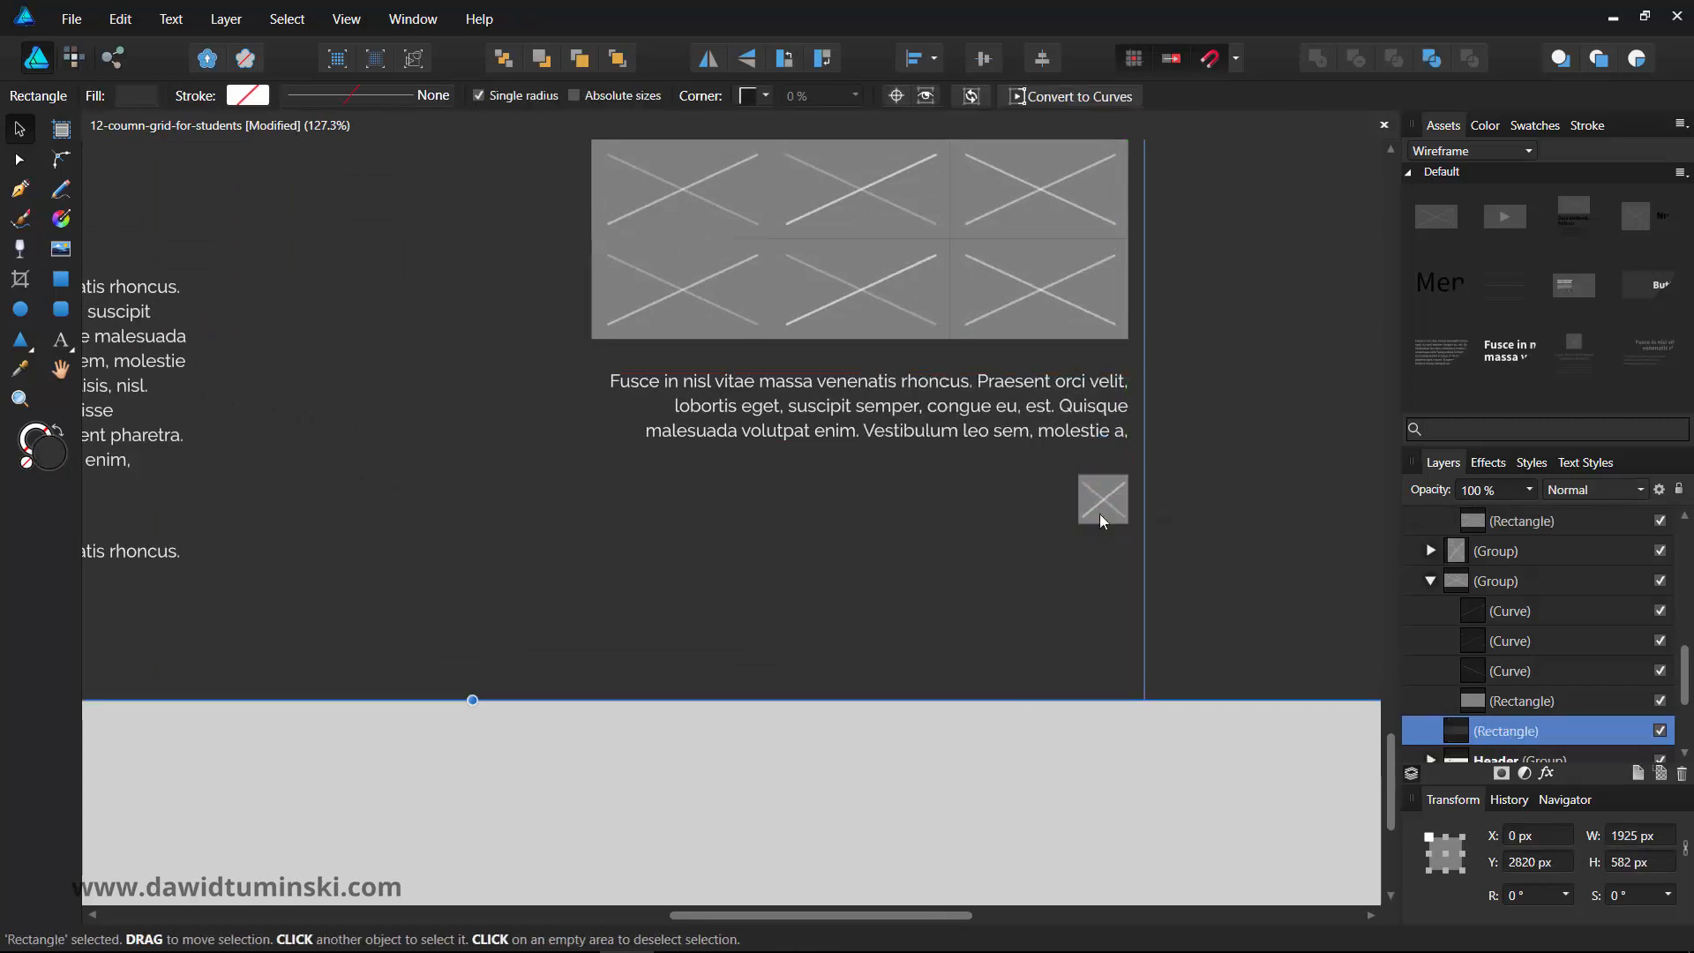
- Duplicate the square icon leftward into a row of seven
left_click(1101, 498)
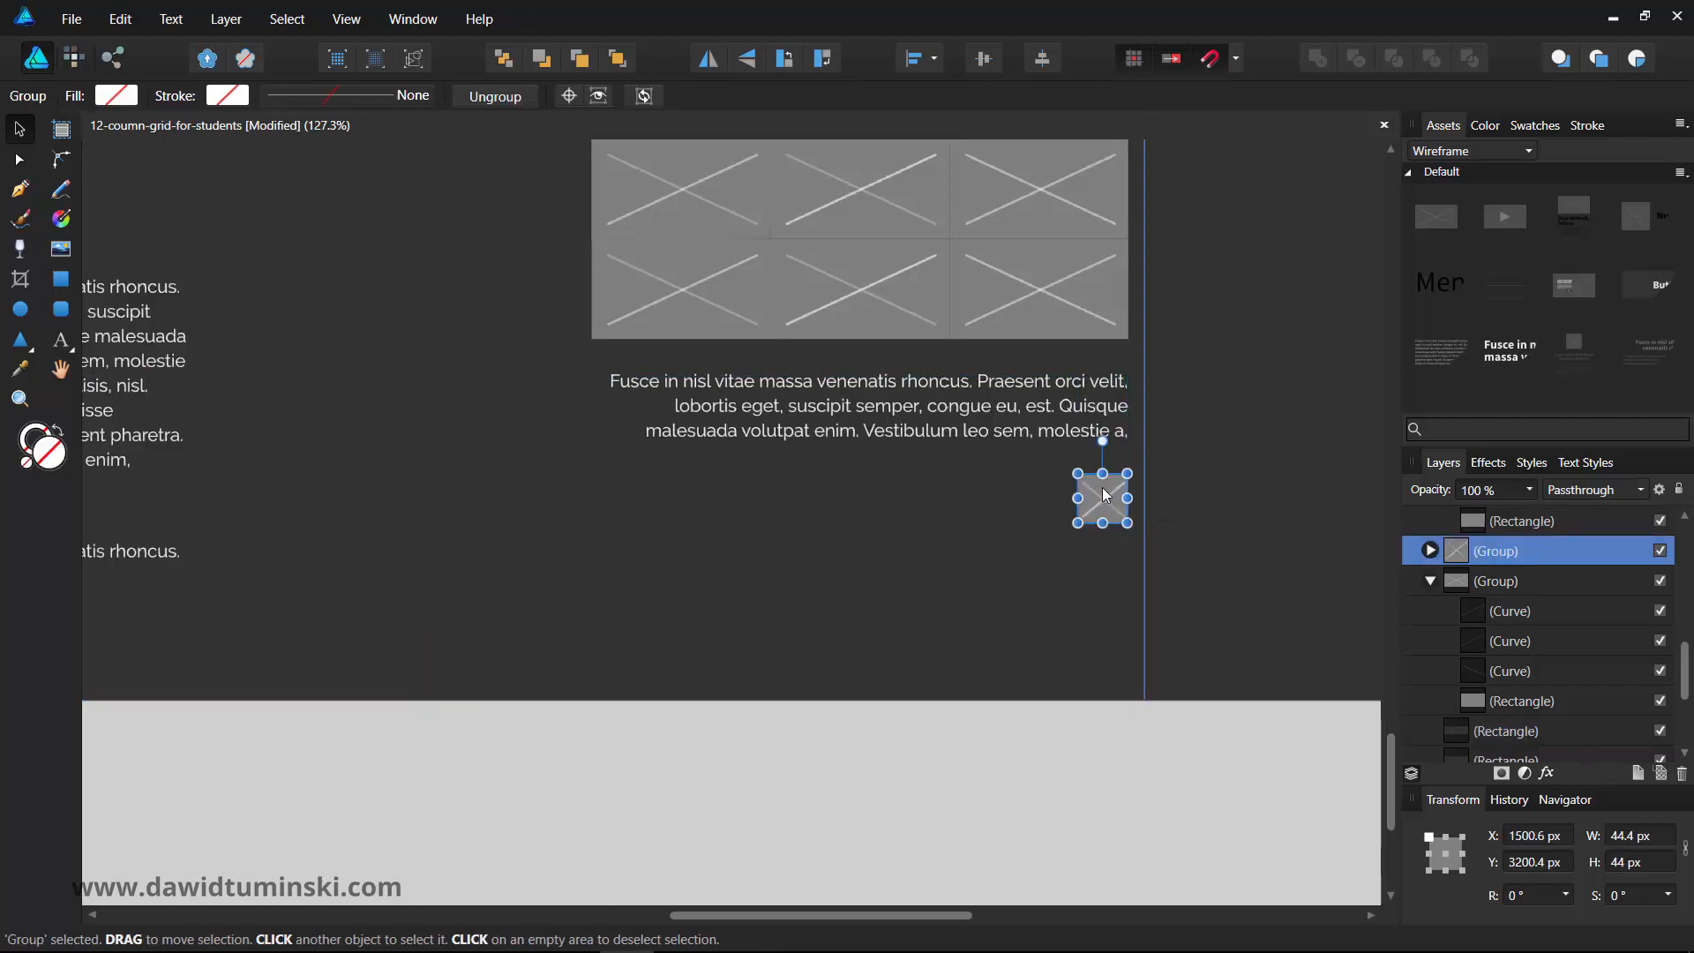
left_click_drag(1101, 495, 1012, 496)
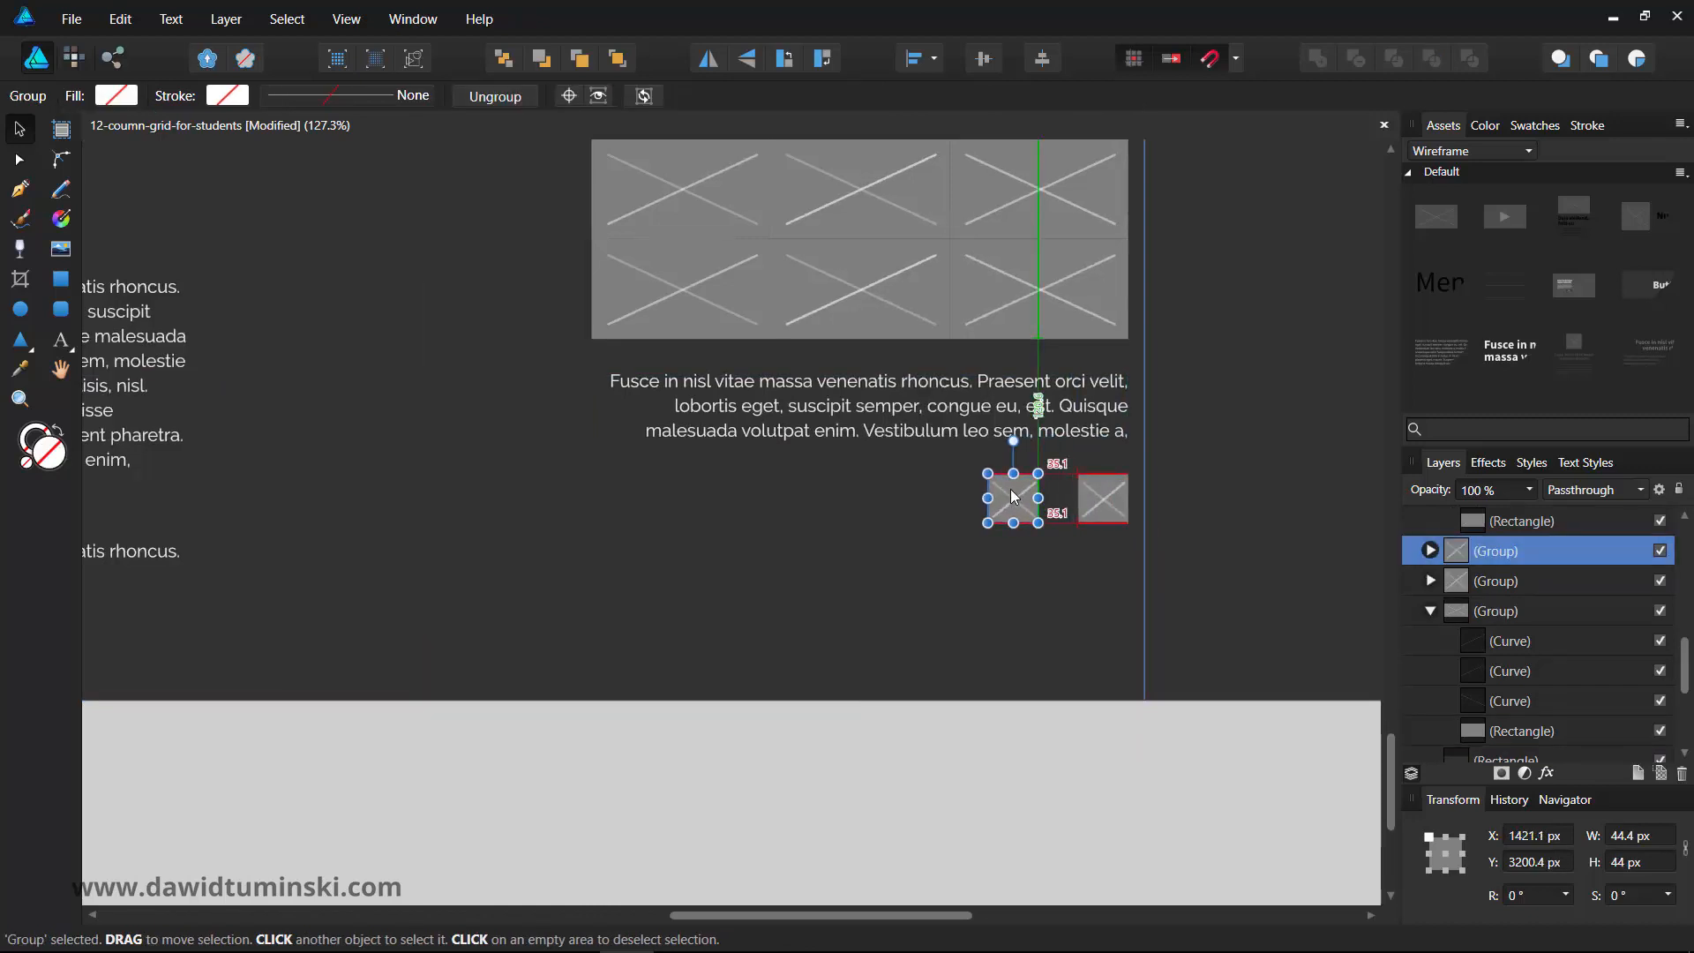
left_click_drag(1013, 498, 1029, 498)
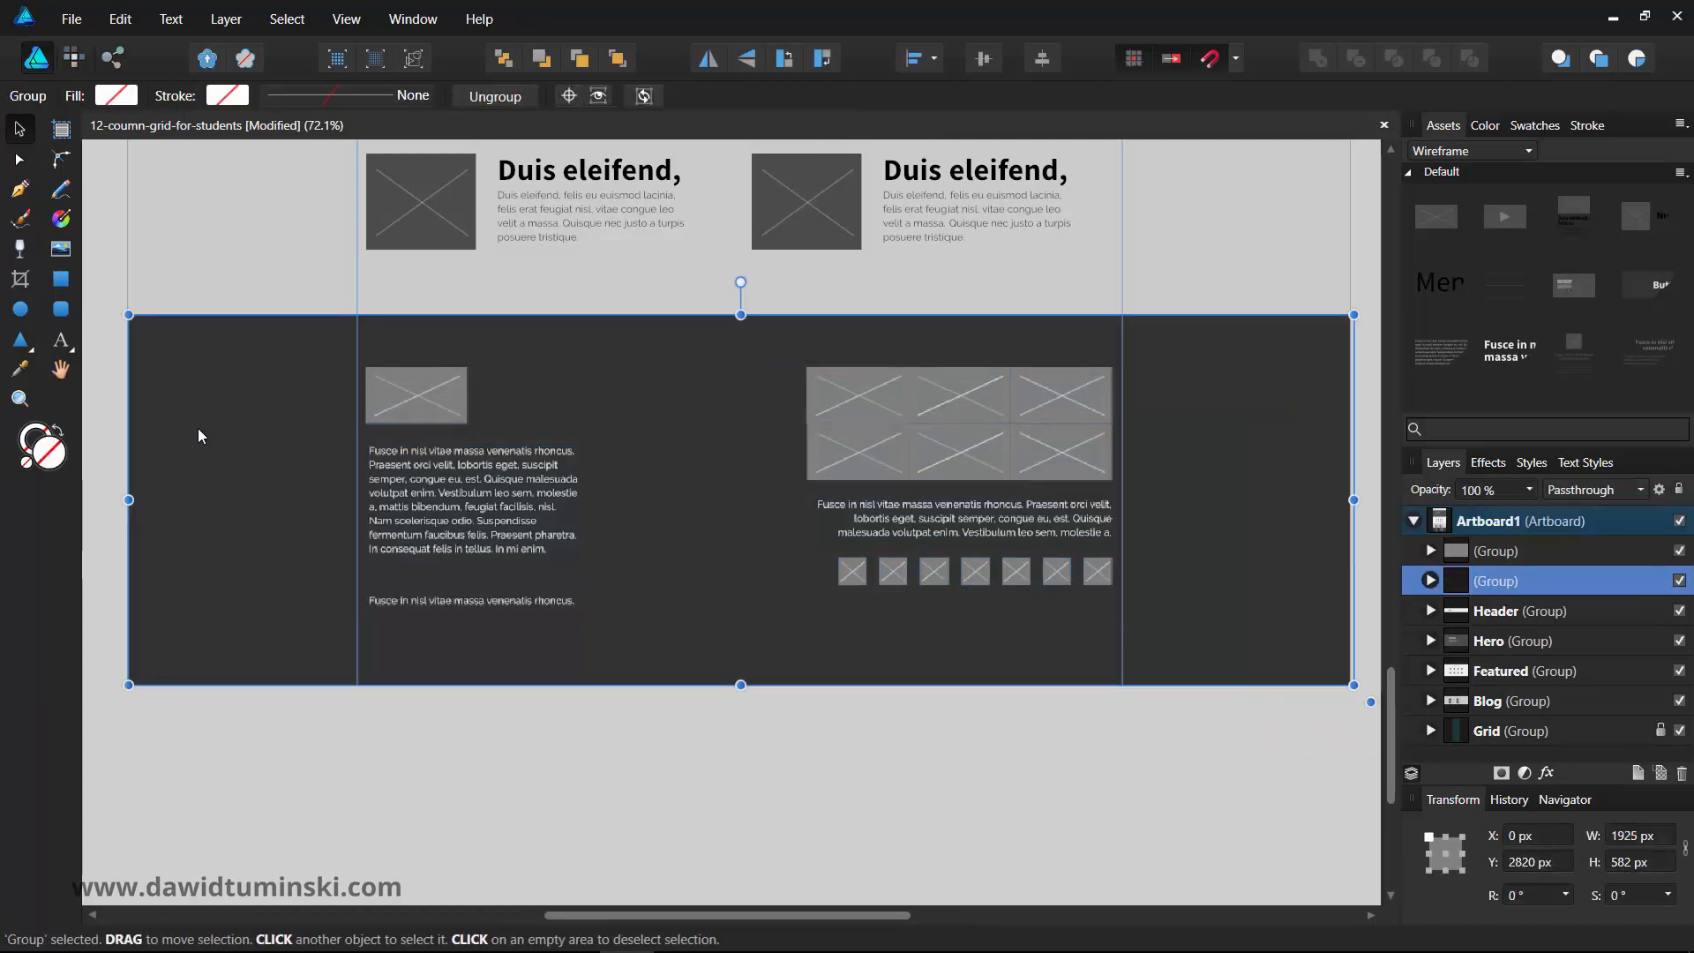
- Rename the footer group to 'Footer' in the Layers panel
double_click(1496, 580)
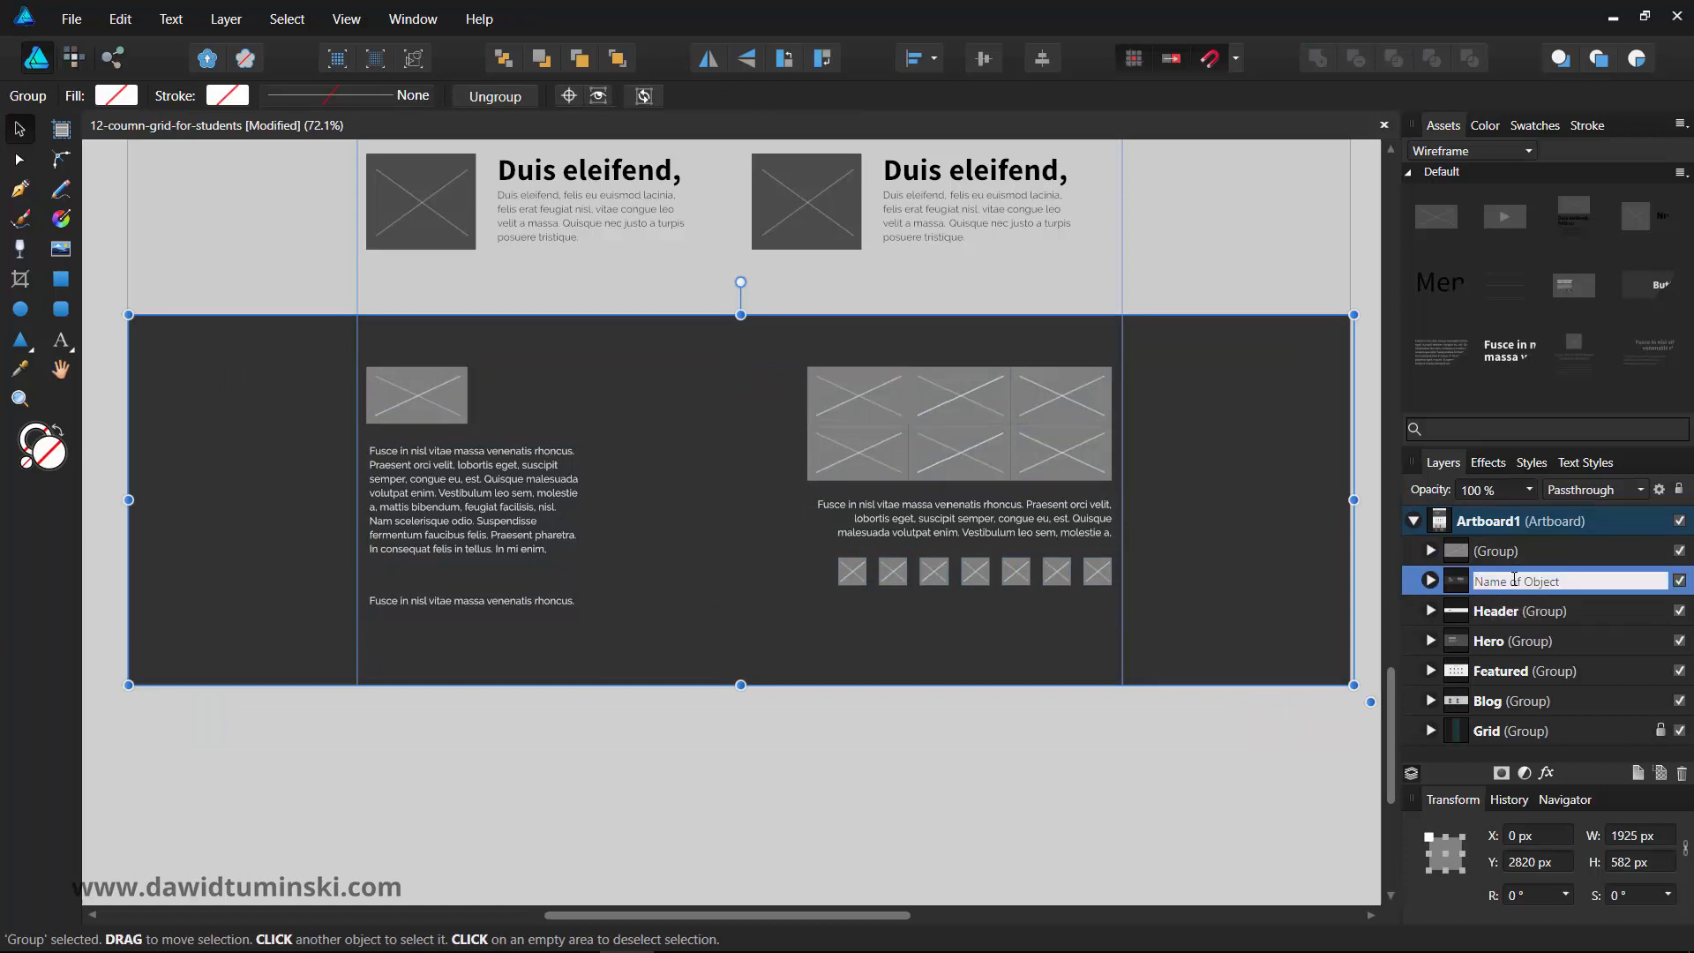
type("Footer")
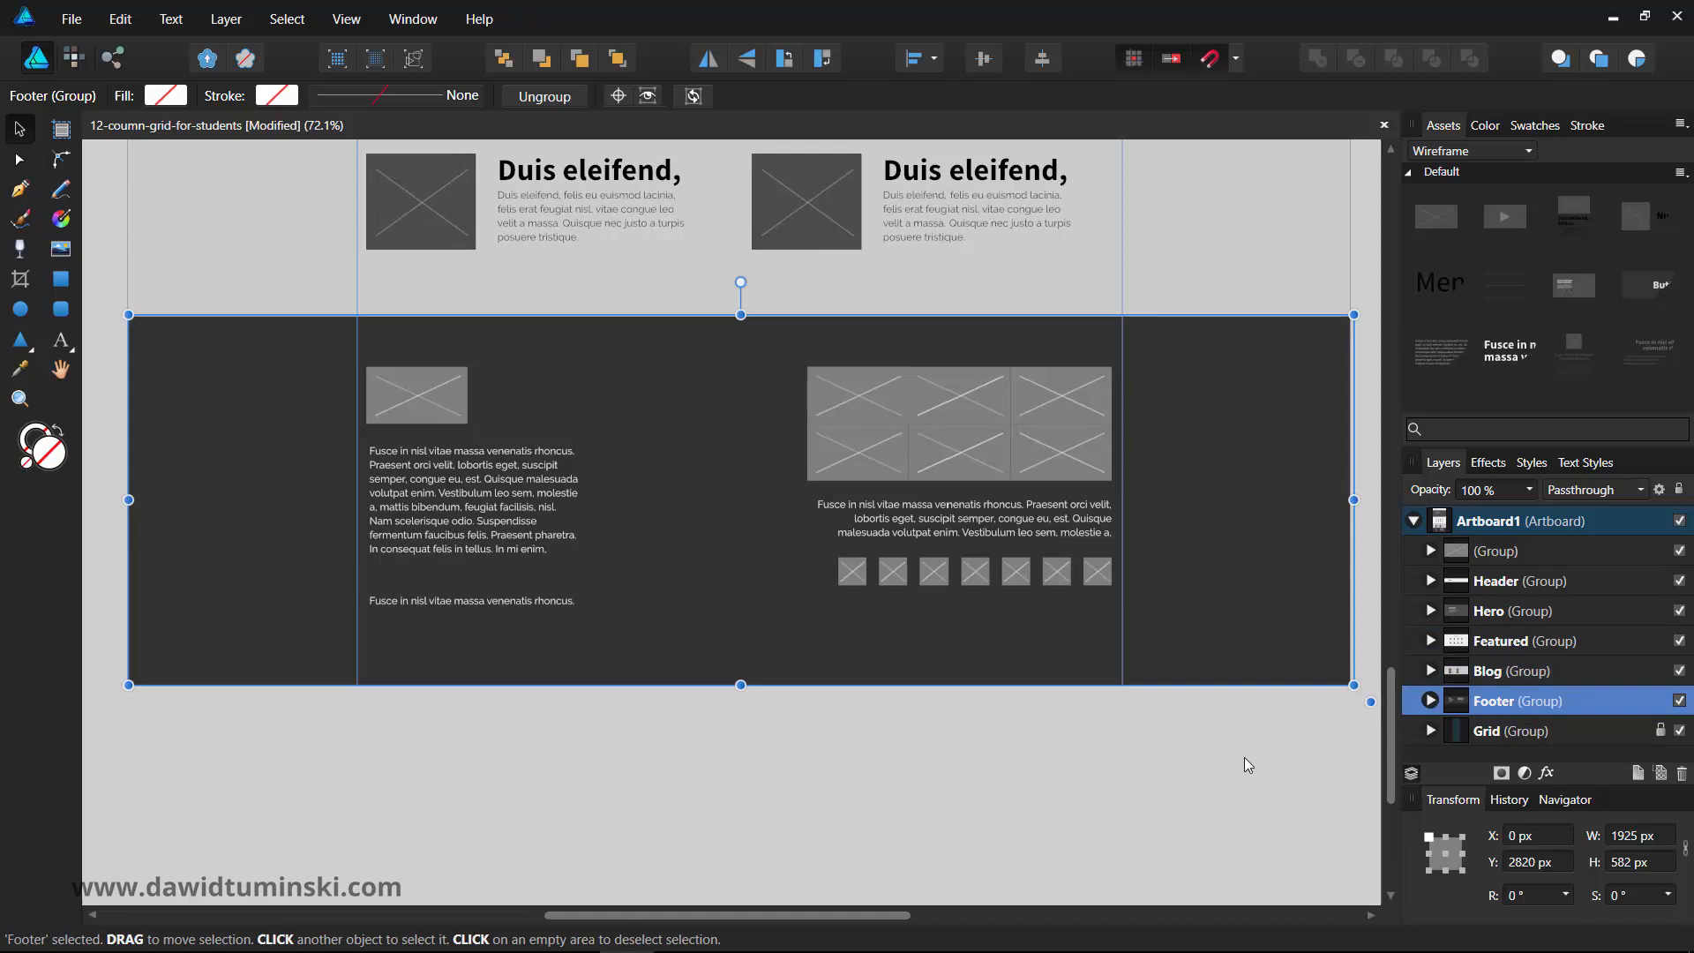
left_click(1235, 792)
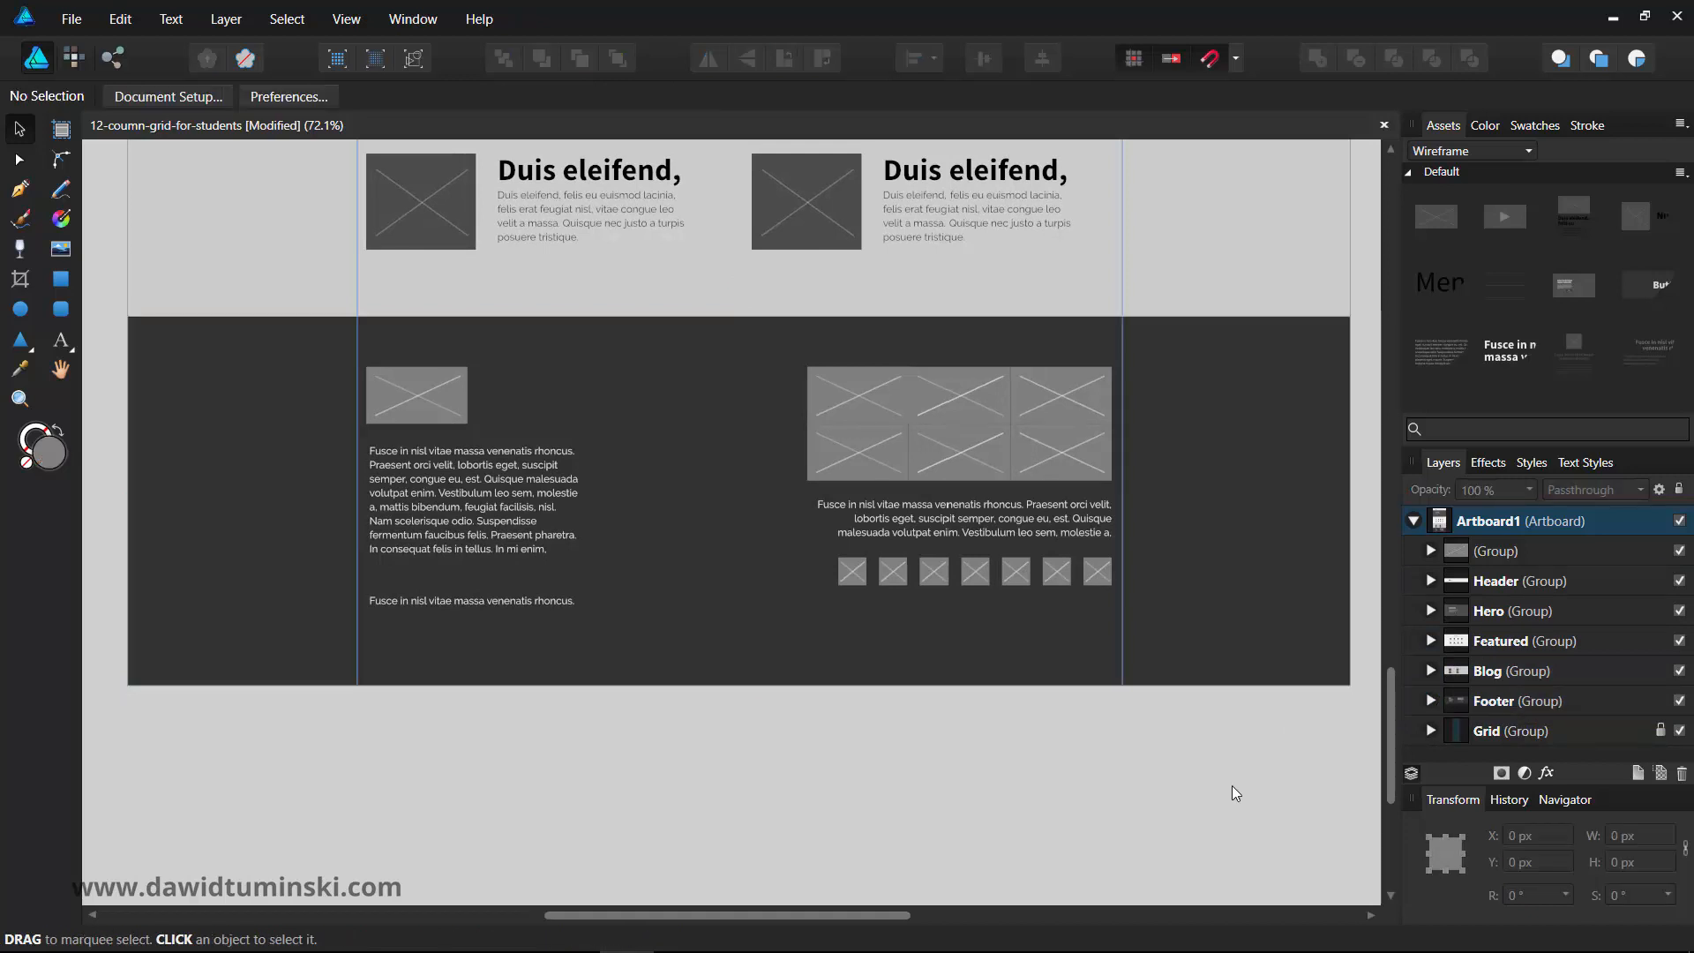
scroll("down", 3)
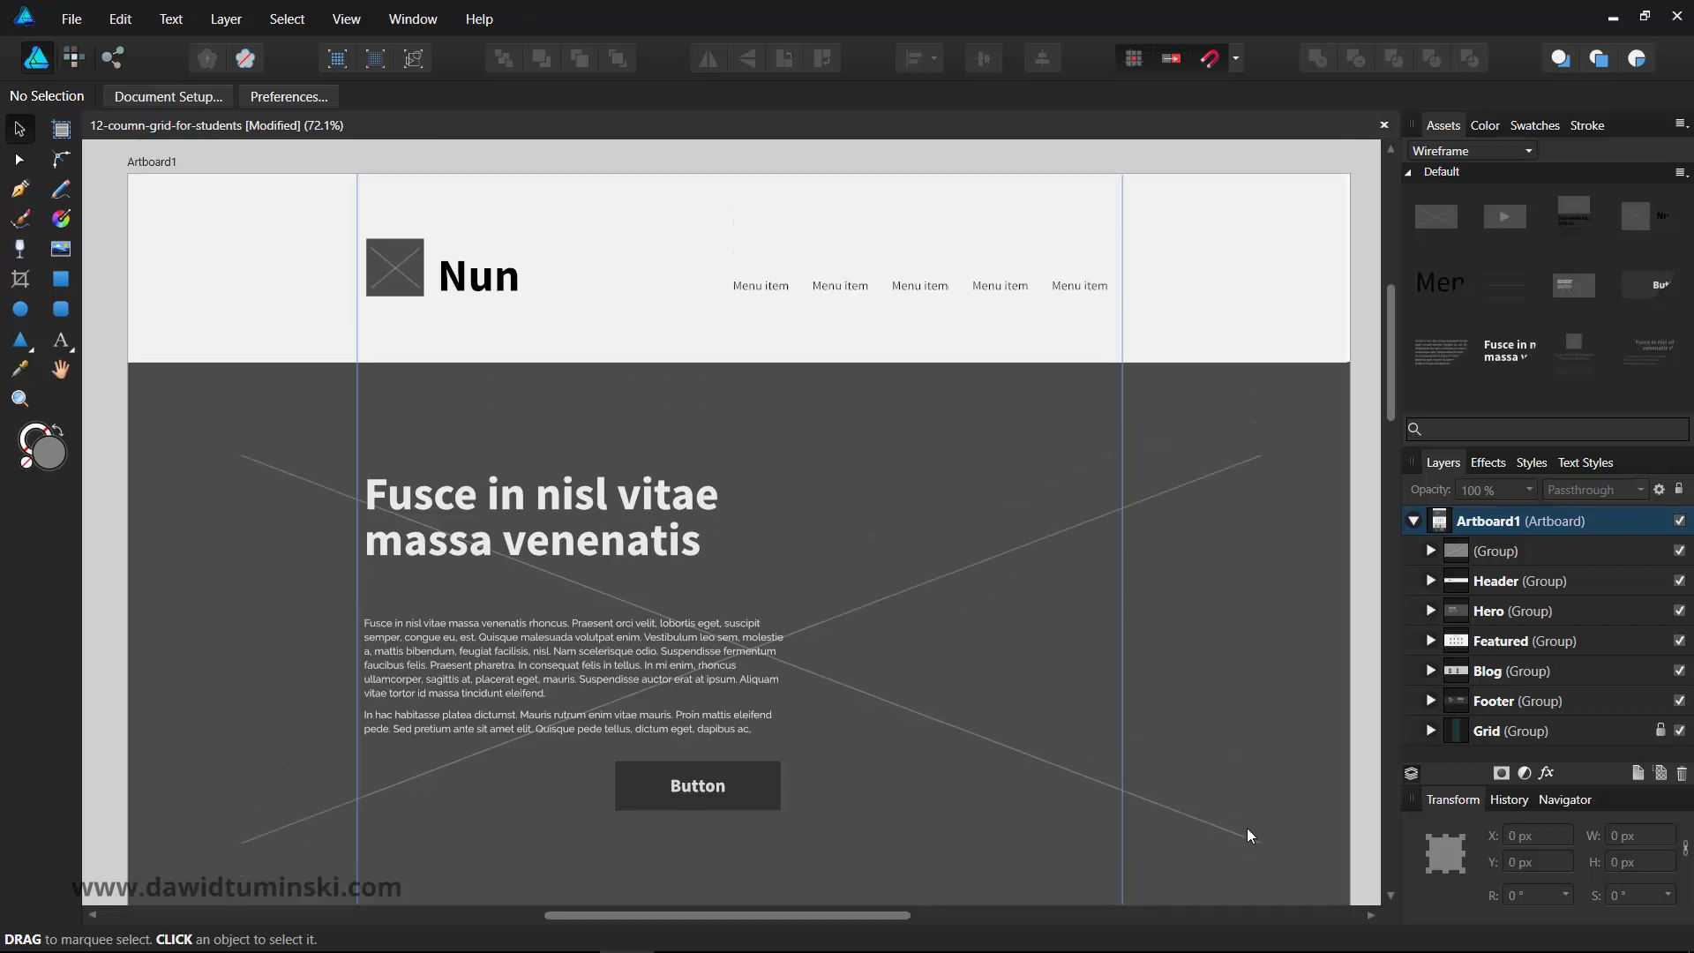
scroll("down", 3)
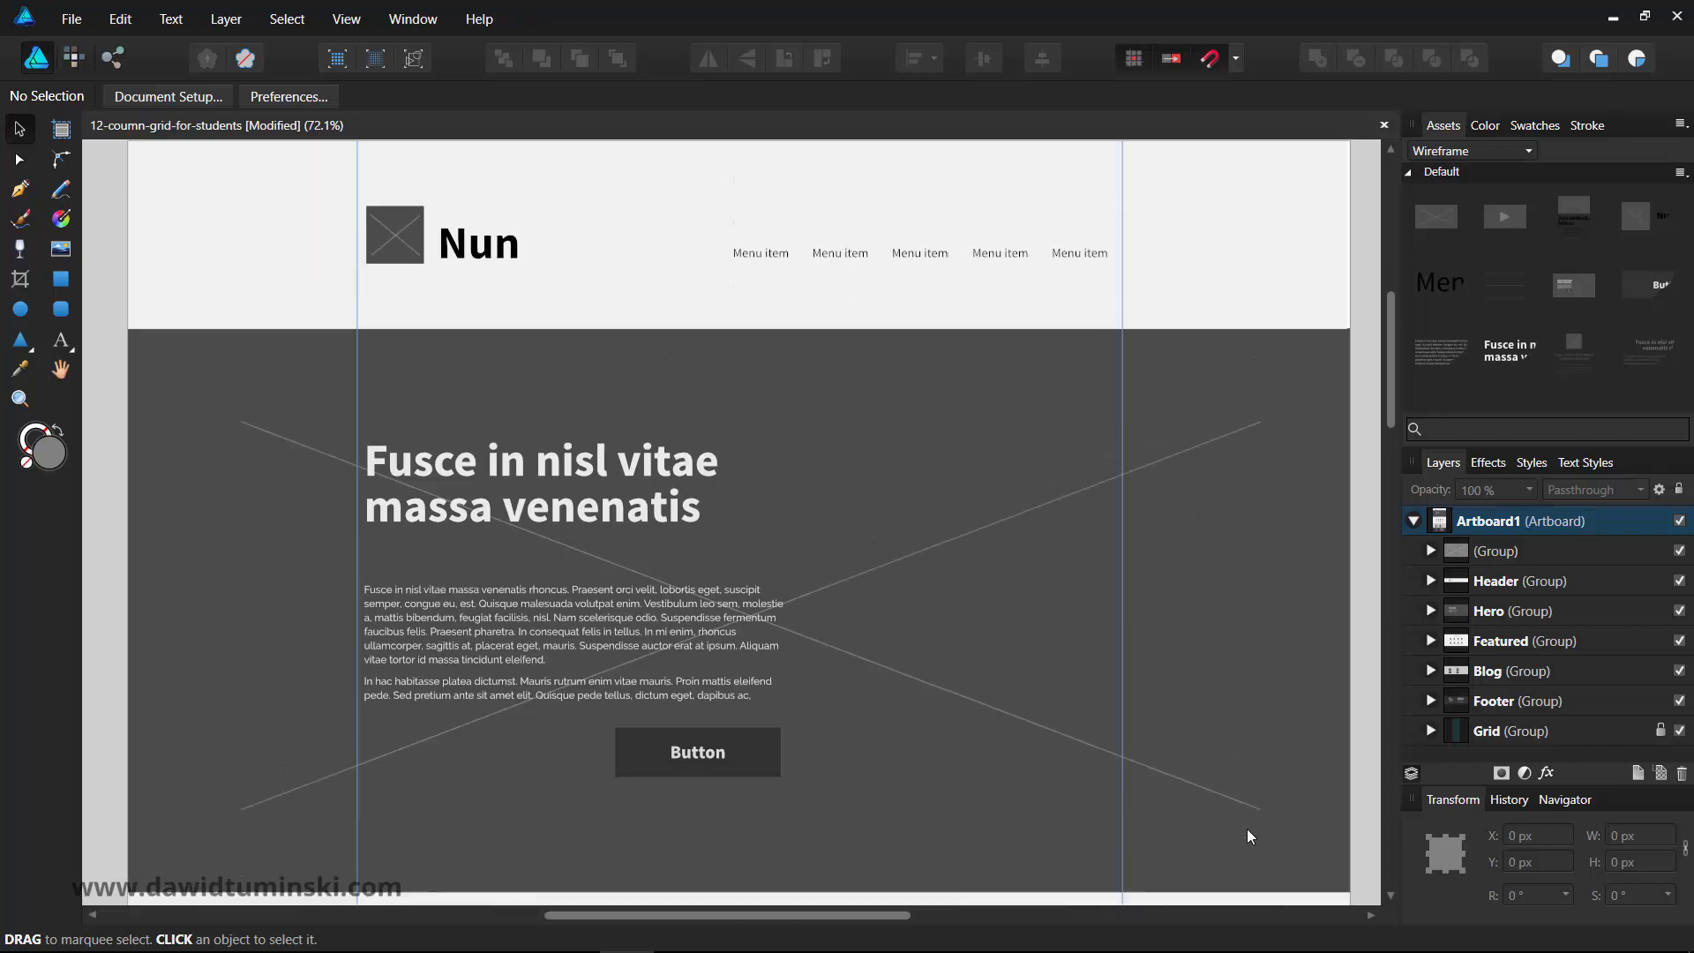
scroll("down", 3)
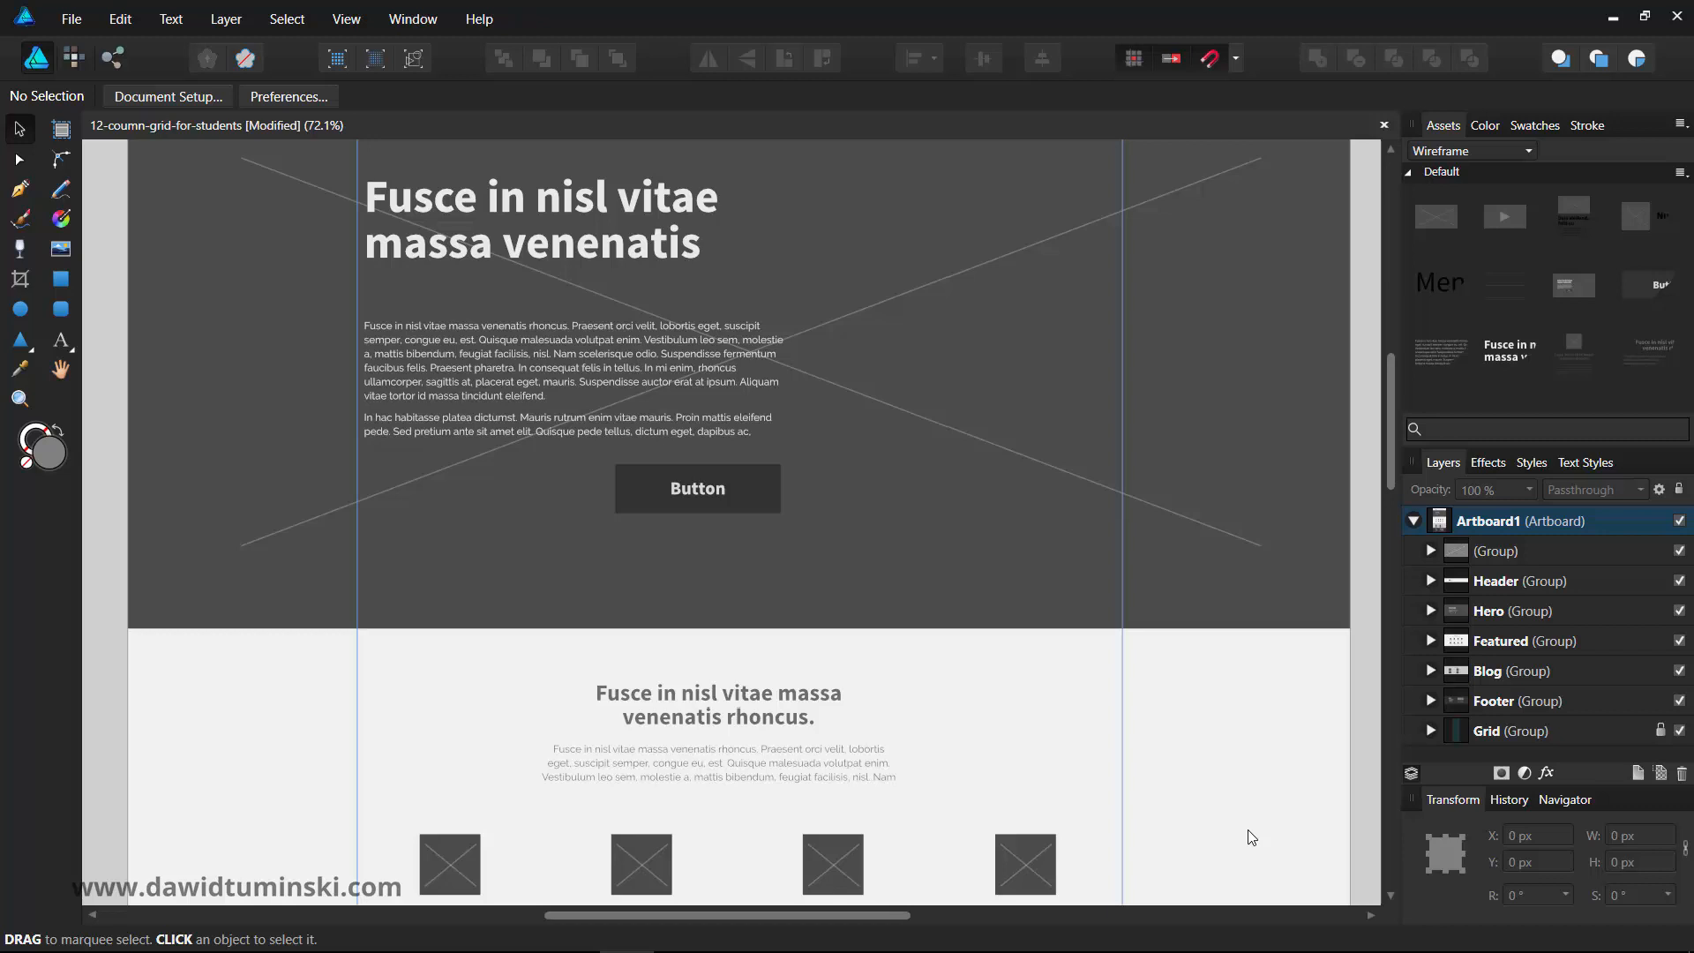
scroll("down", 3)
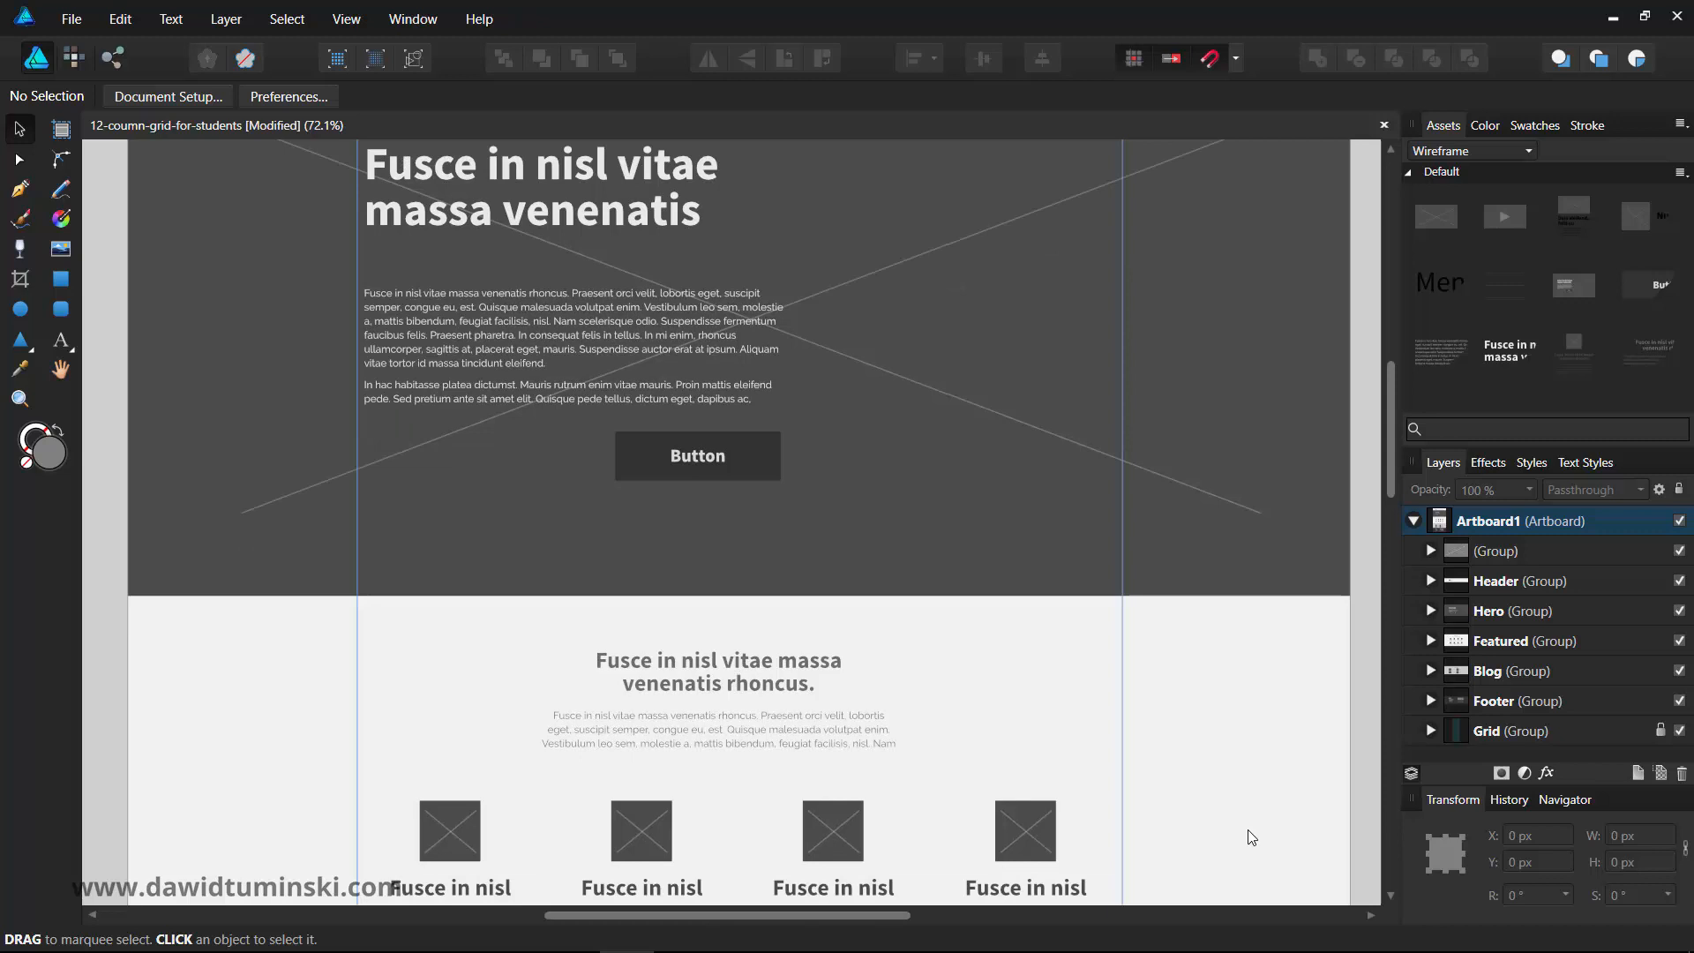
scroll("down", 3)
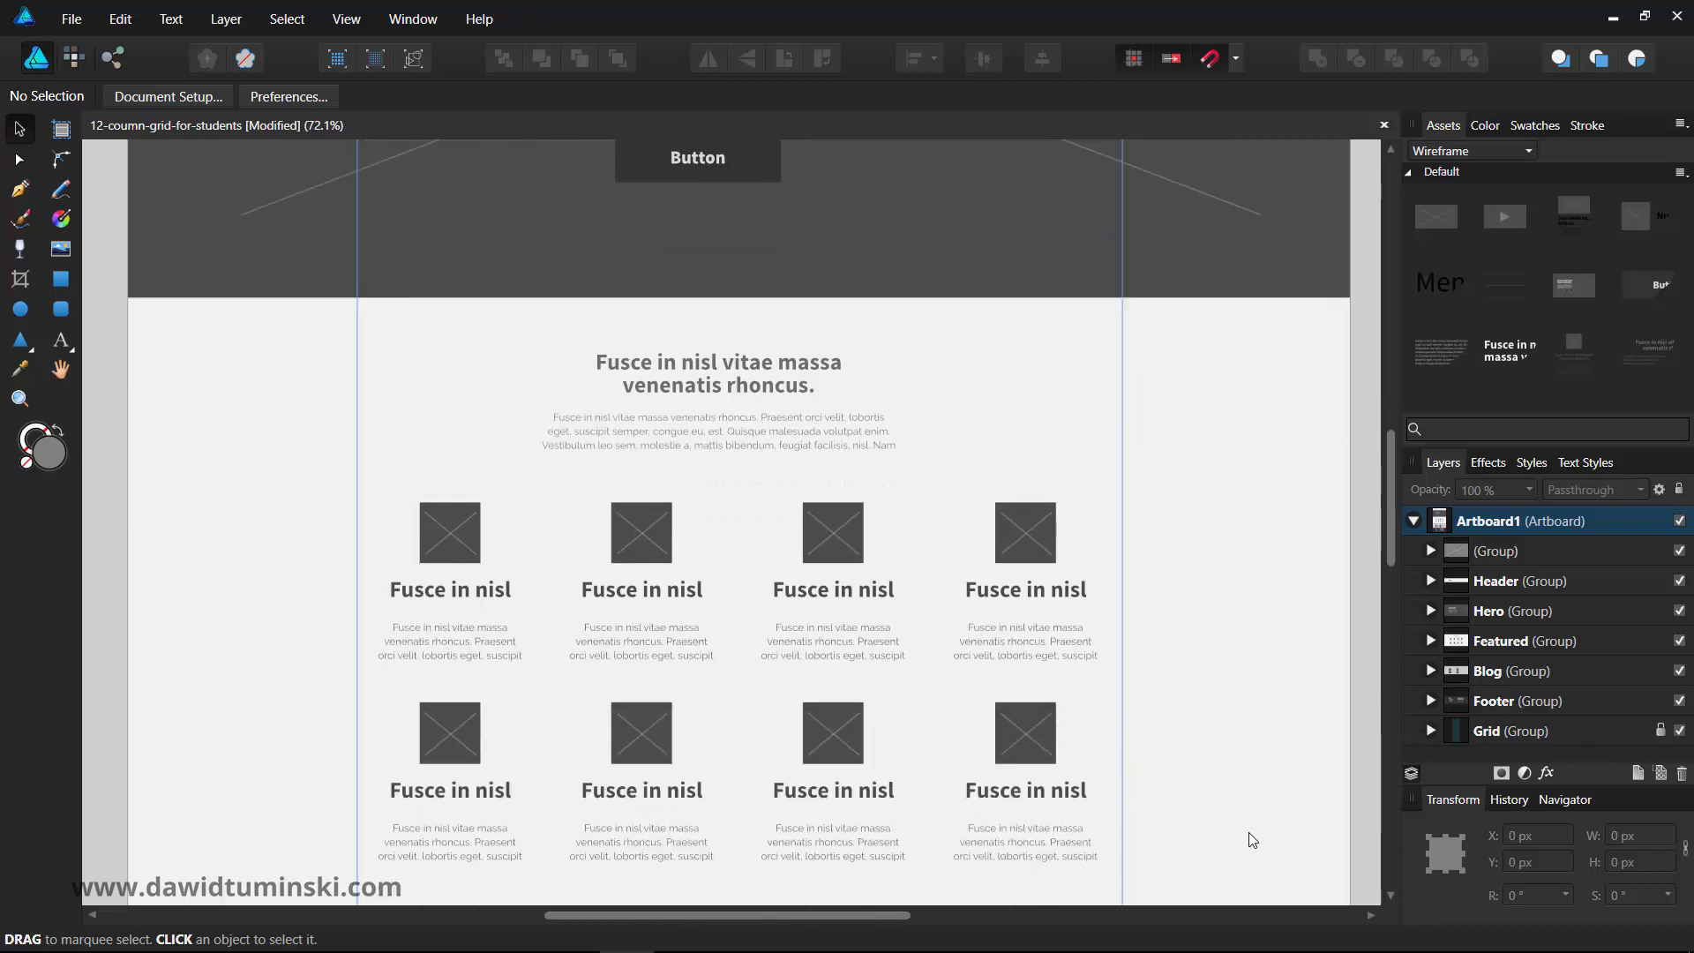
scroll("down", 3)
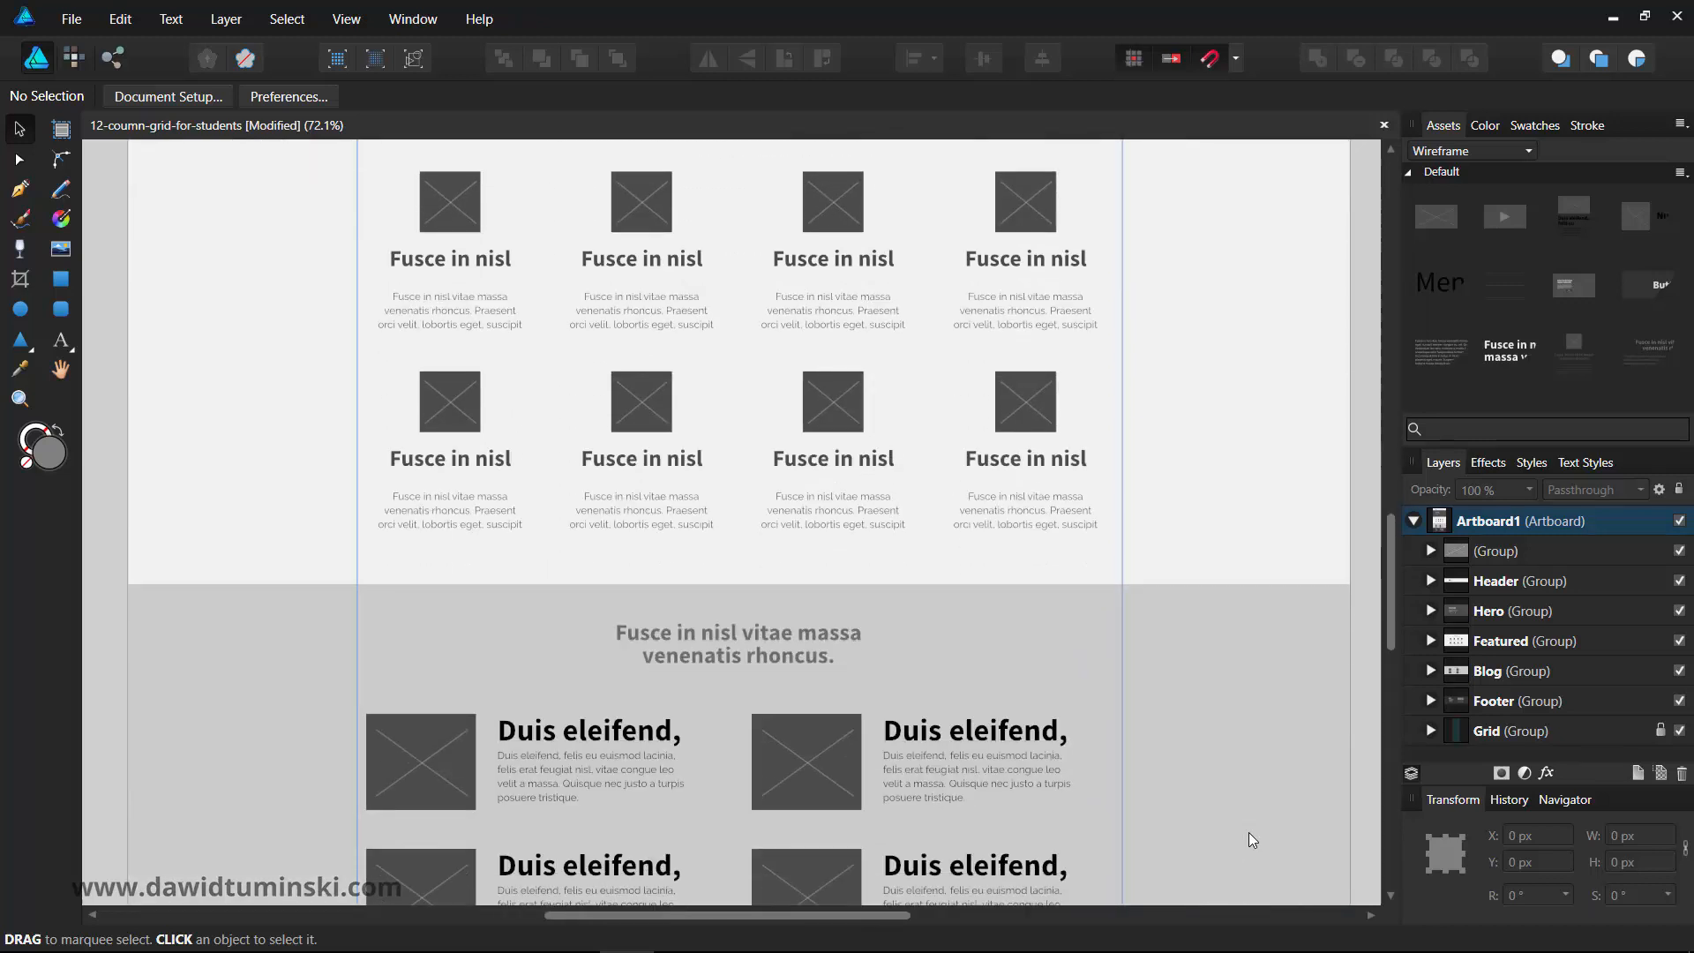
scroll("down", 3)
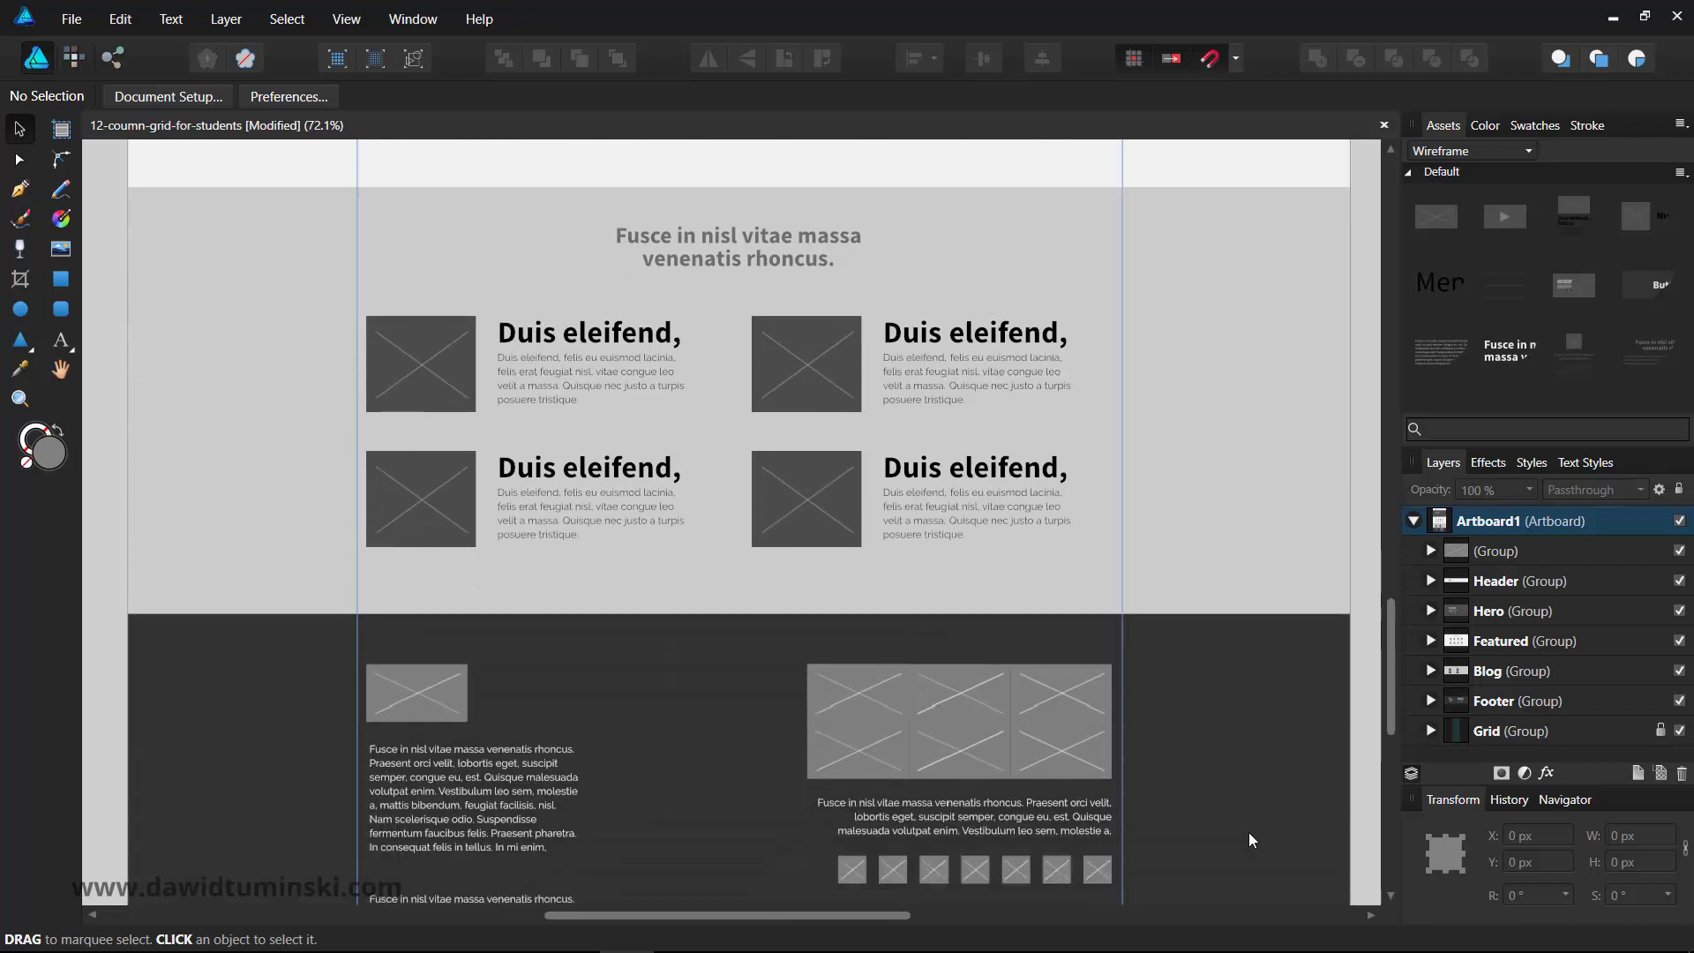
scroll("down", 3)
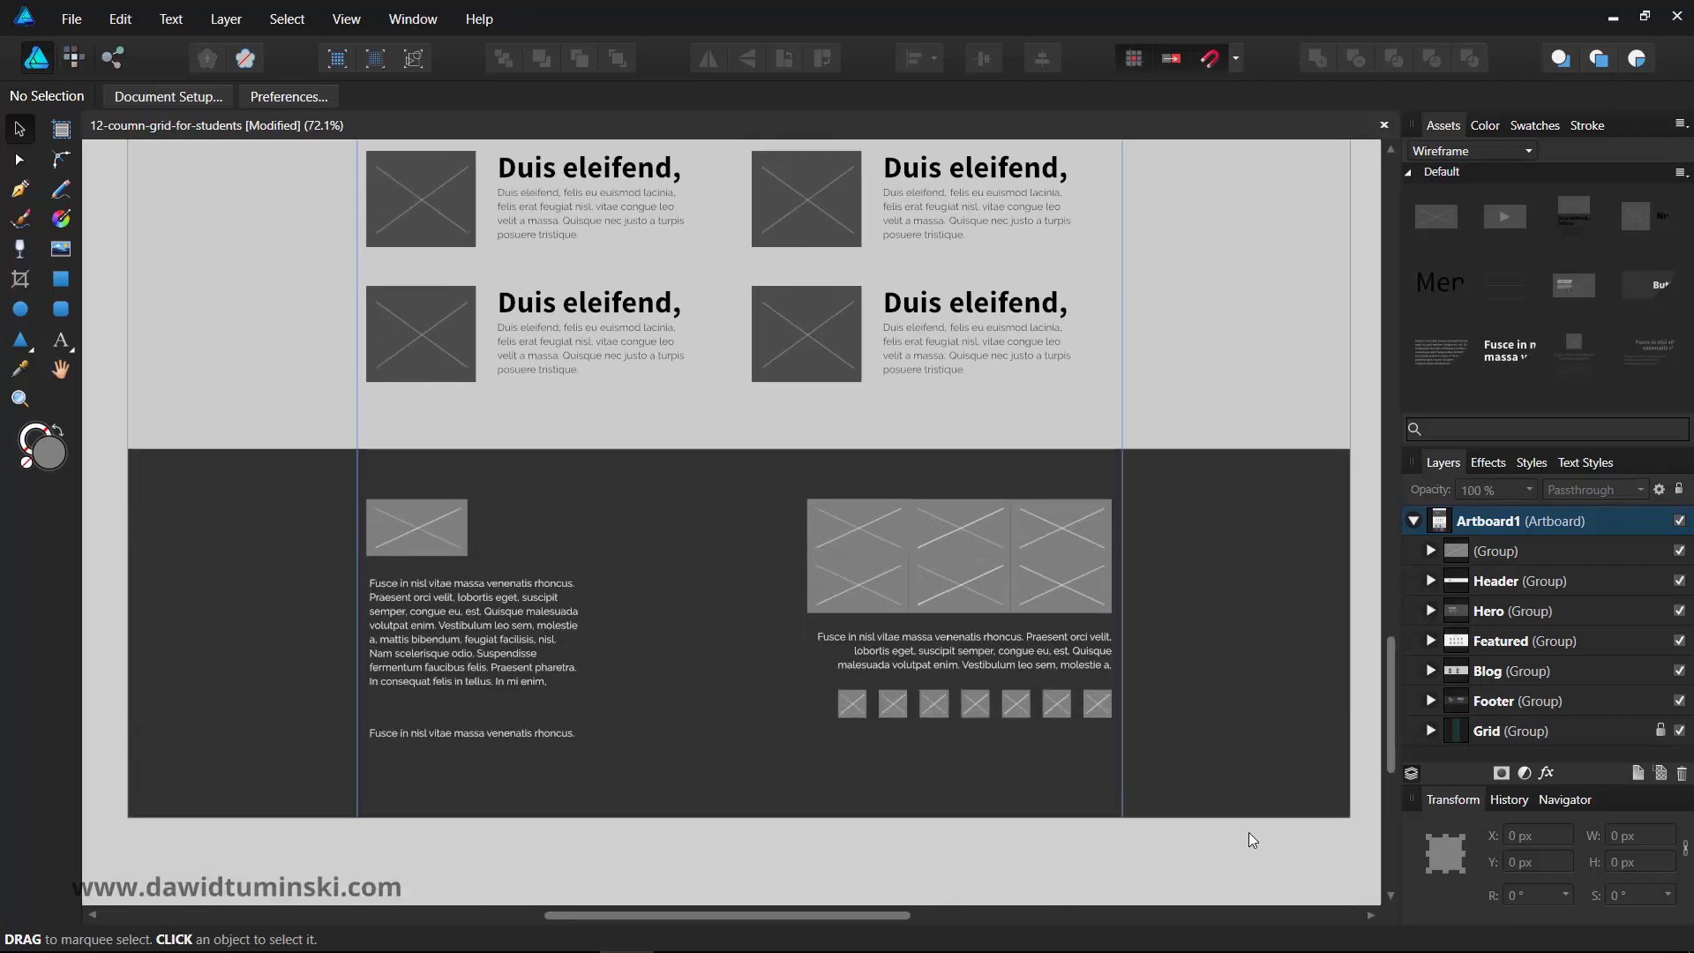